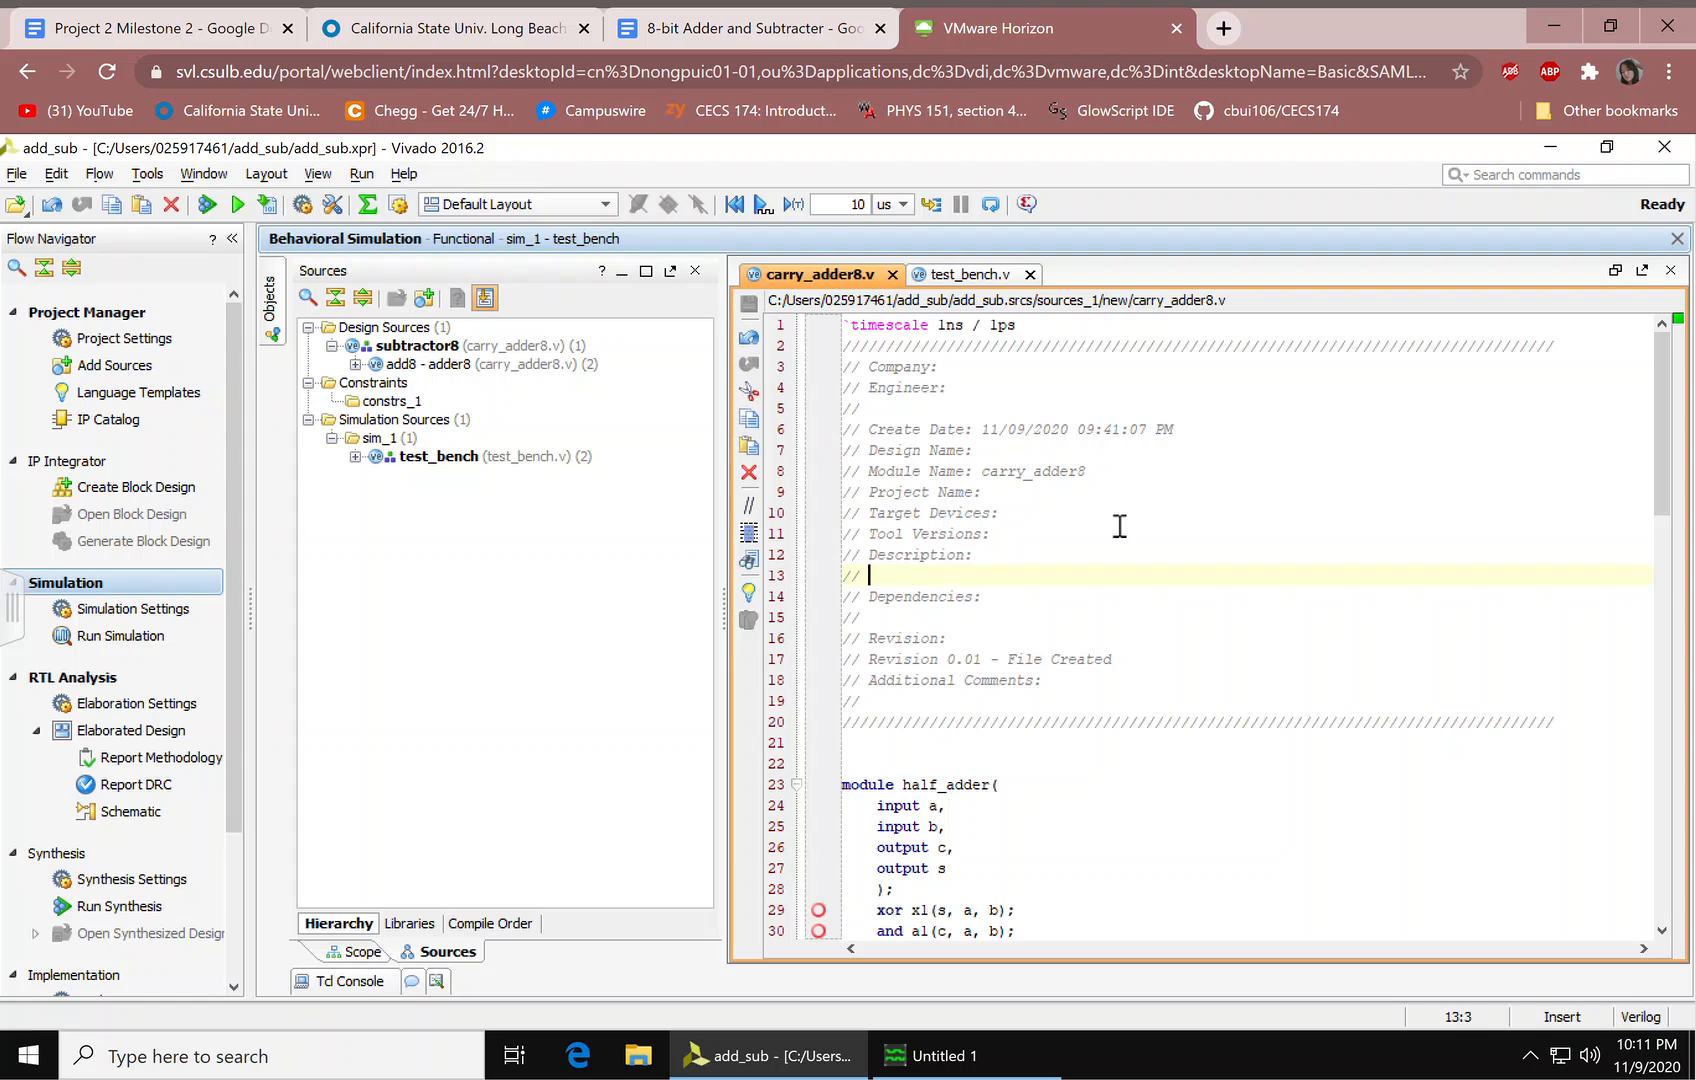
pyautogui.moveTo(178, 393)
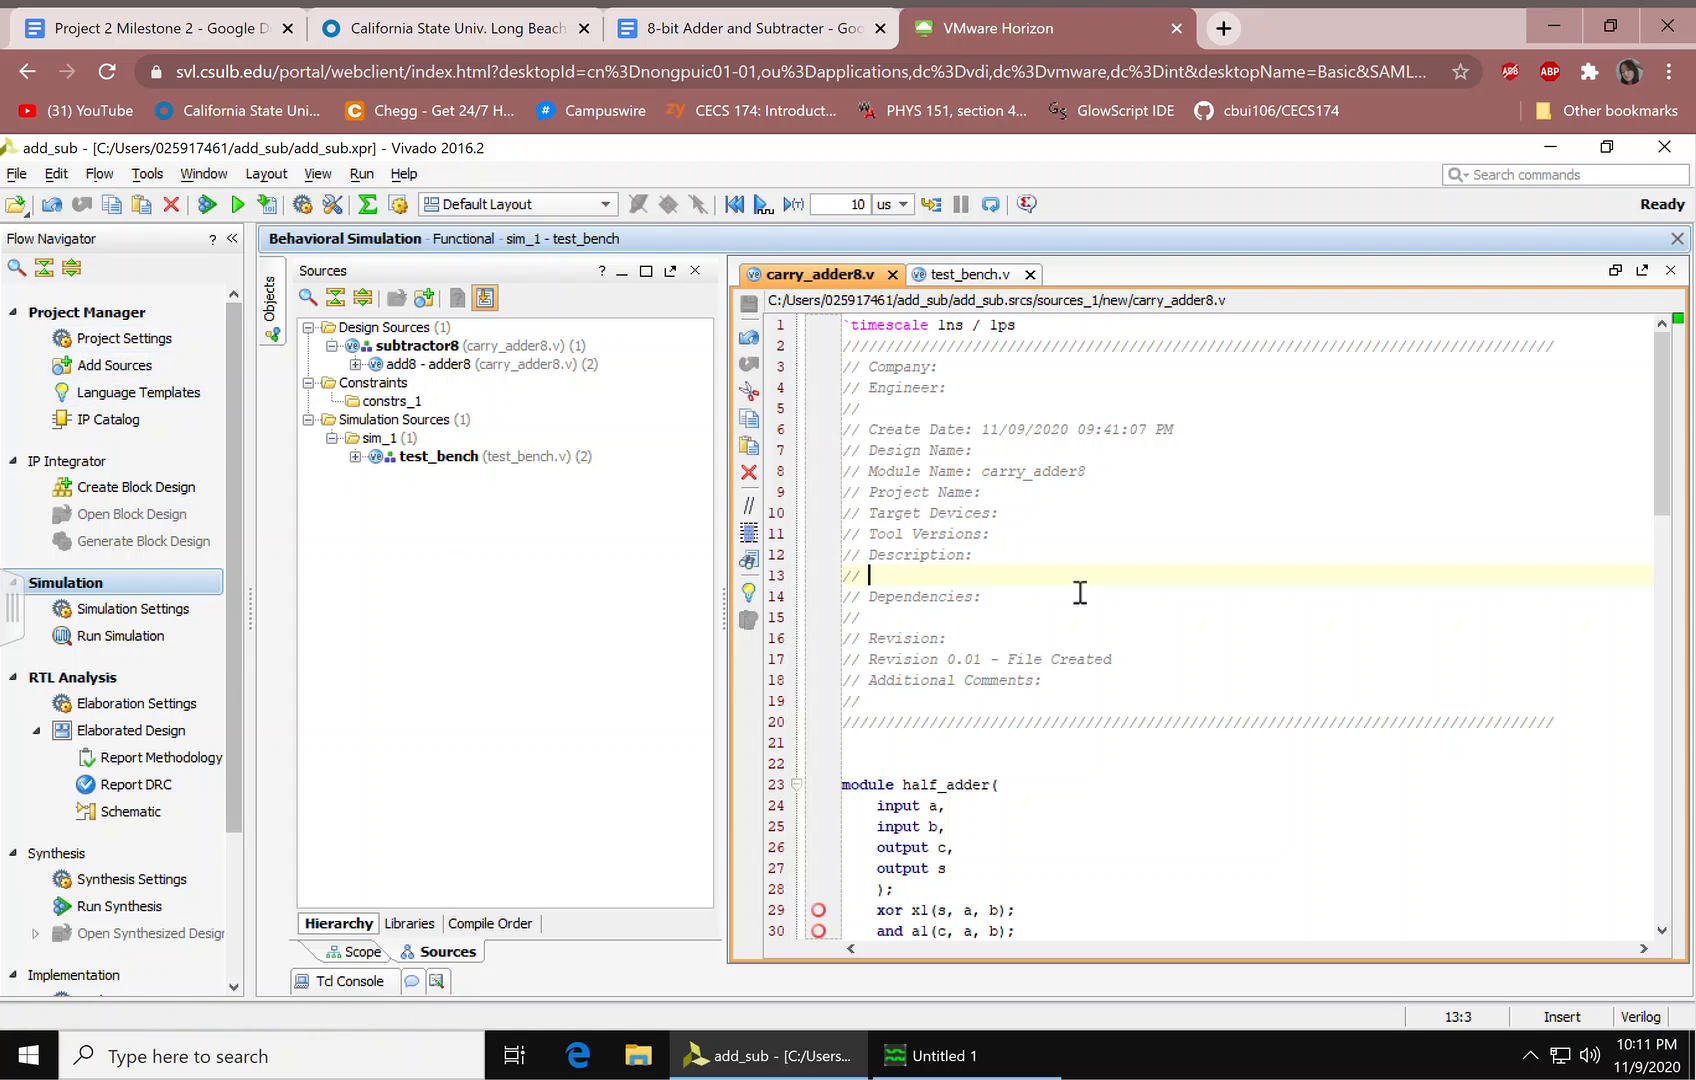
pyautogui.moveTo(1222, 680)
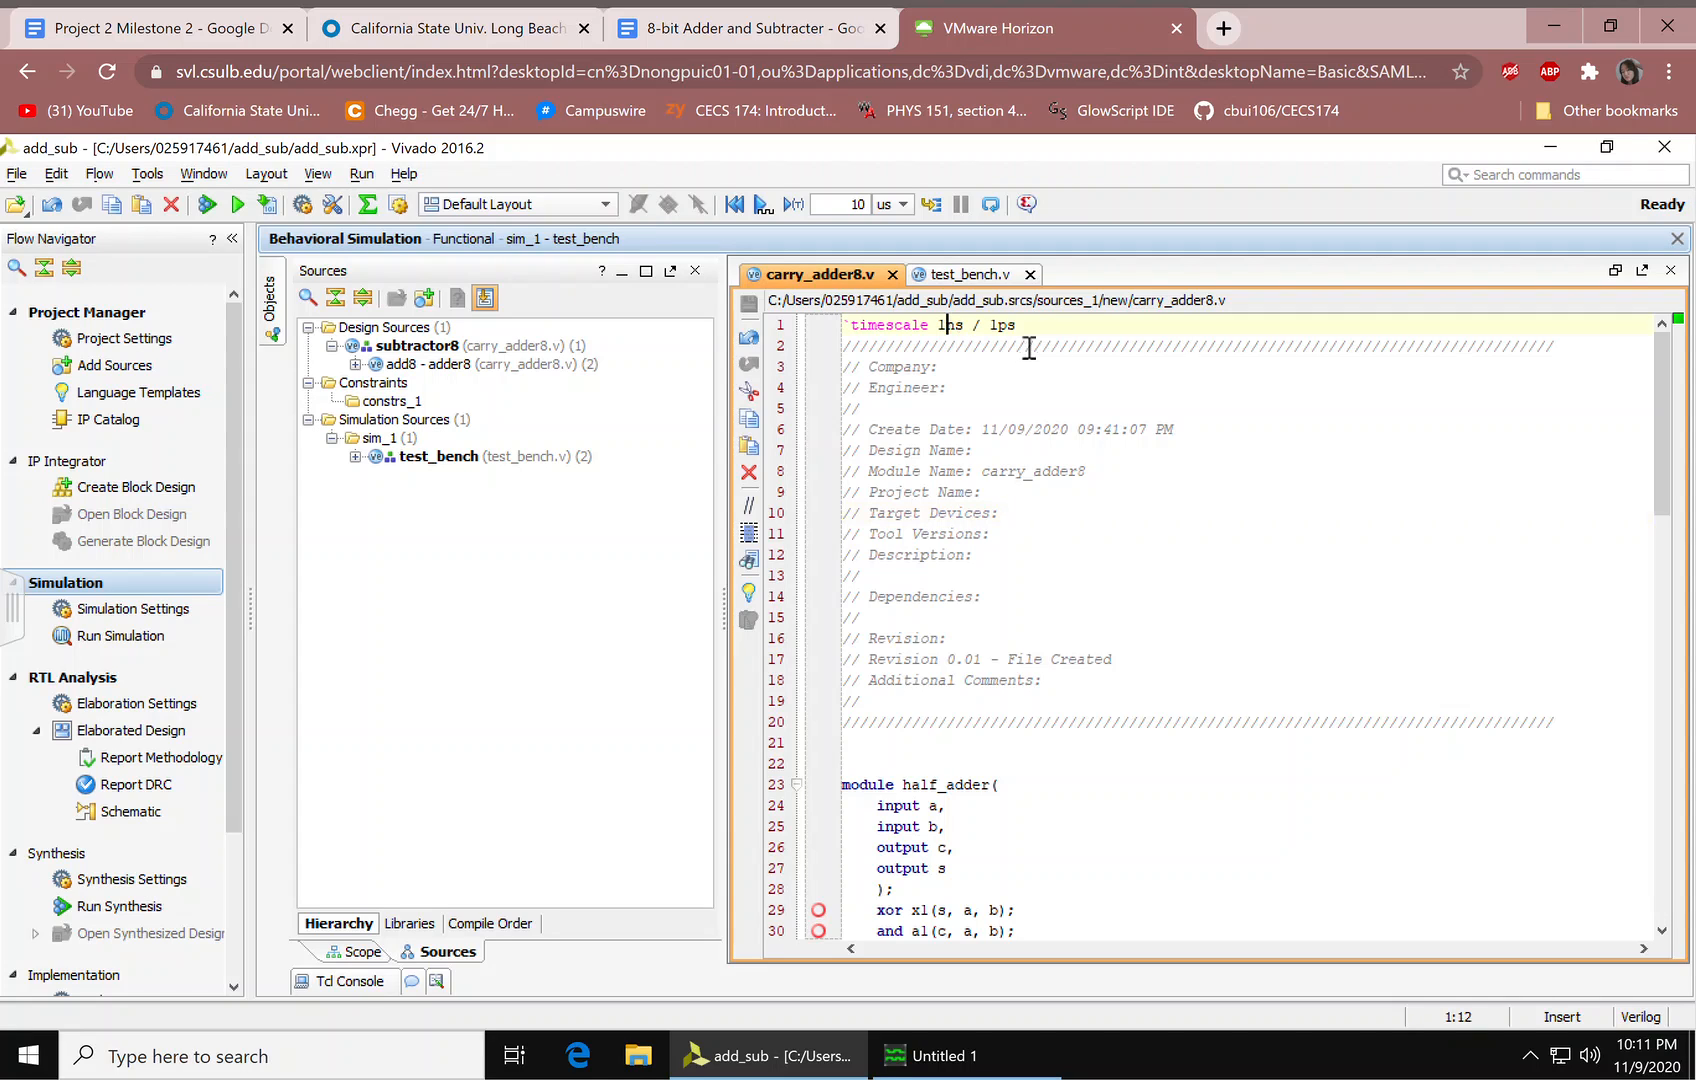
# Step: Highlight the or gate that combines the carry signals in the full adder code
pyautogui.scroll(-3)
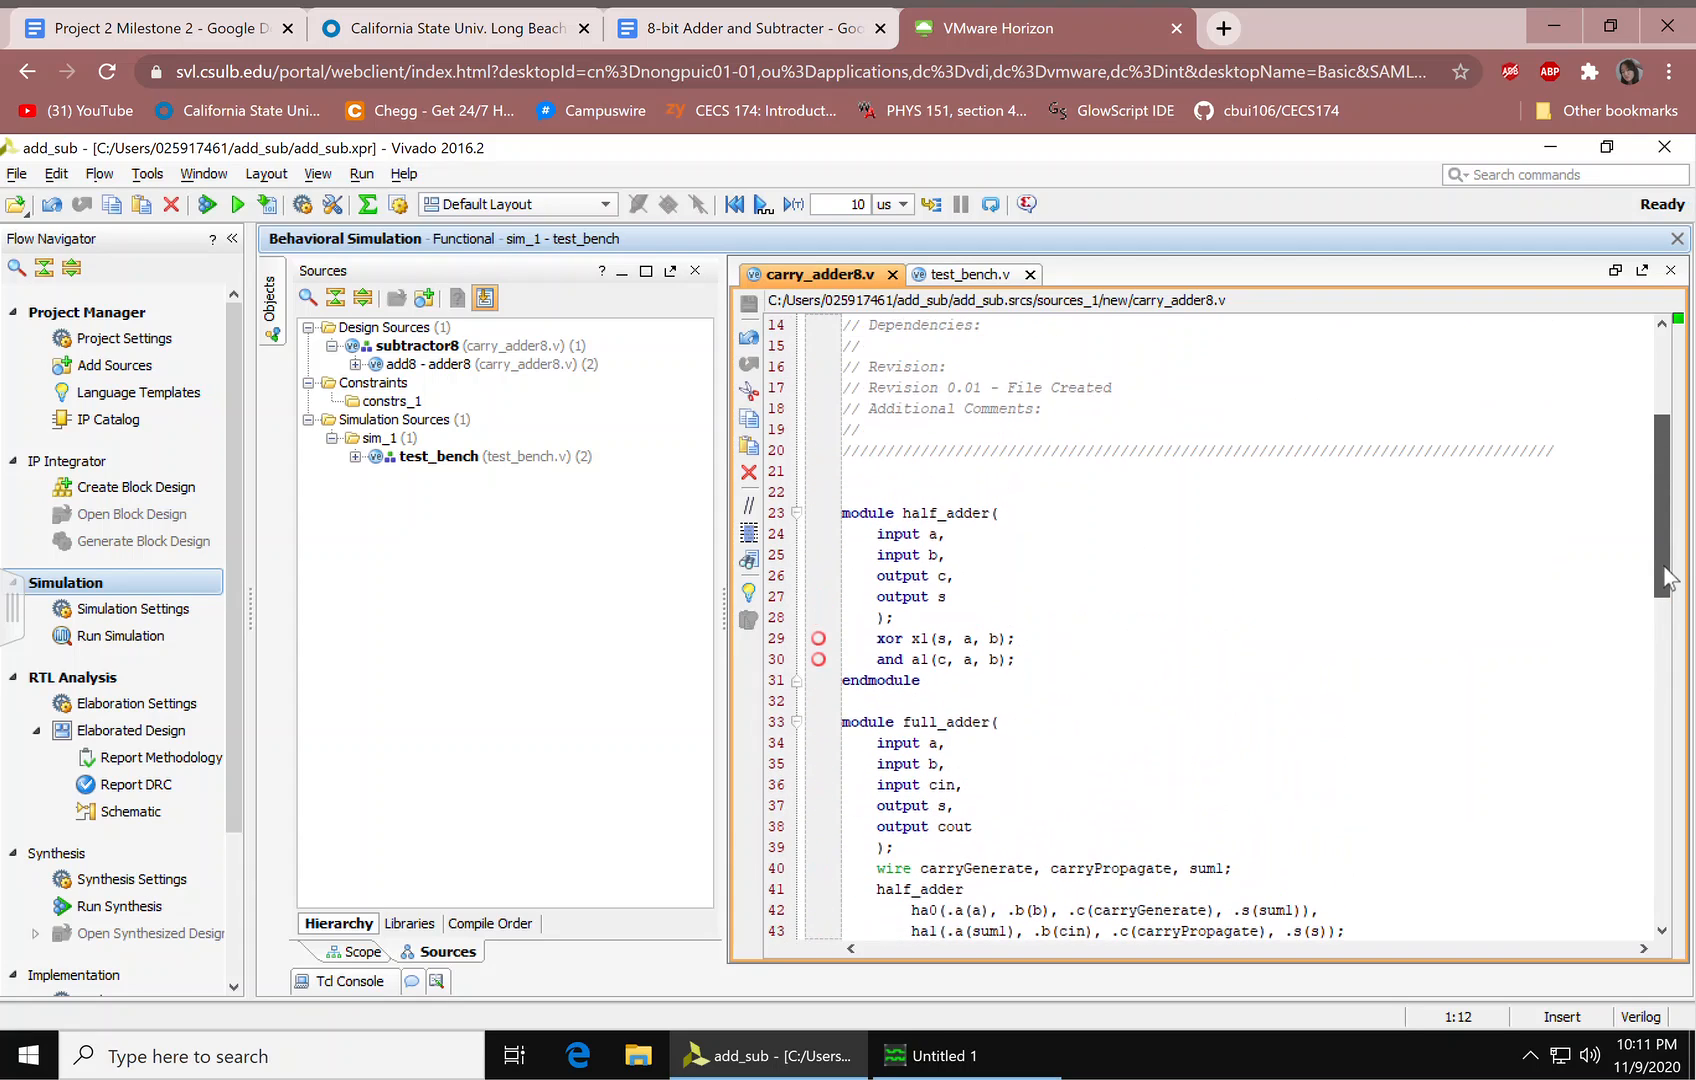
pyautogui.click(952, 513)
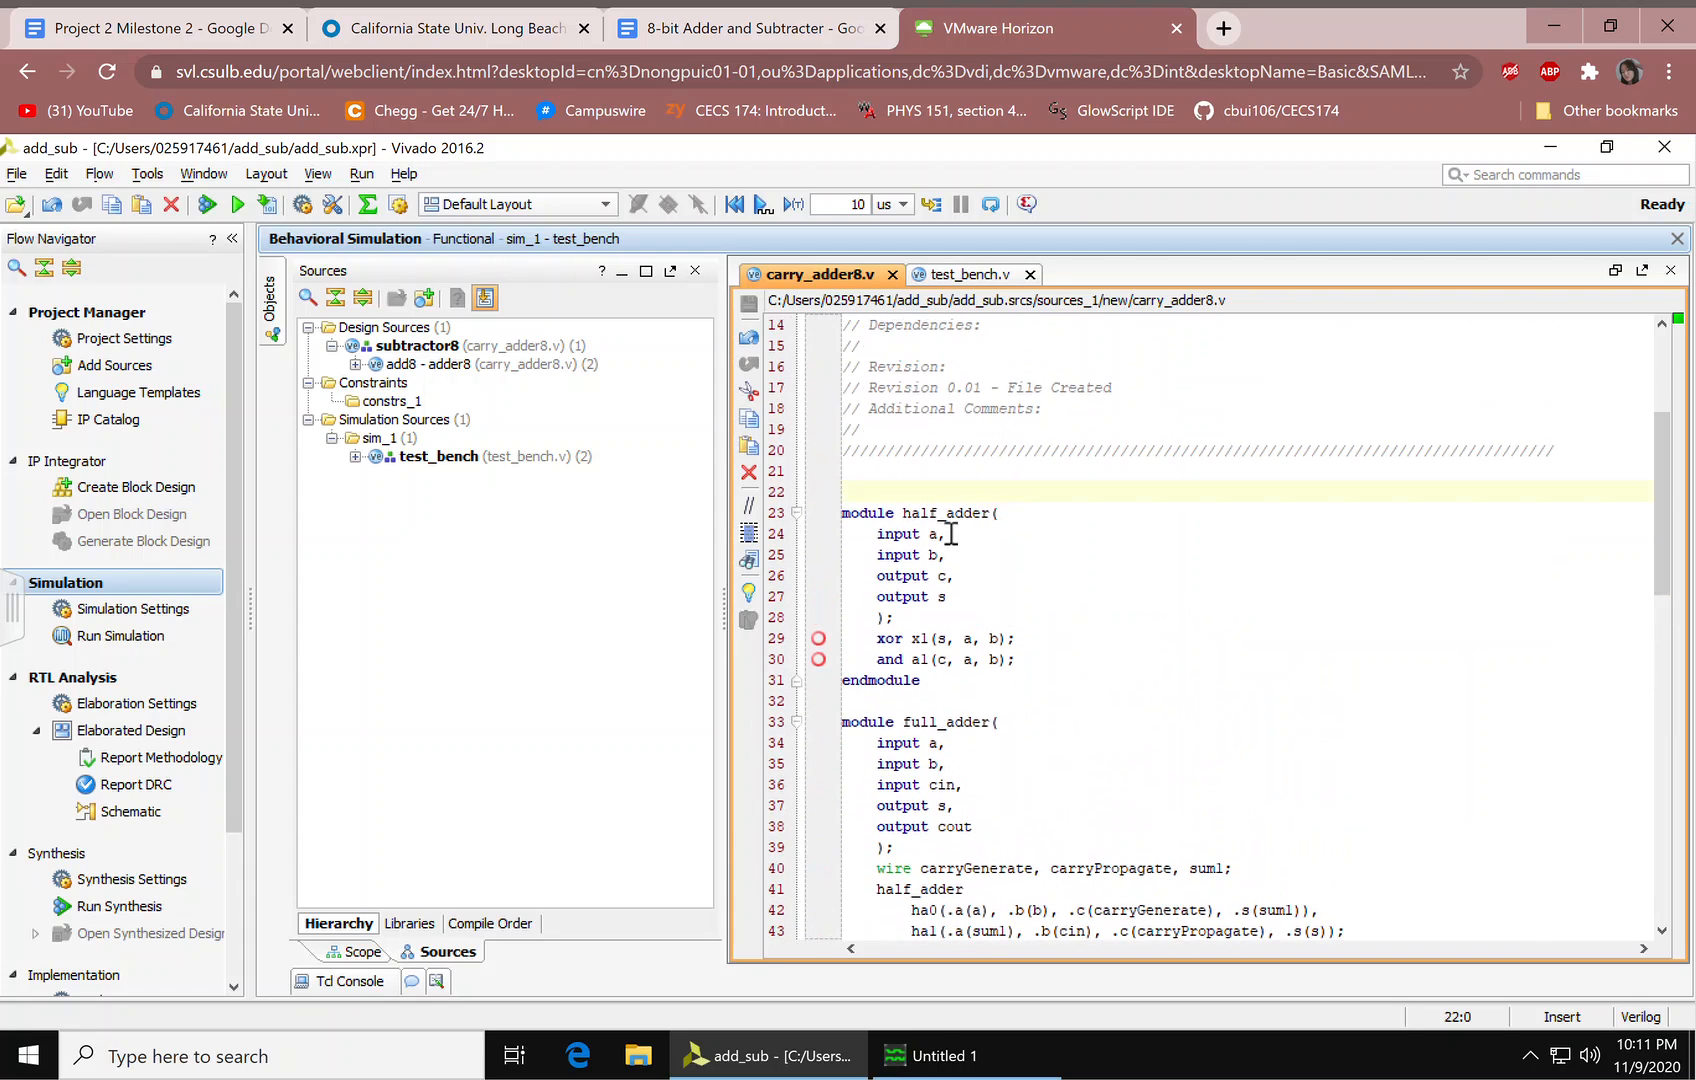
pyautogui.moveTo(962, 602)
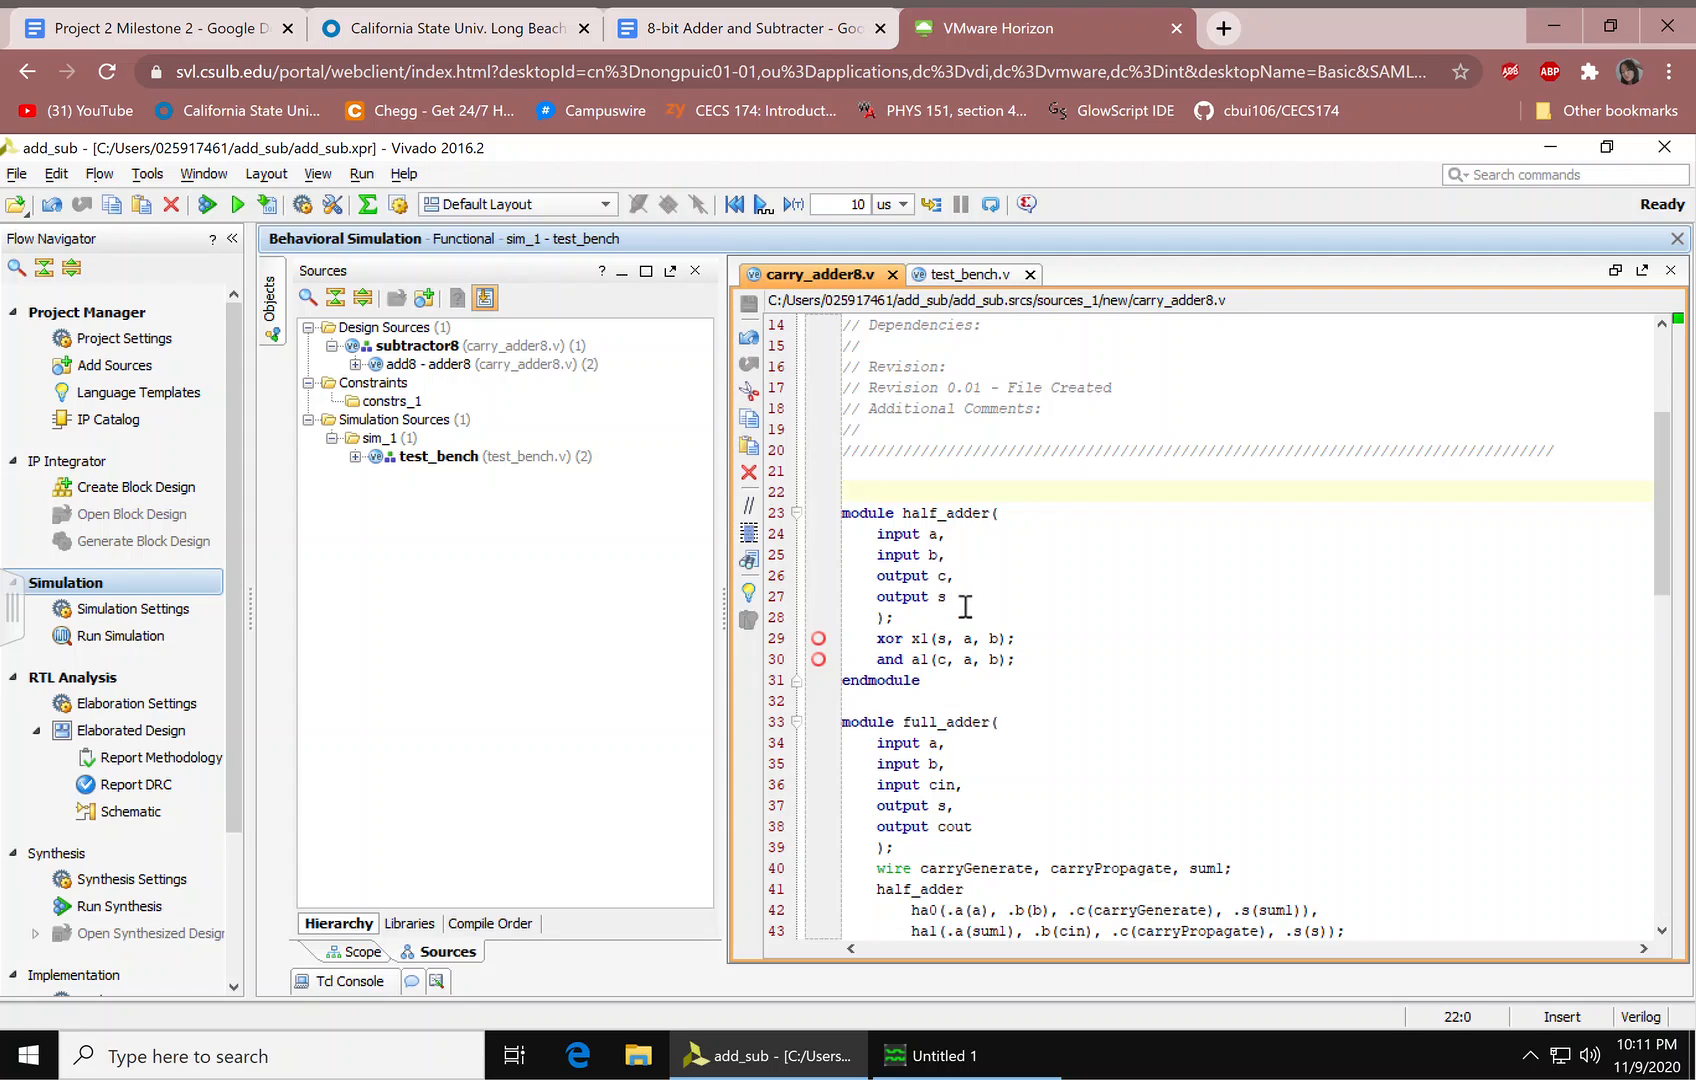
pyautogui.moveTo(889, 659)
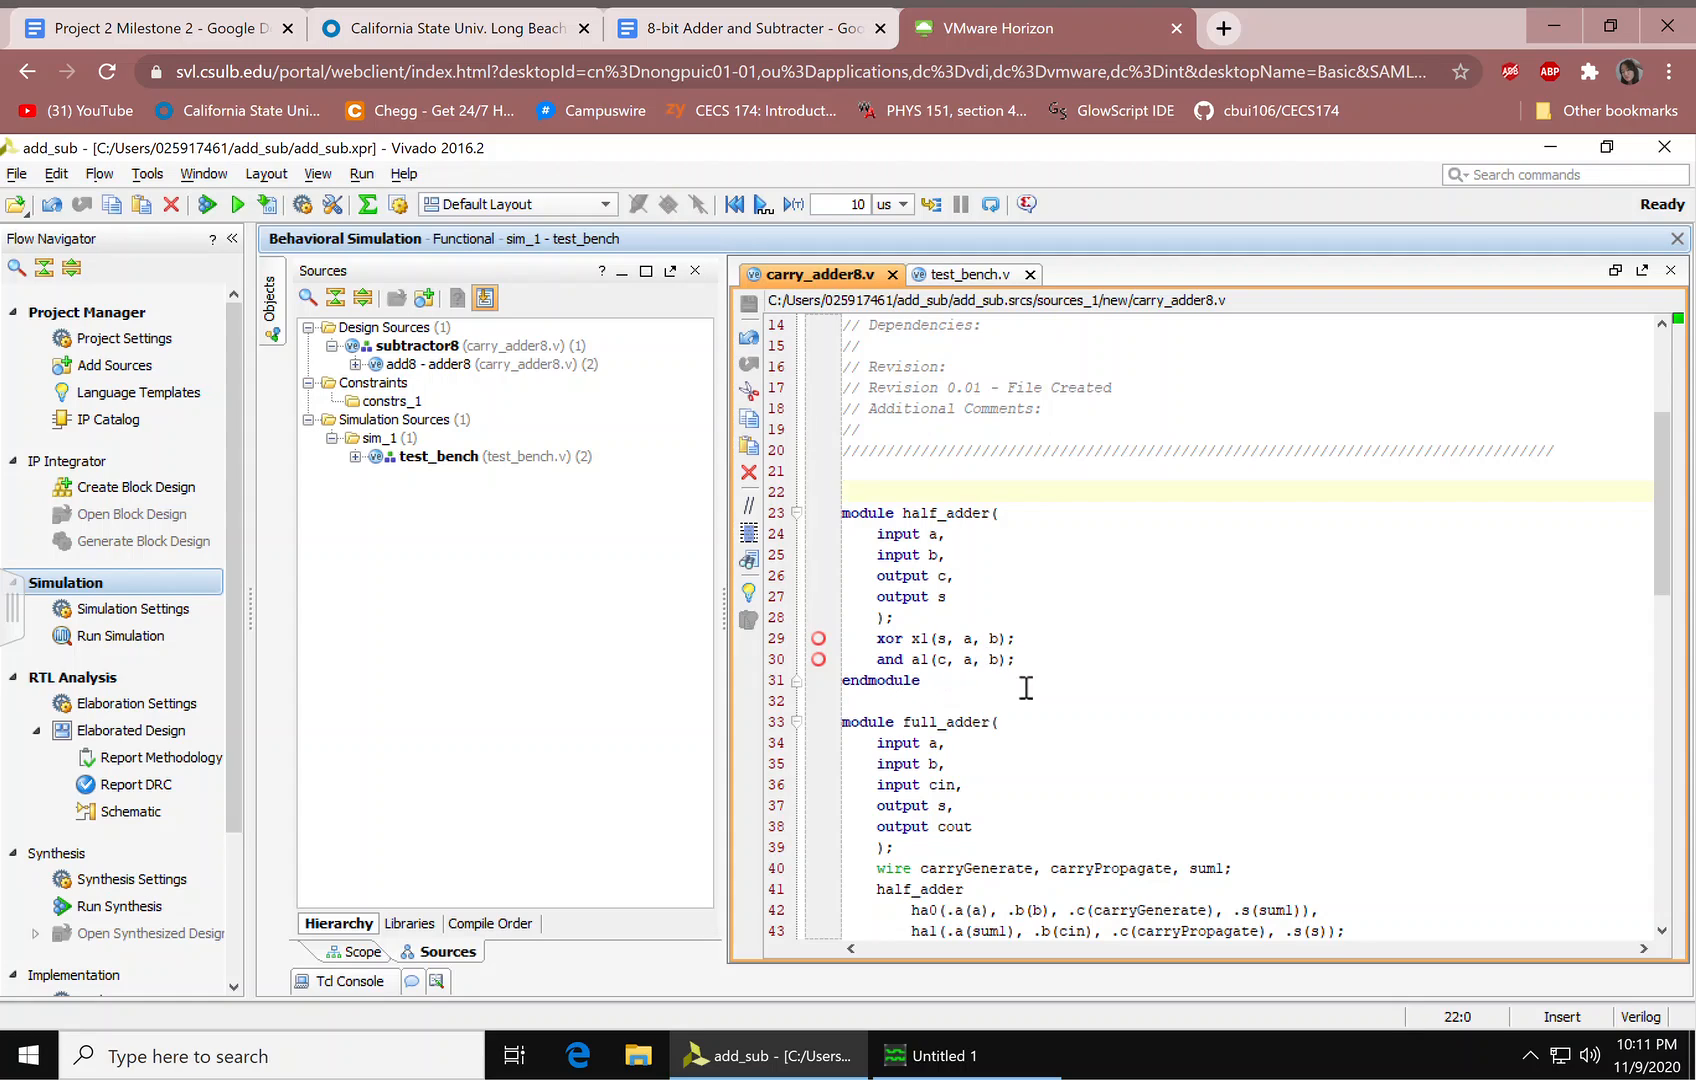
pyautogui.moveTo(960, 683)
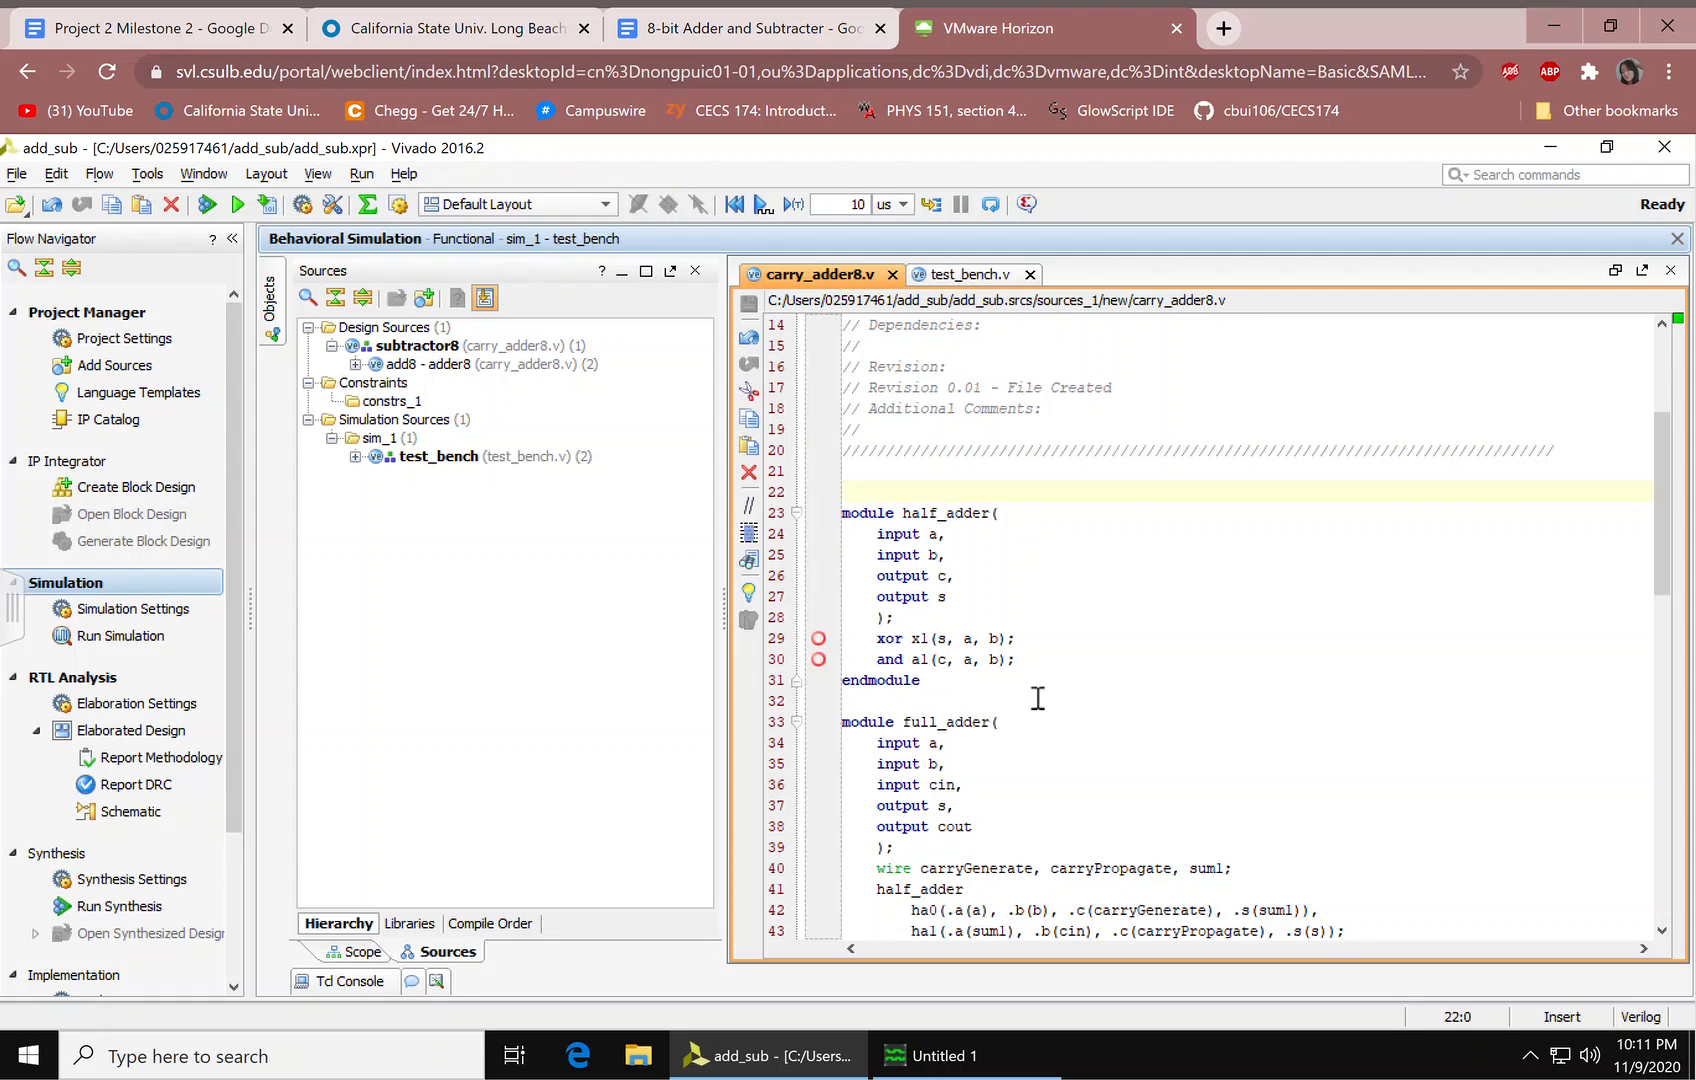
pyautogui.moveTo(1484, 653)
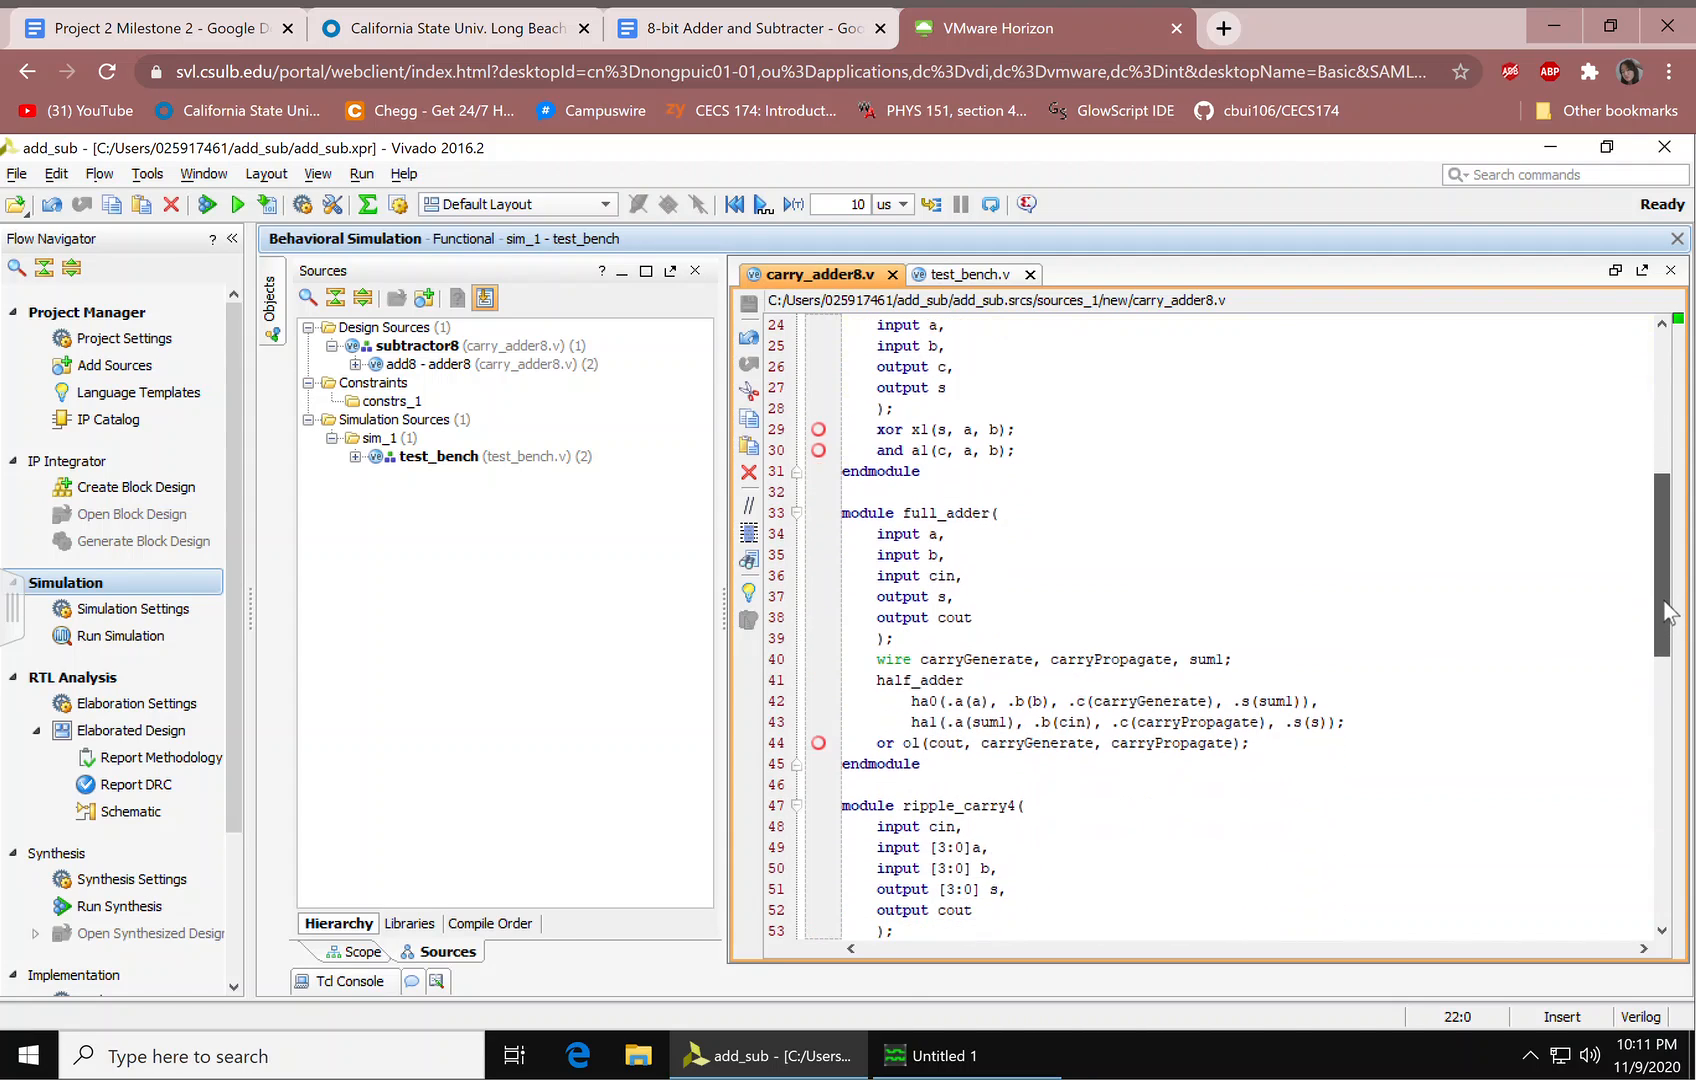
pyautogui.click(912, 512)
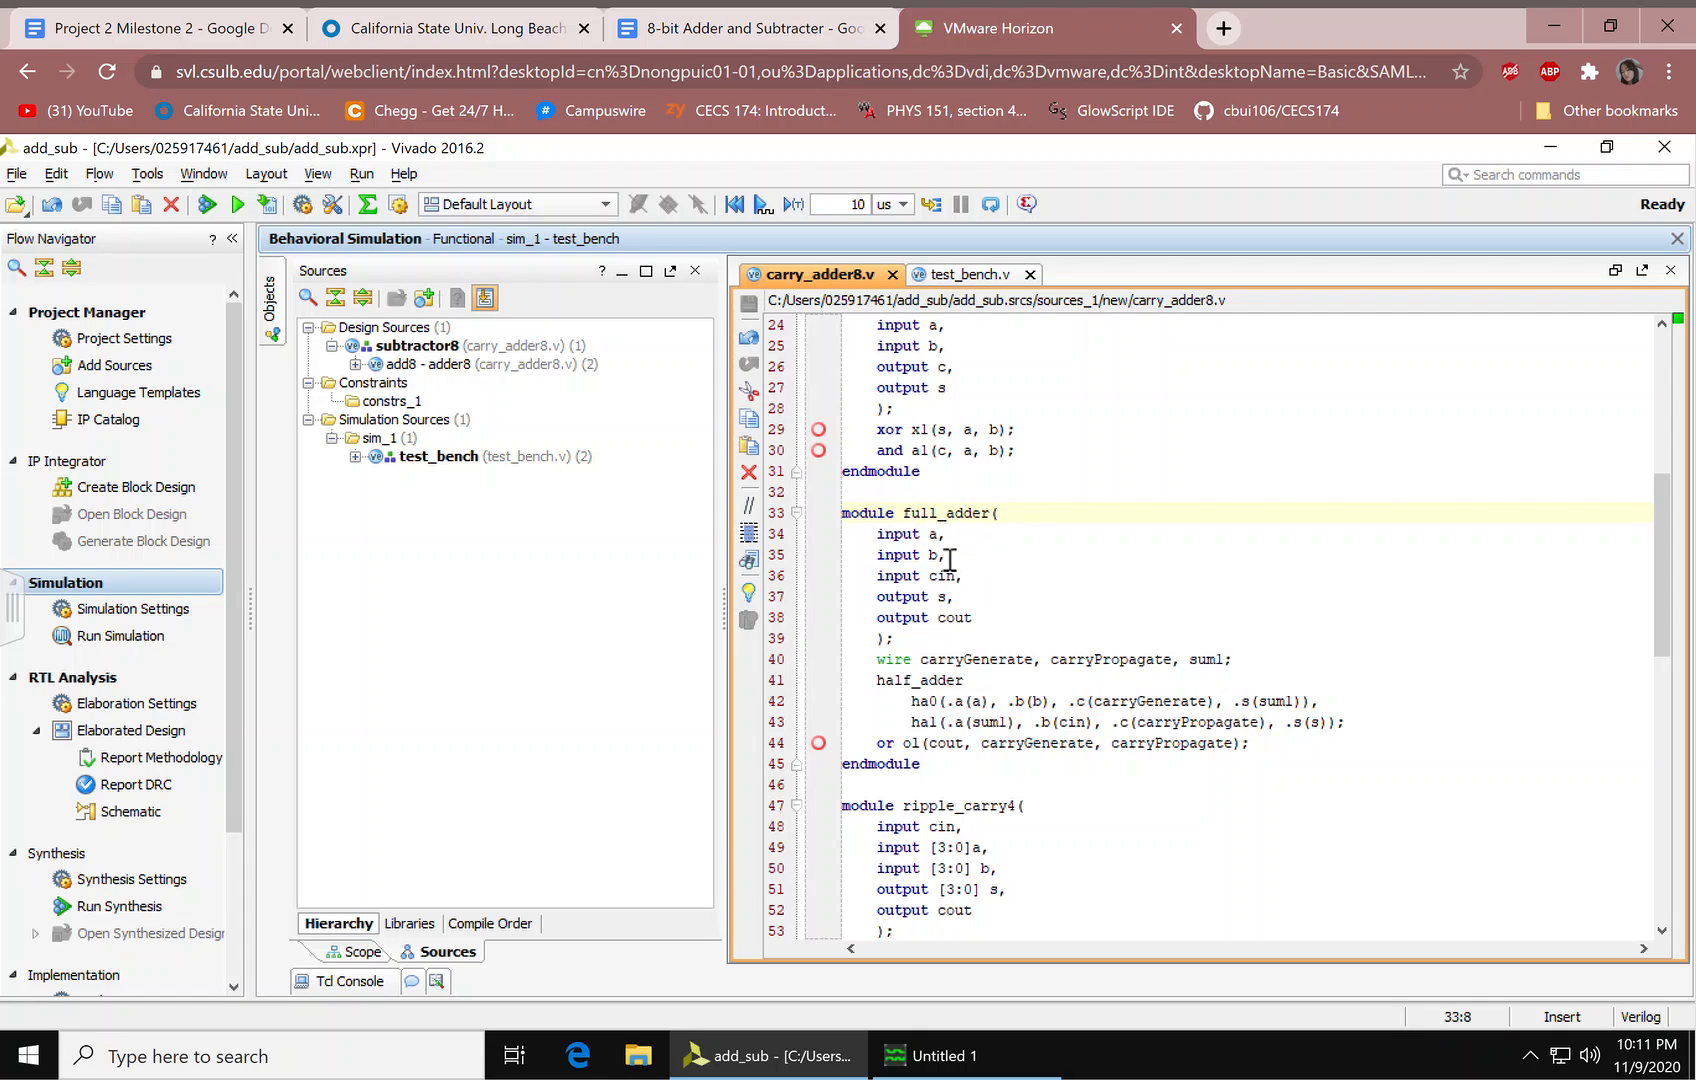
pyautogui.moveTo(930, 628)
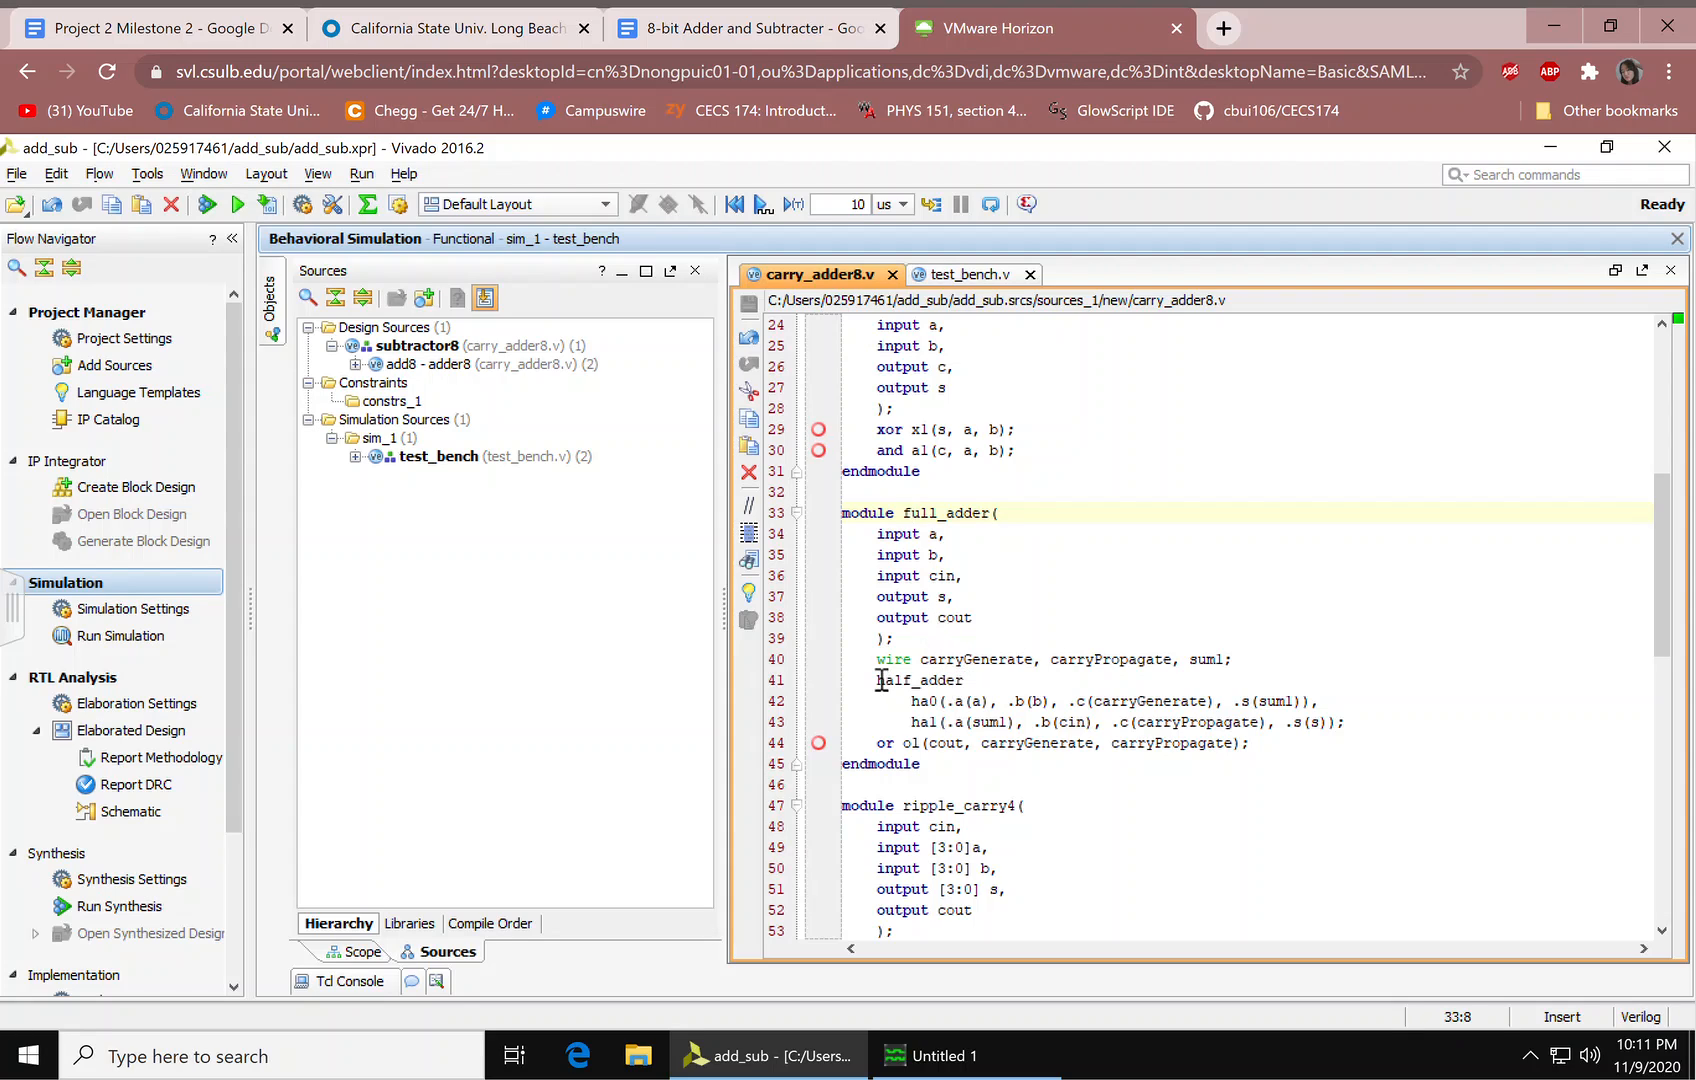
pyautogui.moveTo(946, 701)
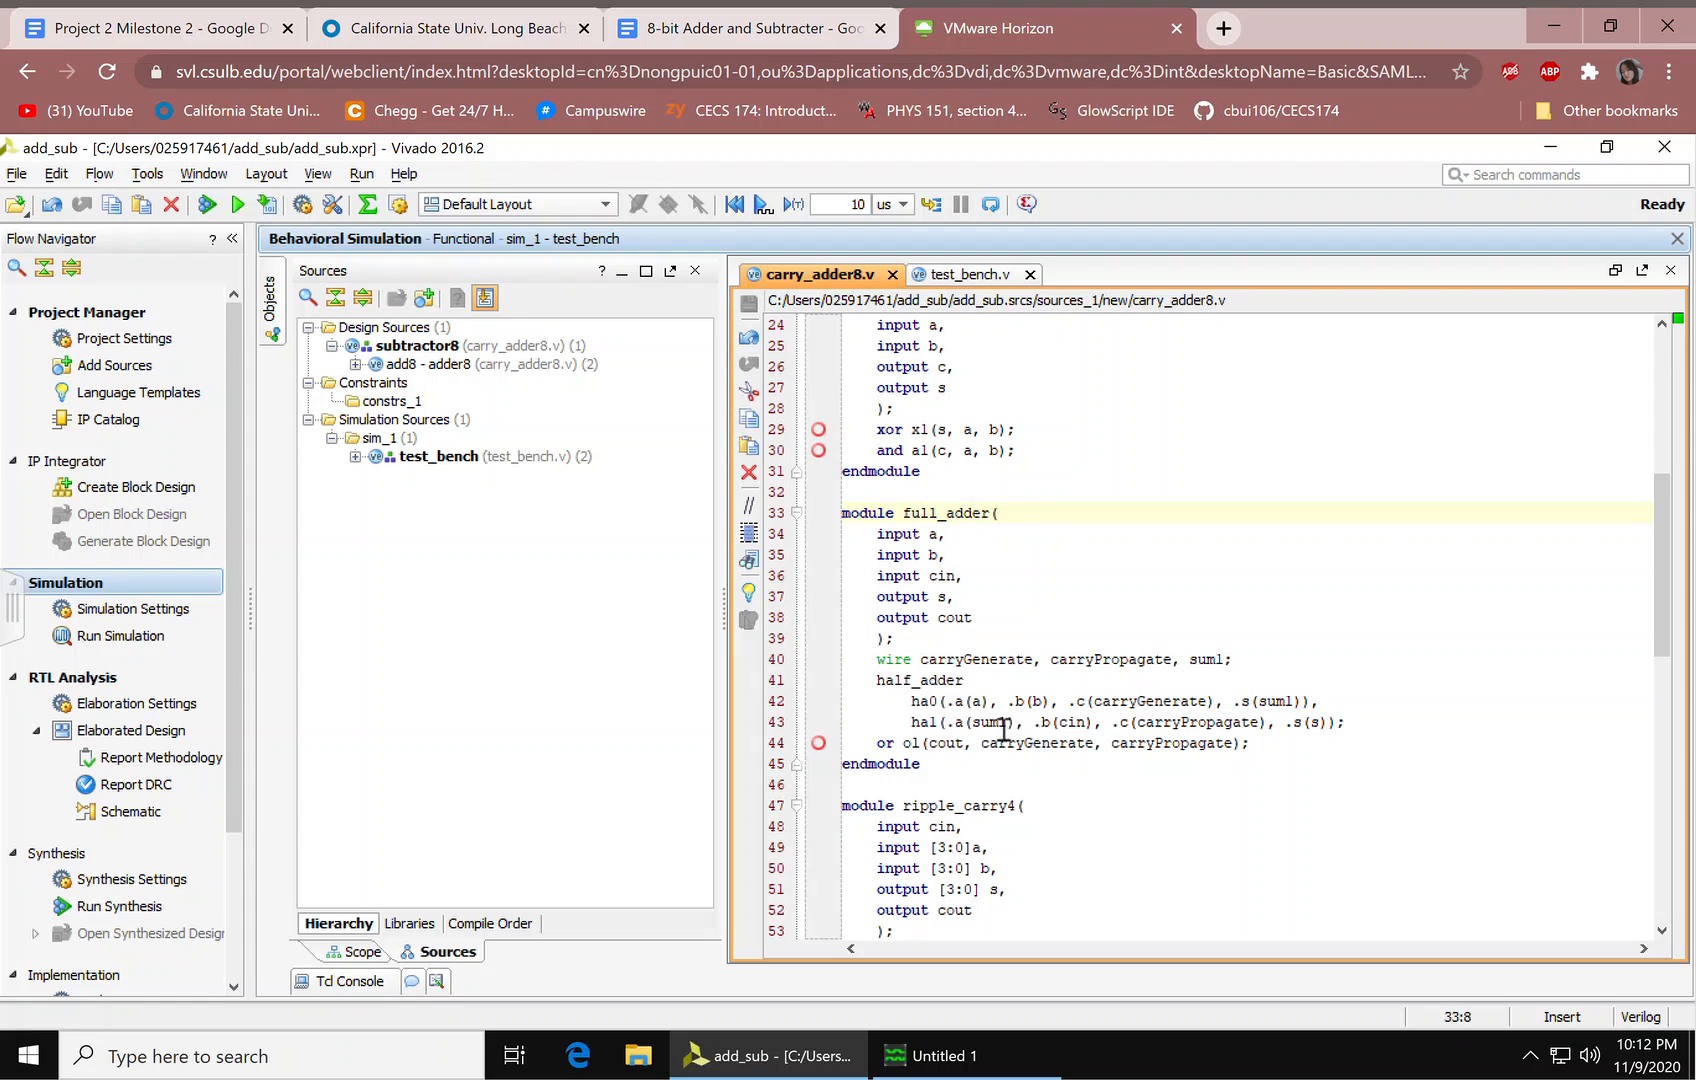
pyautogui.moveTo(871, 534)
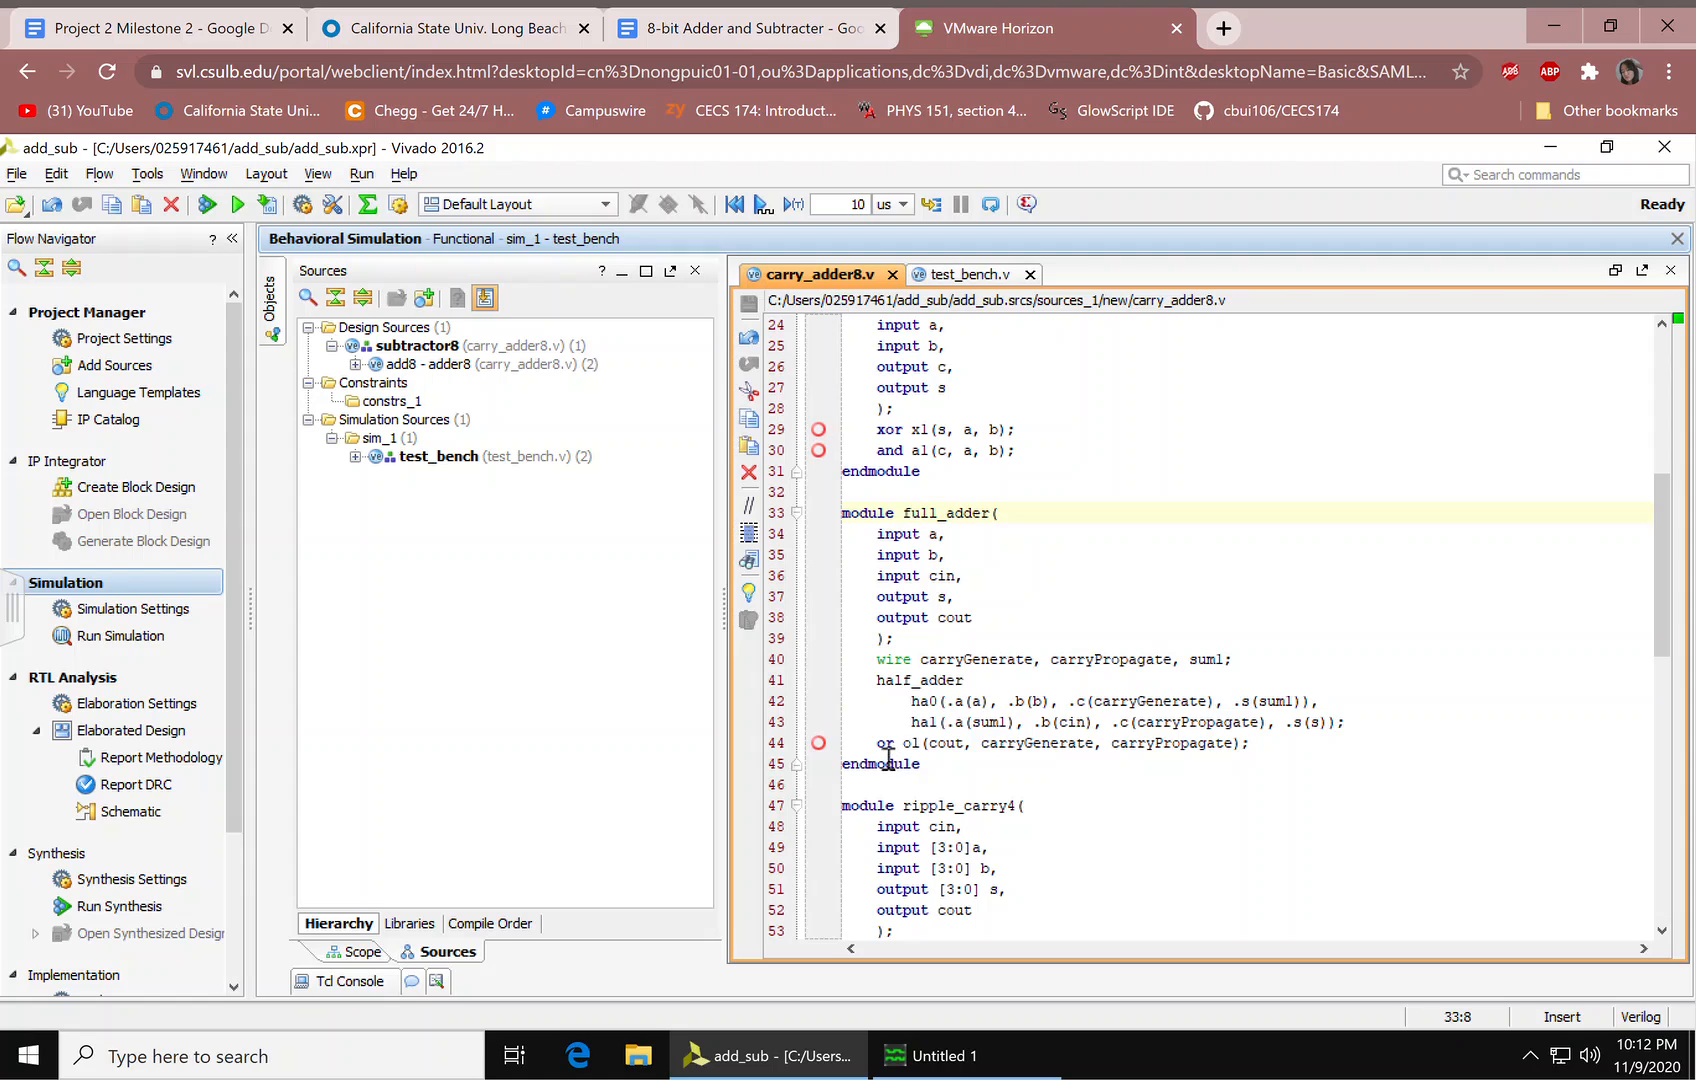
pyautogui.moveTo(876, 742); pyautogui.dragTo(1058, 742)
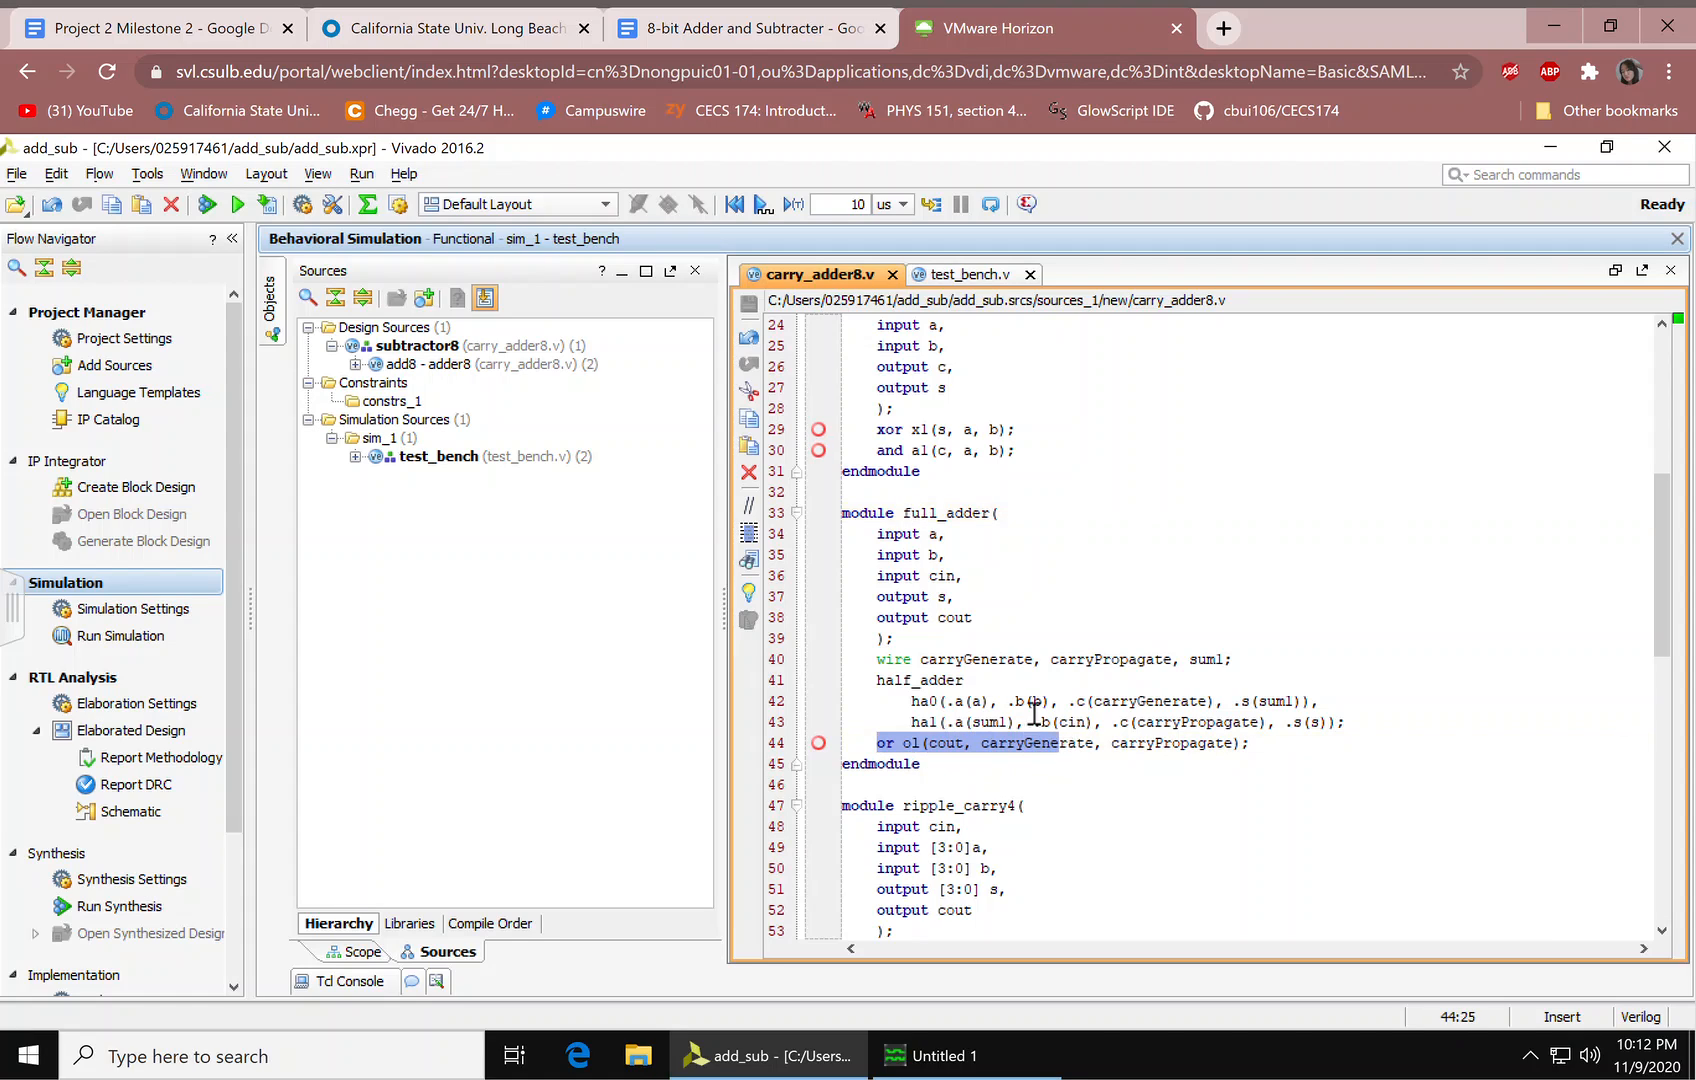
pyautogui.click(963, 742)
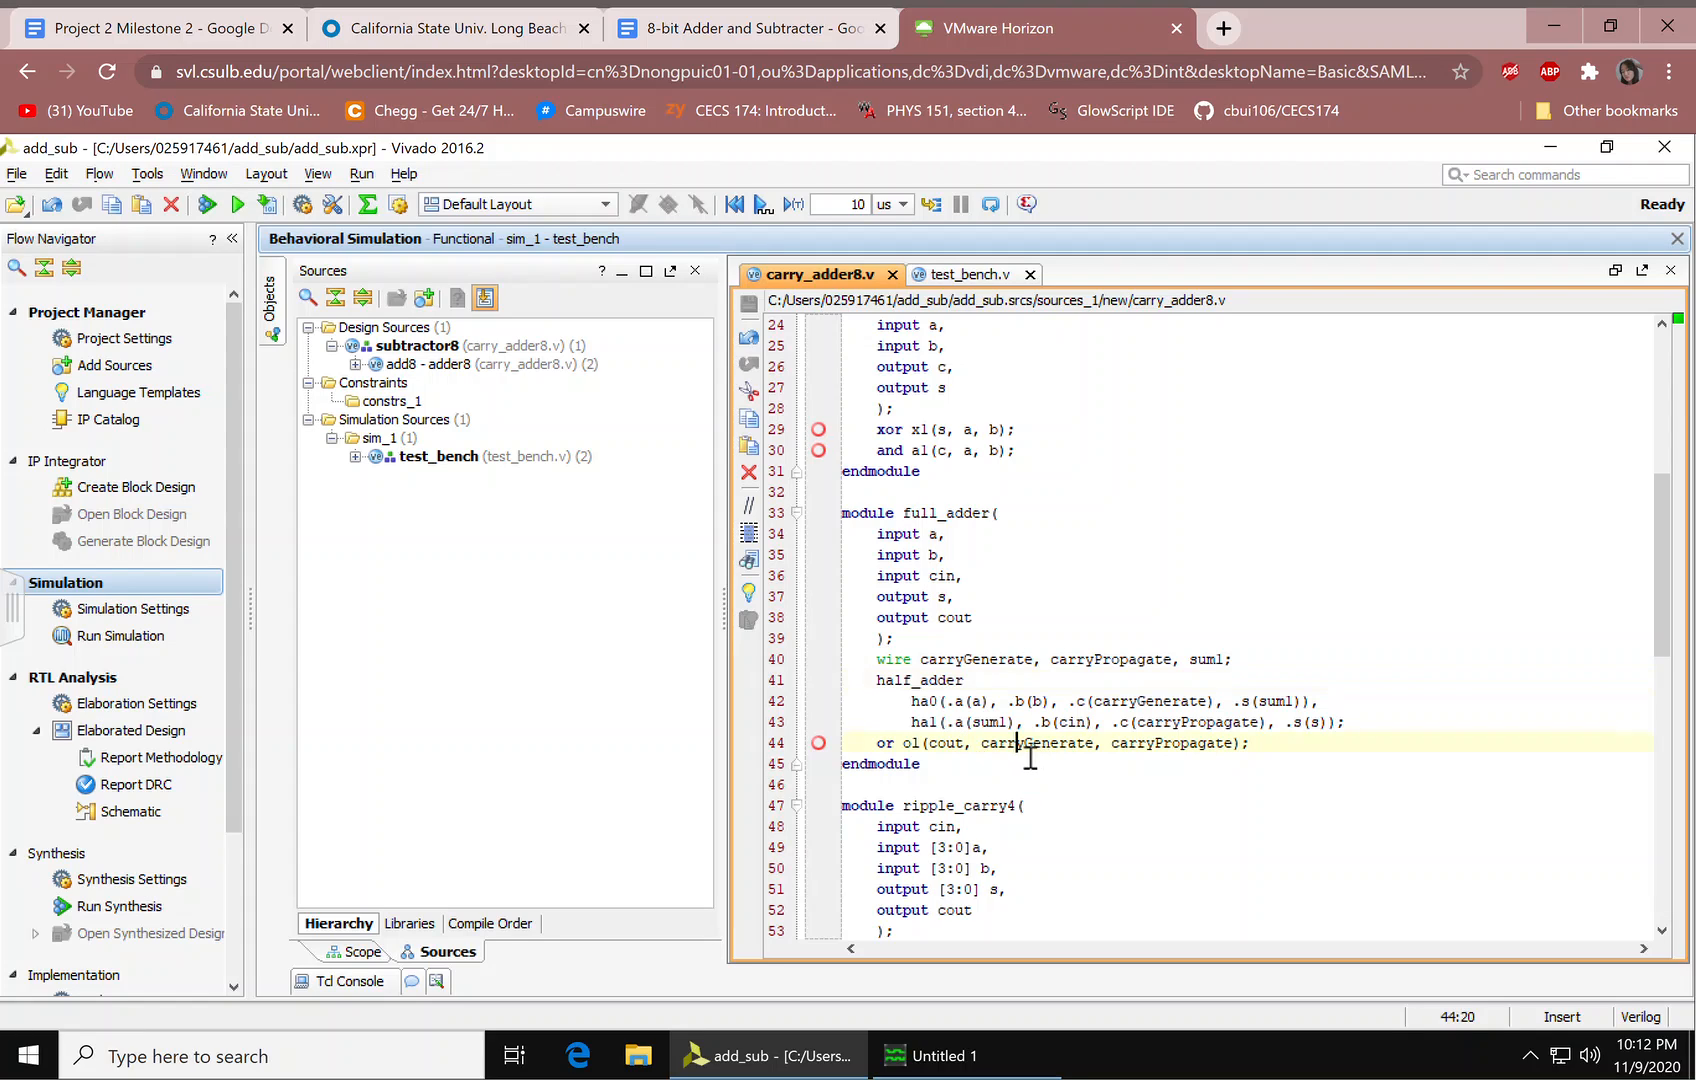
pyautogui.moveTo(1190, 761)
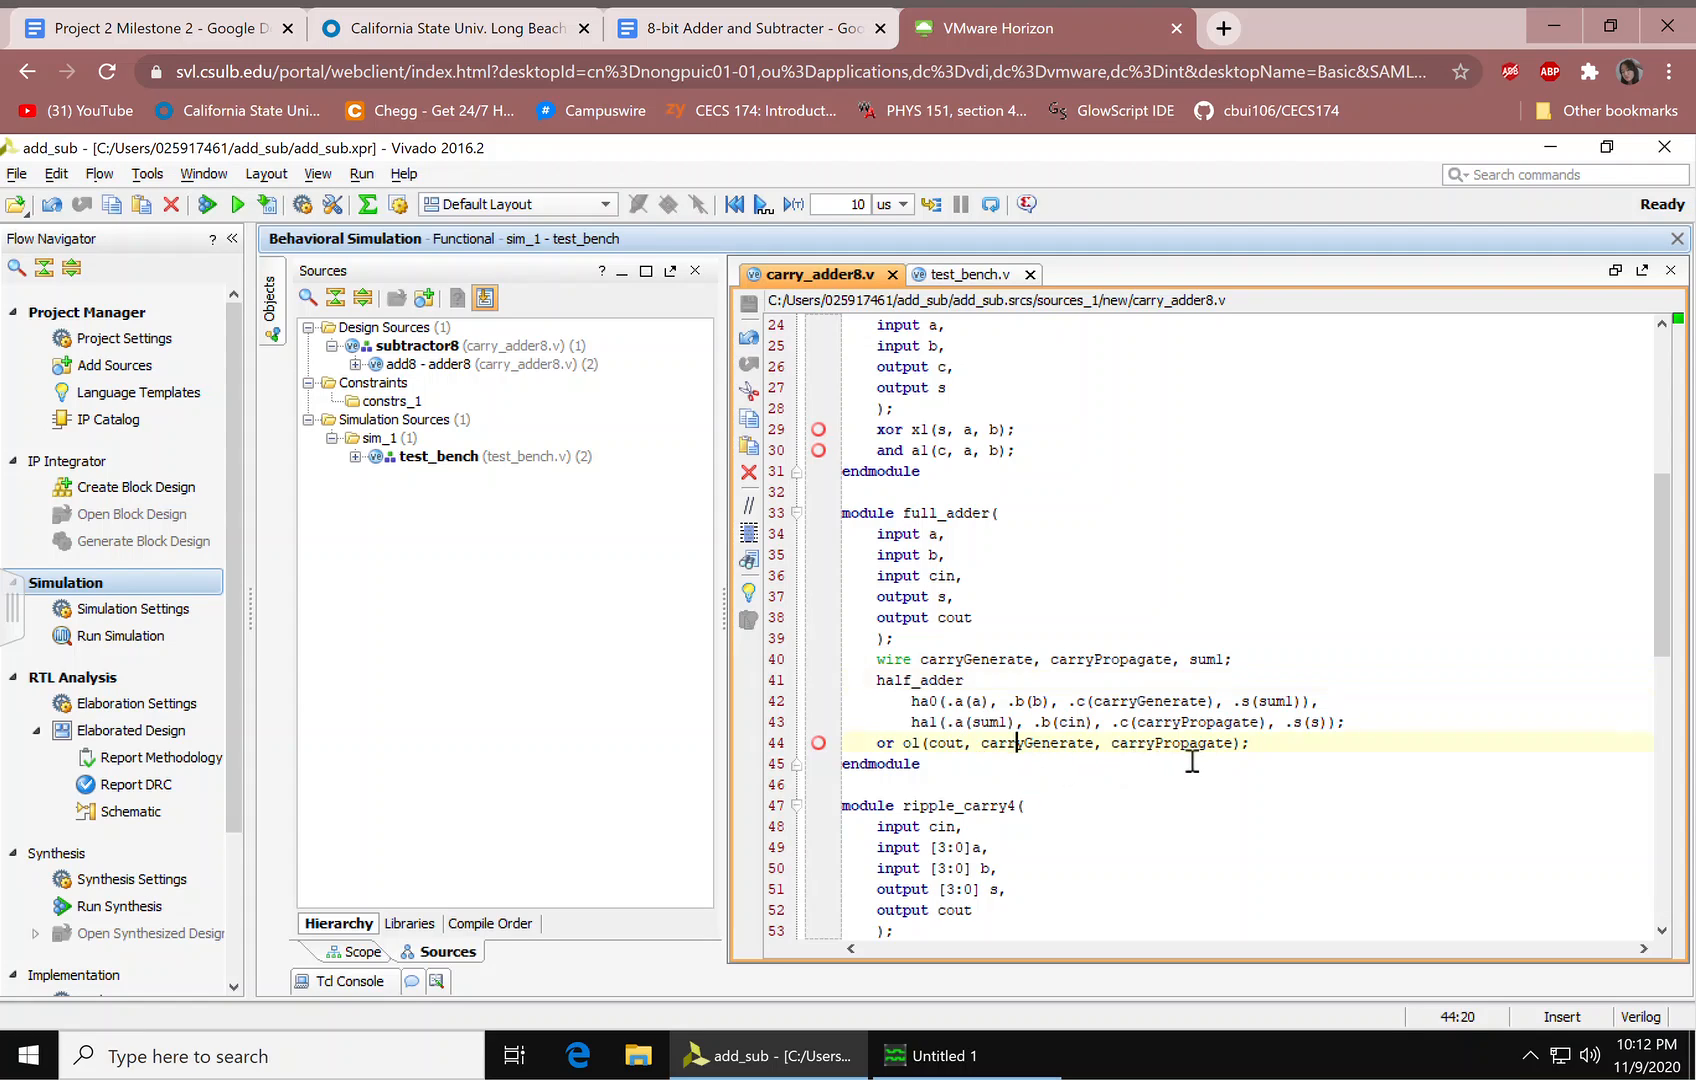
pyautogui.click(1152, 743)
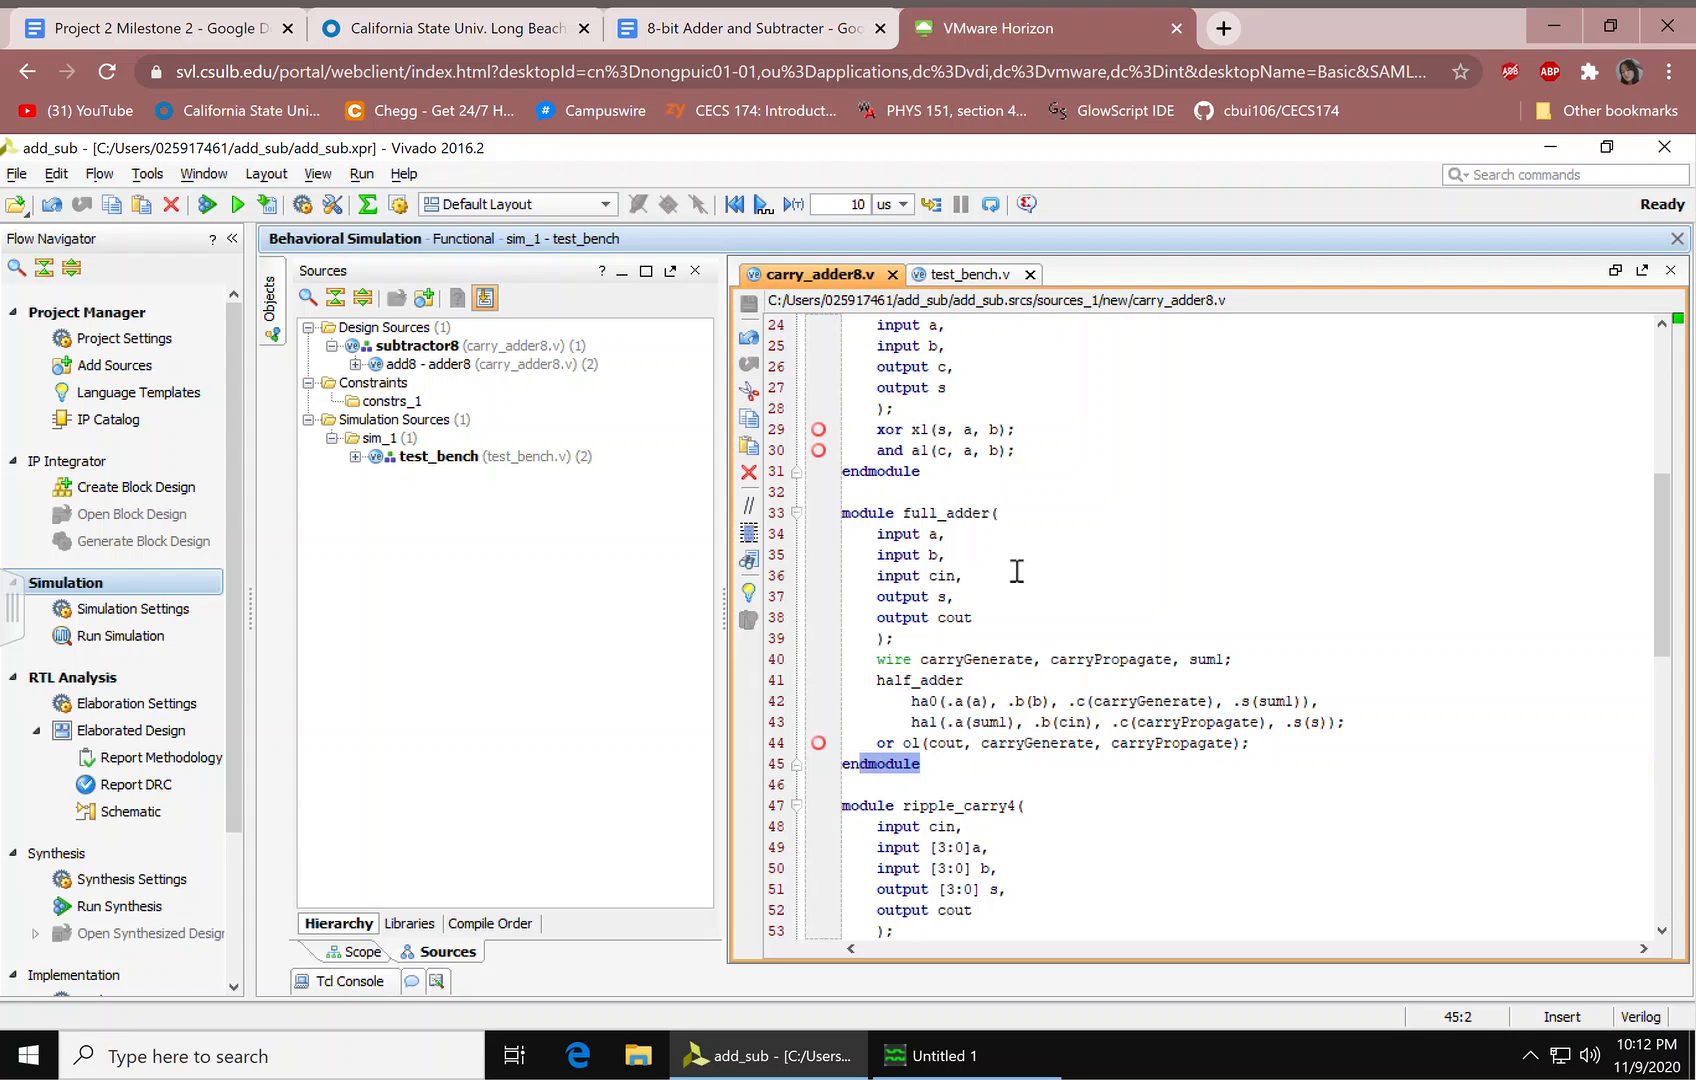
# Step: Highlight the full_adder instantiation inside the ripple_carry4 module
pyautogui.click(944, 554)
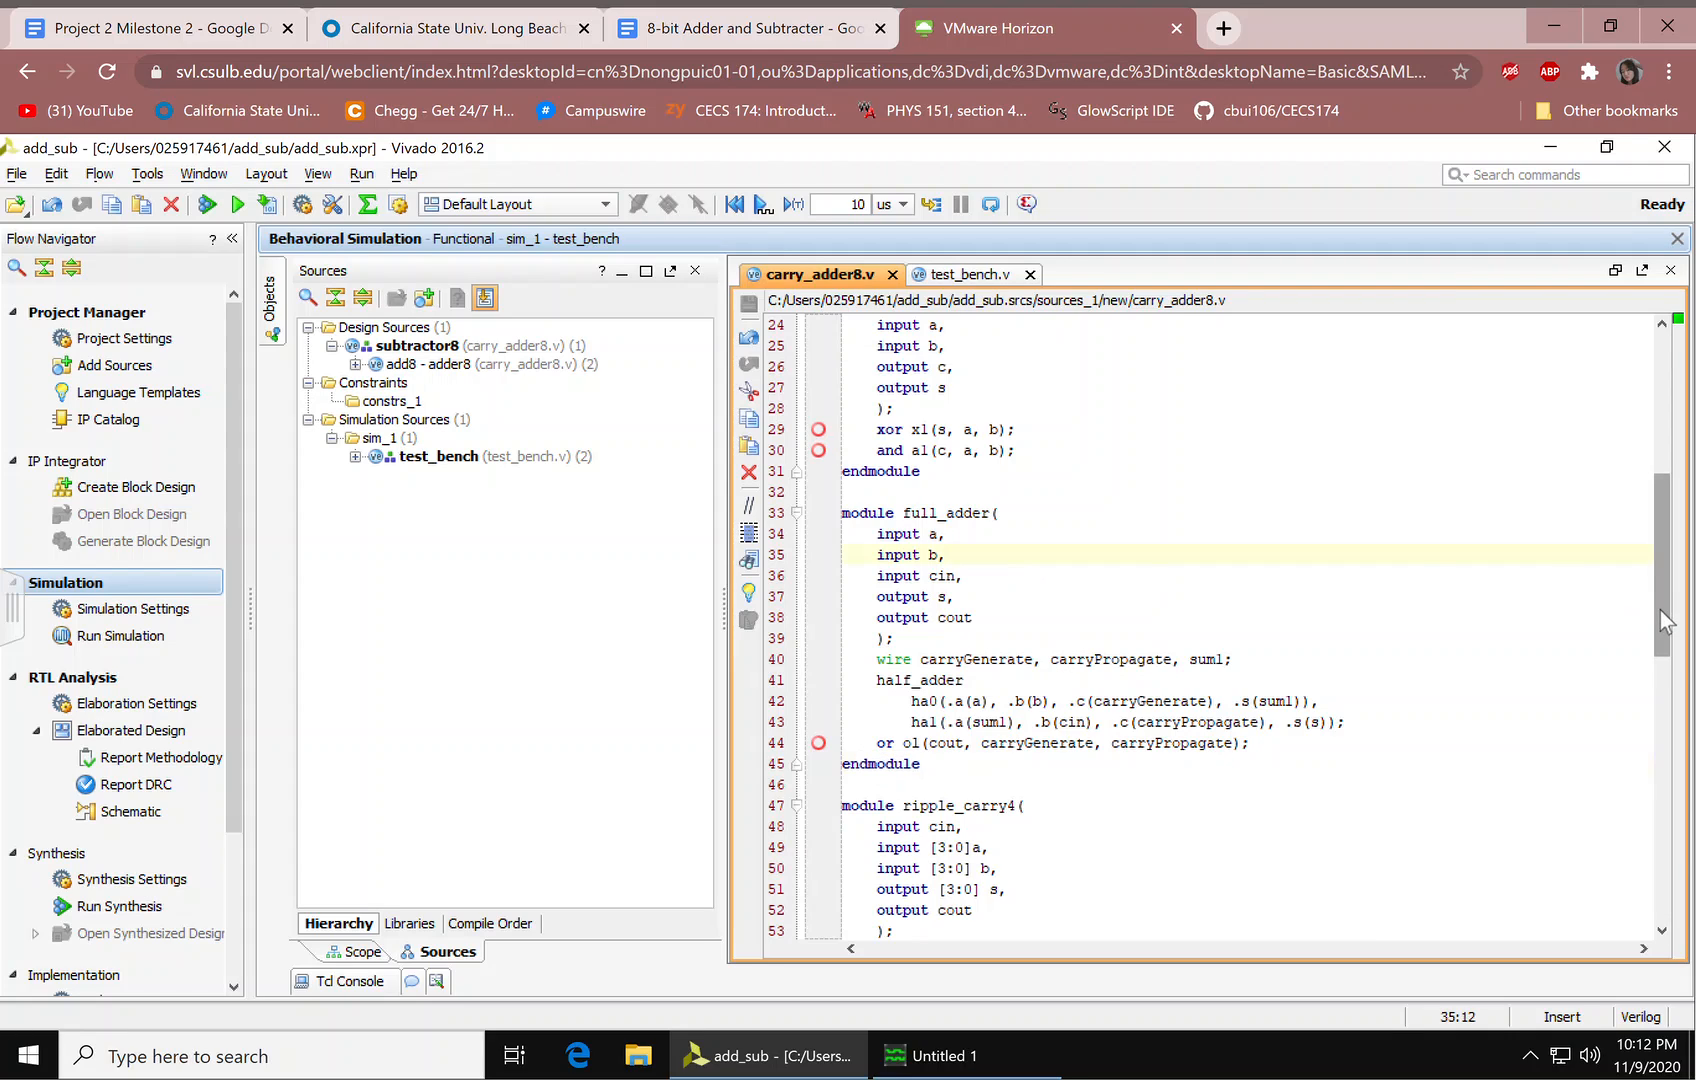
pyautogui.scroll(-3)
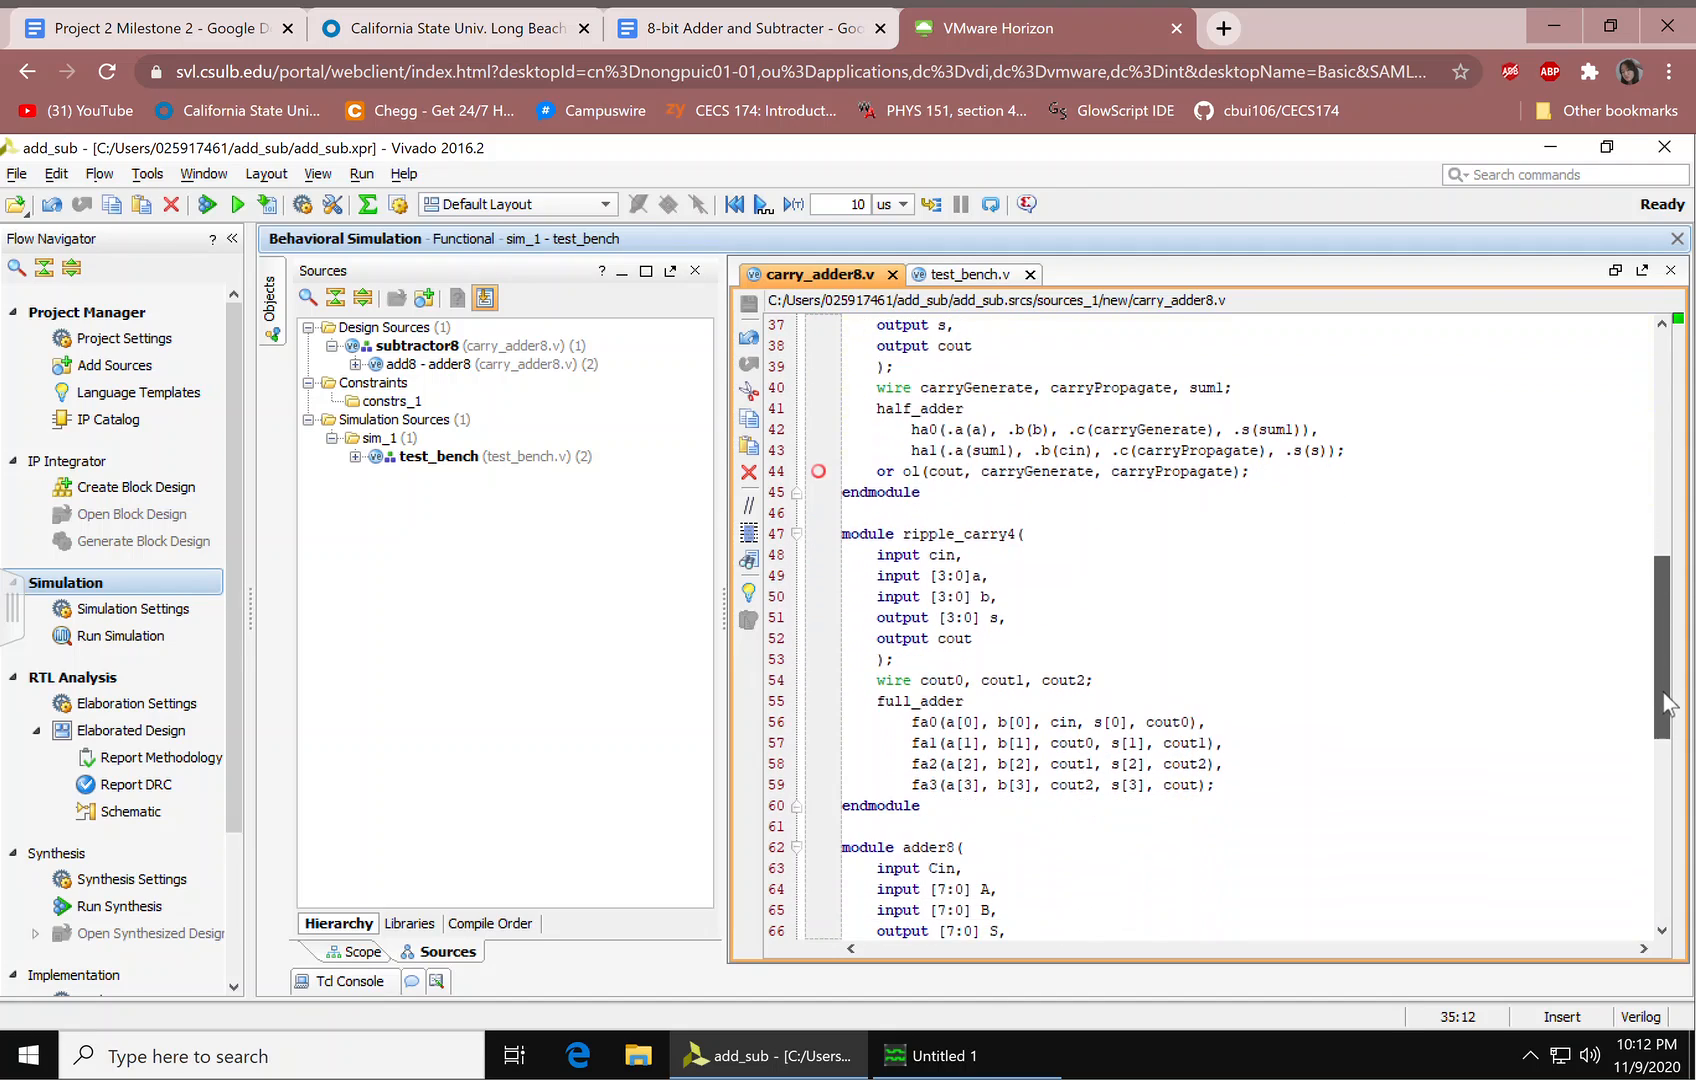
pyautogui.scroll(-3)
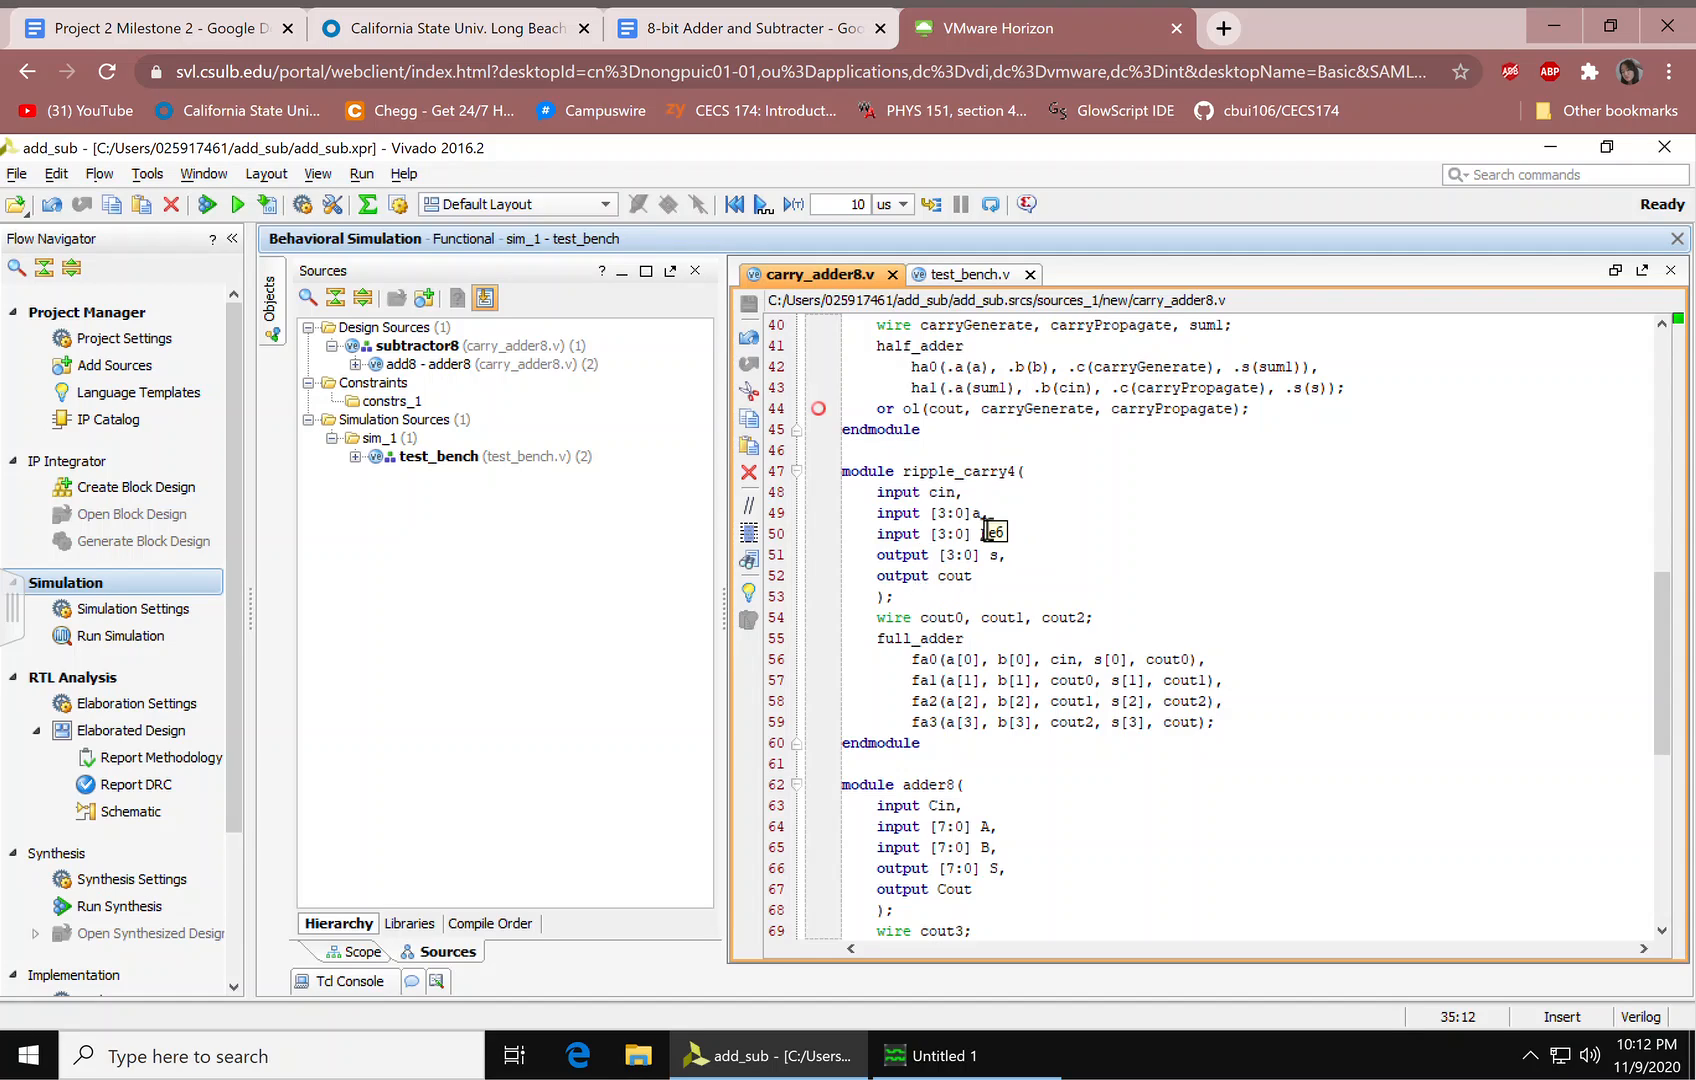
pyautogui.click(973, 512)
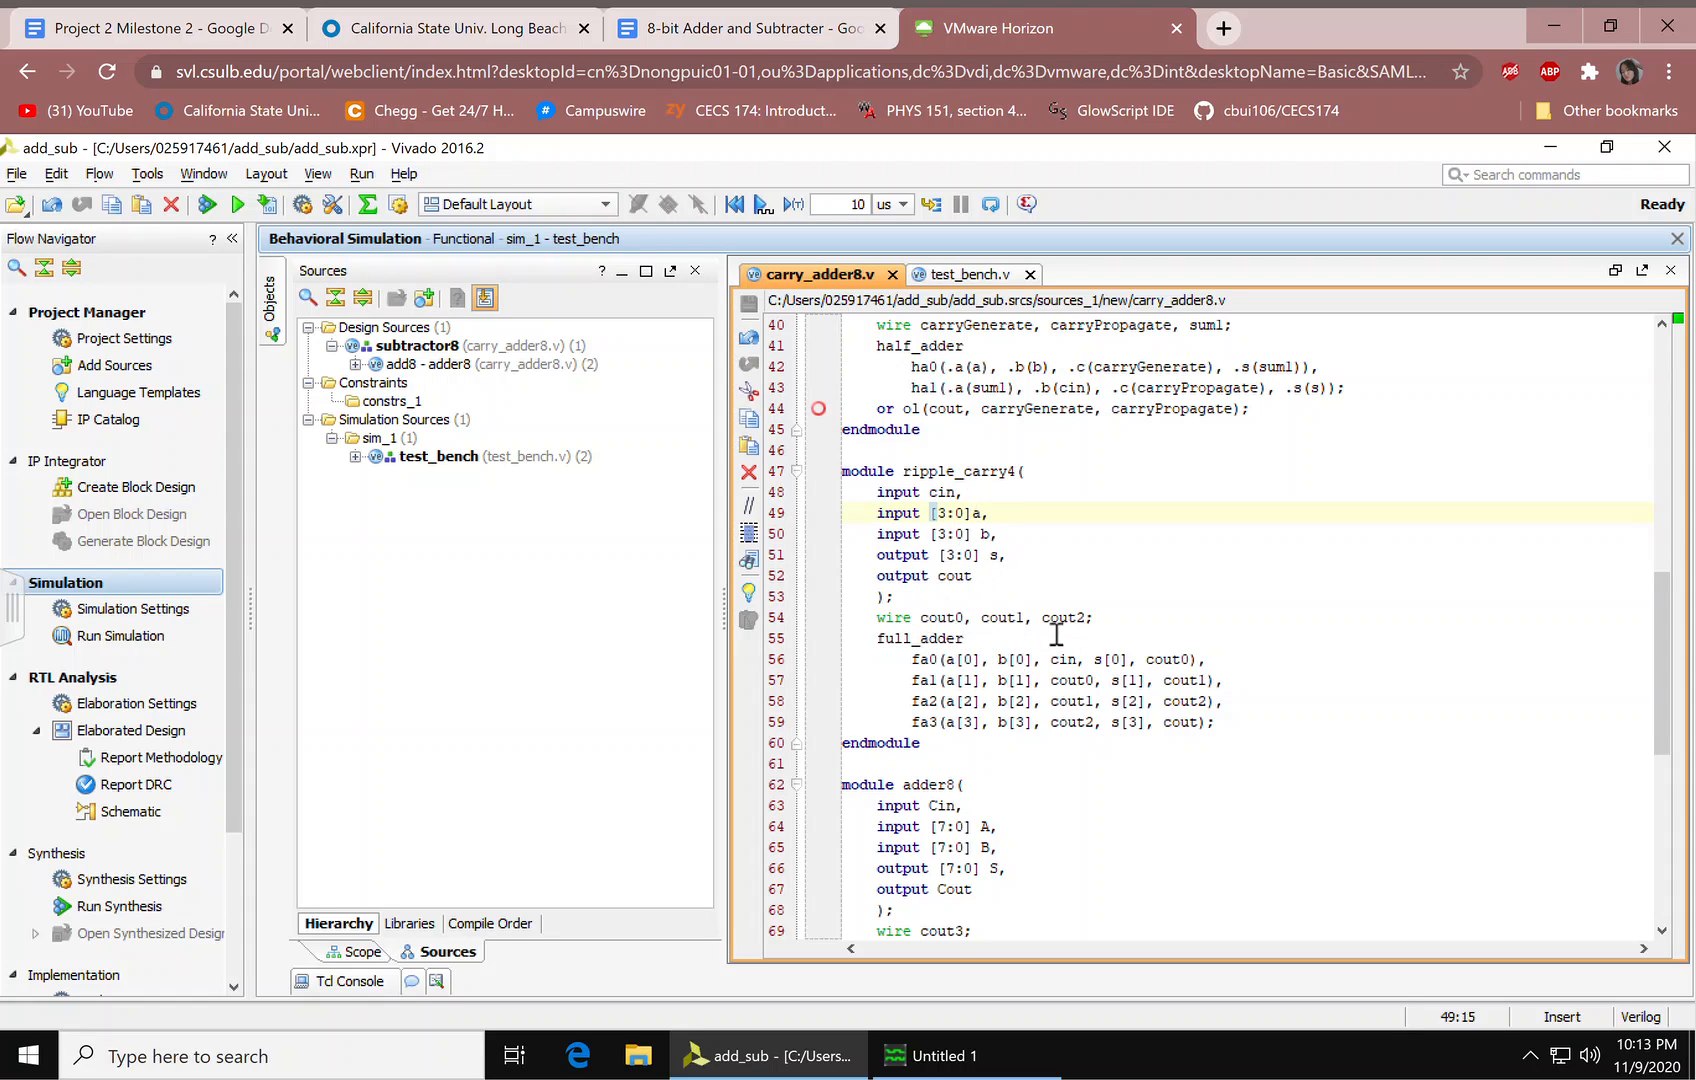
pyautogui.moveTo(898, 647)
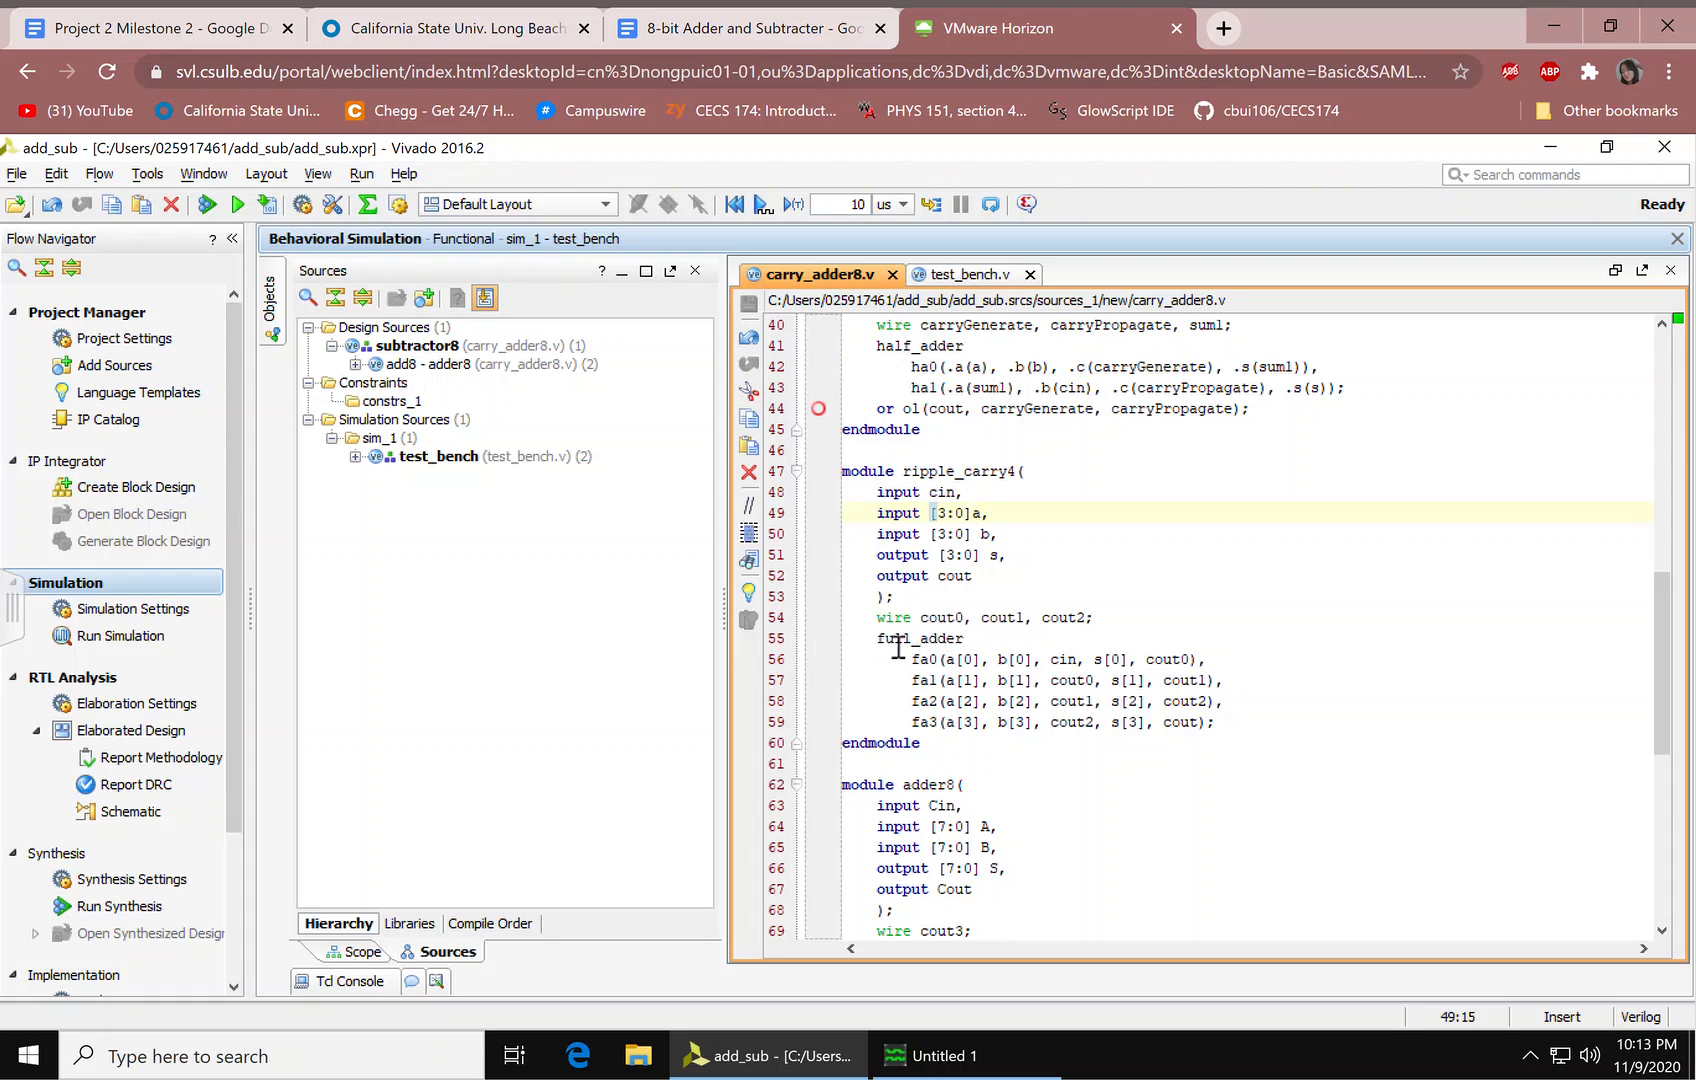
pyautogui.doubleClick(918, 637)
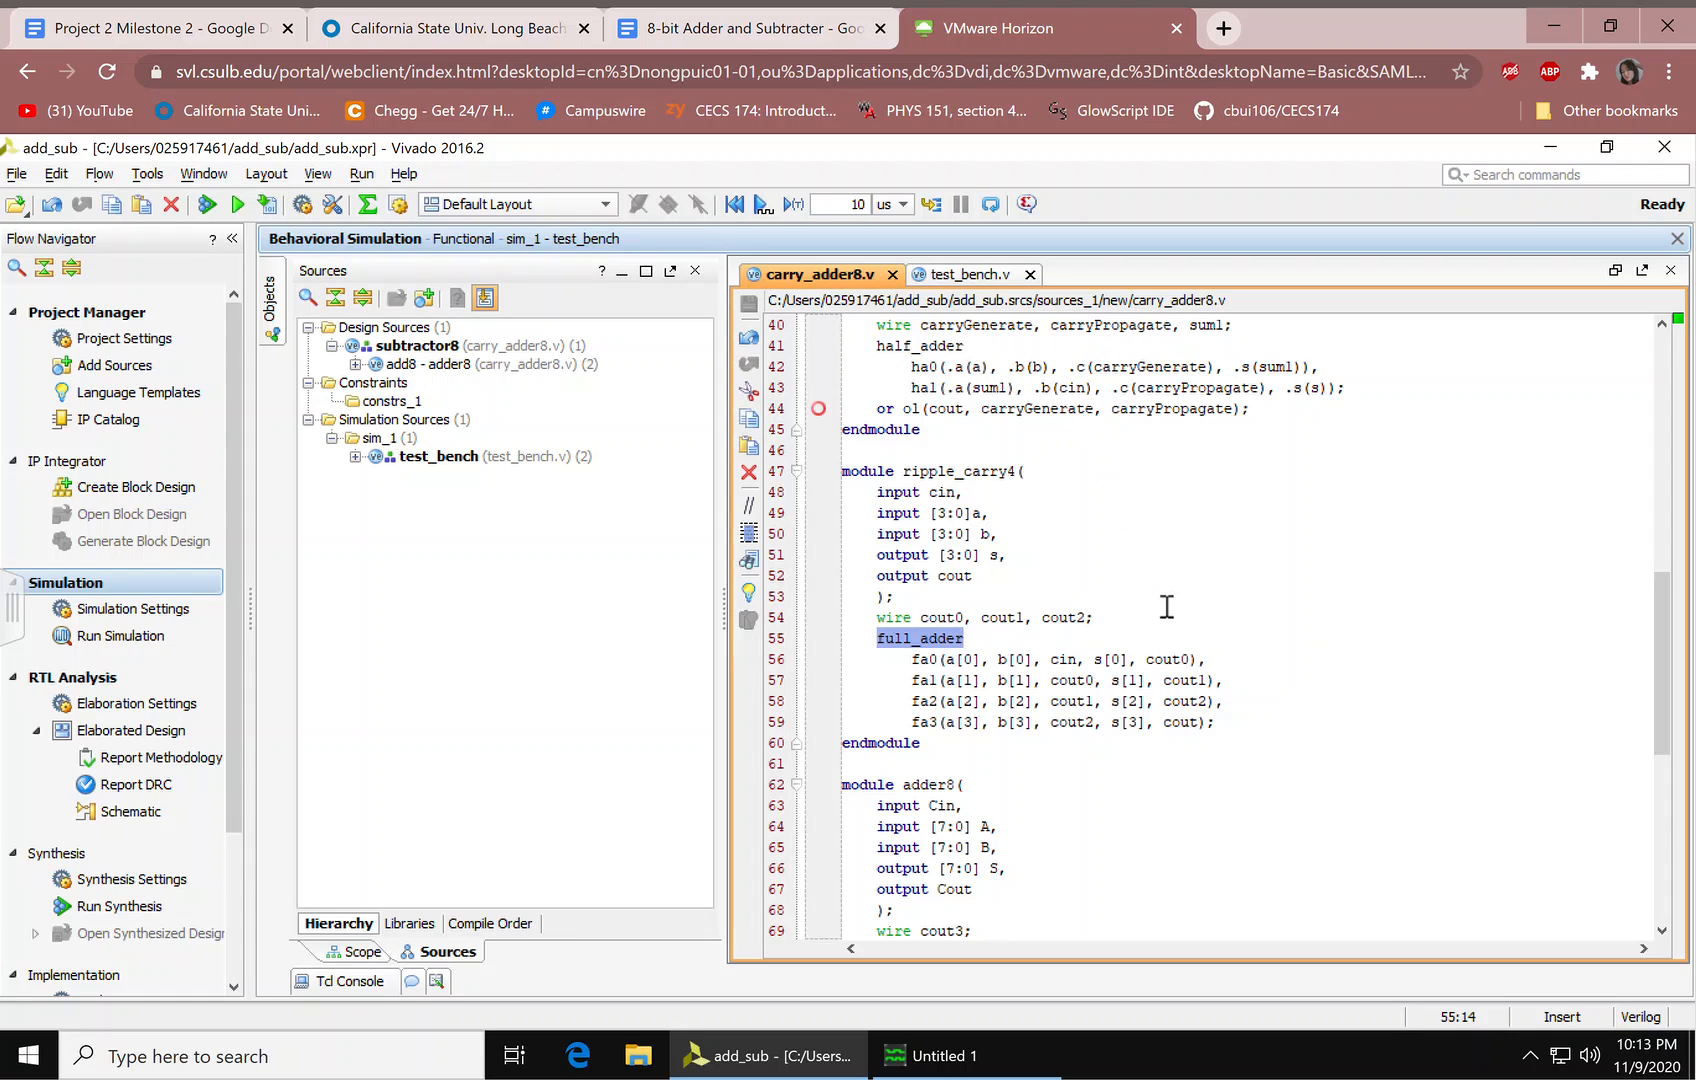
pyautogui.click(1188, 680)
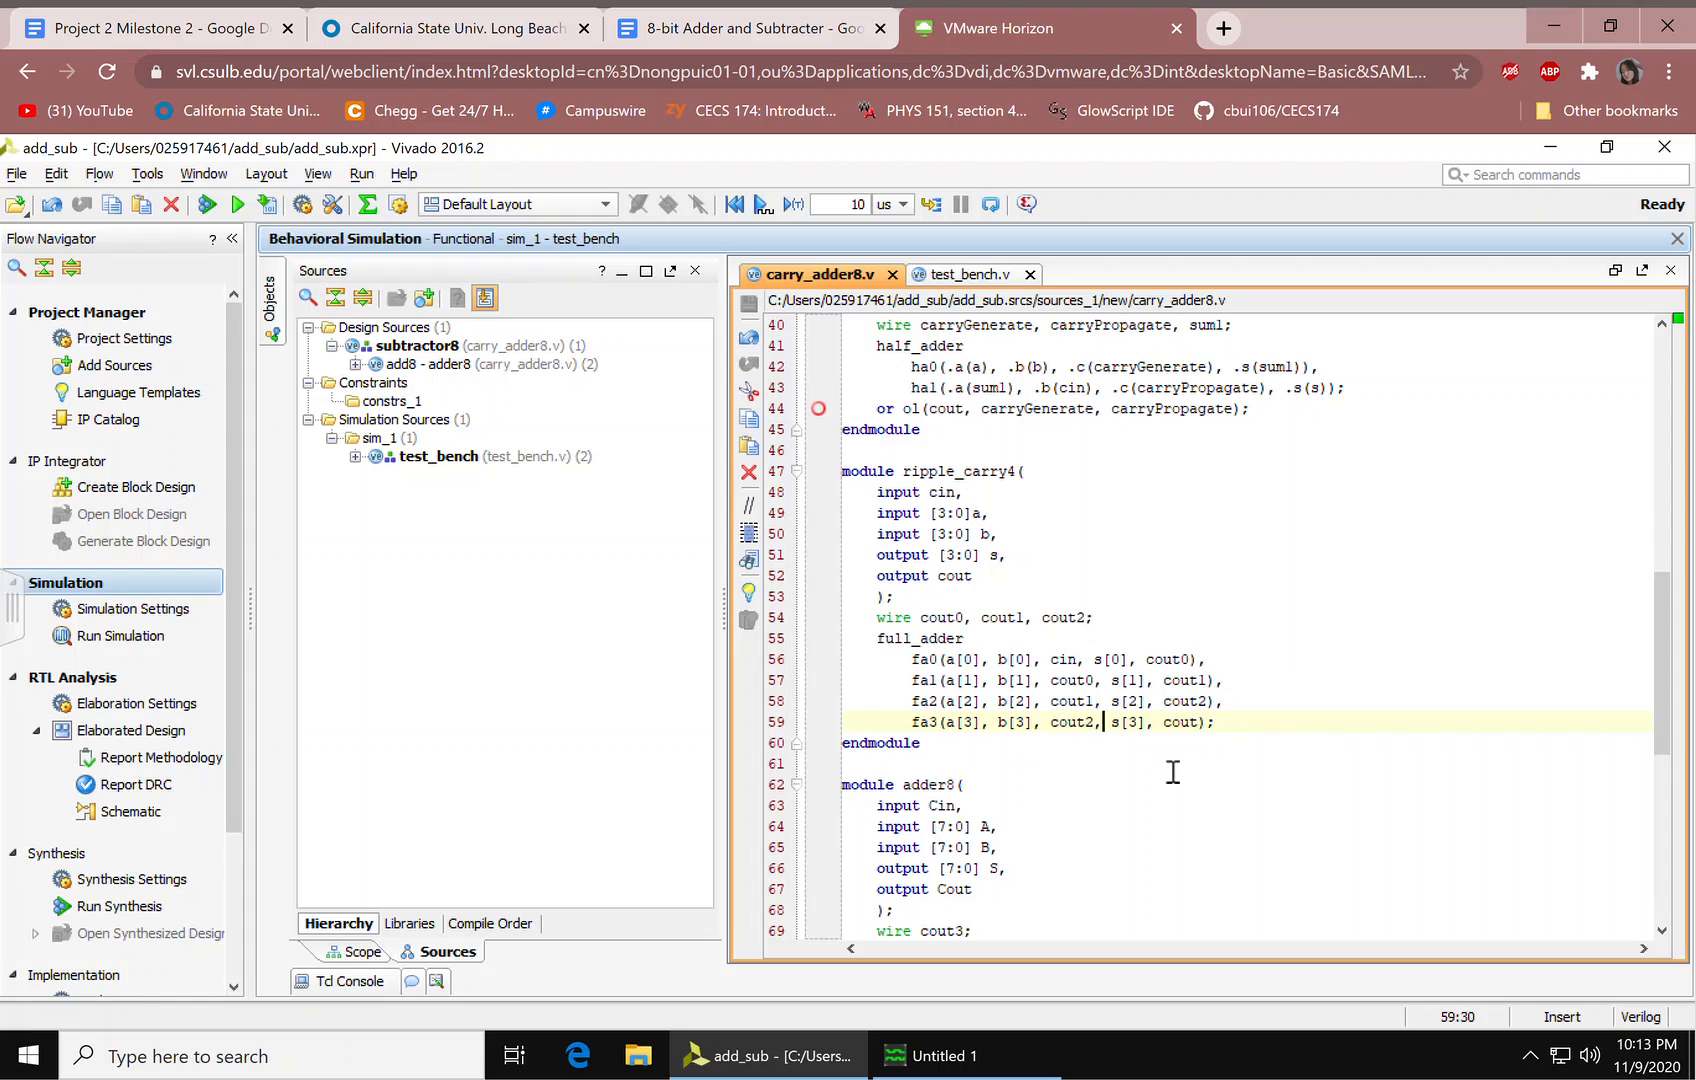
pyautogui.moveTo(1228, 681)
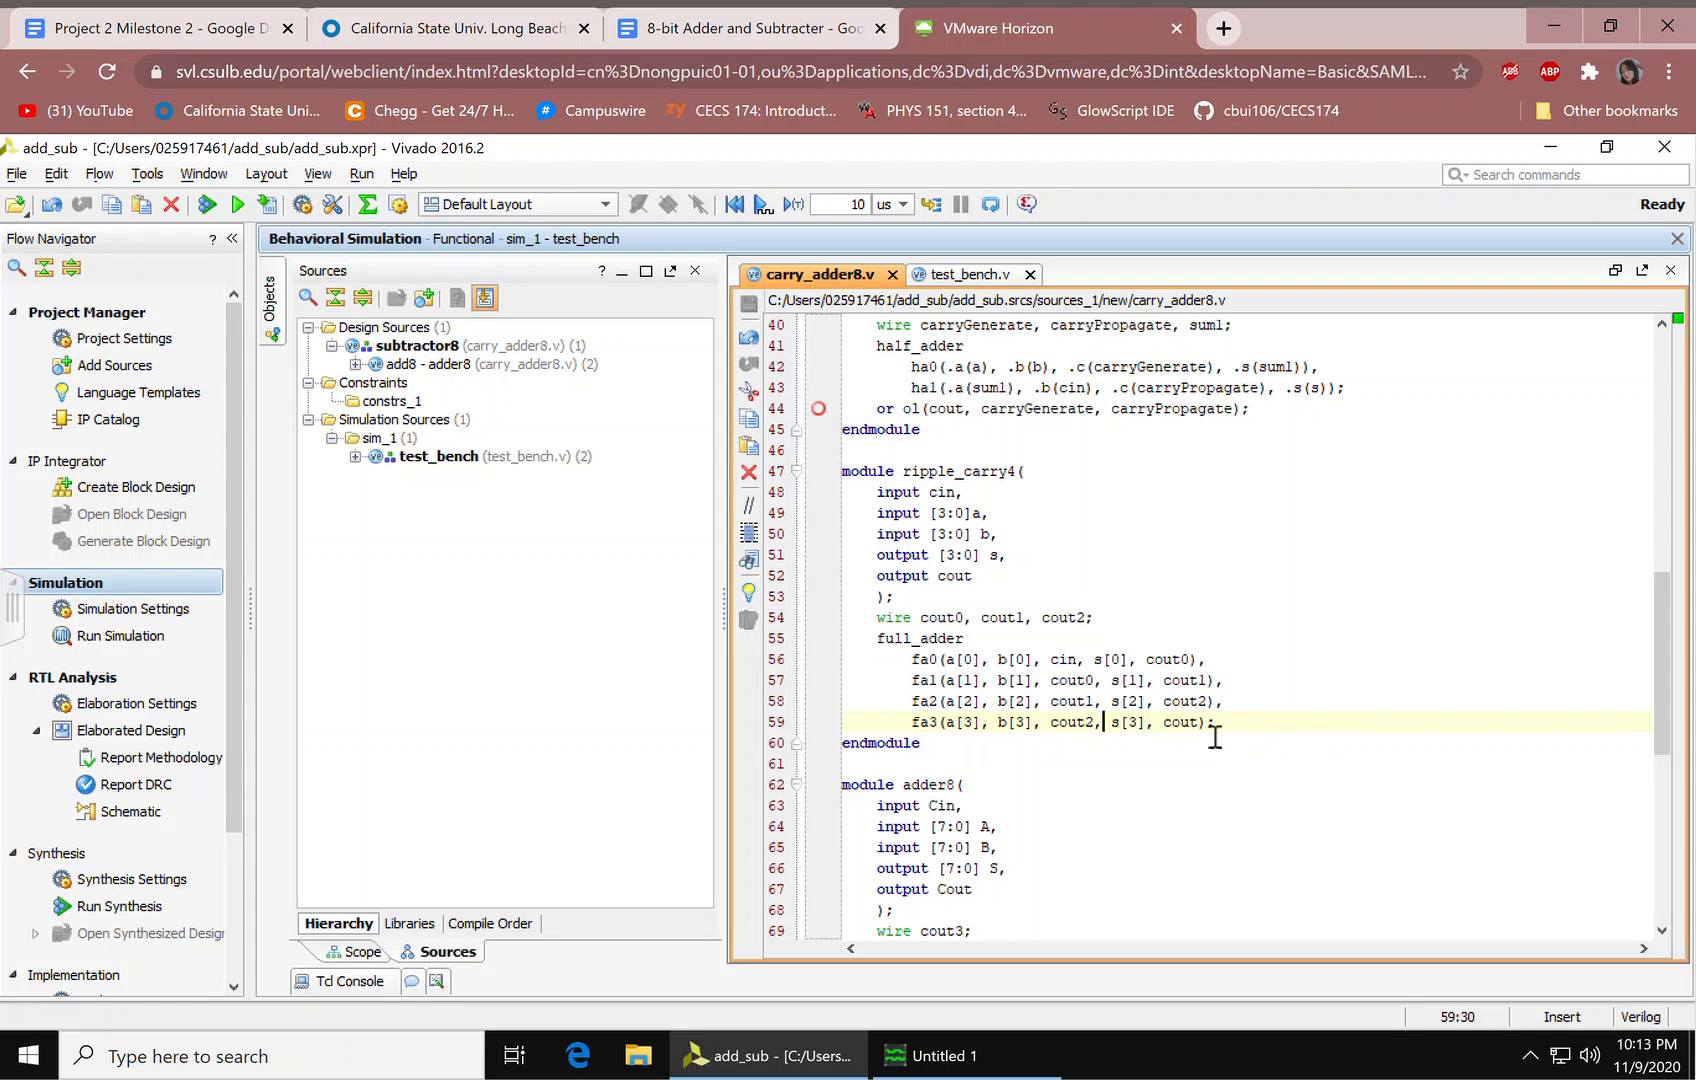
pyautogui.click(1009, 752)
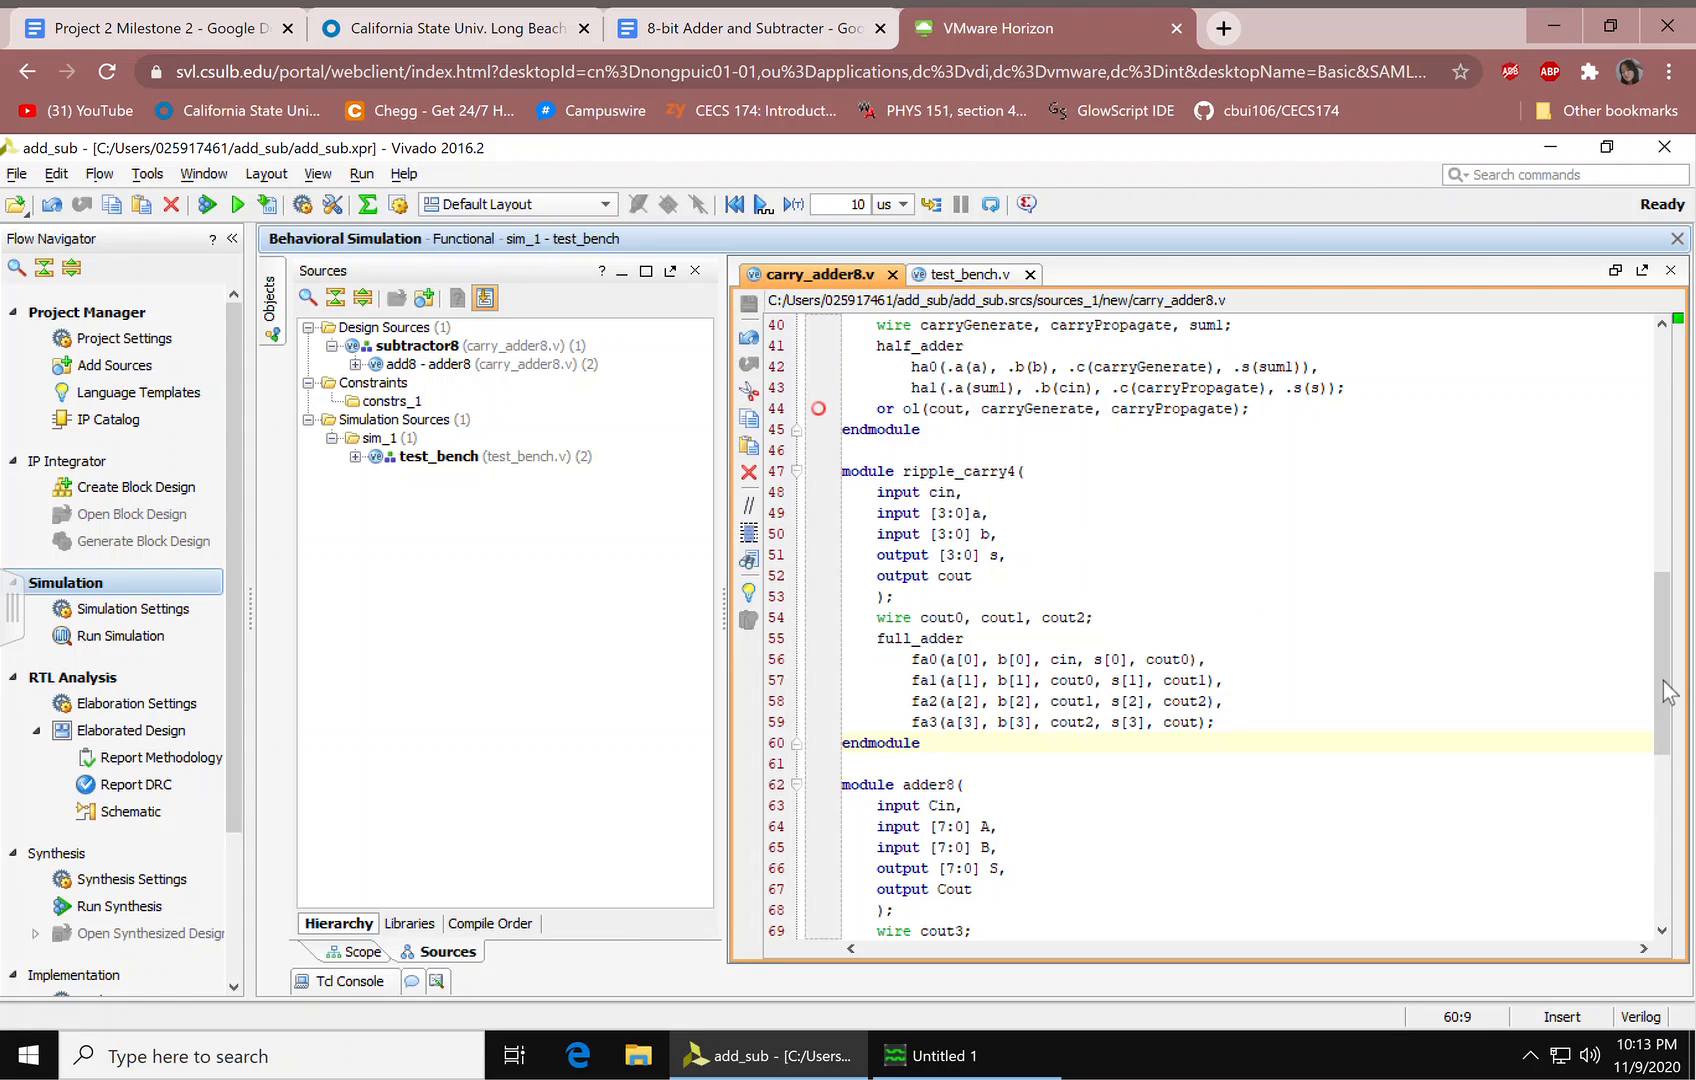
# Step: Select and edit the rc40 port connection list in adder8
pyautogui.scroll(-3)
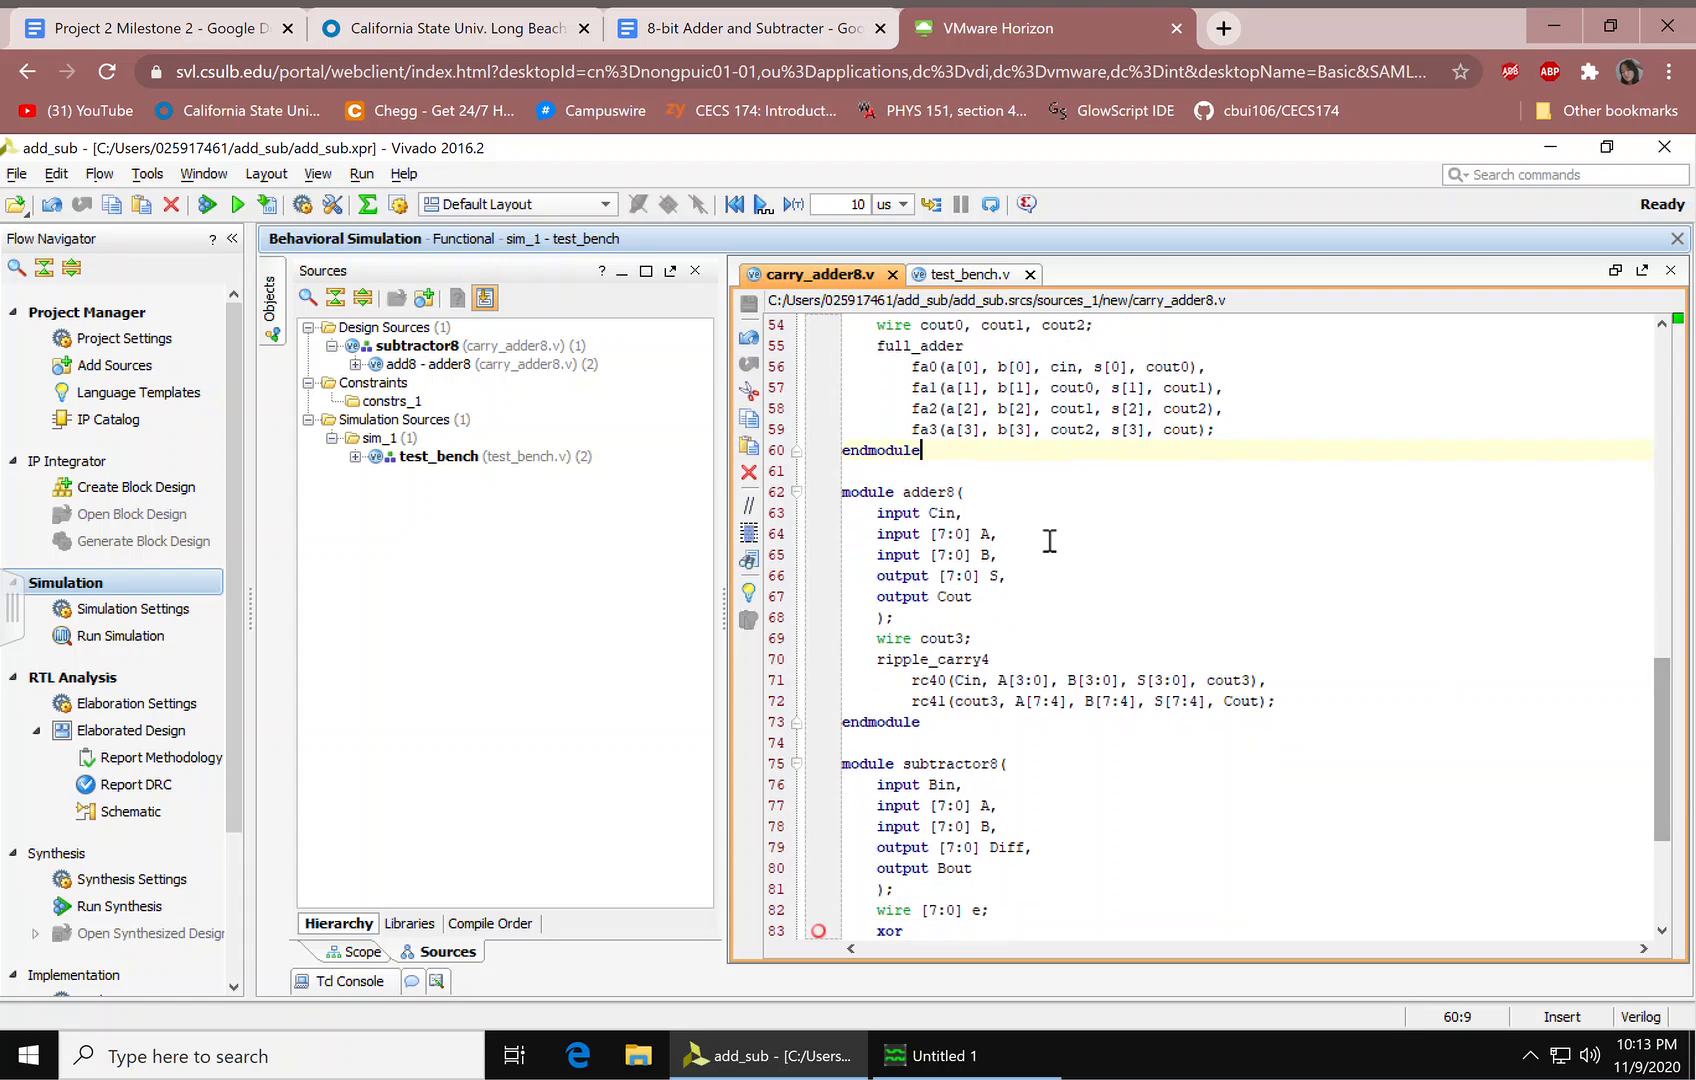
pyautogui.click(930, 513)
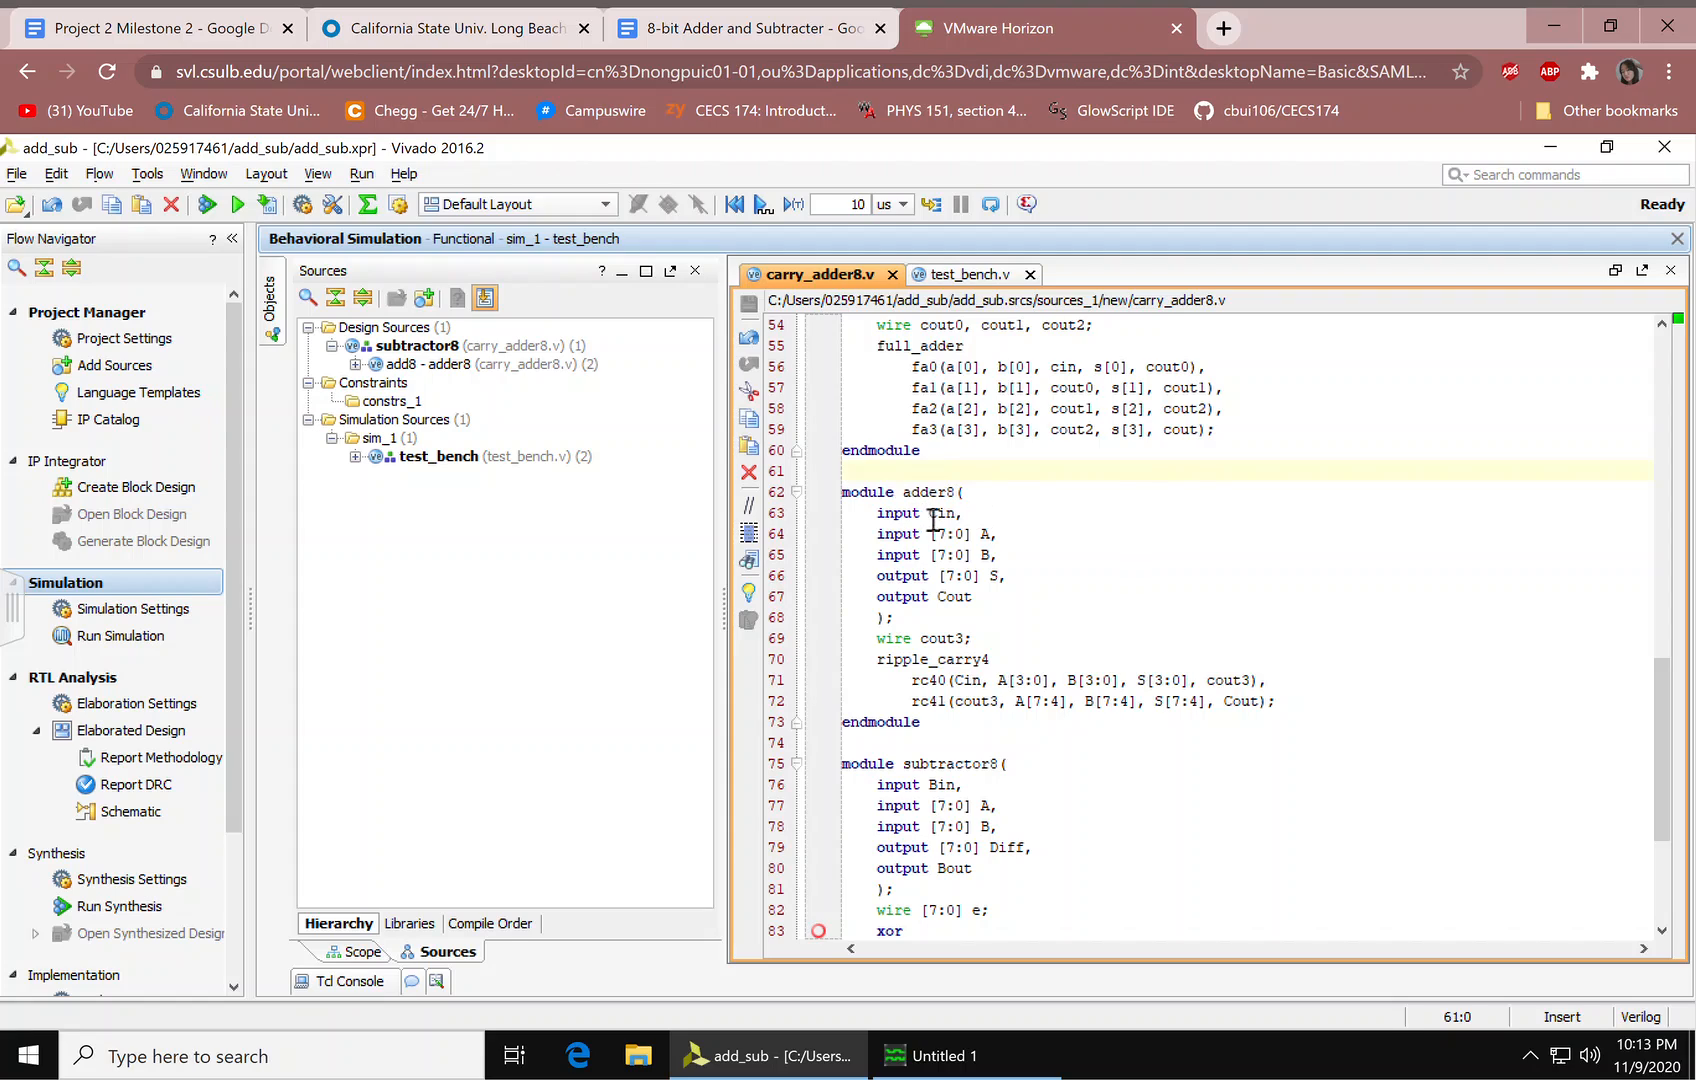
pyautogui.click(944, 575)
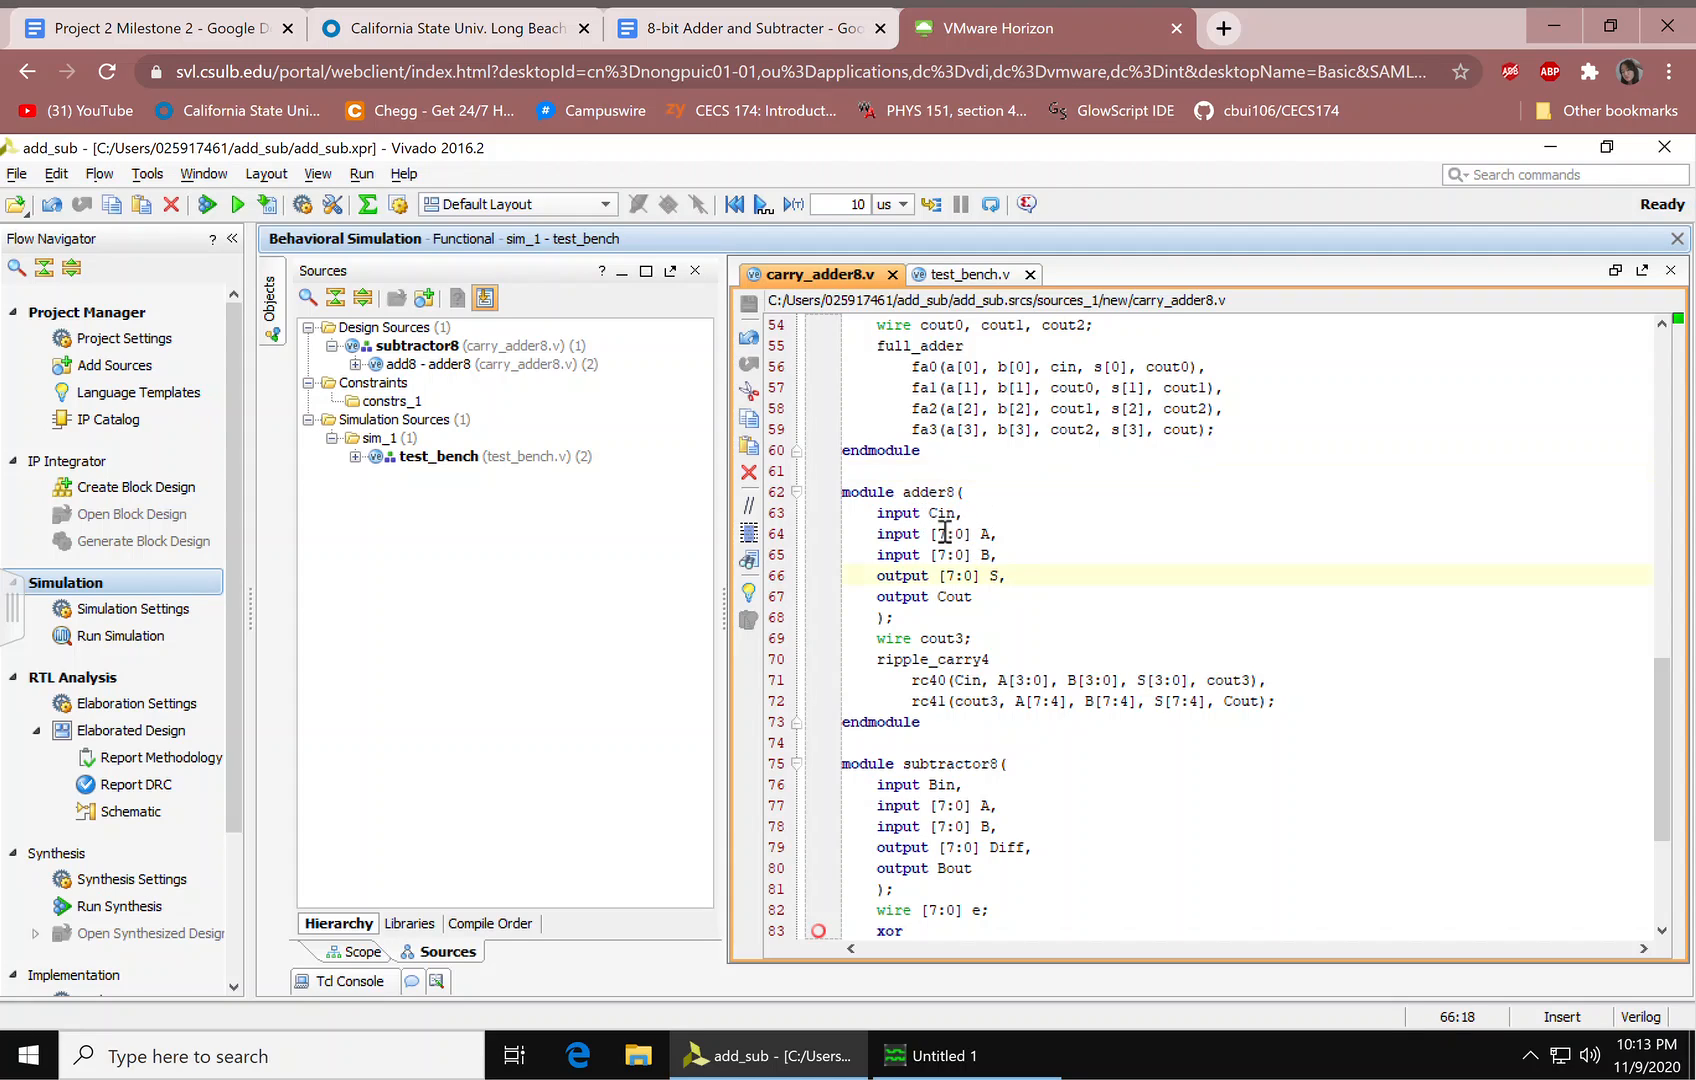
pyautogui.click(927, 513)
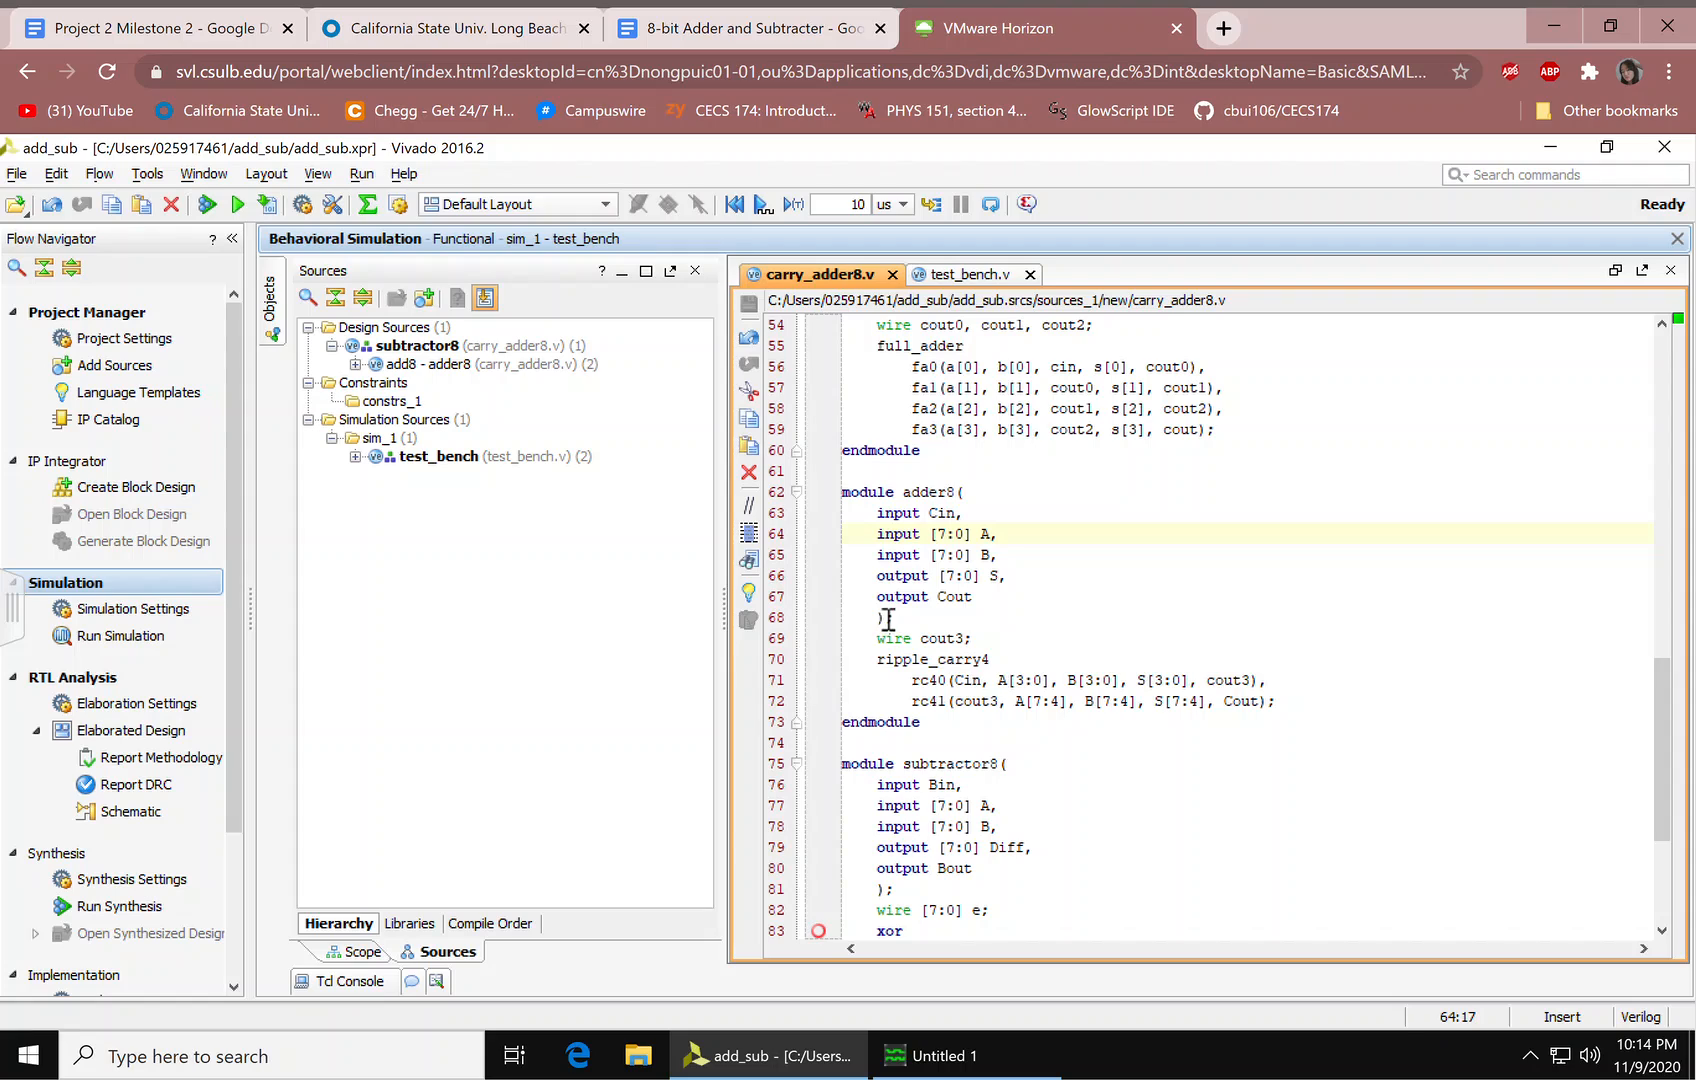
pyautogui.moveTo(901, 659)
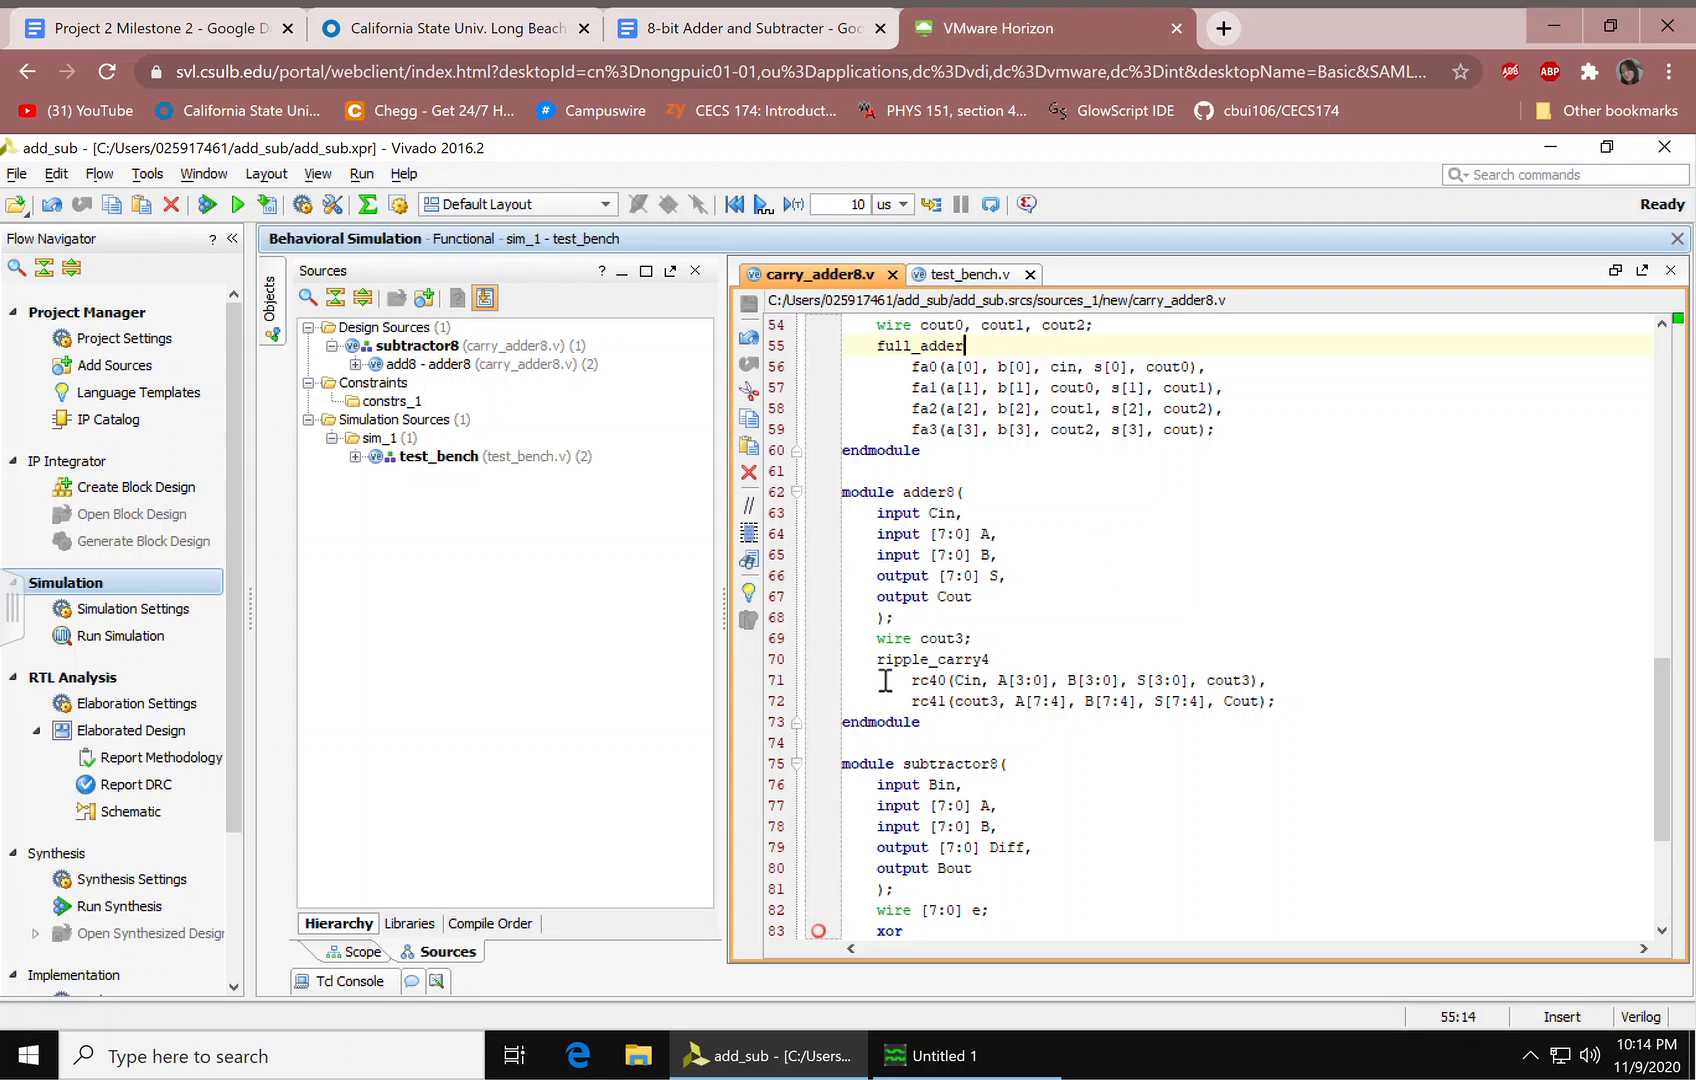
pyautogui.moveTo(1090, 701)
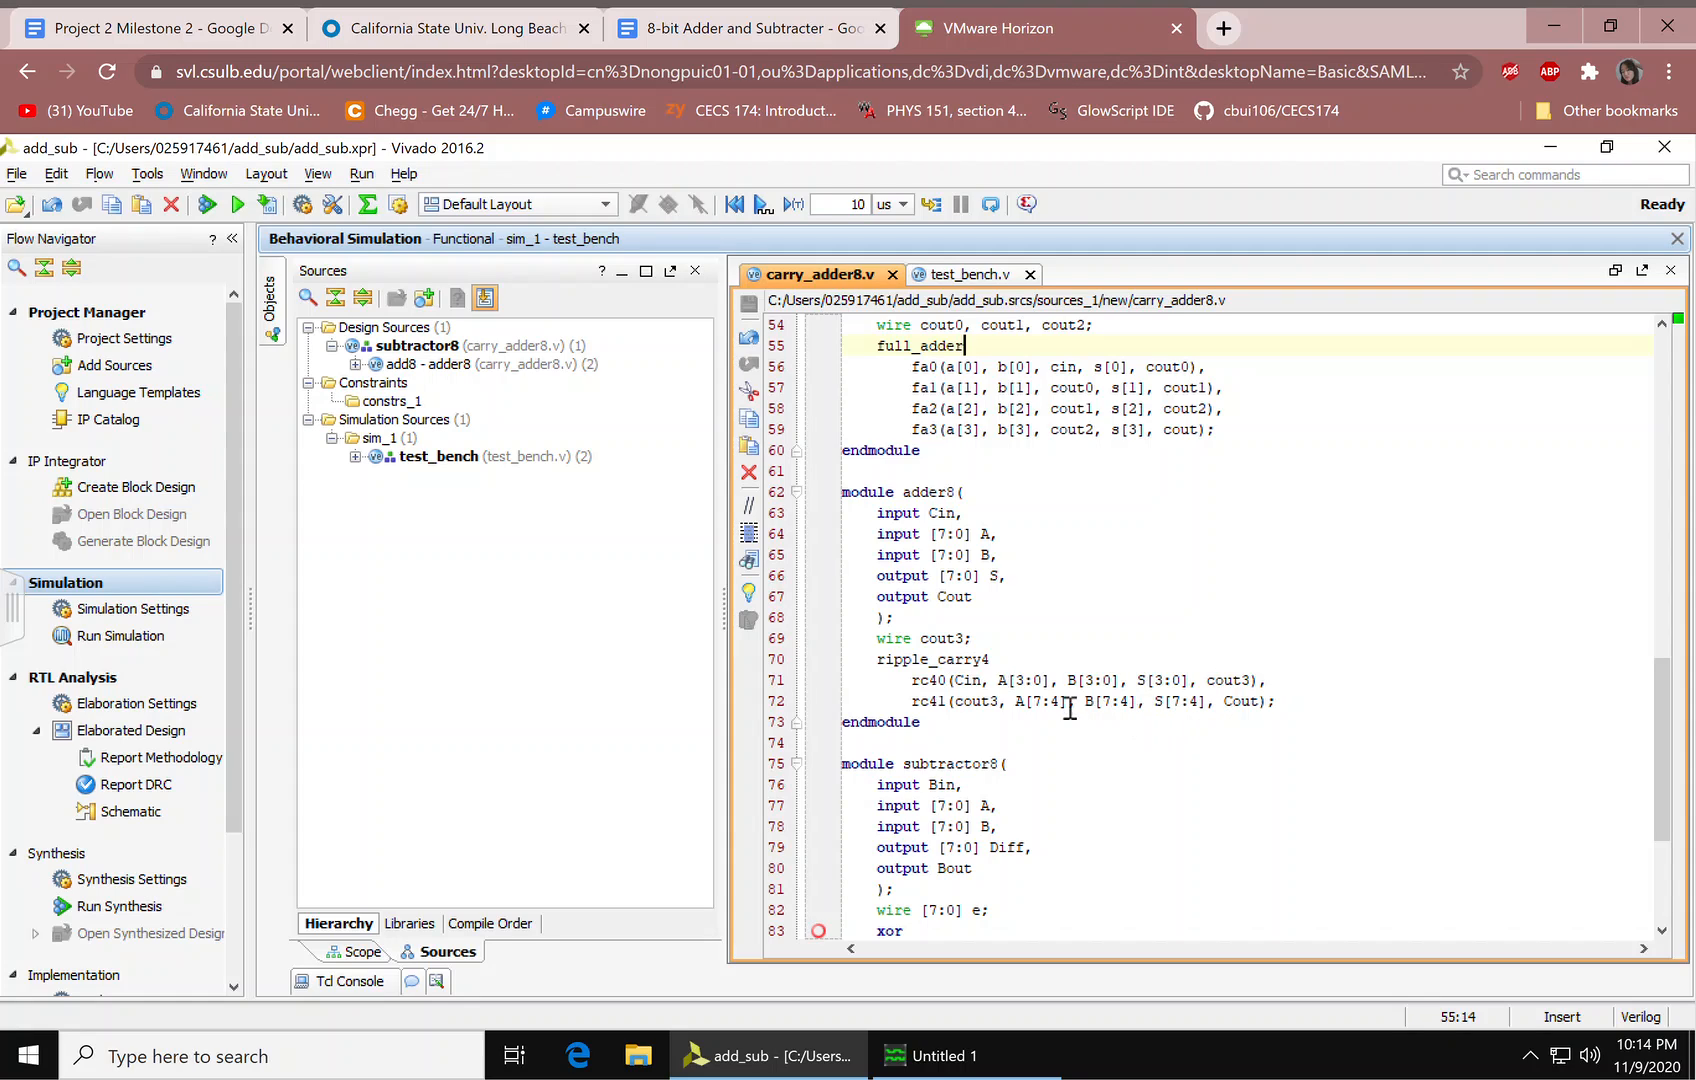
pyautogui.click(1065, 701)
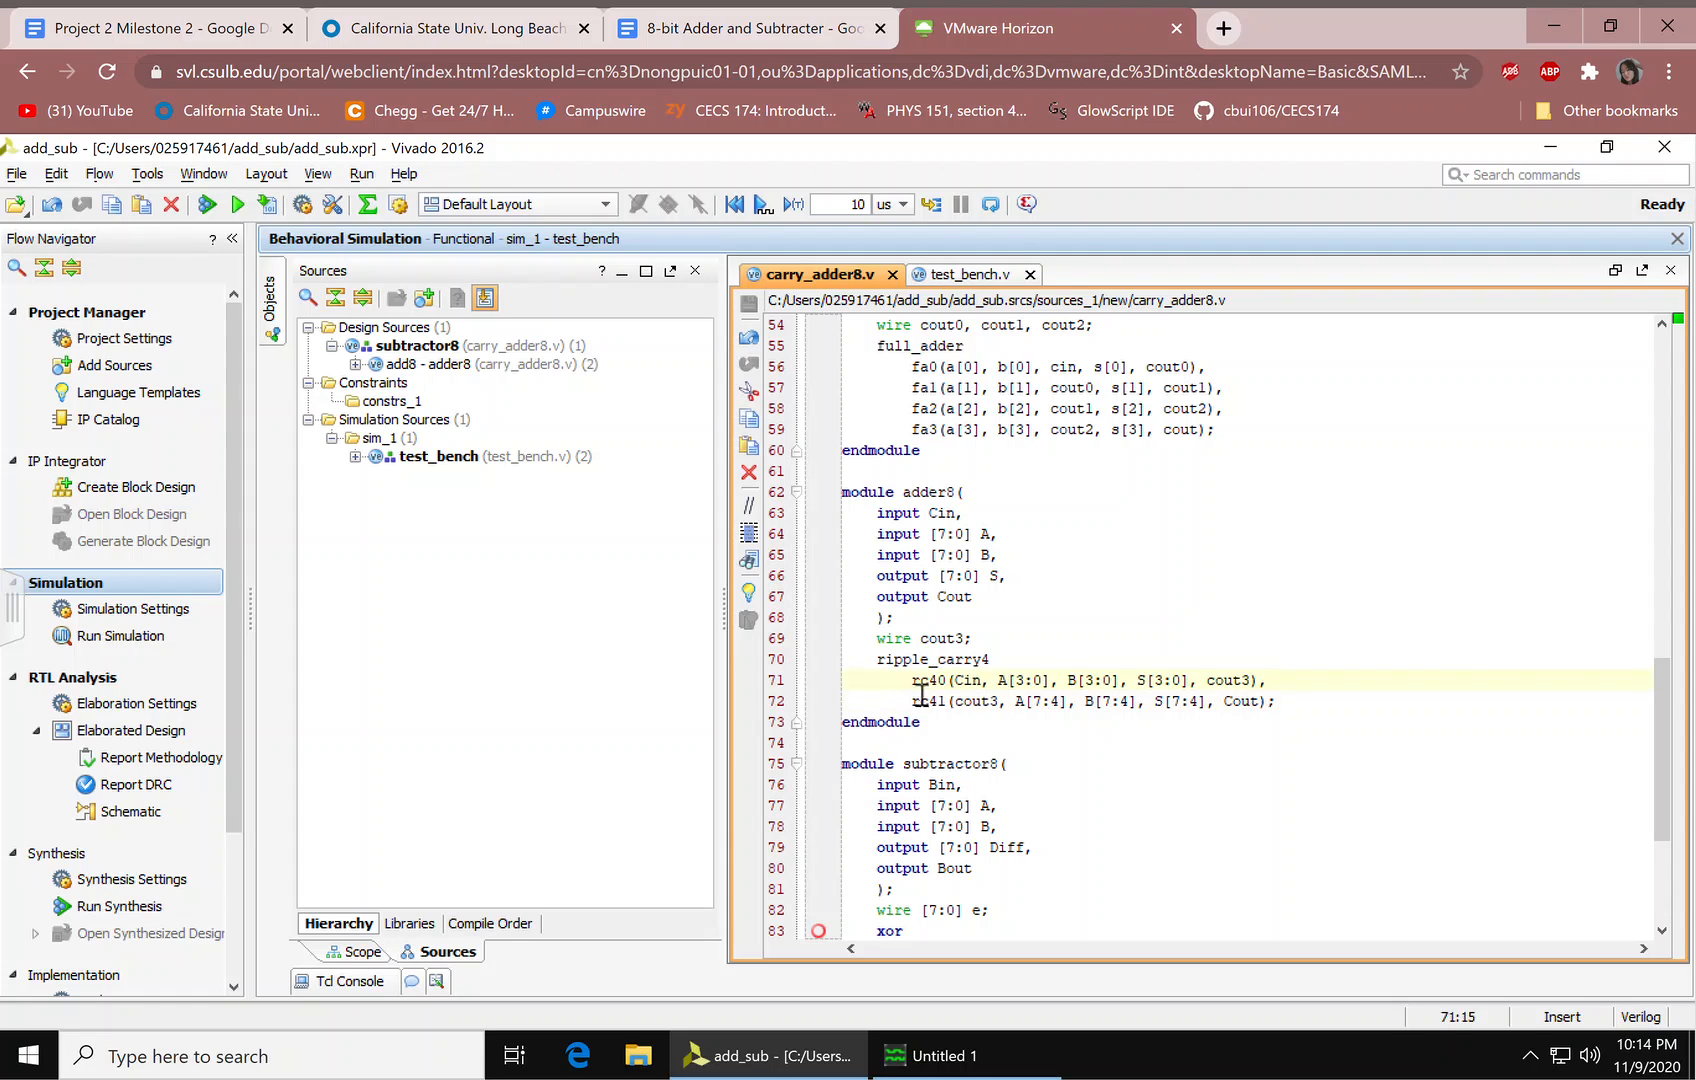
pyautogui.moveTo(911, 680); pyautogui.dragTo(1263, 680)
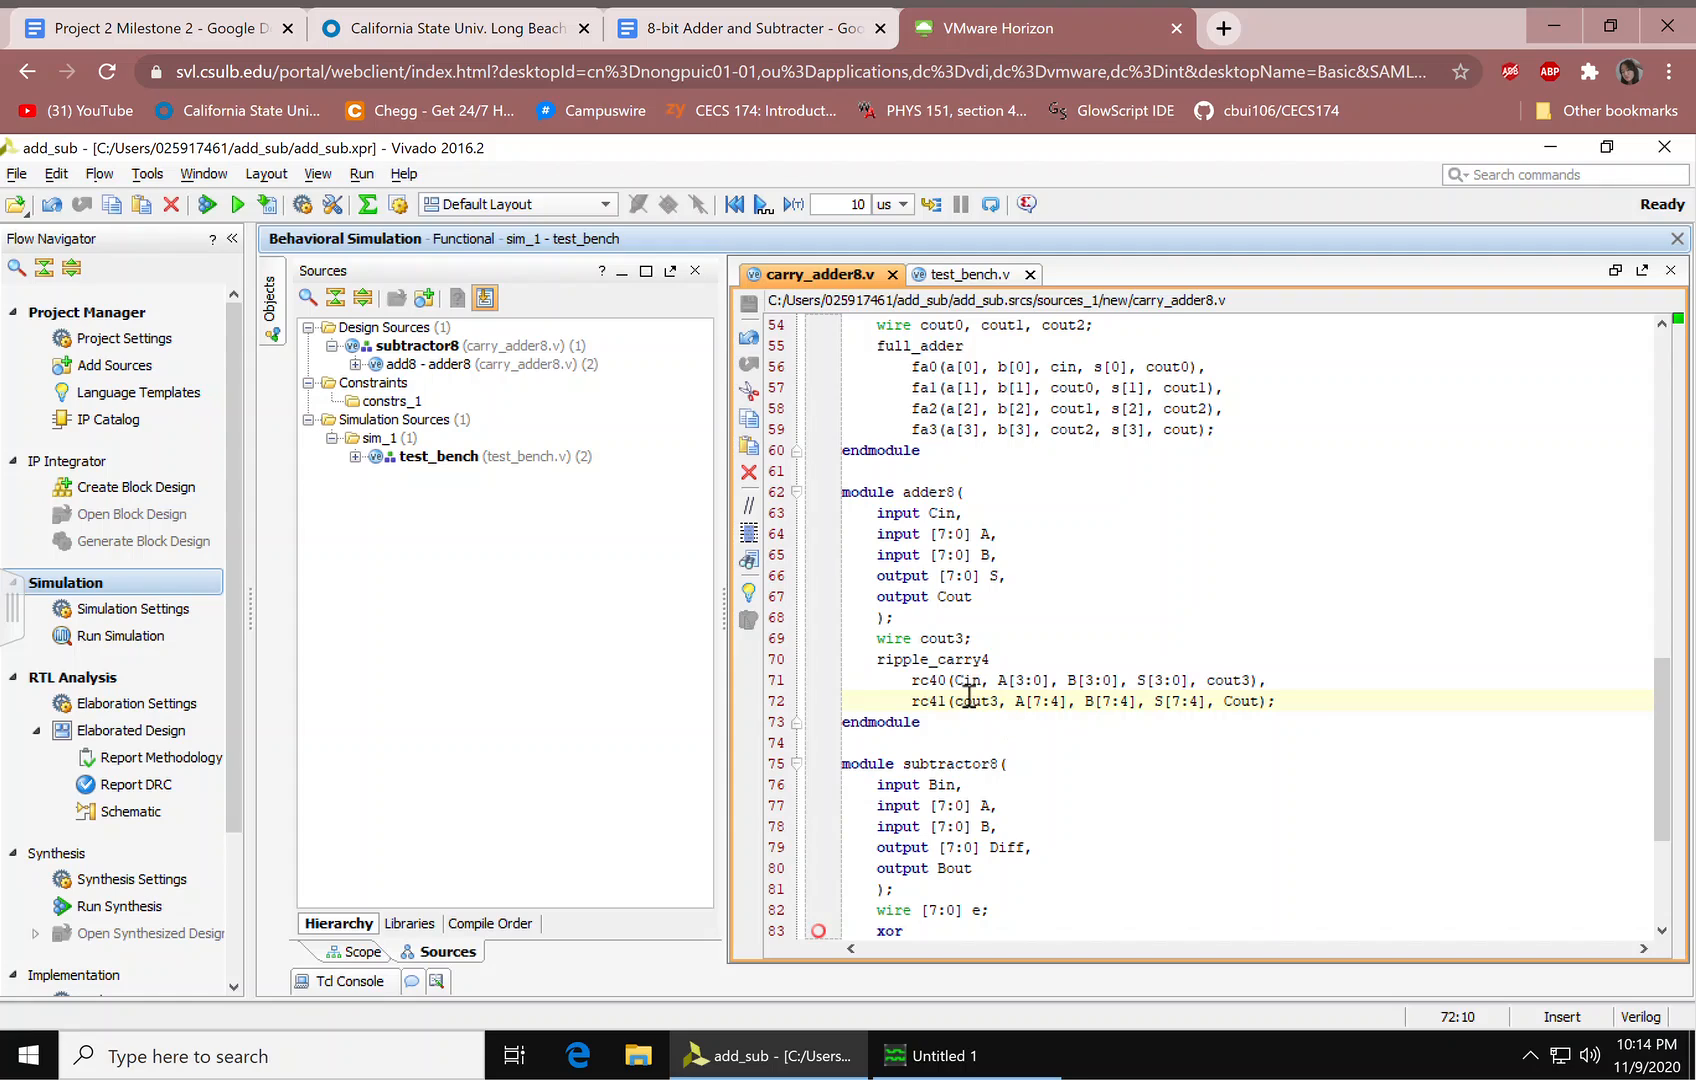
pyautogui.moveTo(955, 680); pyautogui.dragTo(1244, 700)
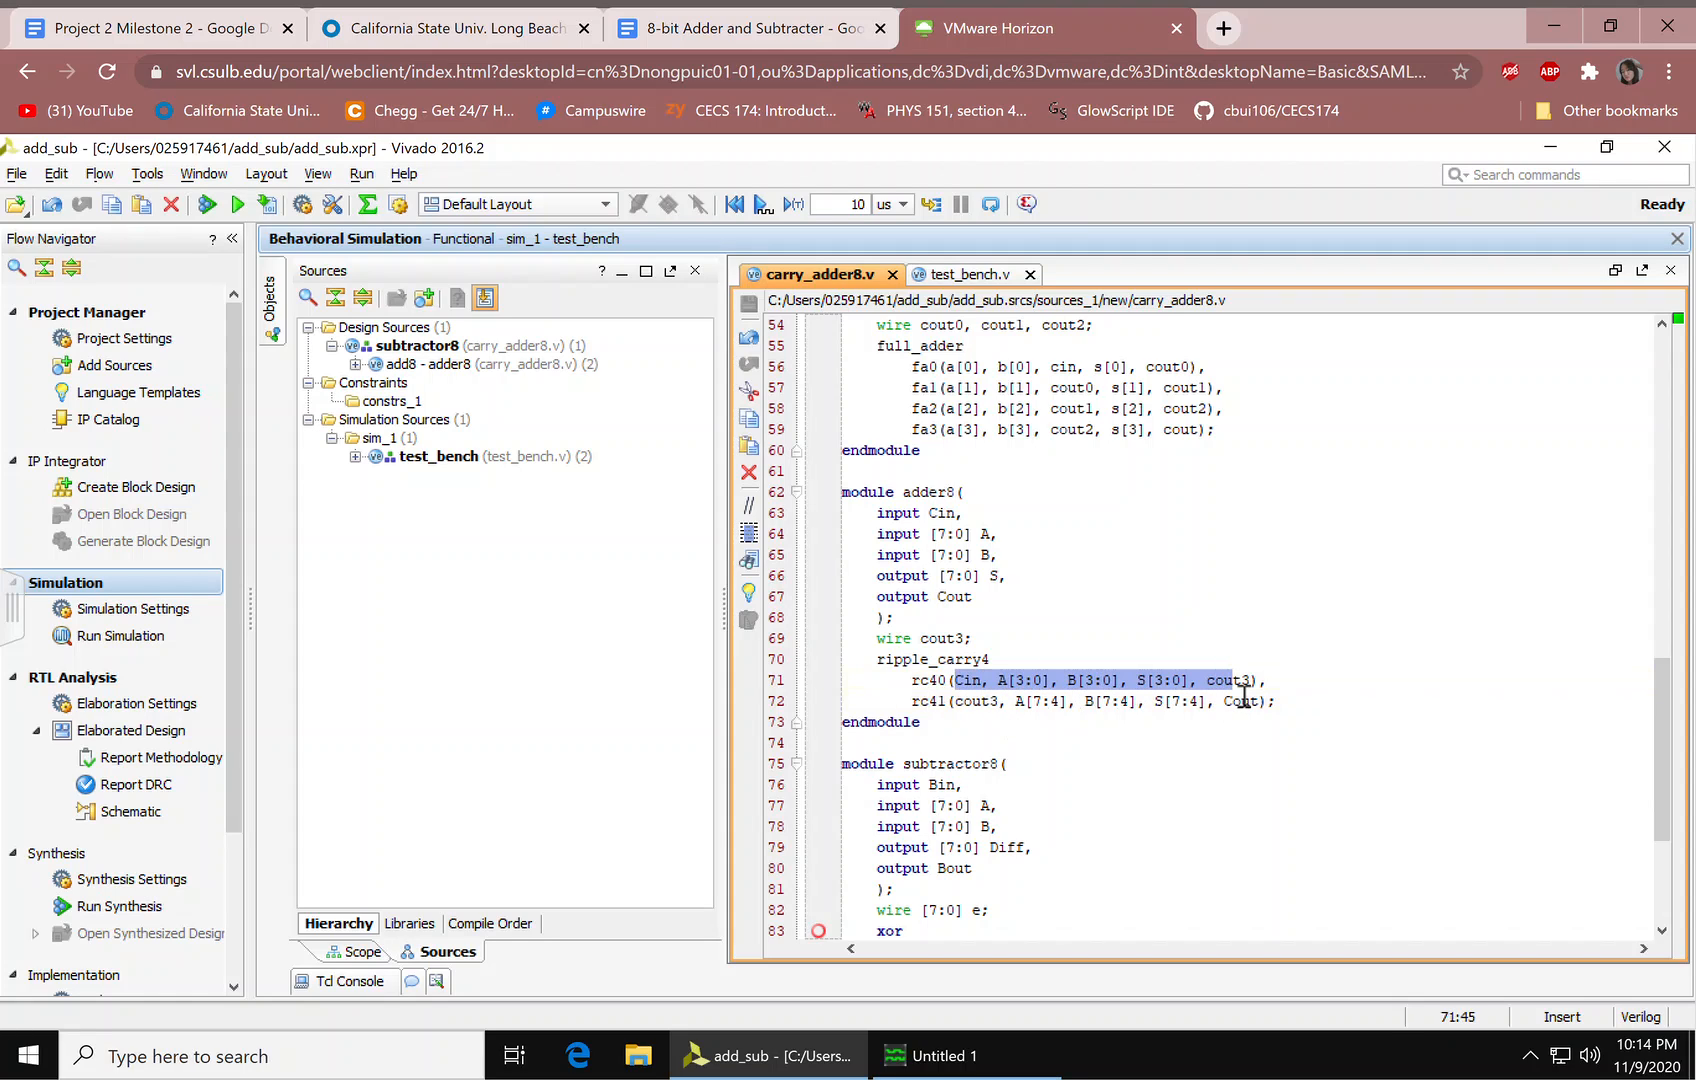
pyautogui.click(1038, 680)
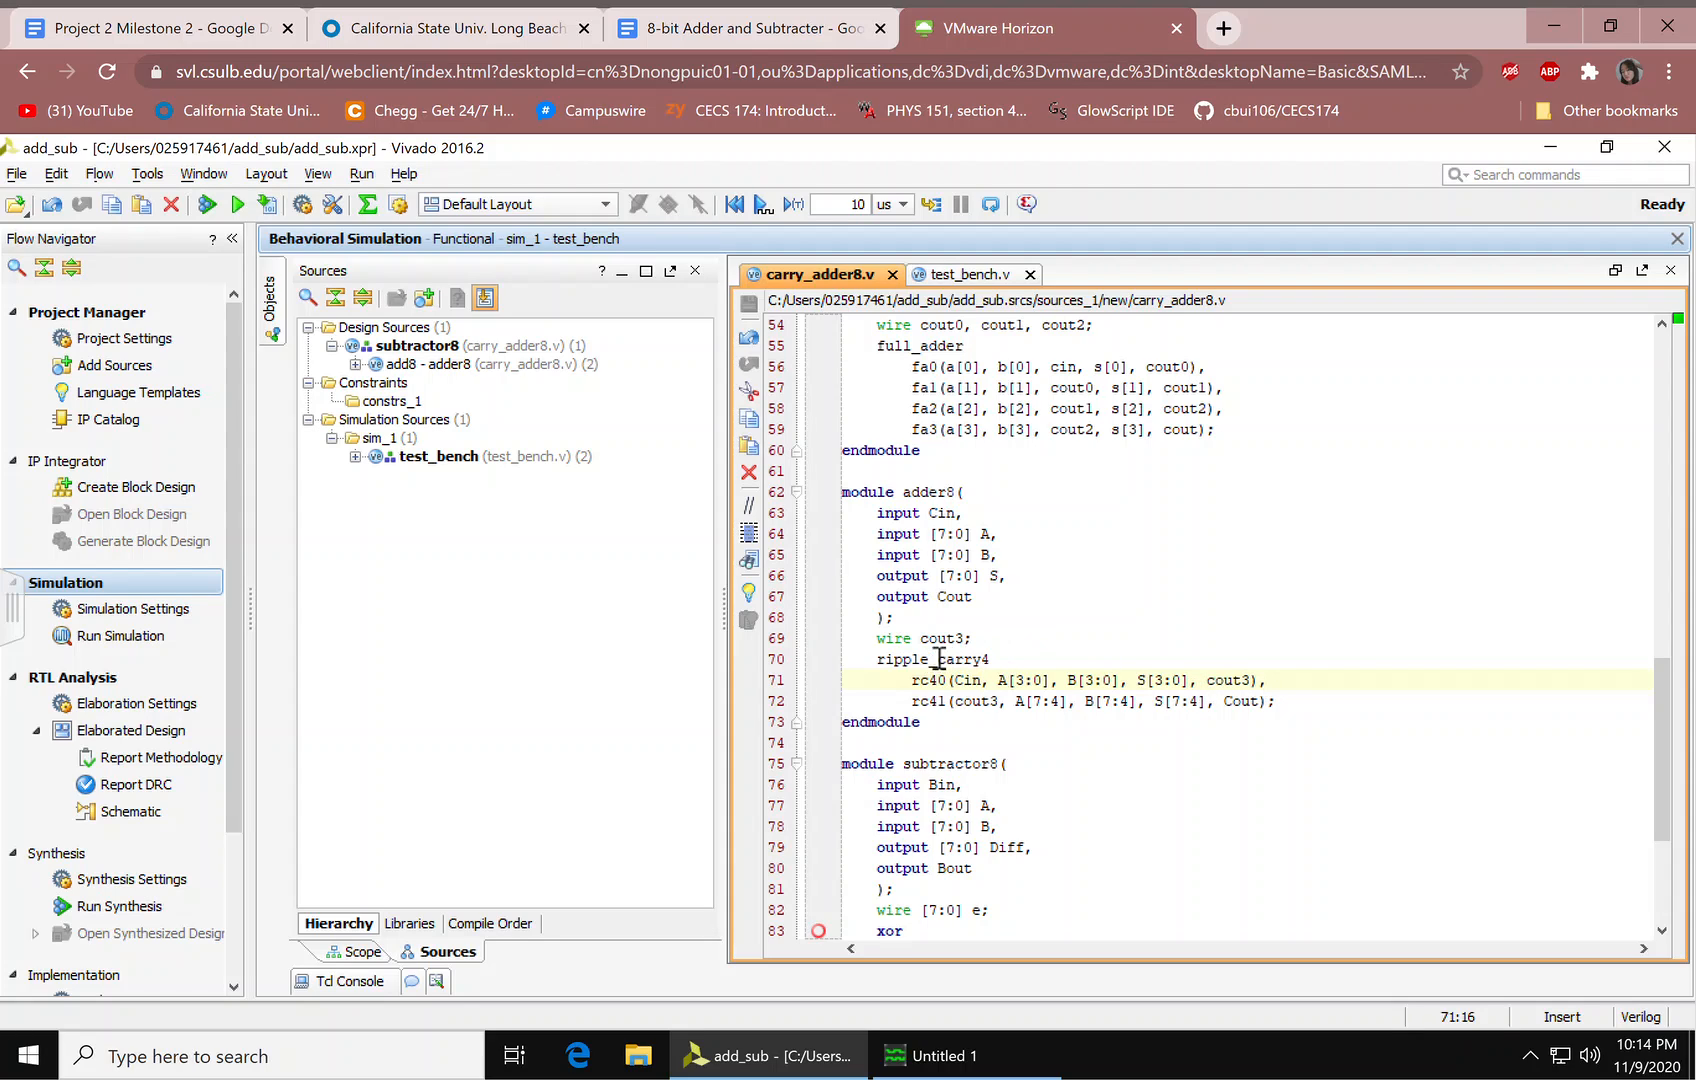
pyautogui.moveTo(1003, 723)
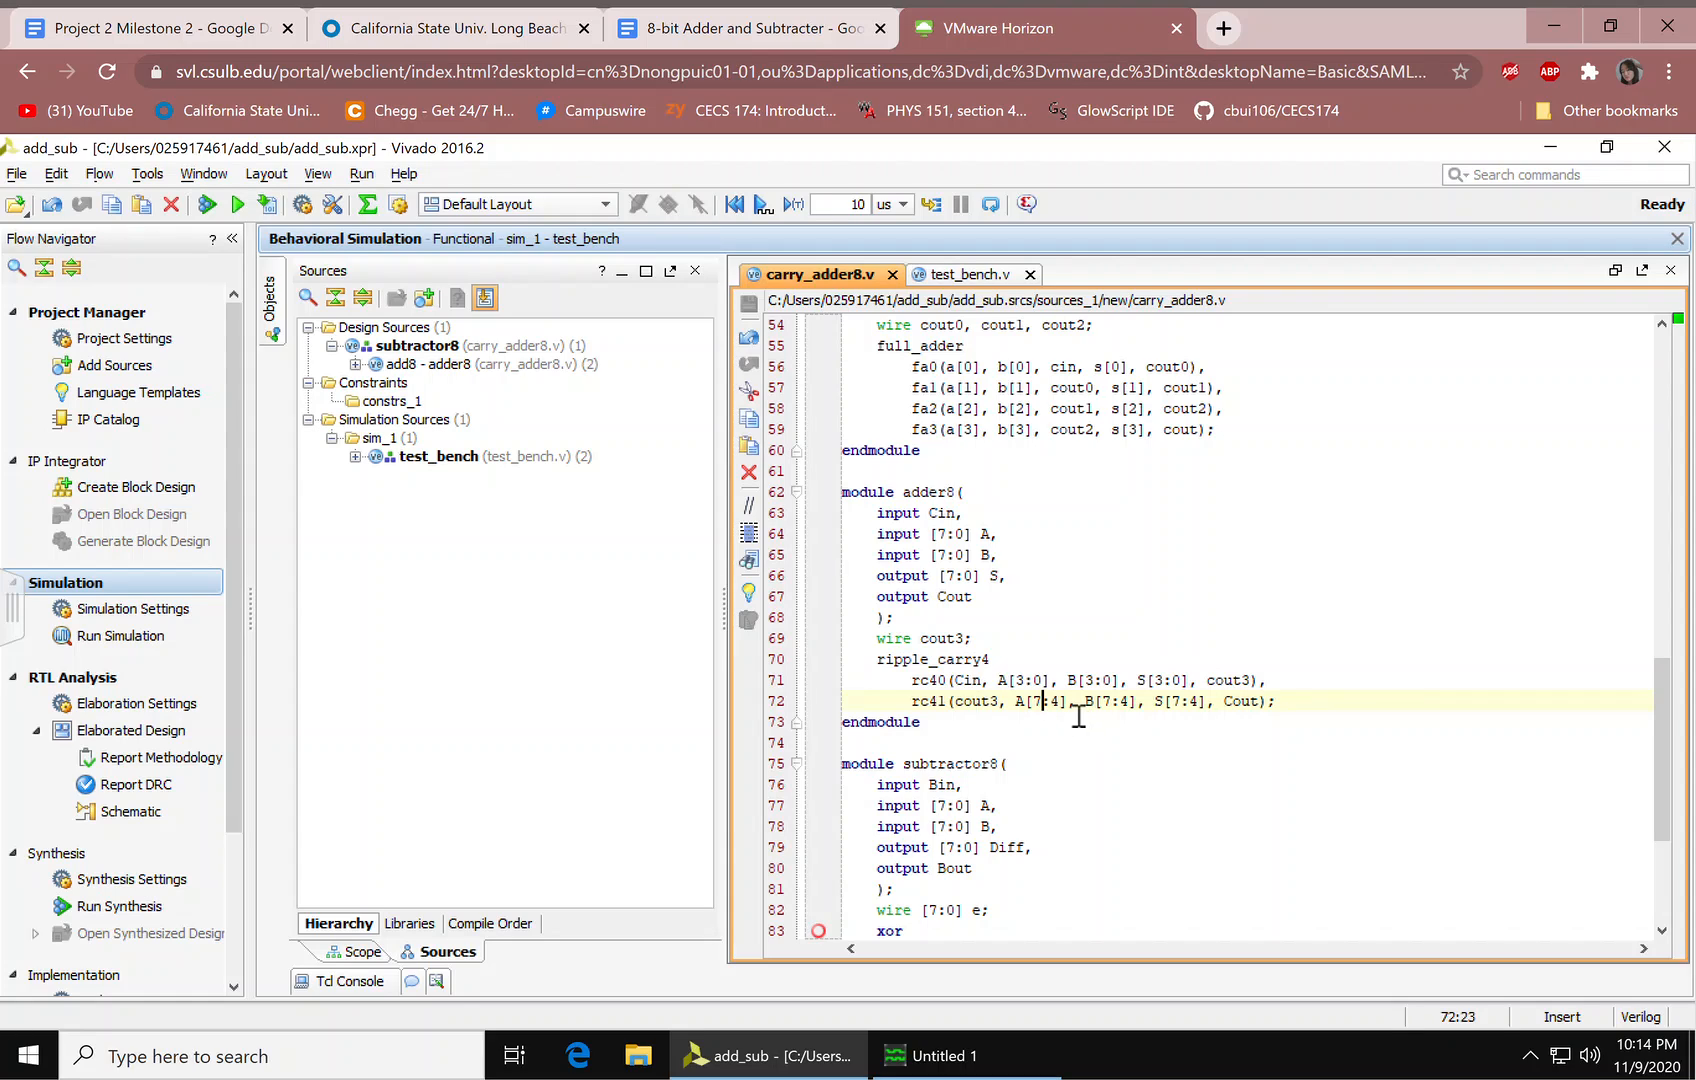
pyautogui.doubleClick(1041, 701)
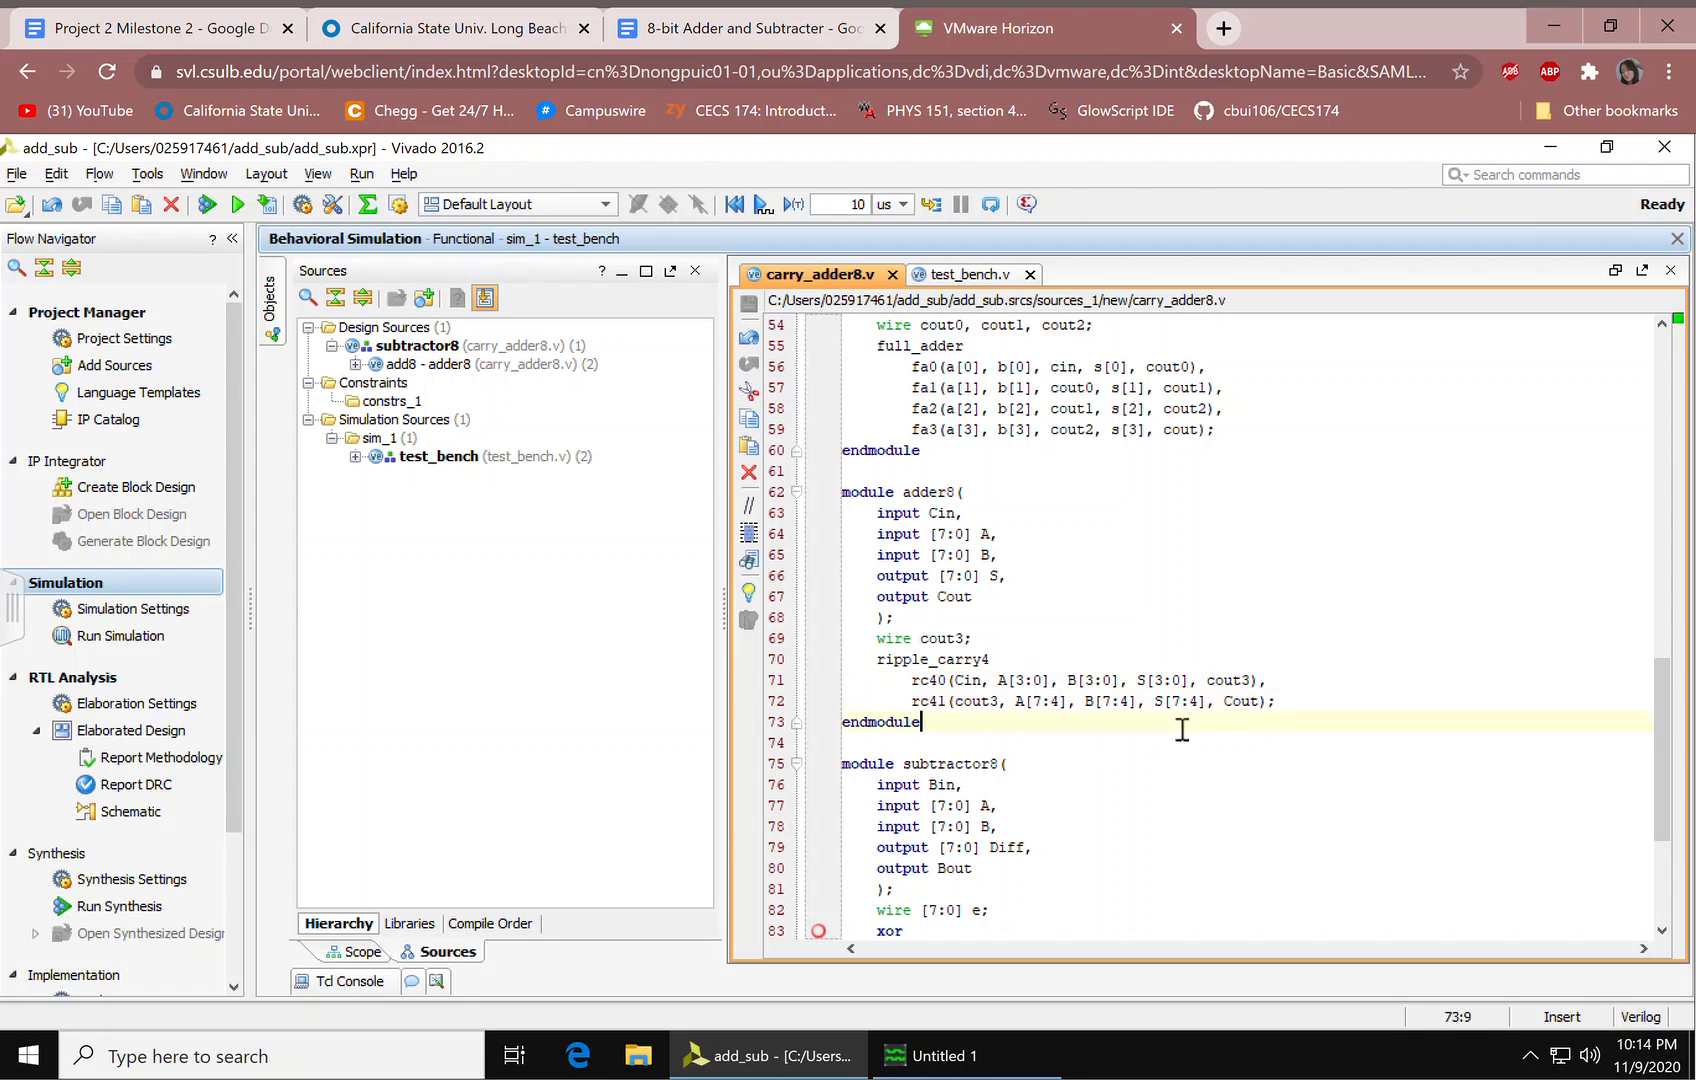
pyautogui.doubleClick(1241, 701)
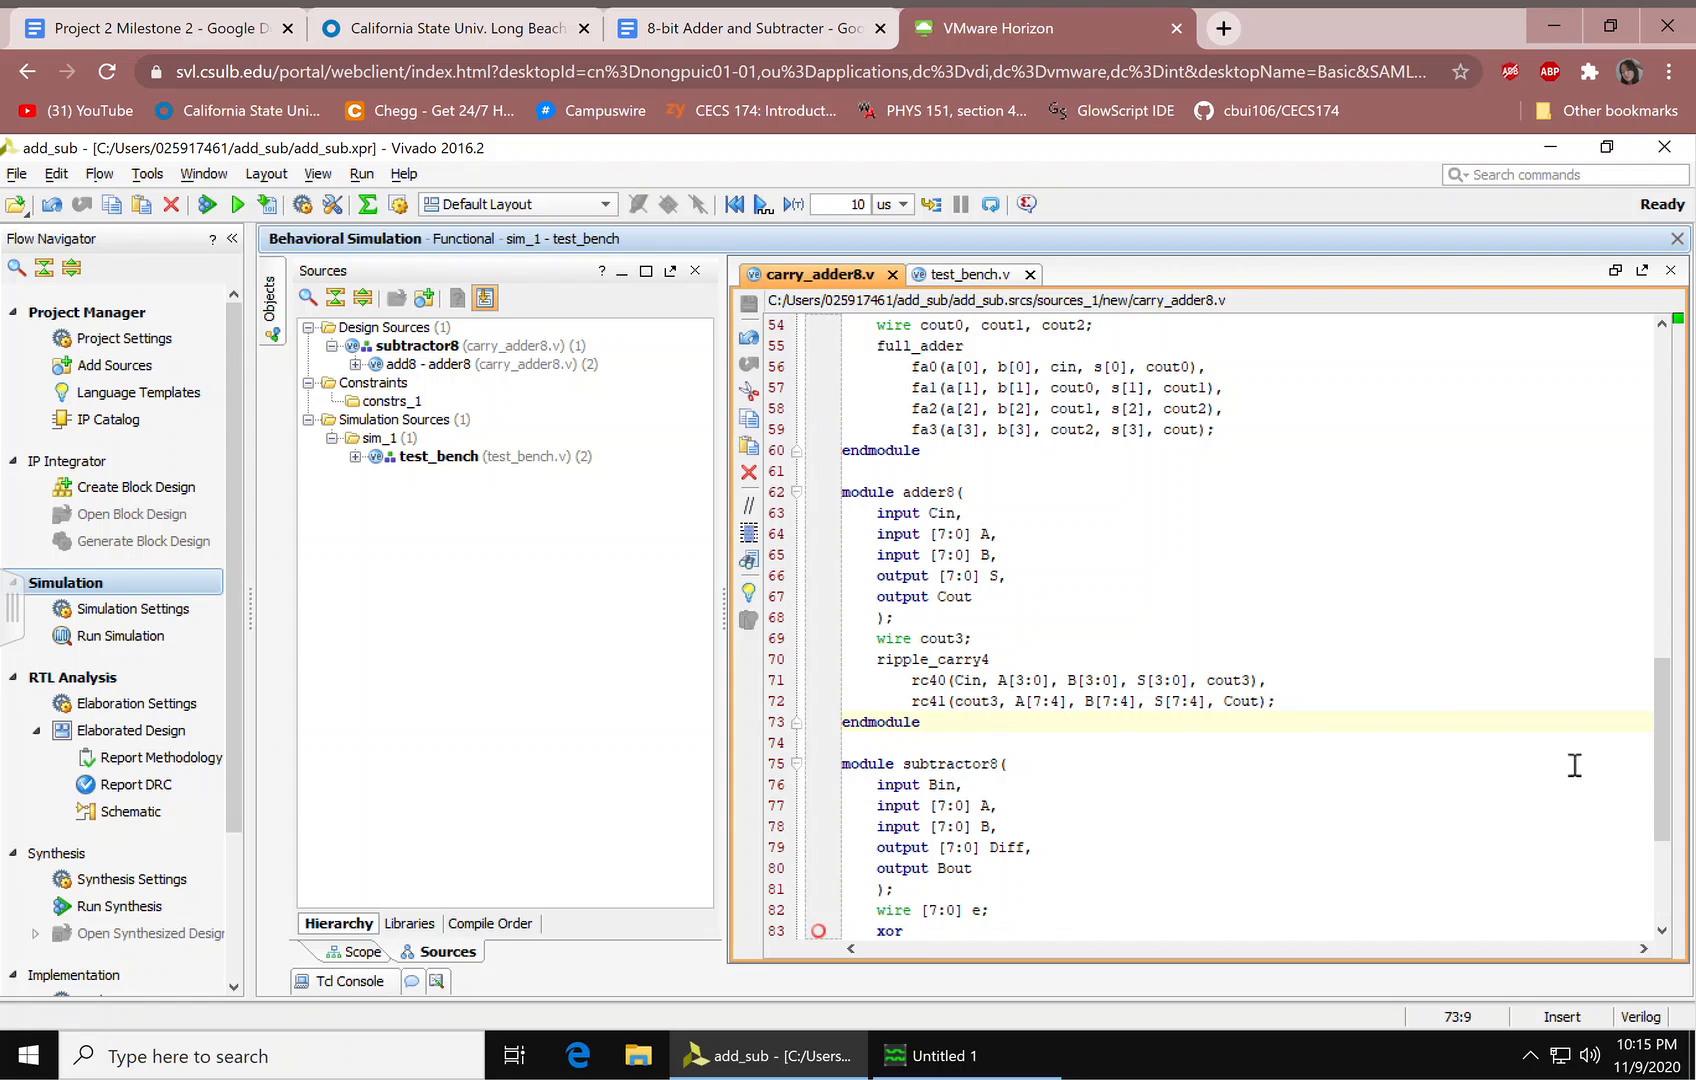
# Step: Write subtractor8's xor gates x0–x7 on B with Bin into e, feeding adder8
pyautogui.scroll(-3)
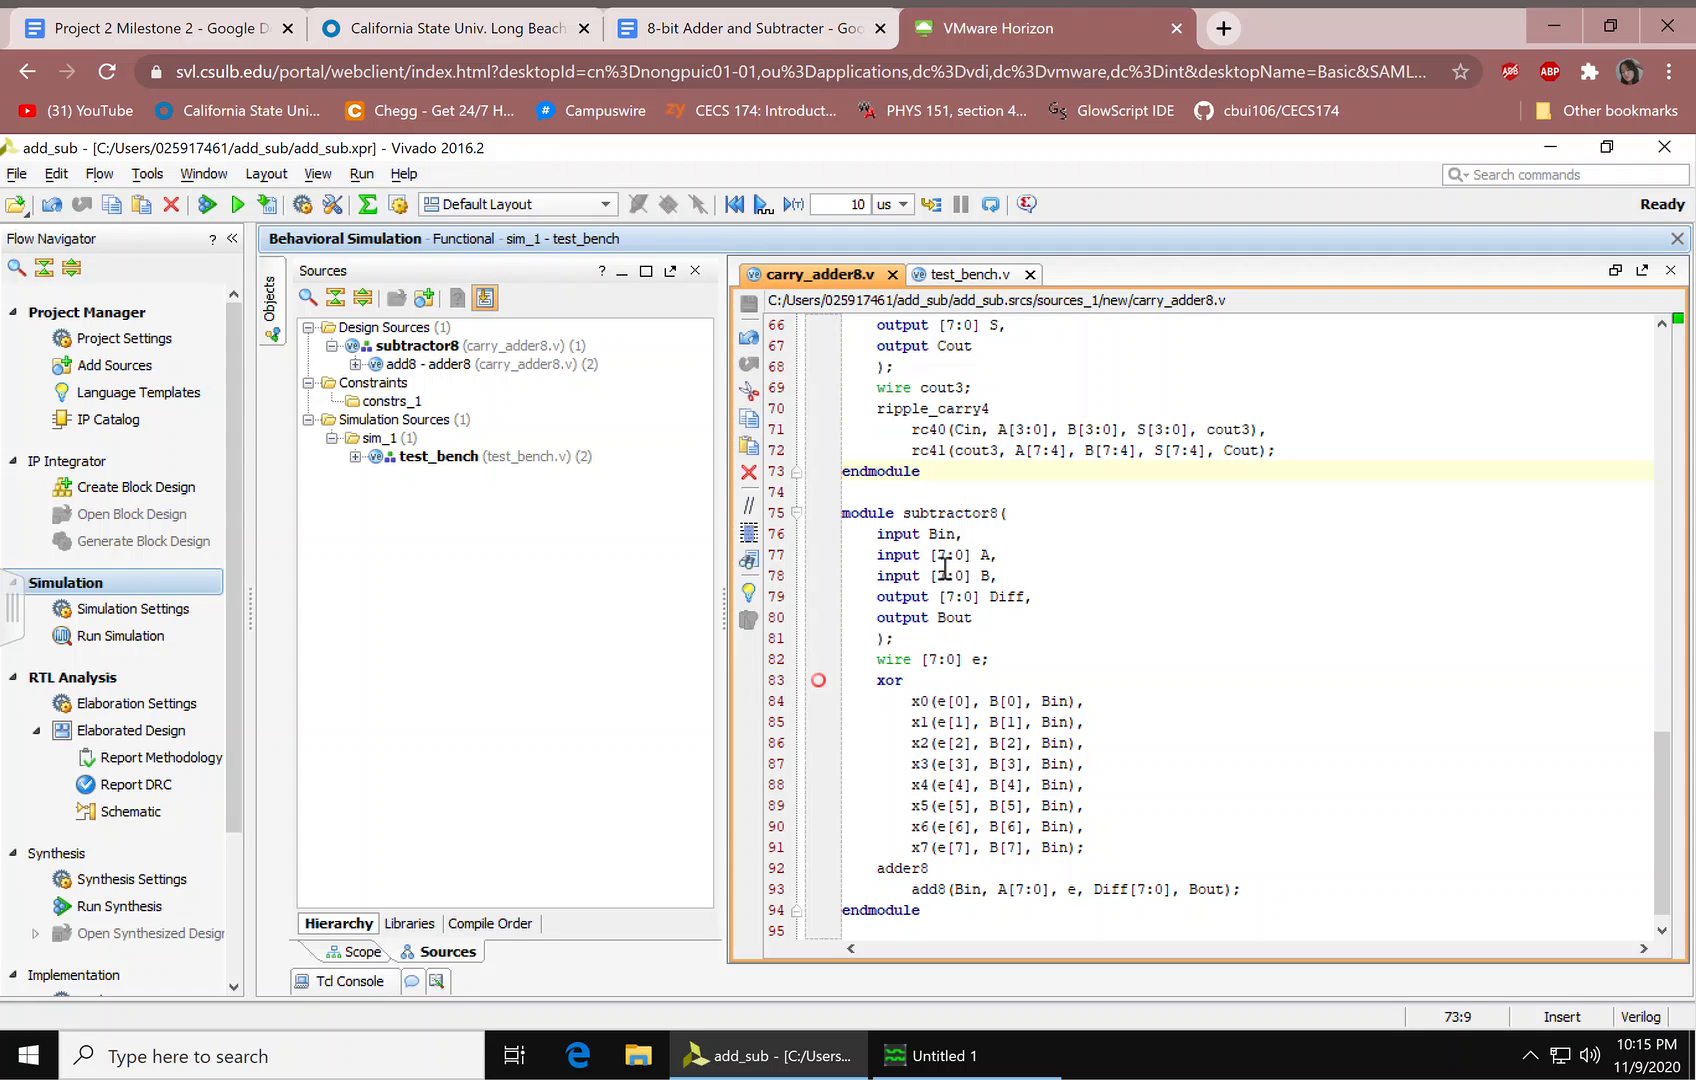
pyautogui.moveTo(966, 575)
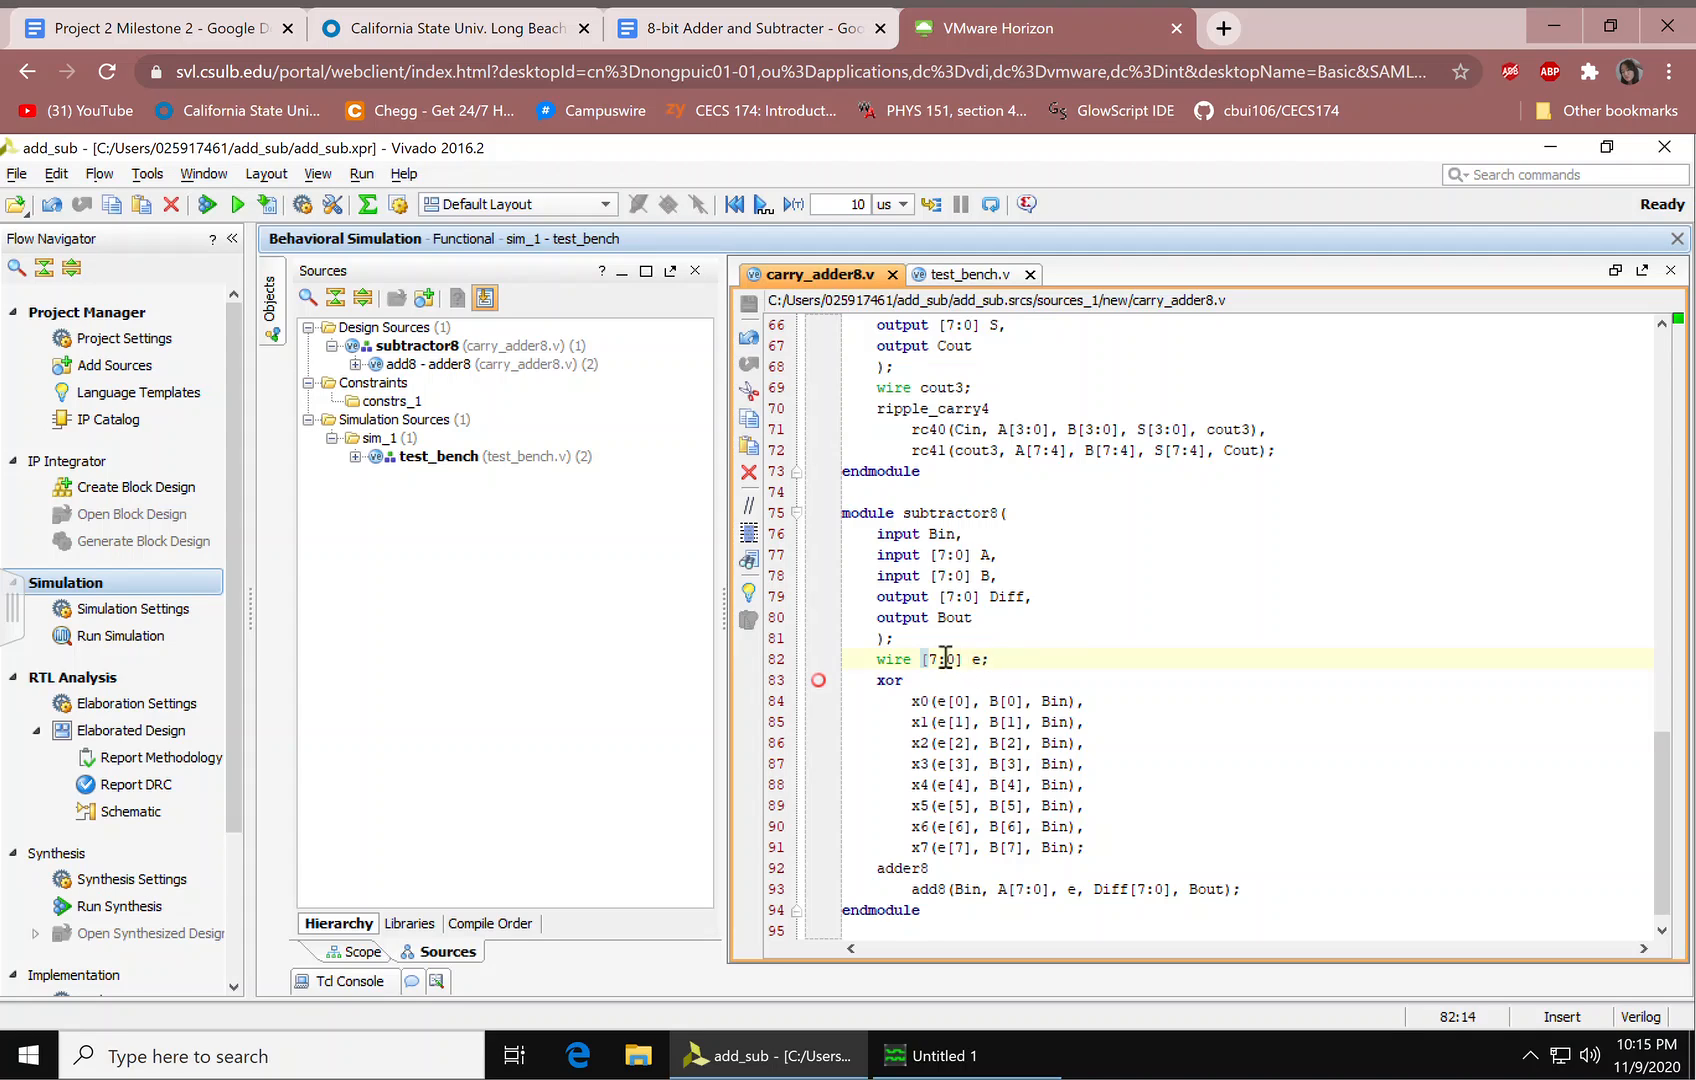
pyautogui.click(1033, 681)
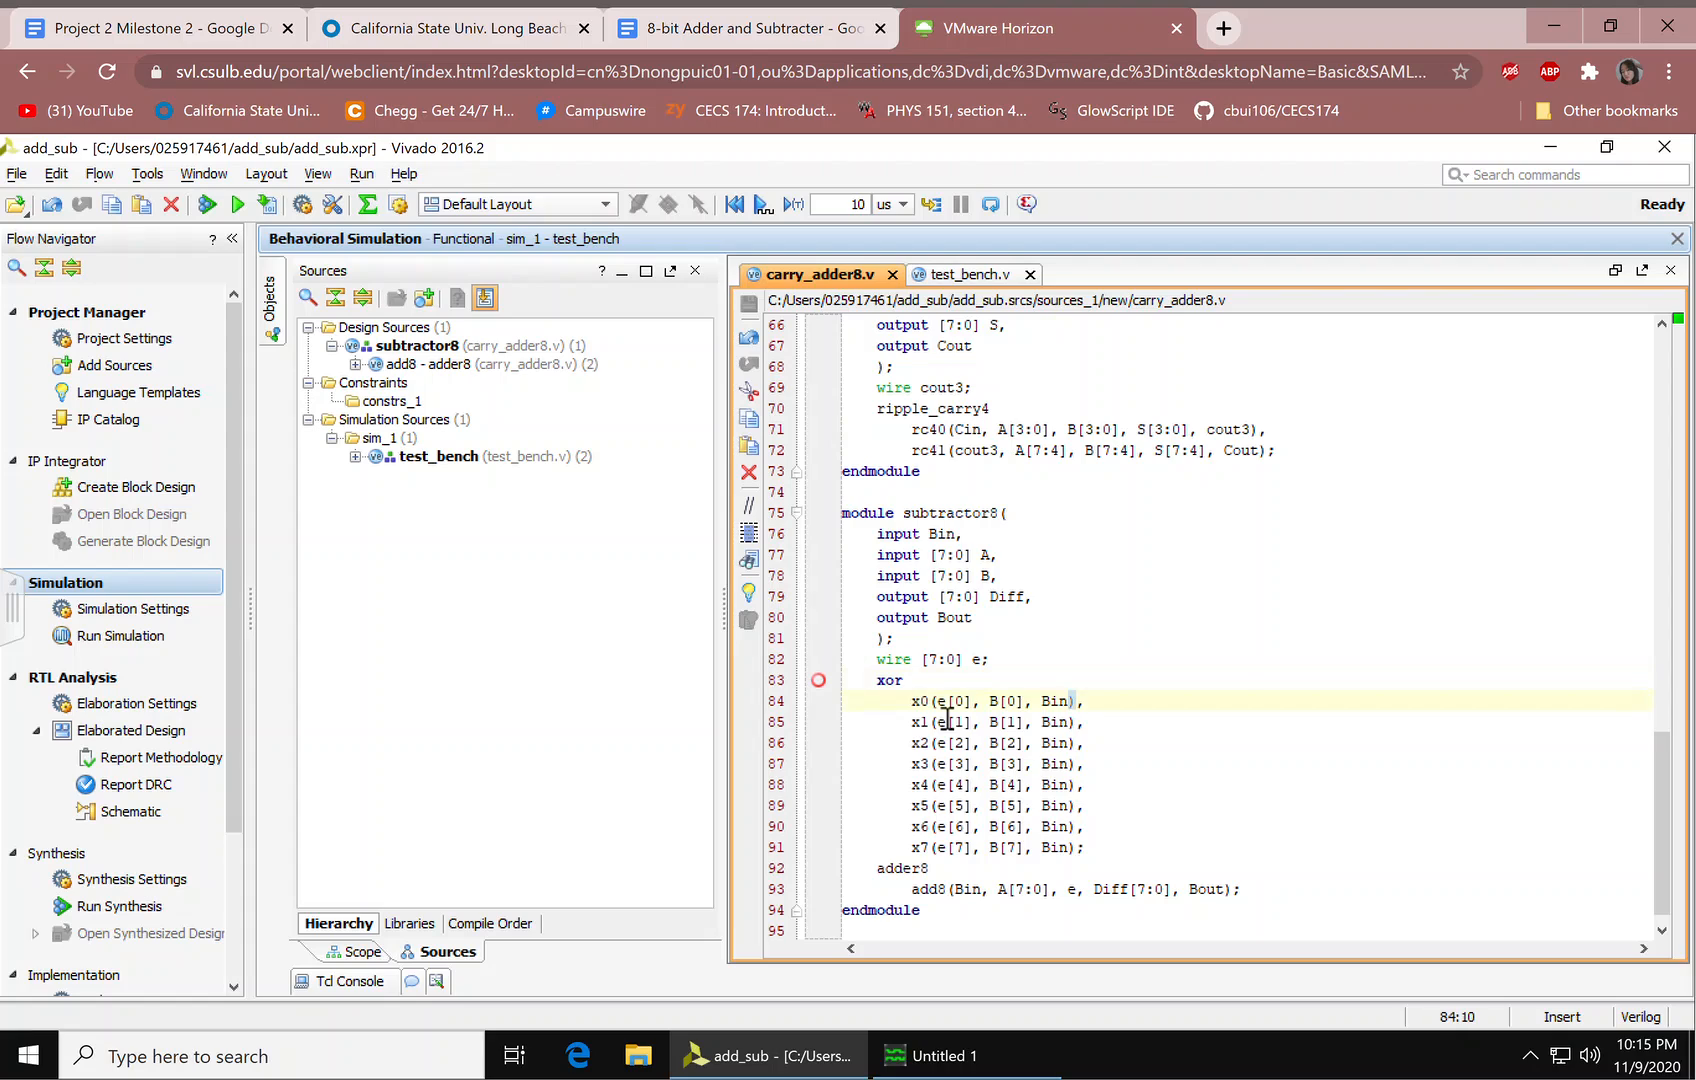
pyautogui.moveTo(914, 701); pyautogui.dragTo(1082, 847)
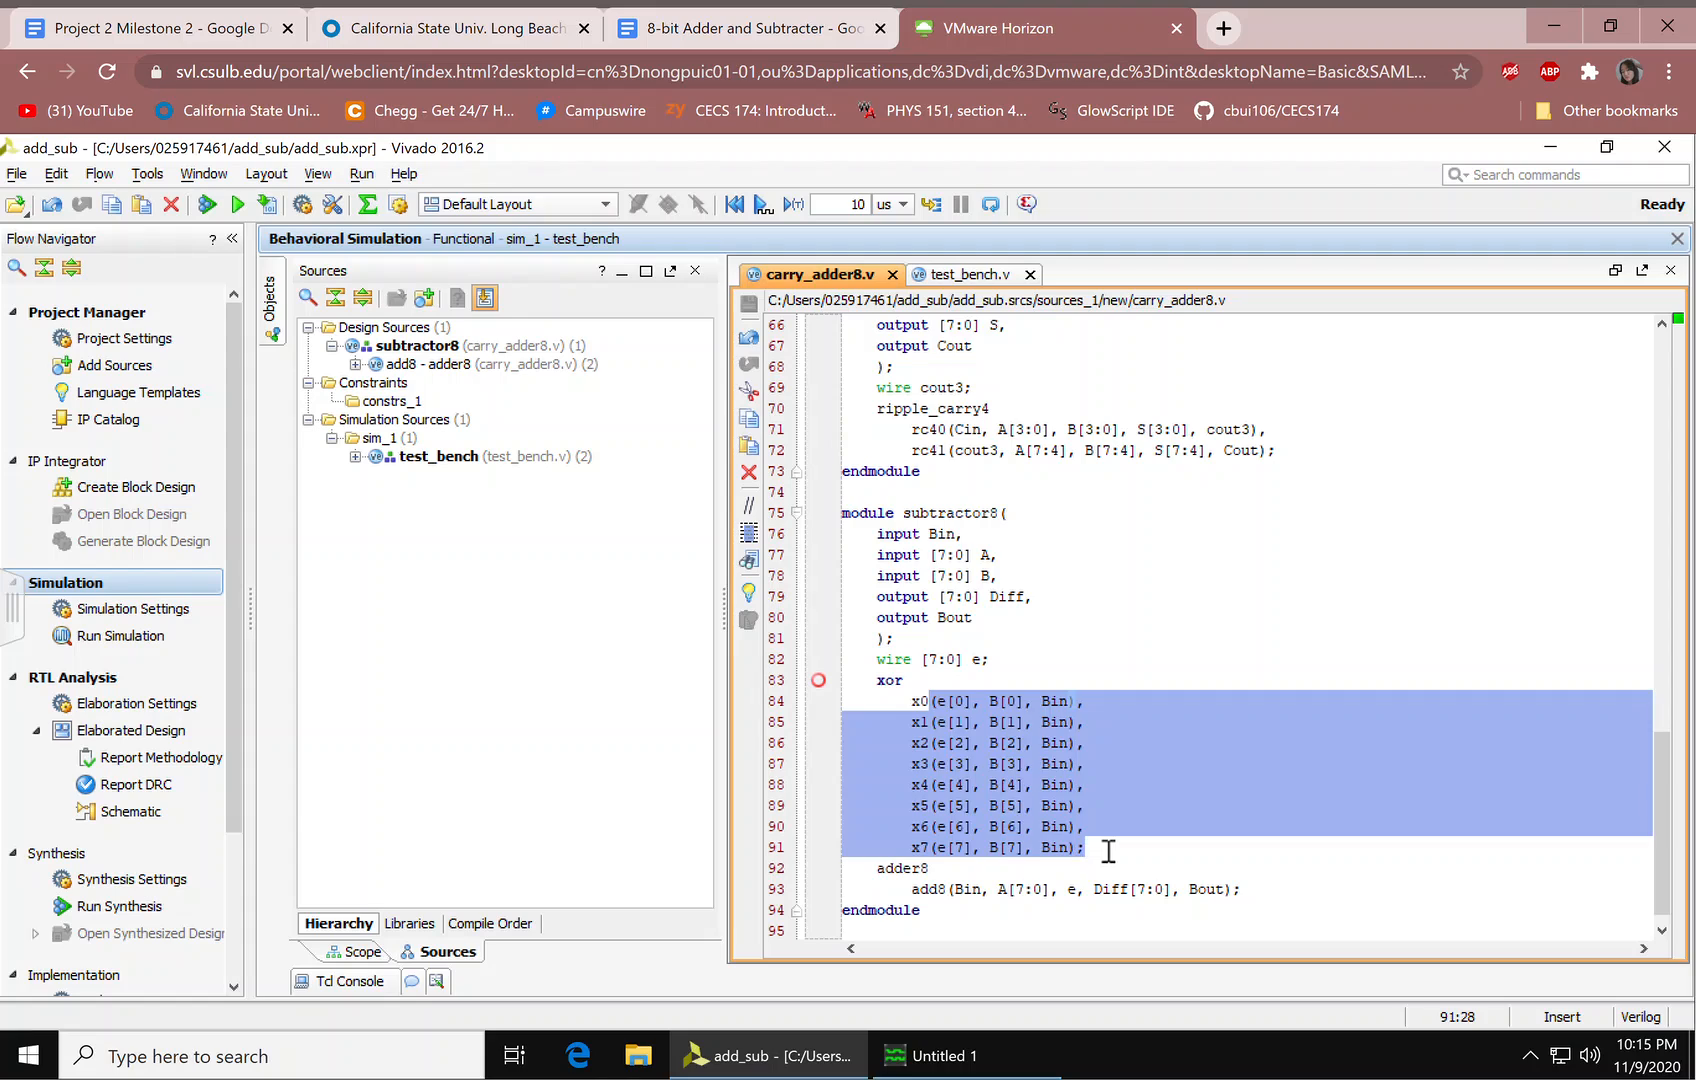
pyautogui.click(977, 847)
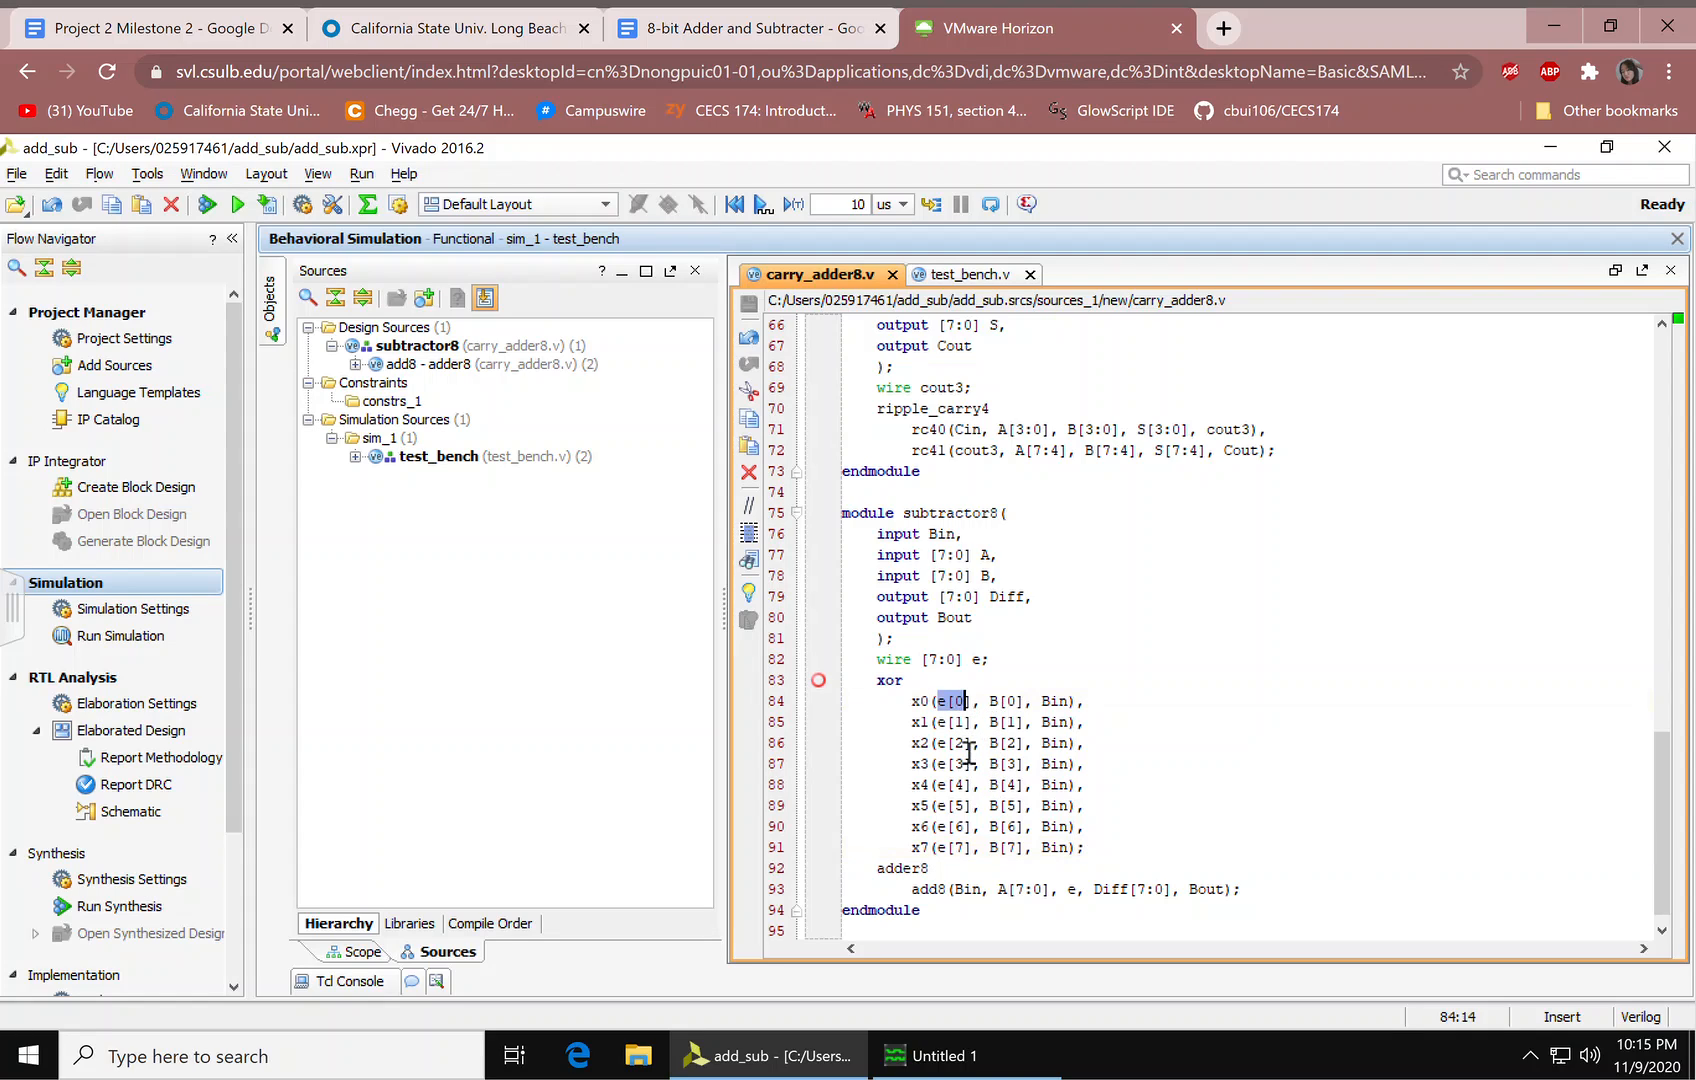
pyautogui.moveTo(973, 860)
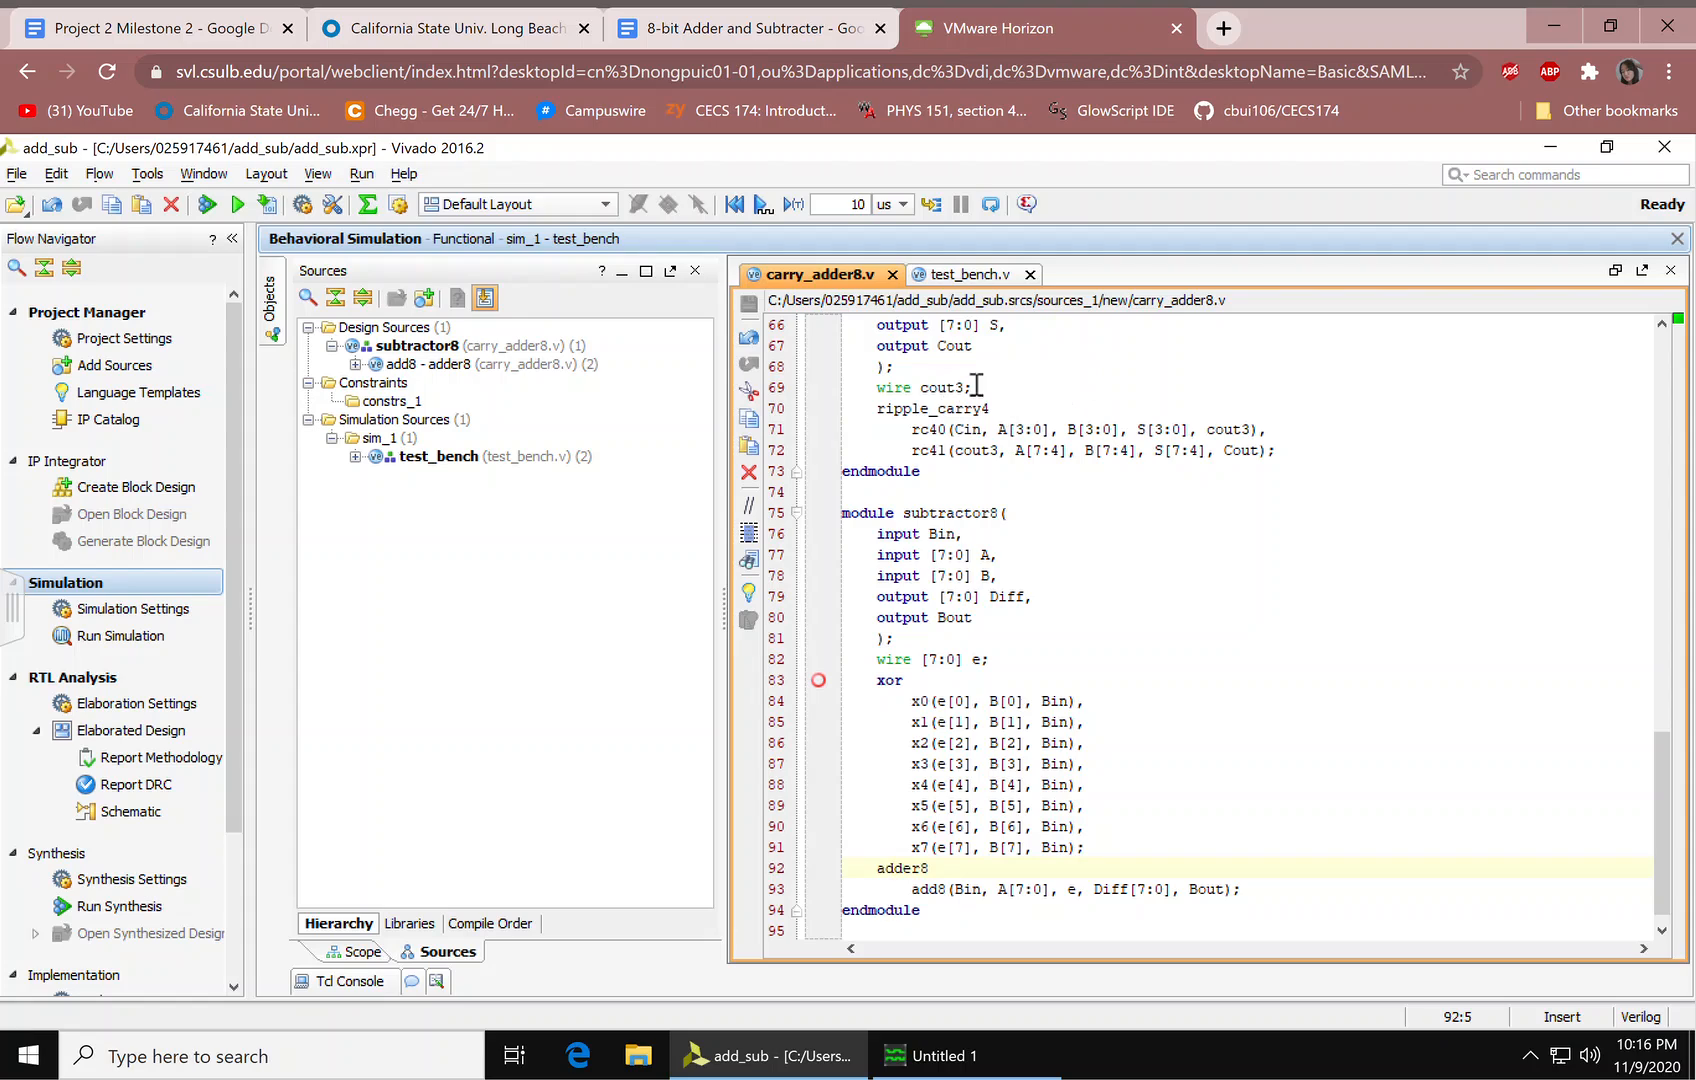
pyautogui.moveTo(1008, 440)
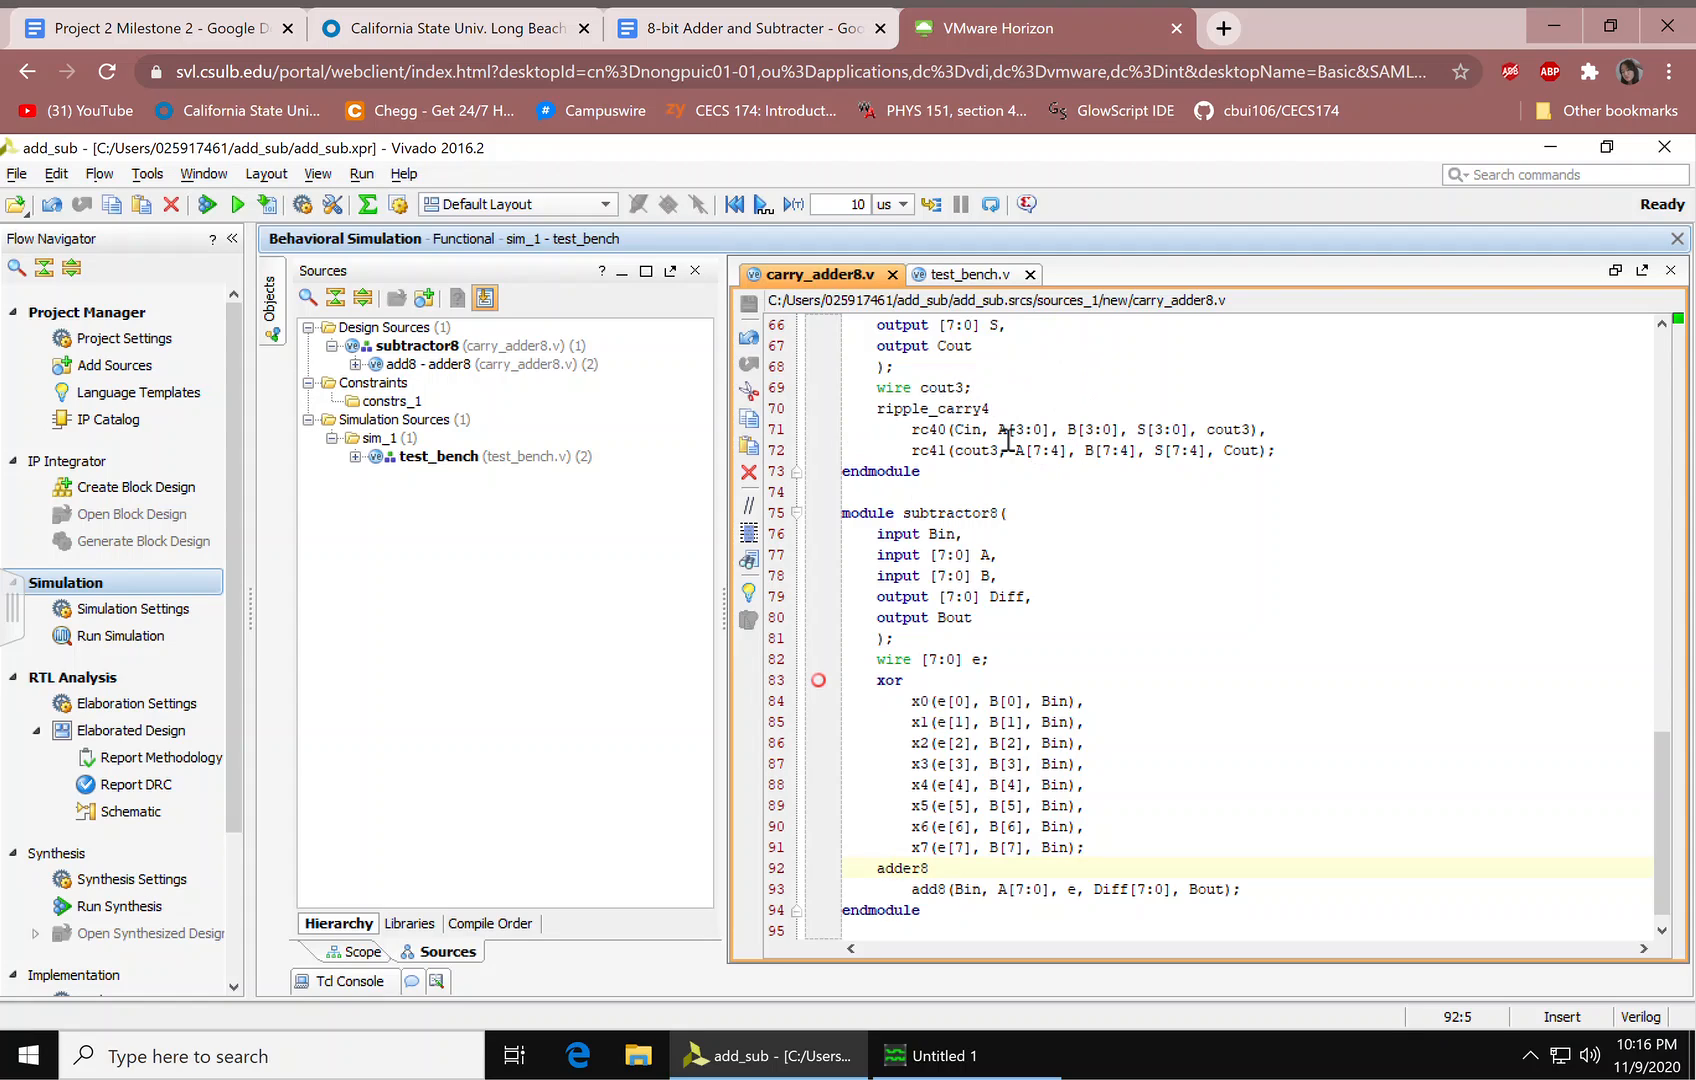
pyautogui.click(955, 387)
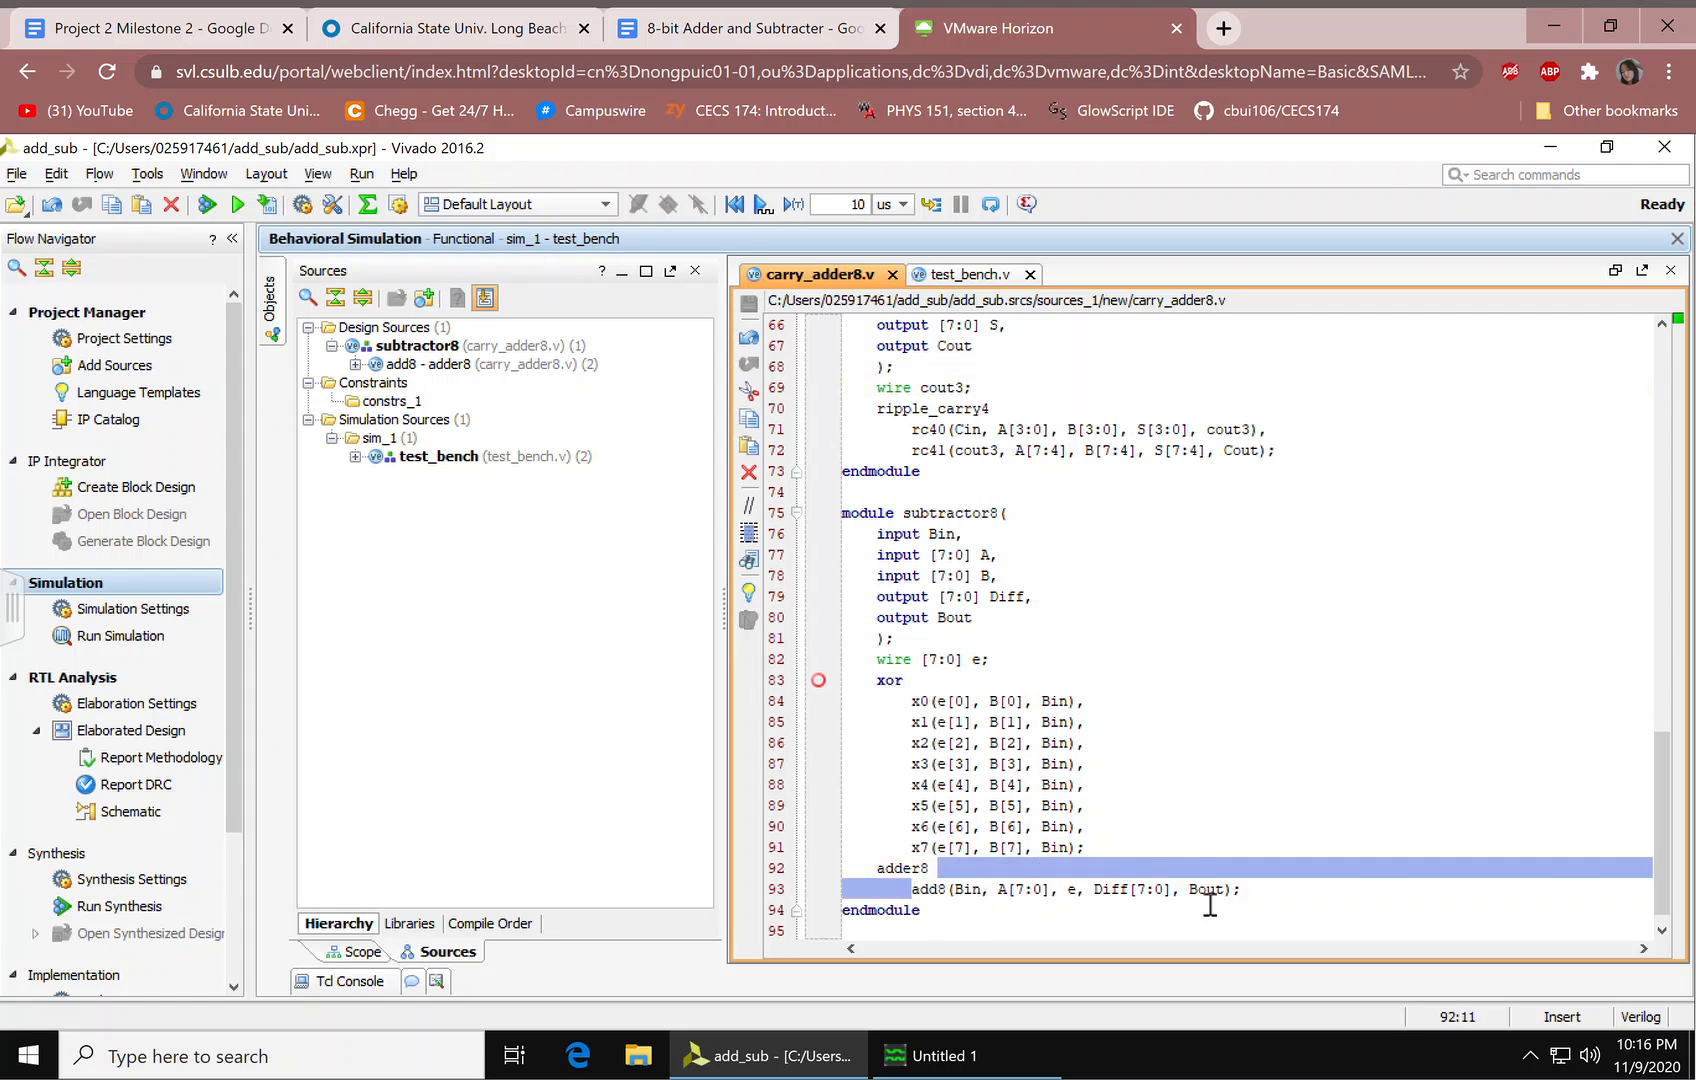
pyautogui.click(1042, 846)
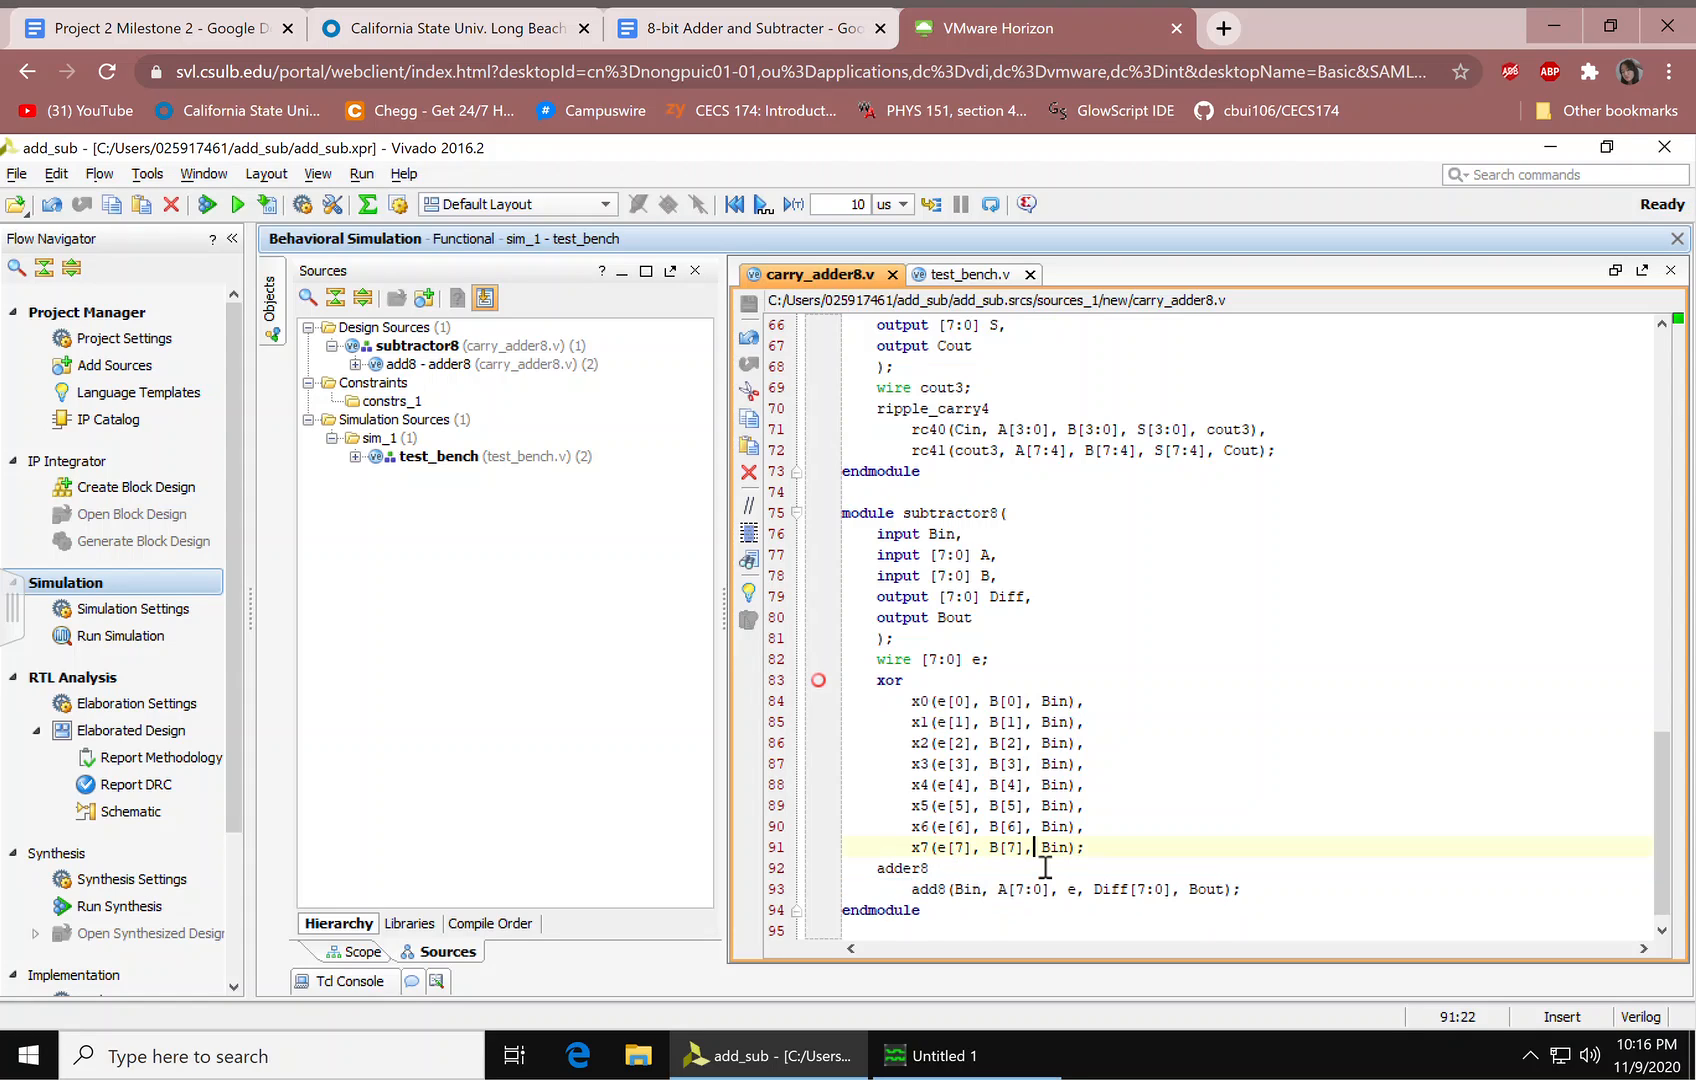
pyautogui.click(973, 888)
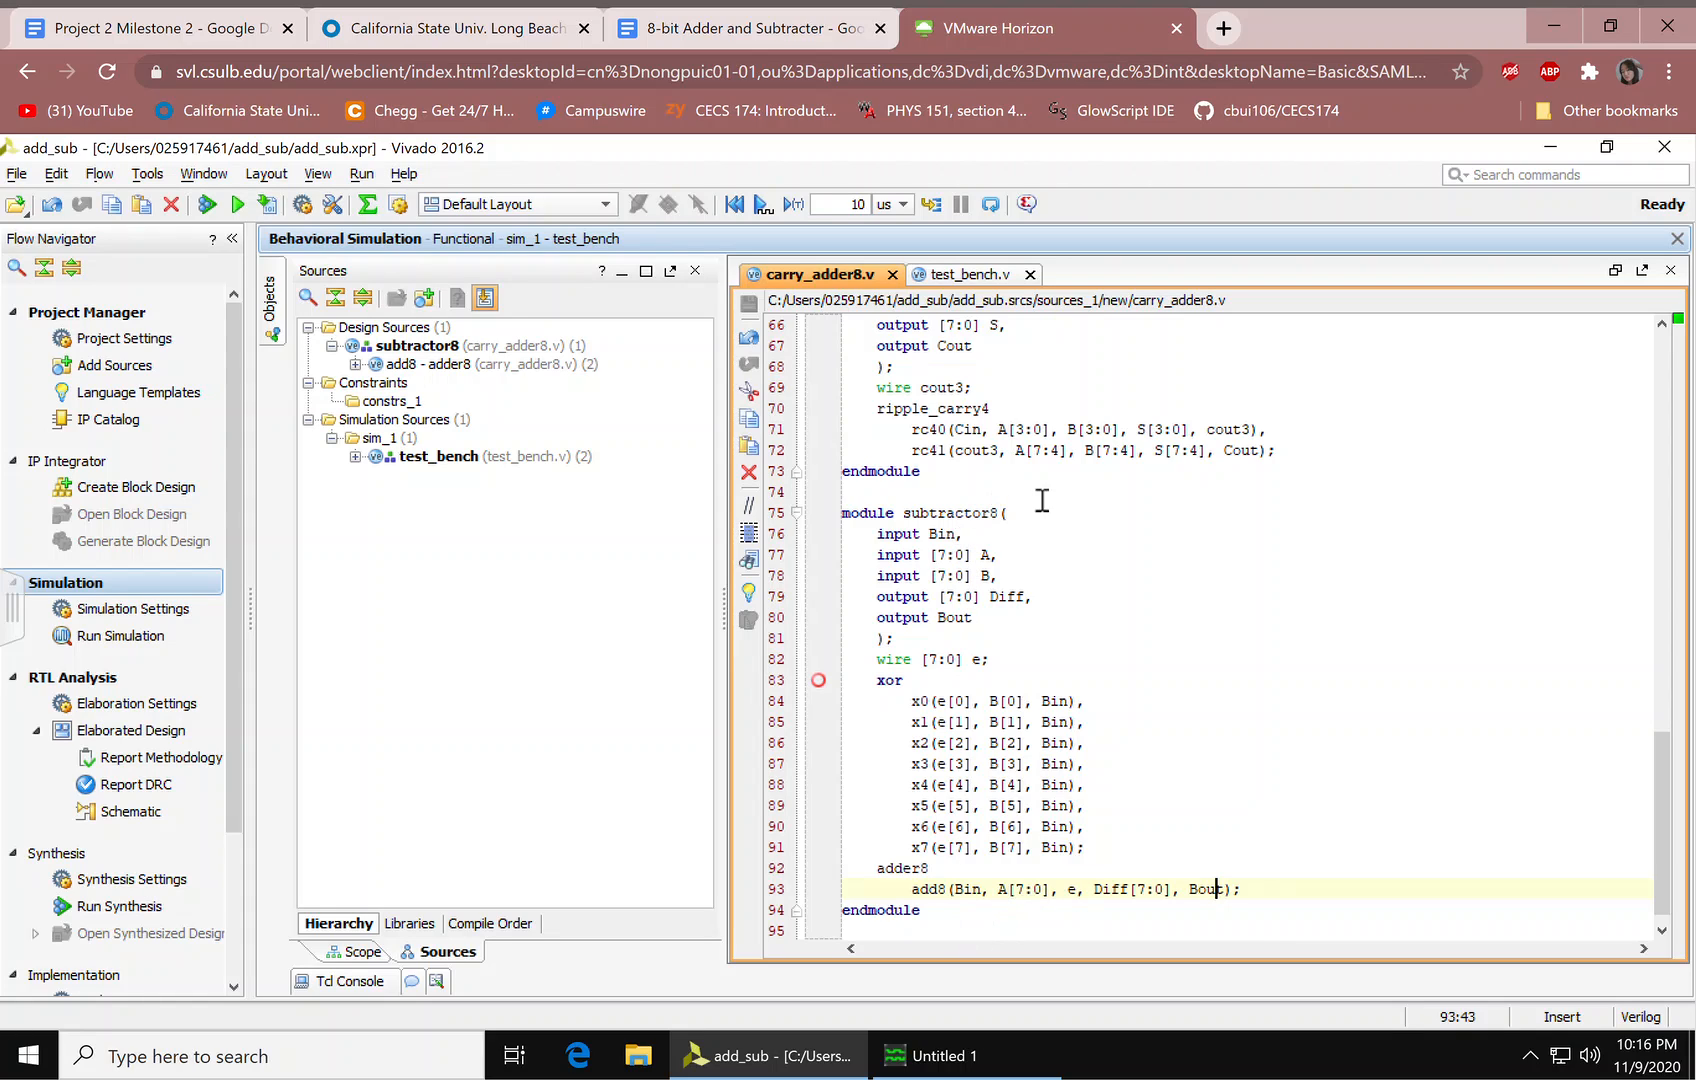
pyautogui.moveTo(1151, 722)
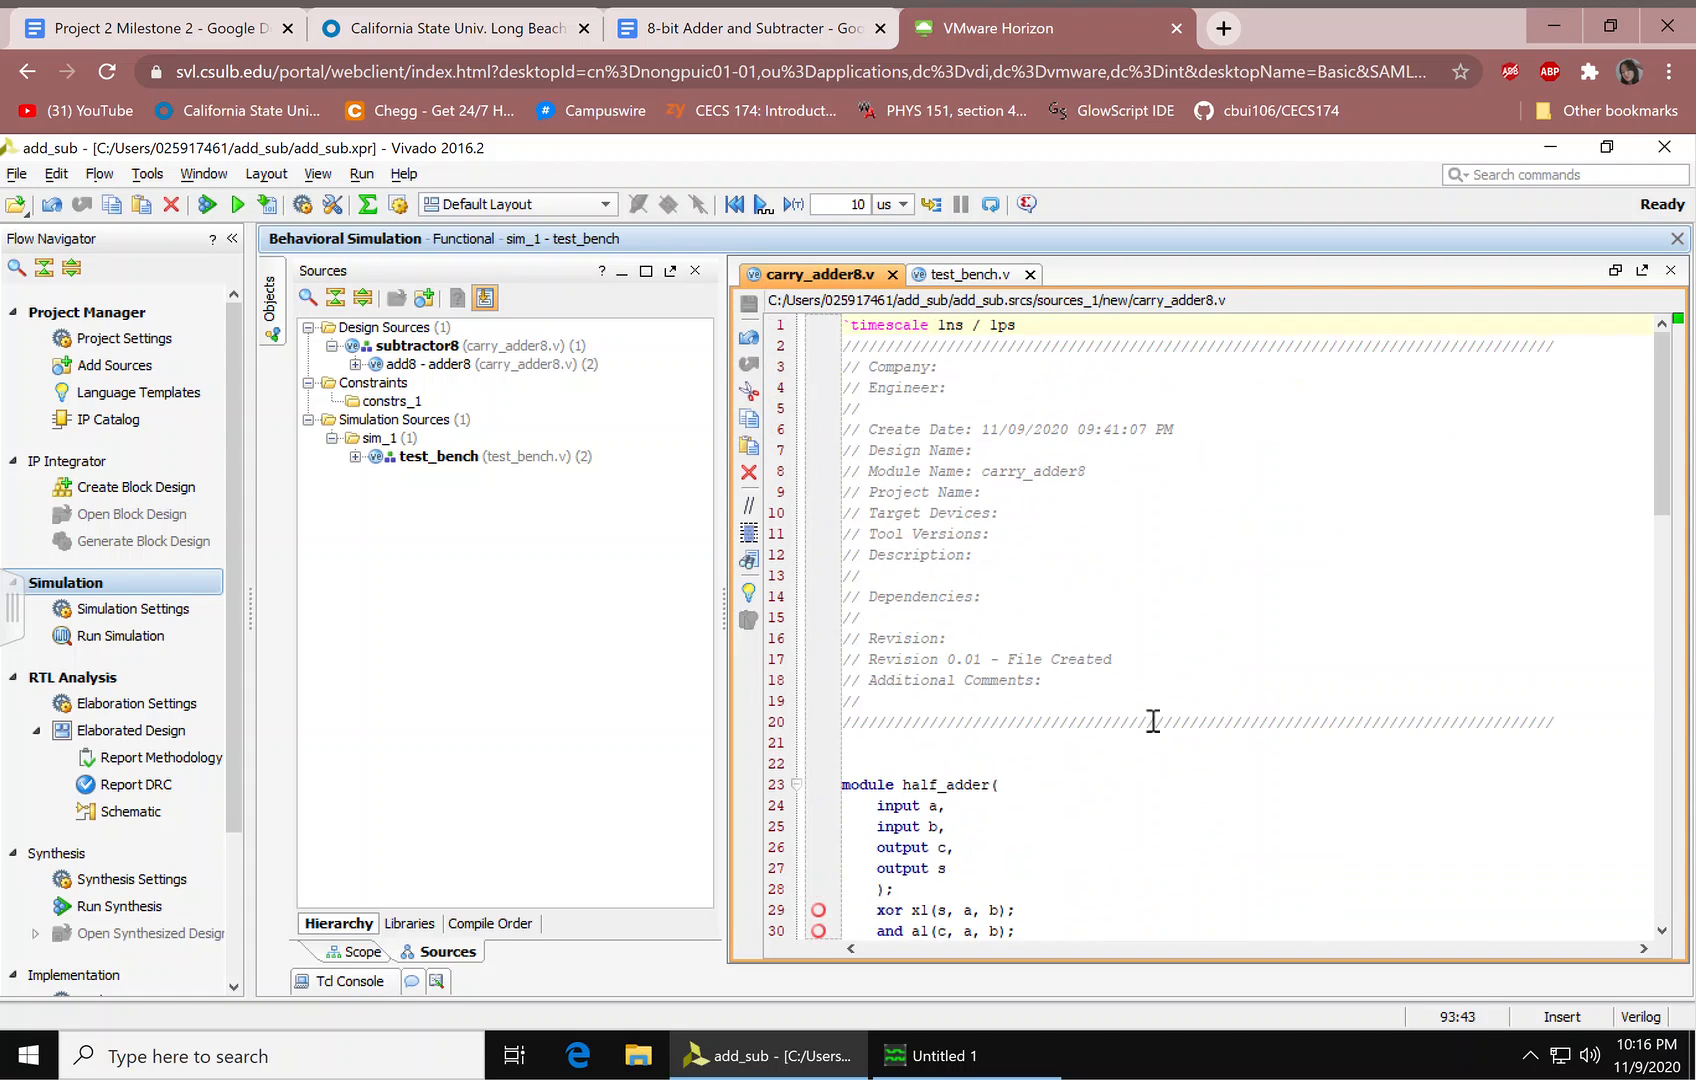
pyautogui.scroll(-3)
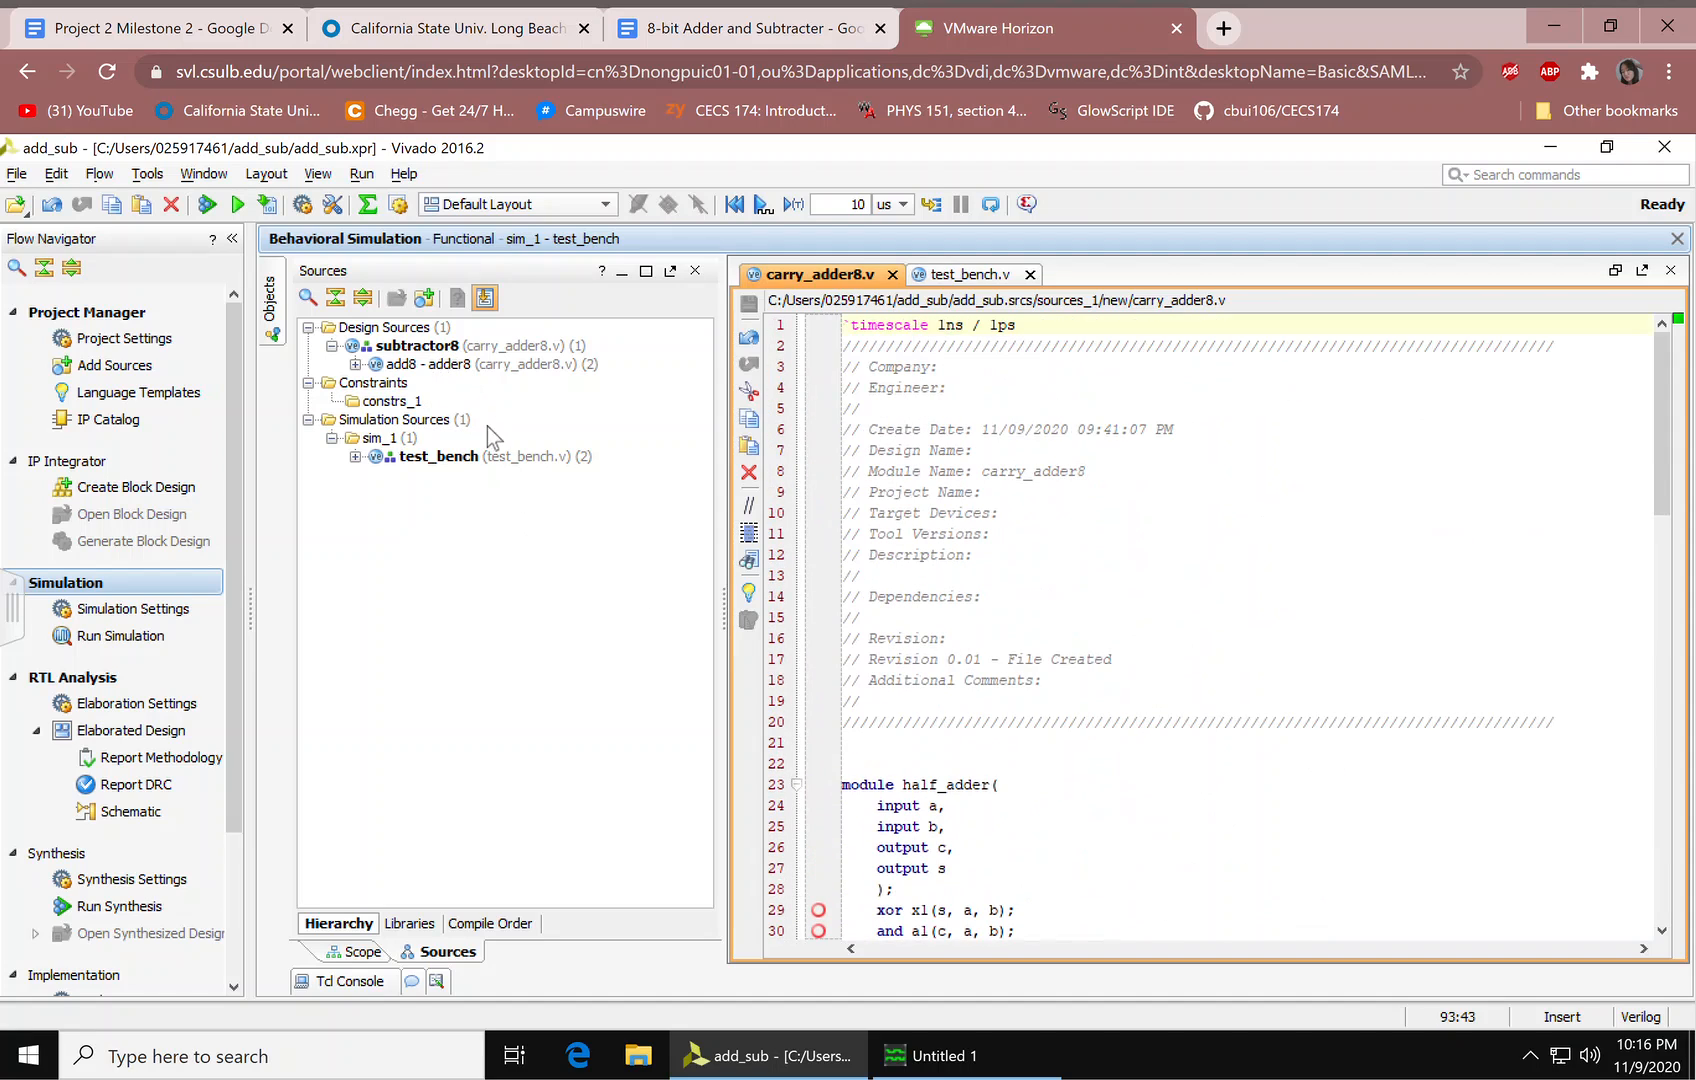
pyautogui.scroll(-3)
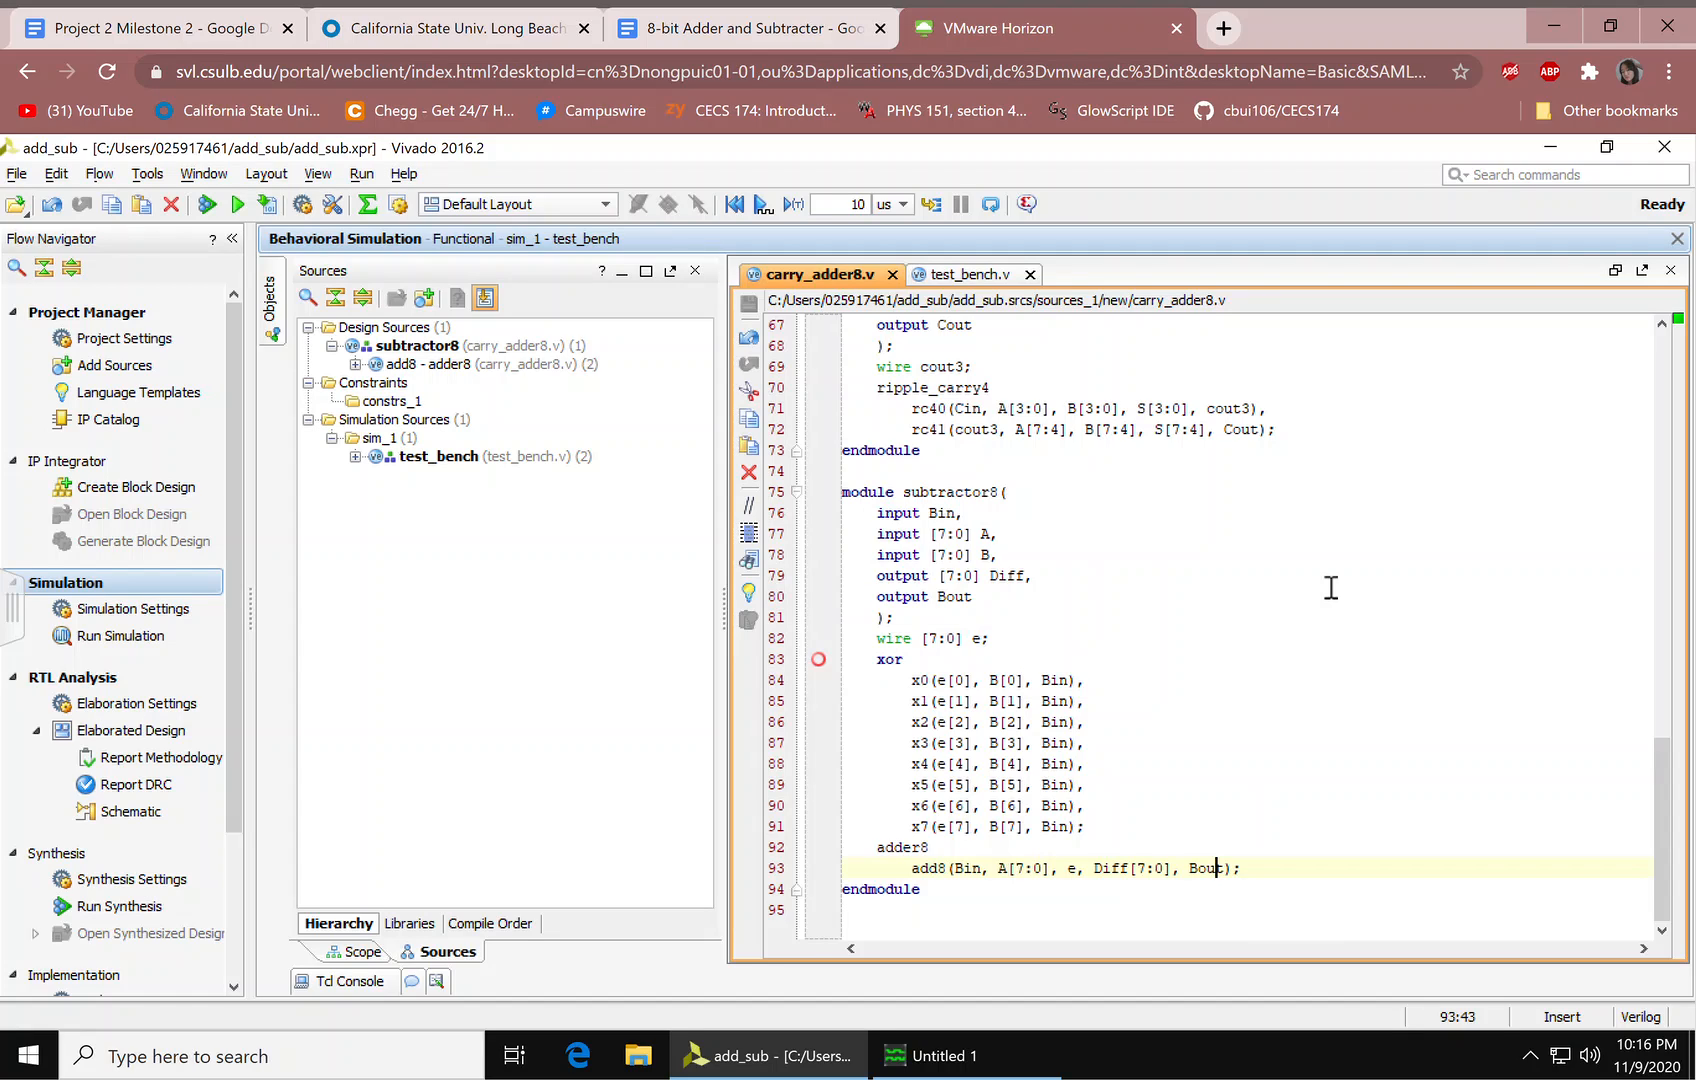
pyautogui.moveTo(1096, 625)
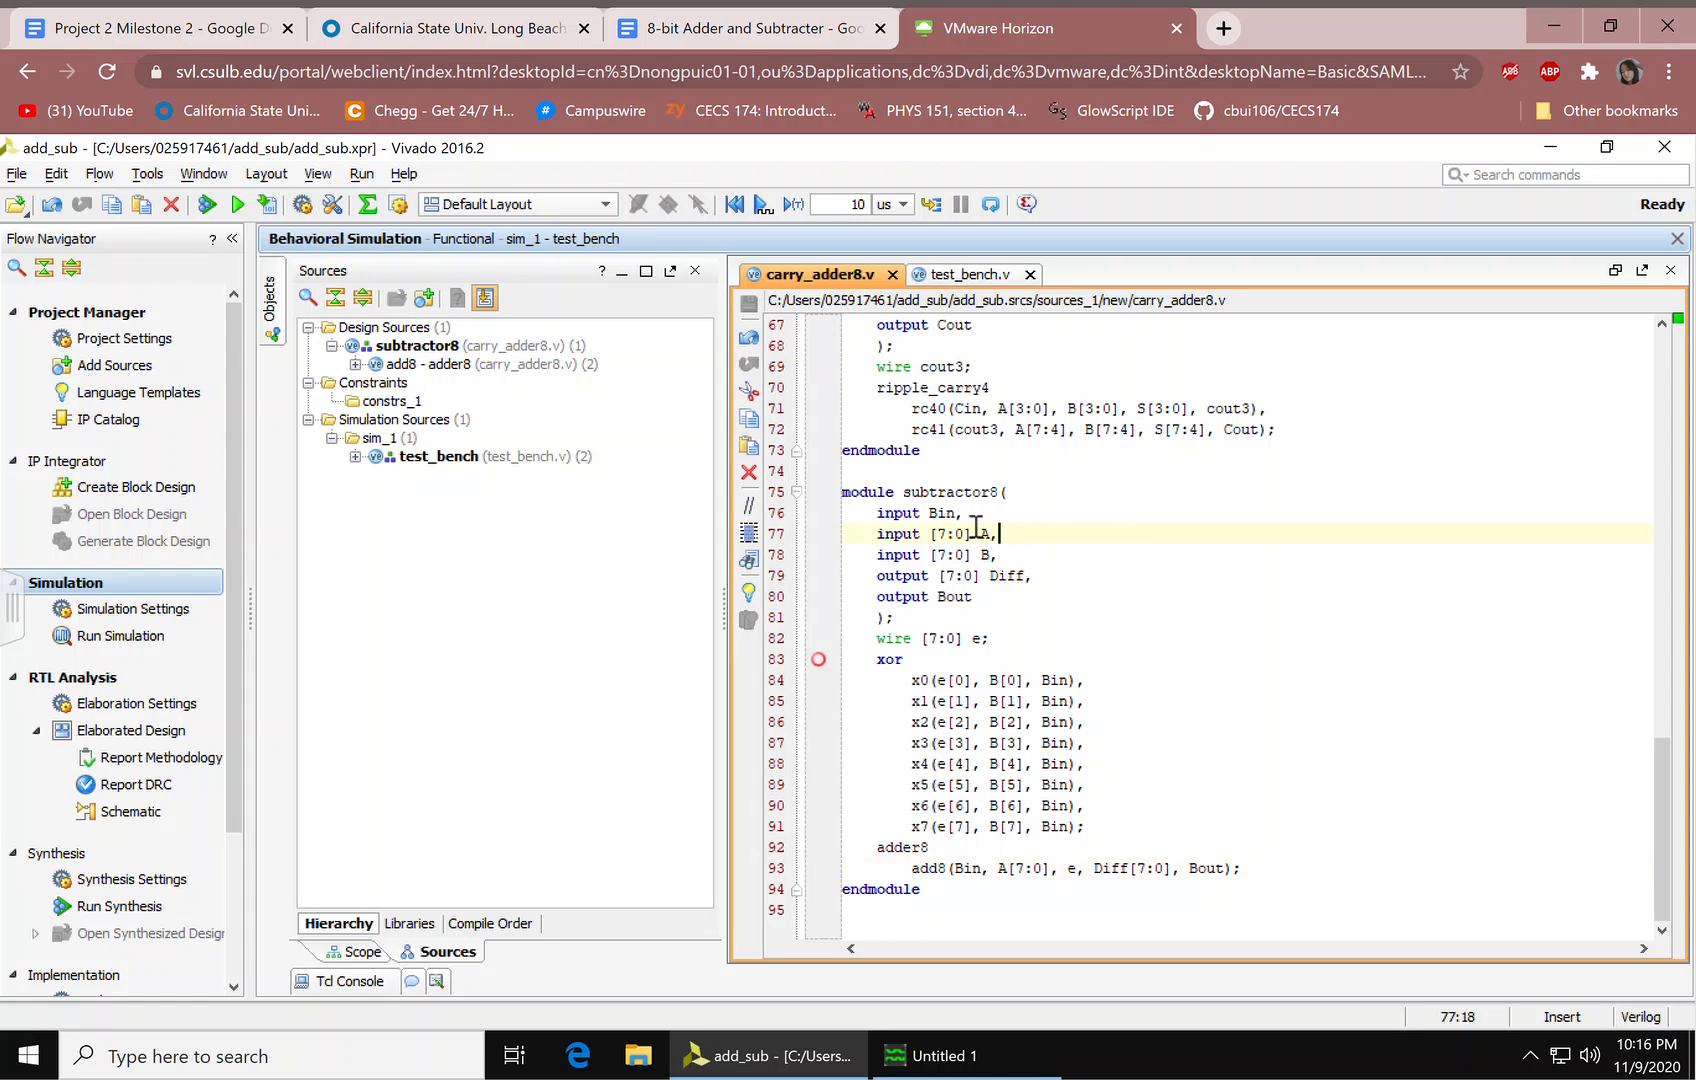
pyautogui.moveTo(1119, 584)
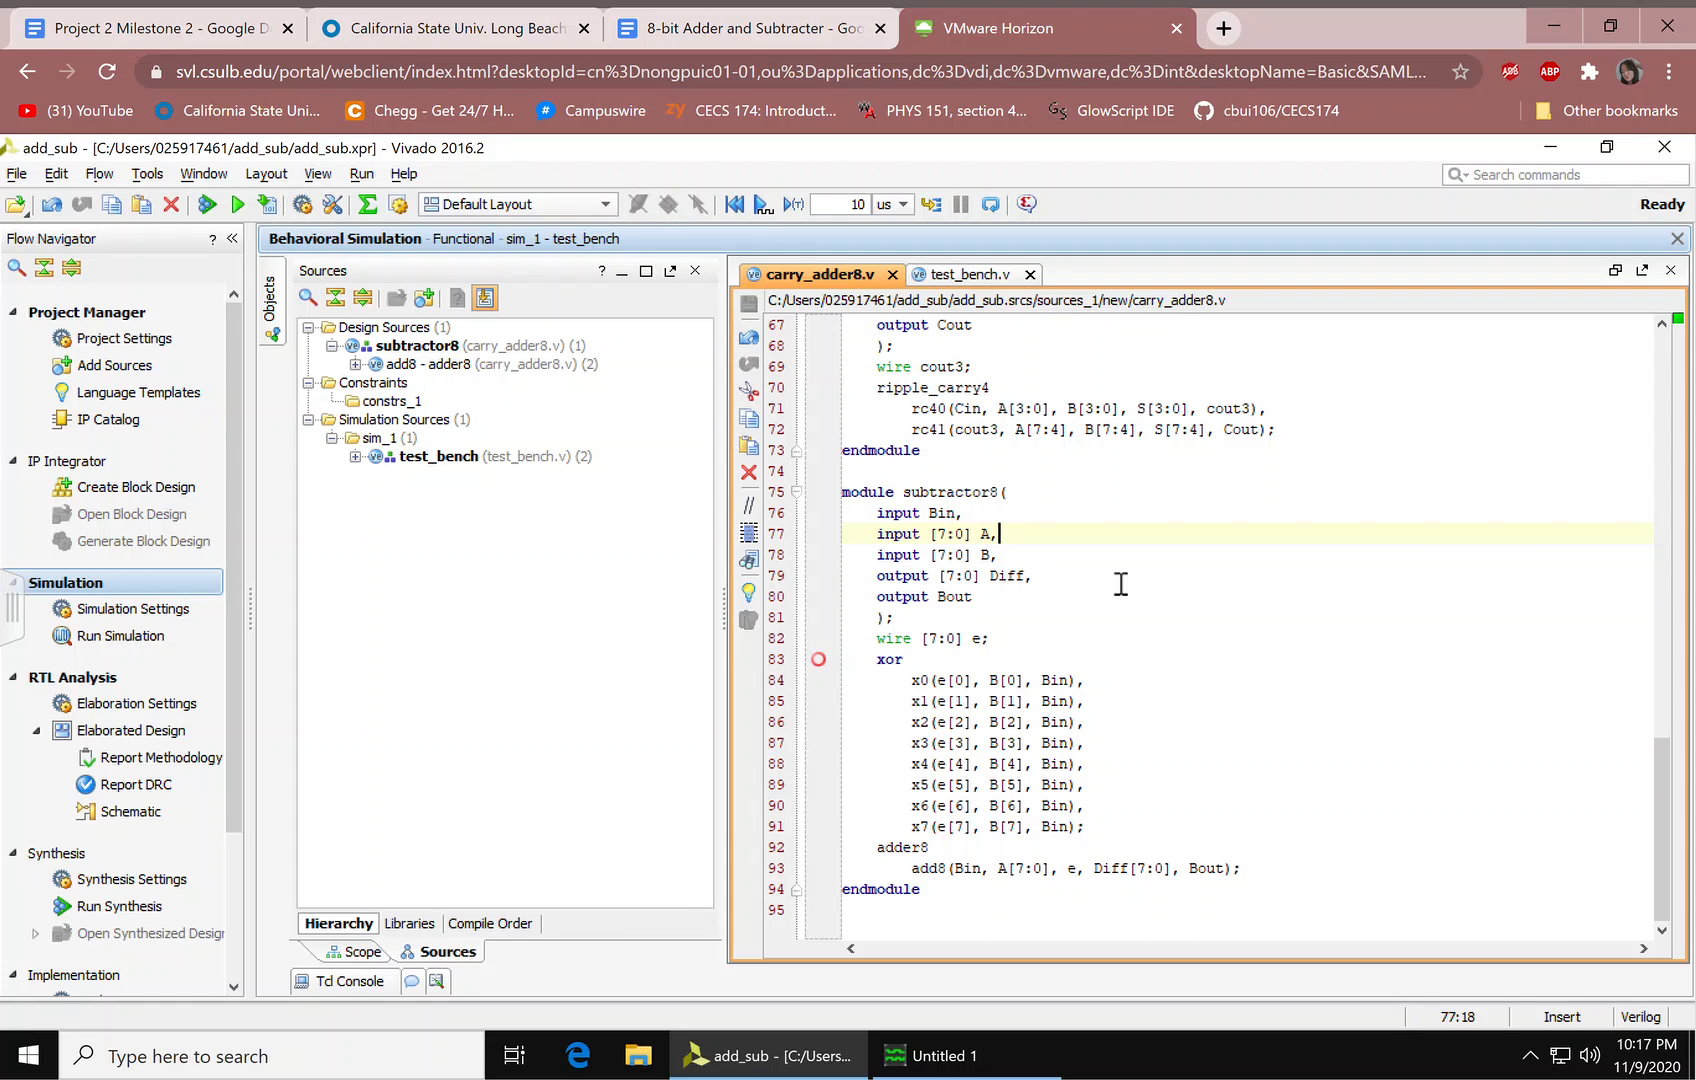
pyautogui.moveTo(995, 918)
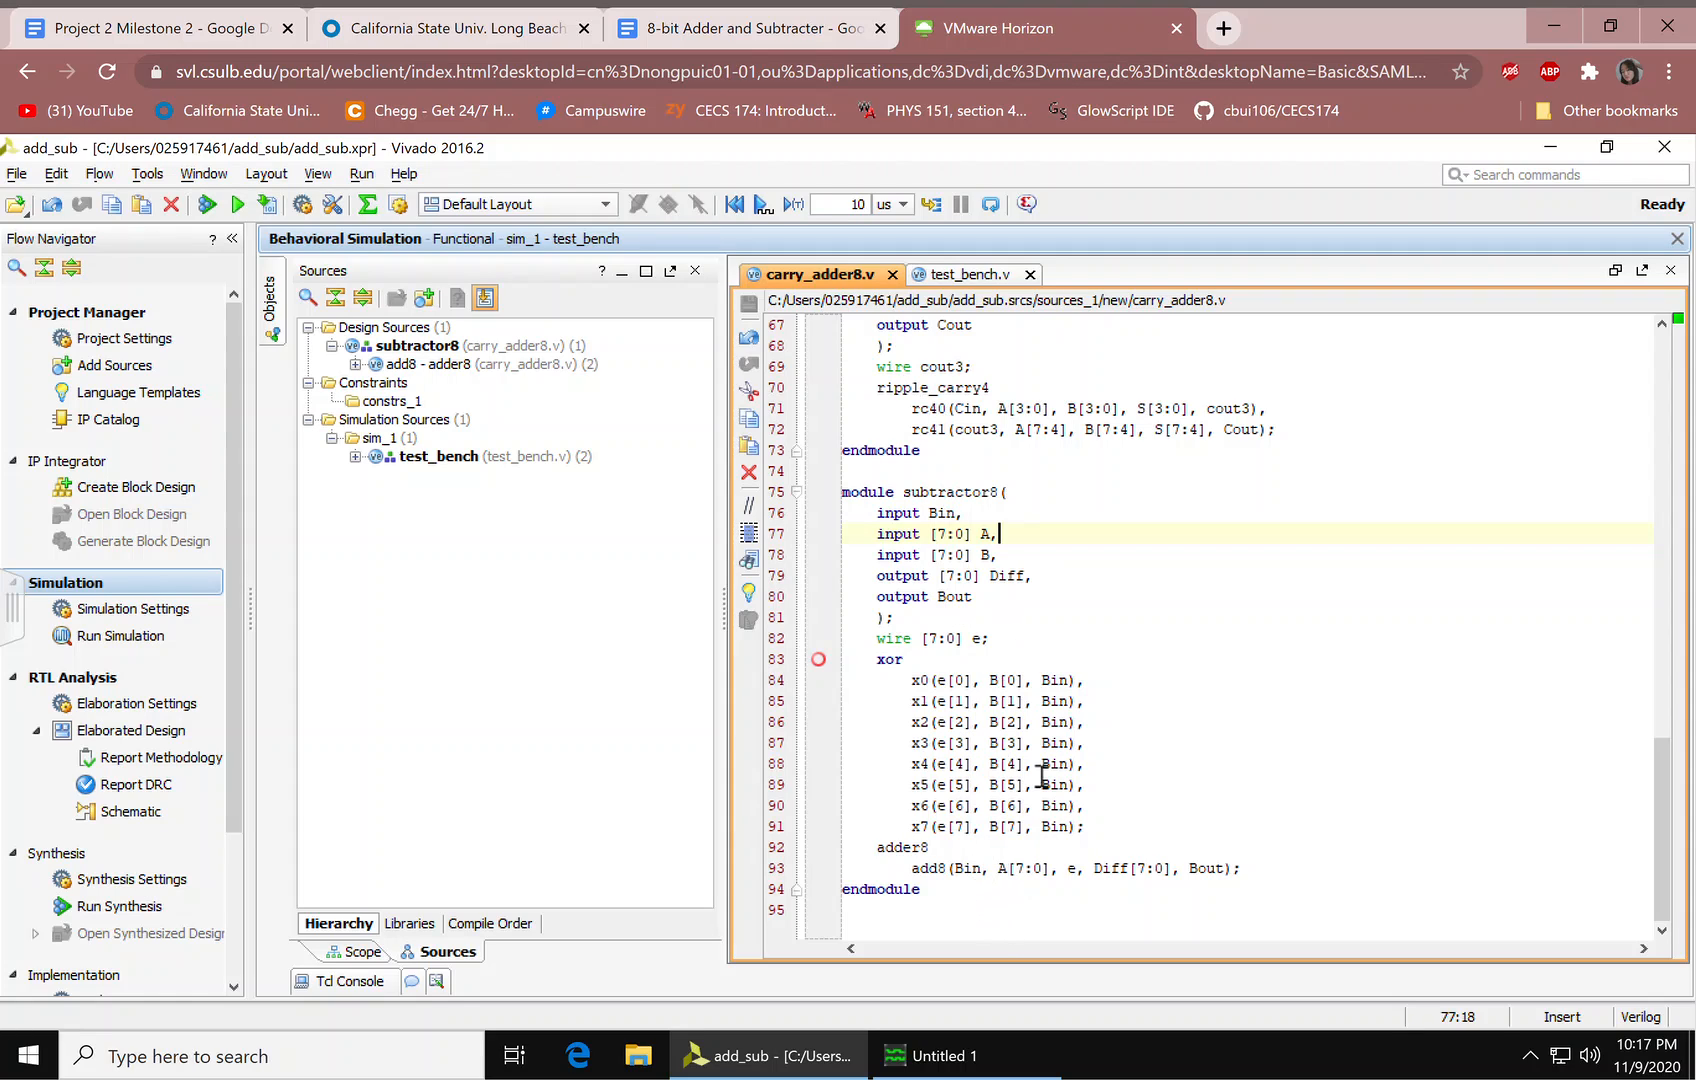
pyautogui.moveTo(641, 855)
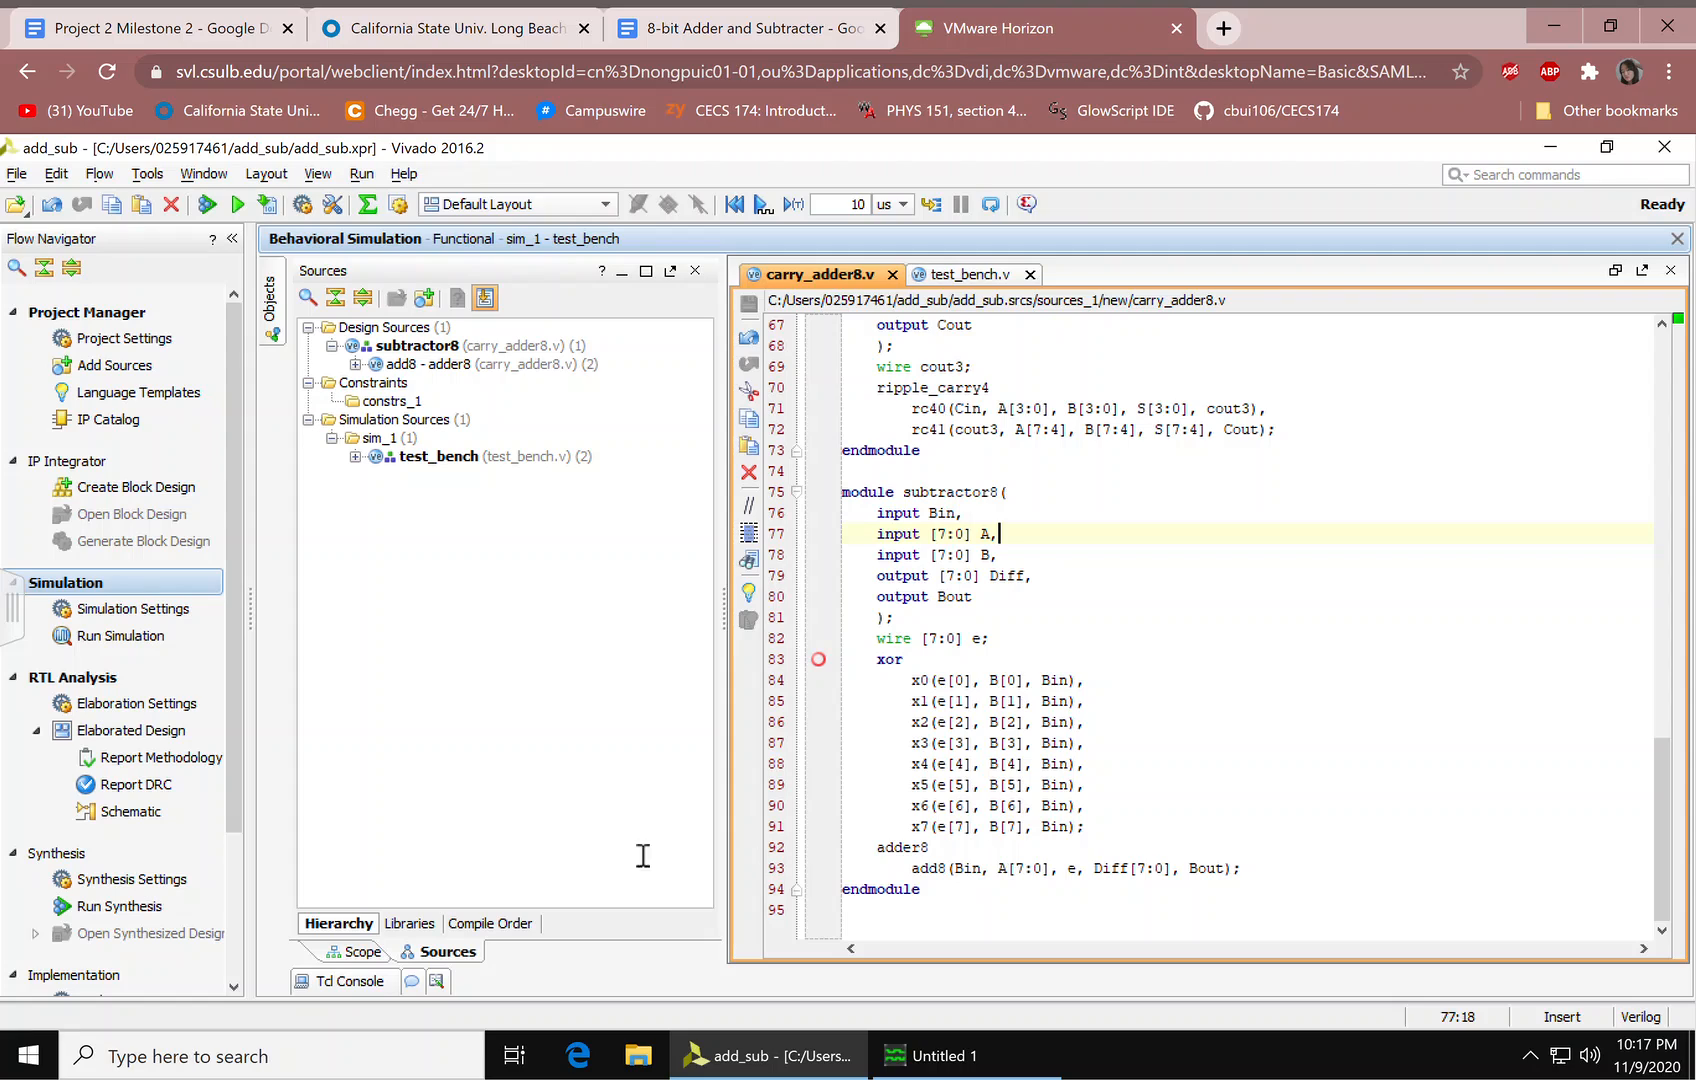
pyautogui.moveTo(133, 811)
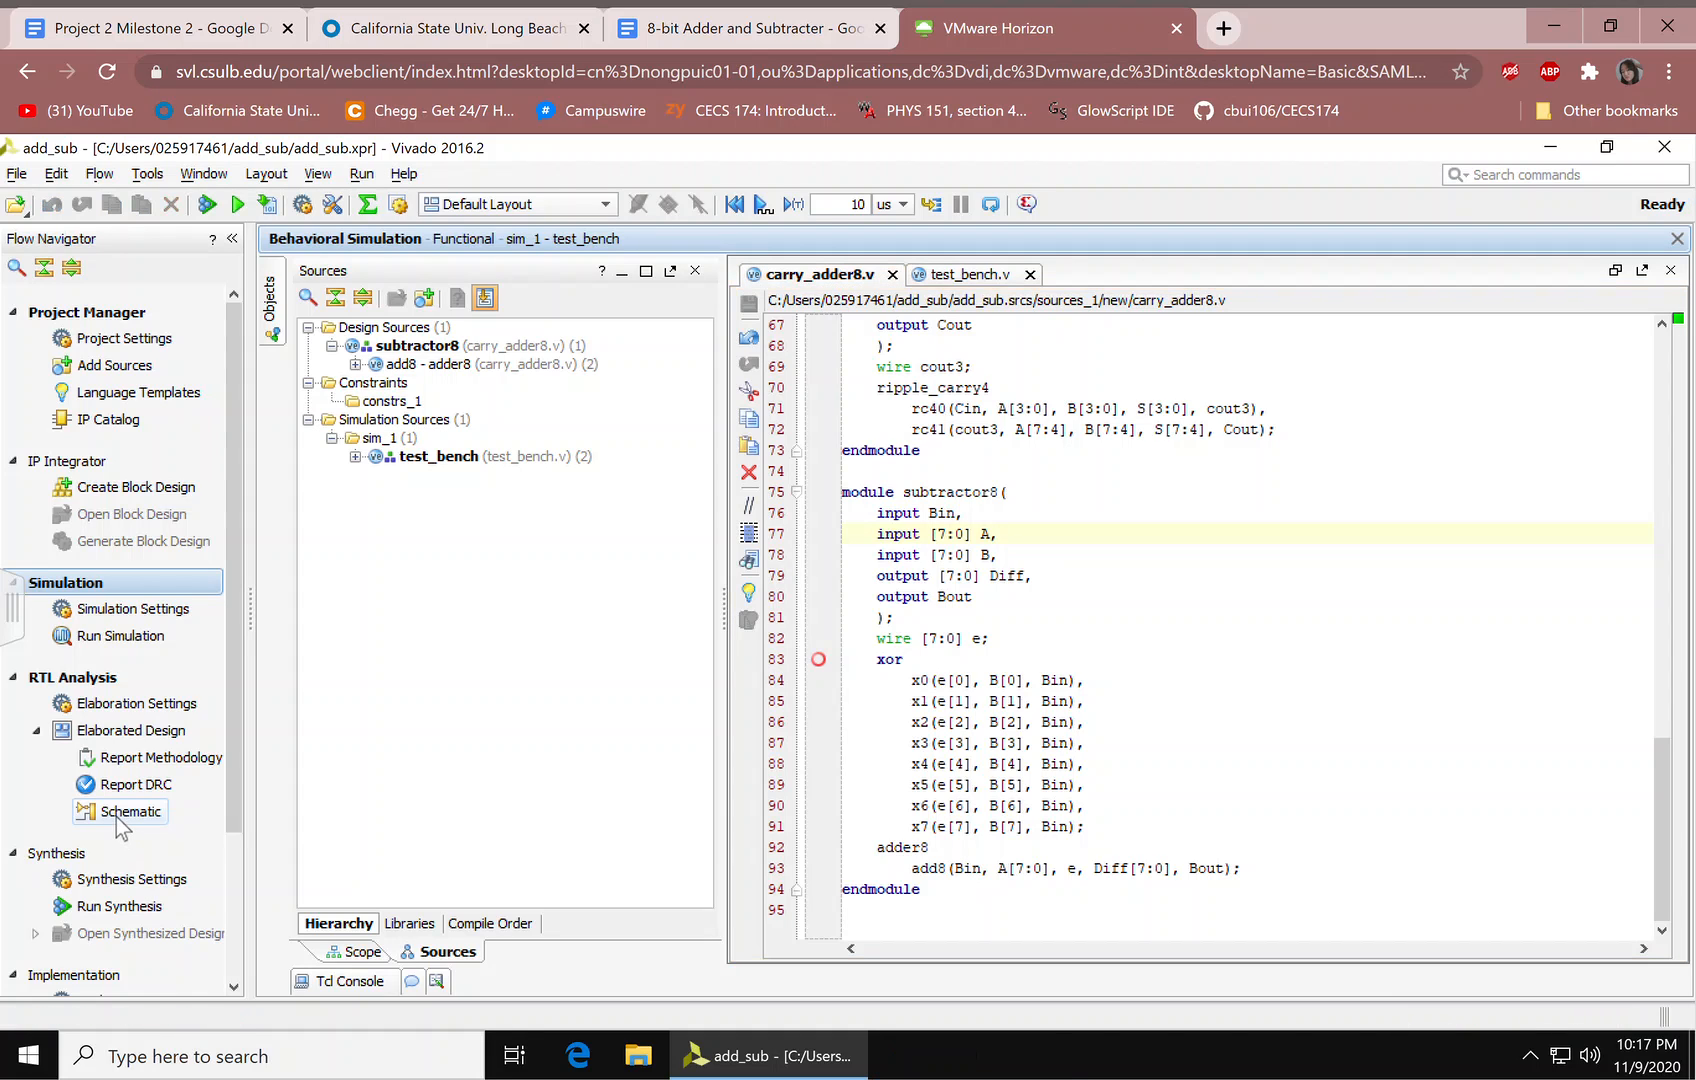
# Step: Open the RTL schematic, collapse Sources, and expand add8 and rc40 to full-adder cells
pyautogui.click(133, 812)
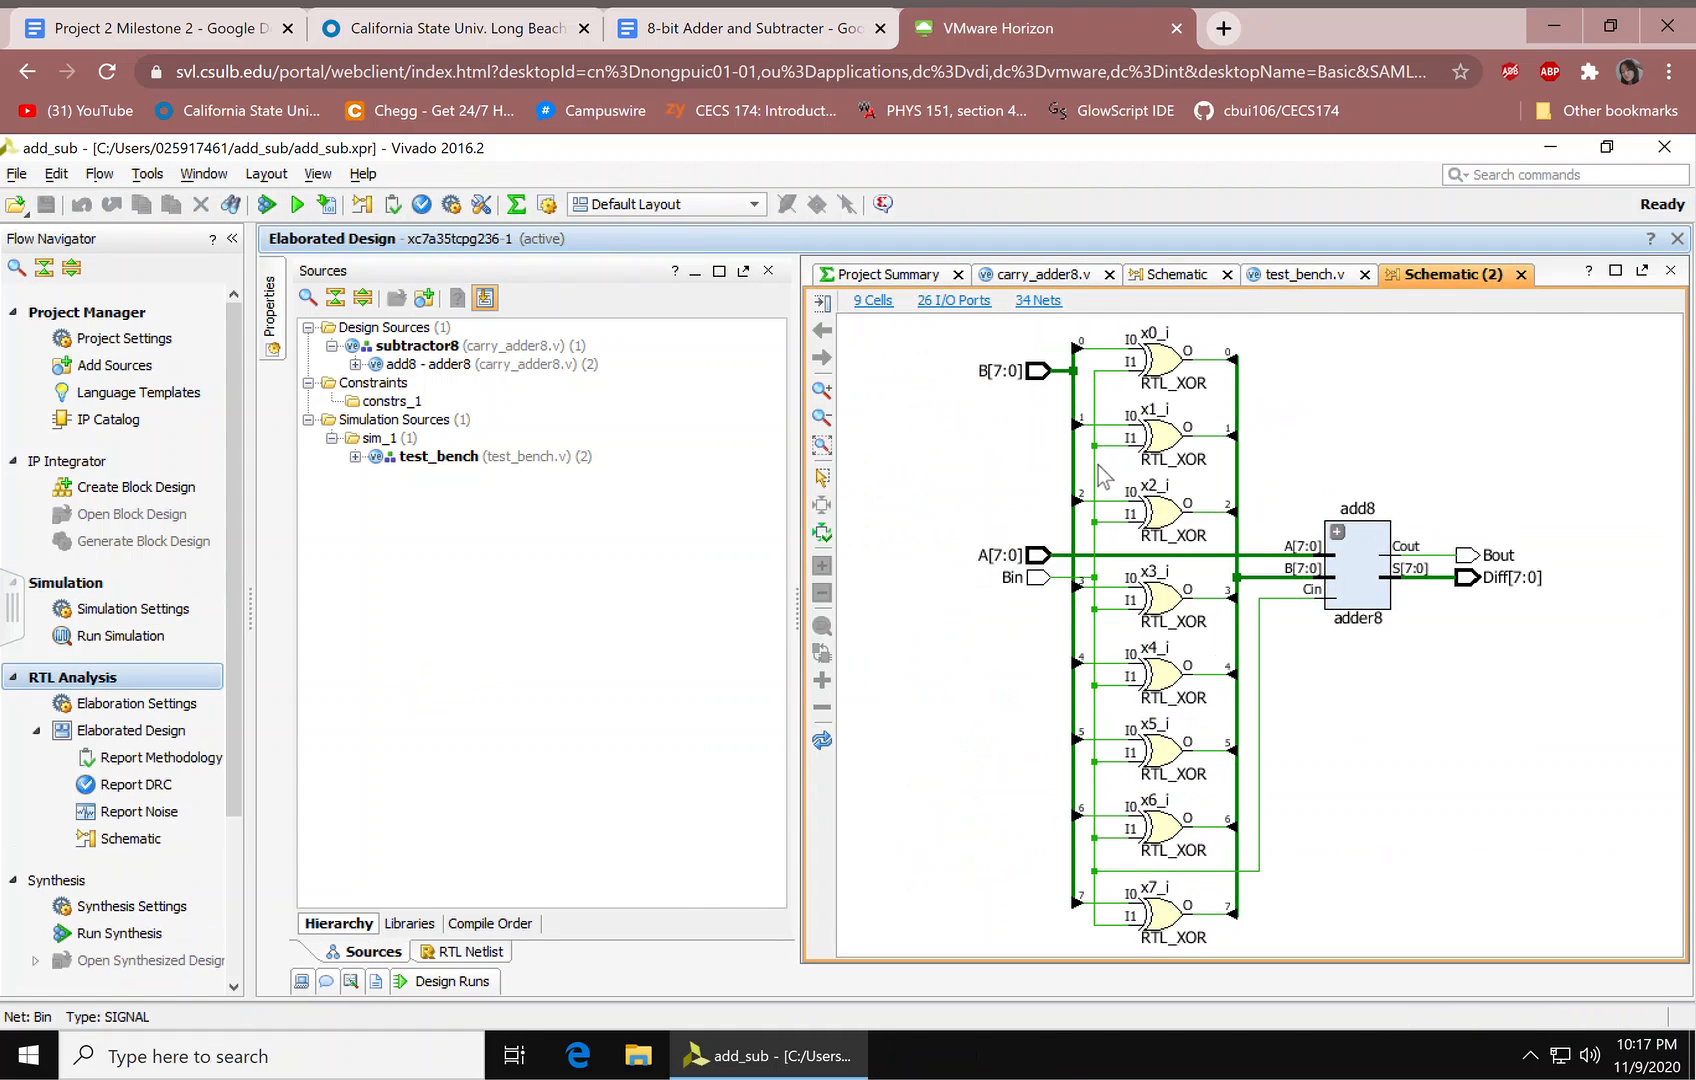
pyautogui.click(1640, 269)
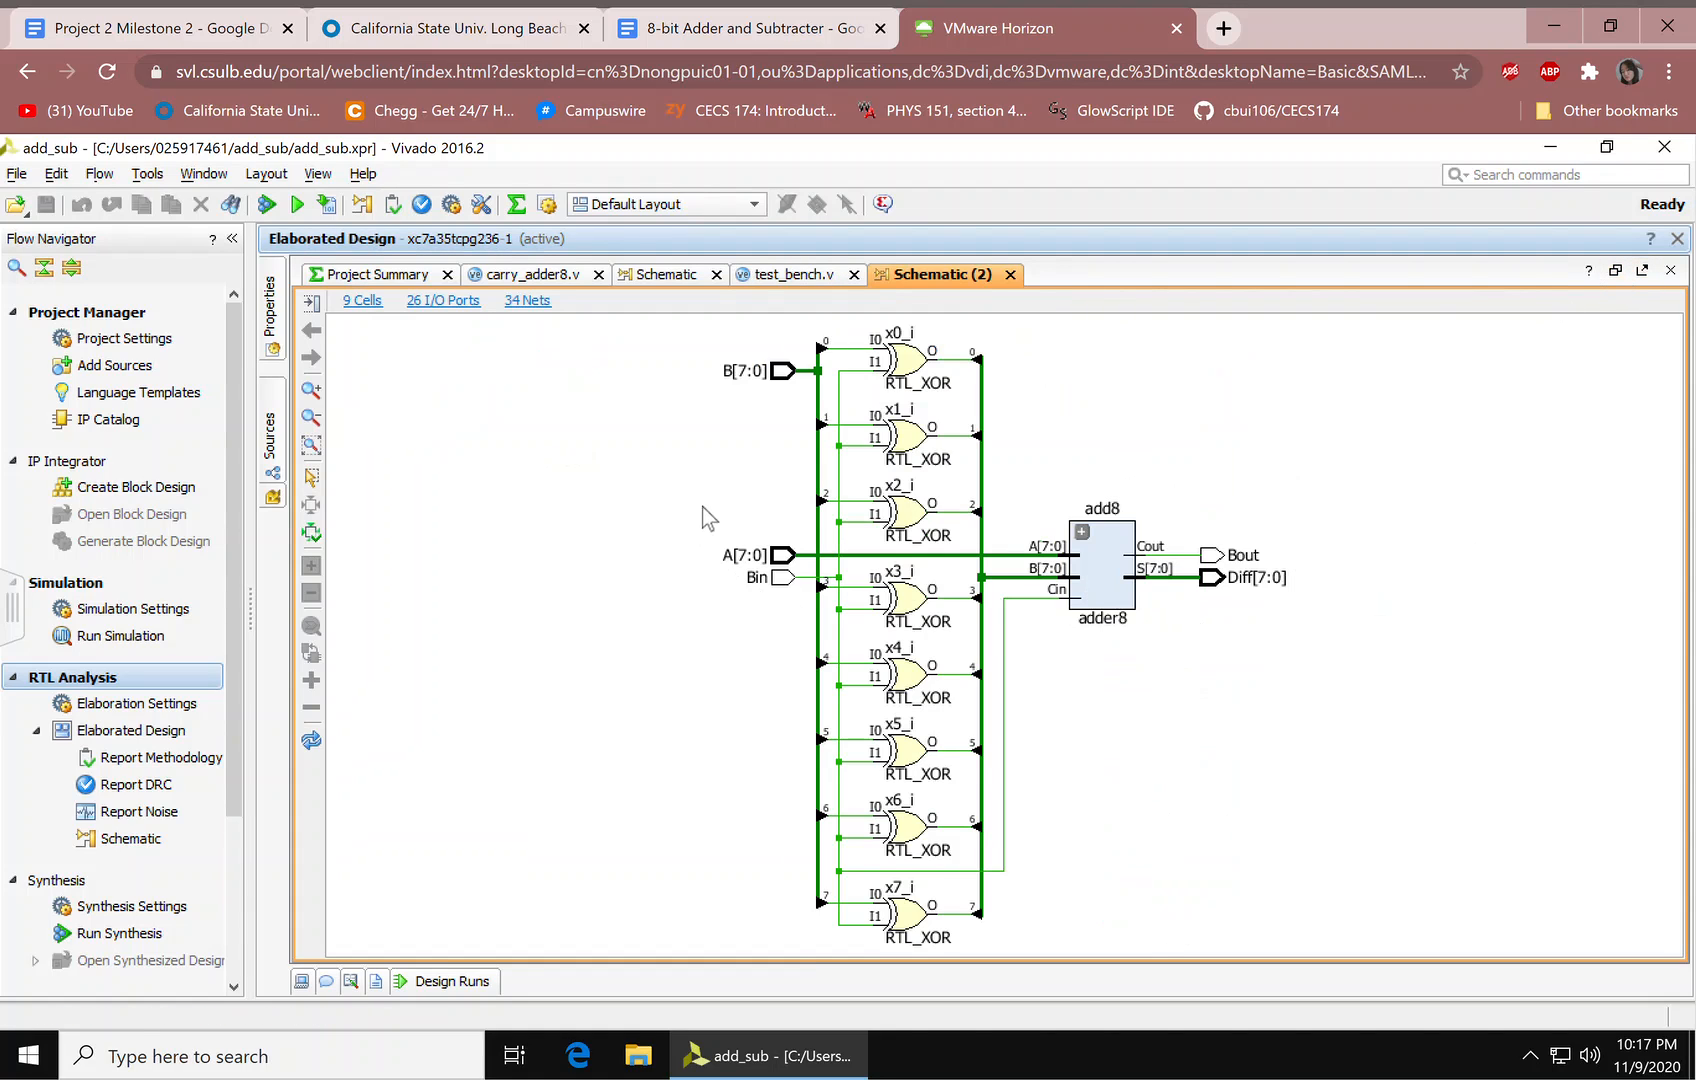
pyautogui.click(1081, 531)
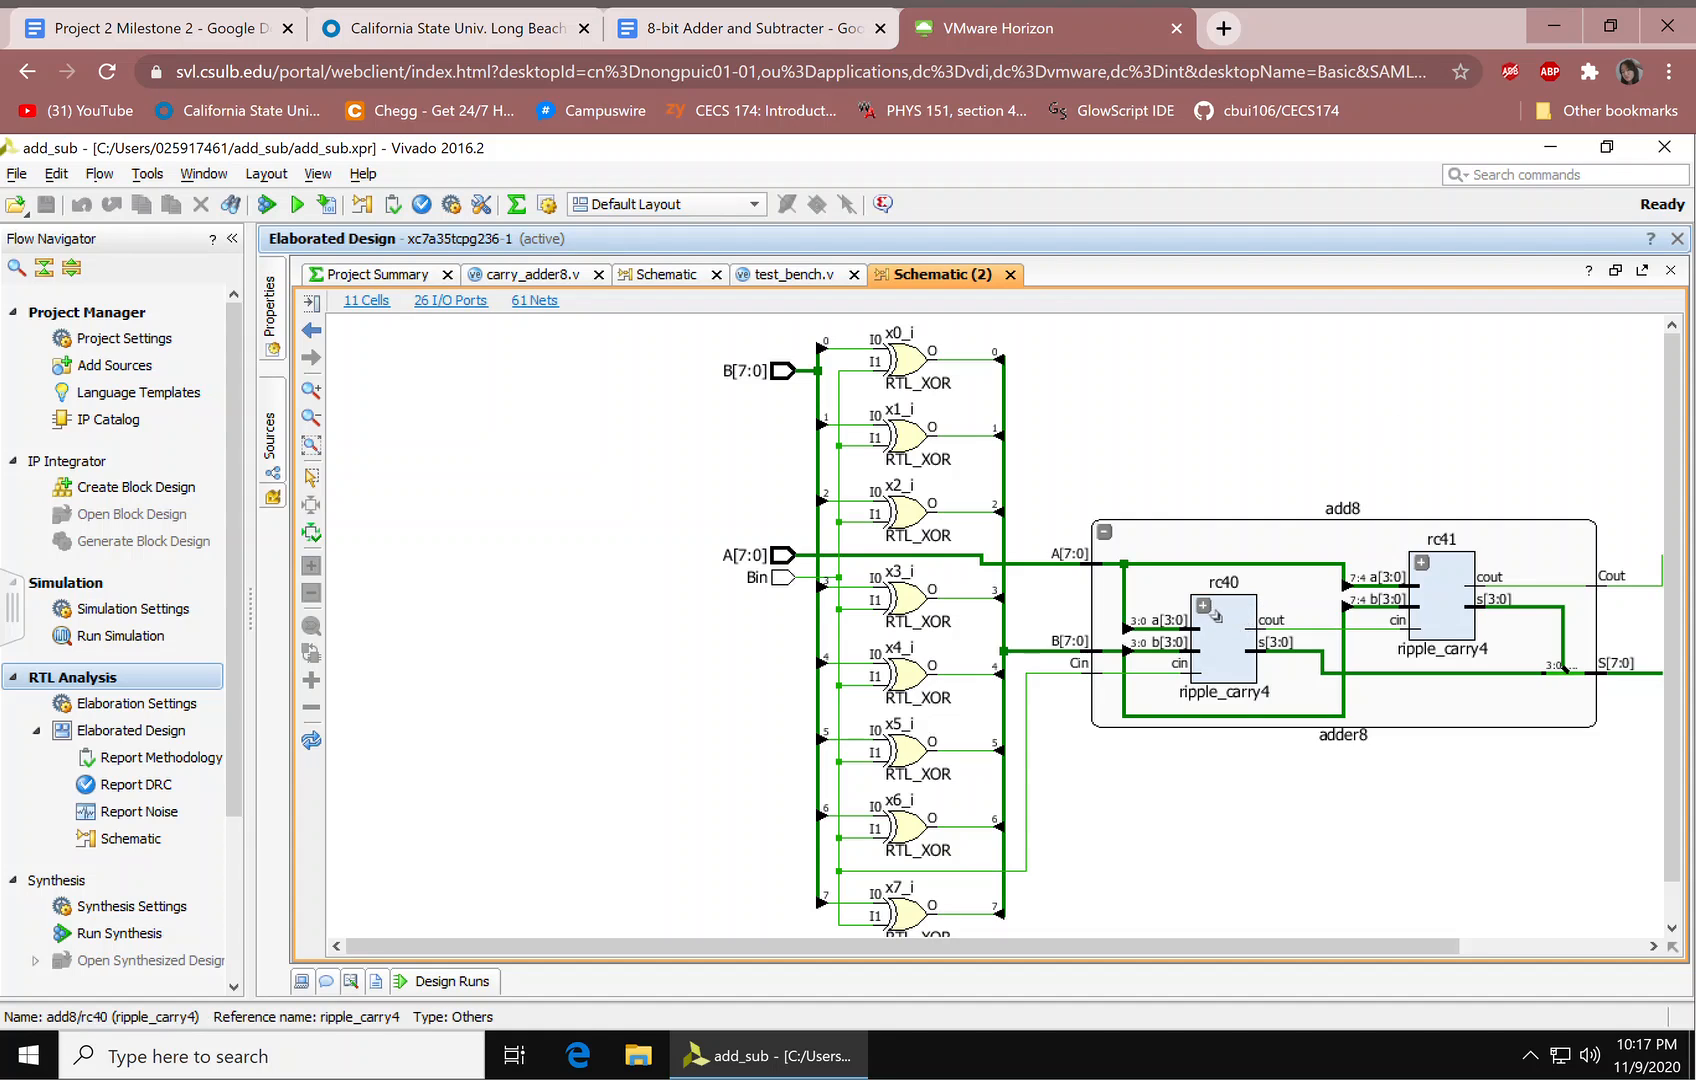
pyautogui.click(1208, 609)
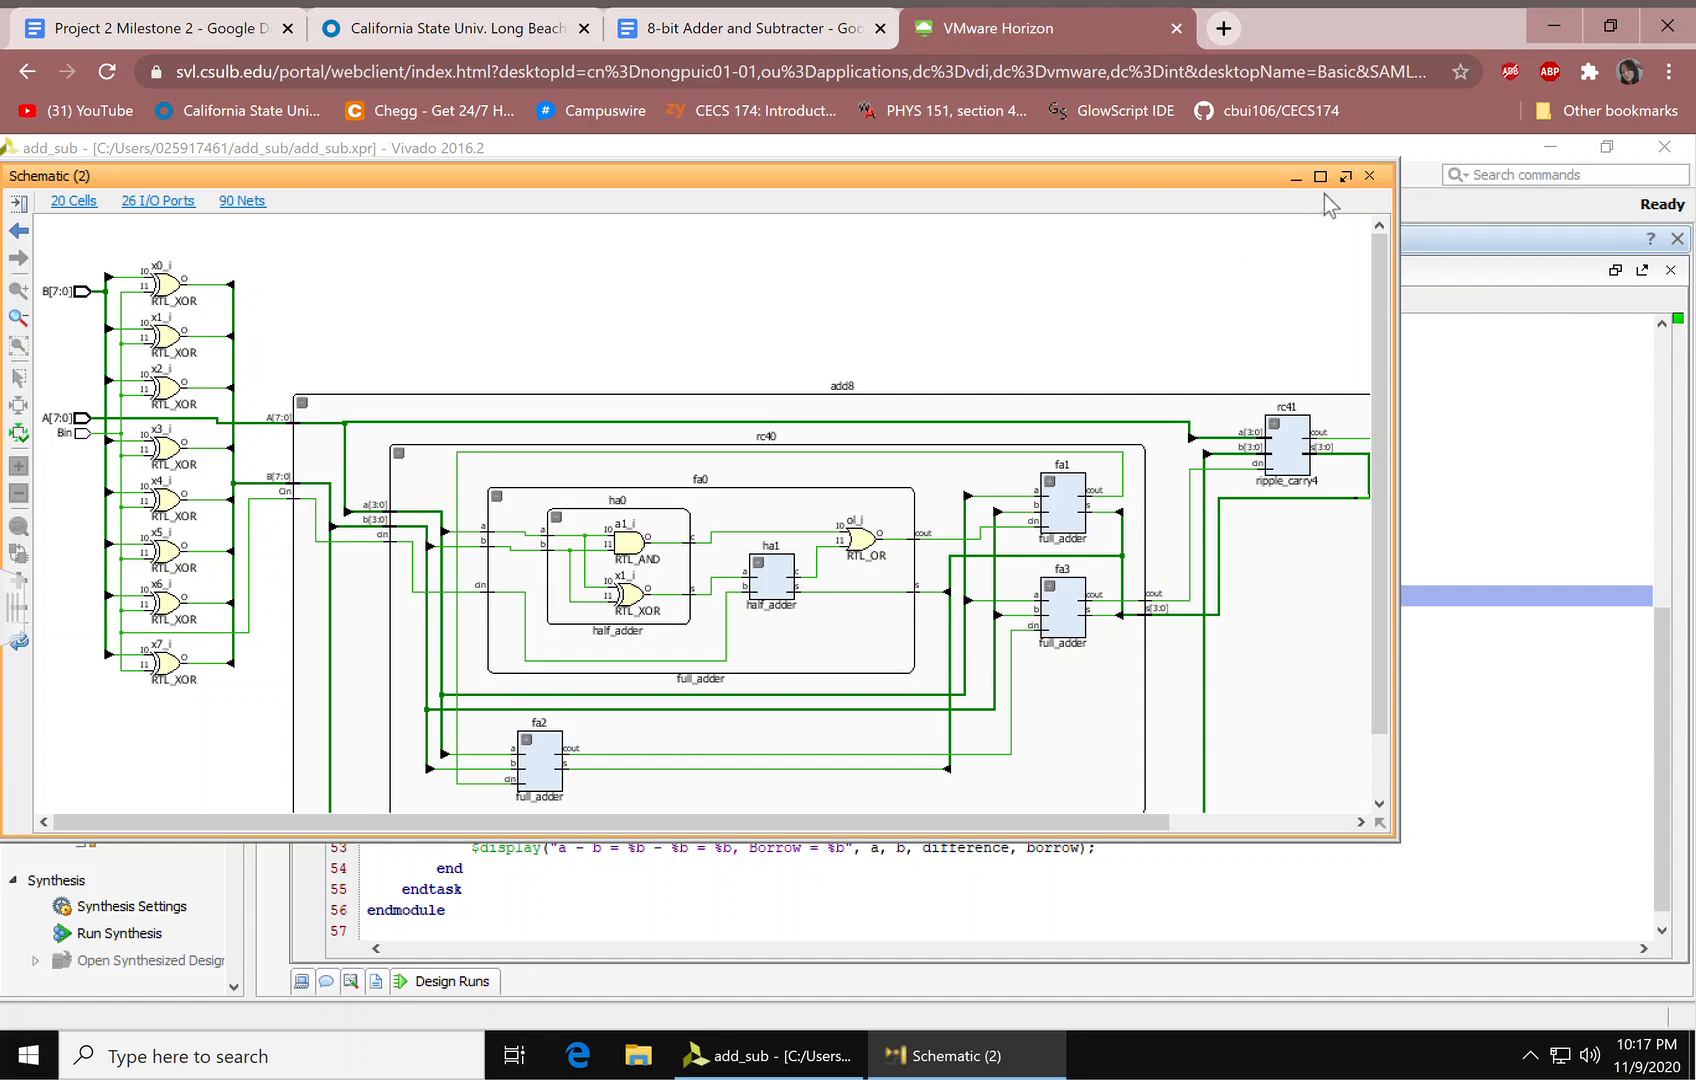
# Step: Maximize the Schematic (2) window to review the gates, then dock it back
pyautogui.click(1320, 175)
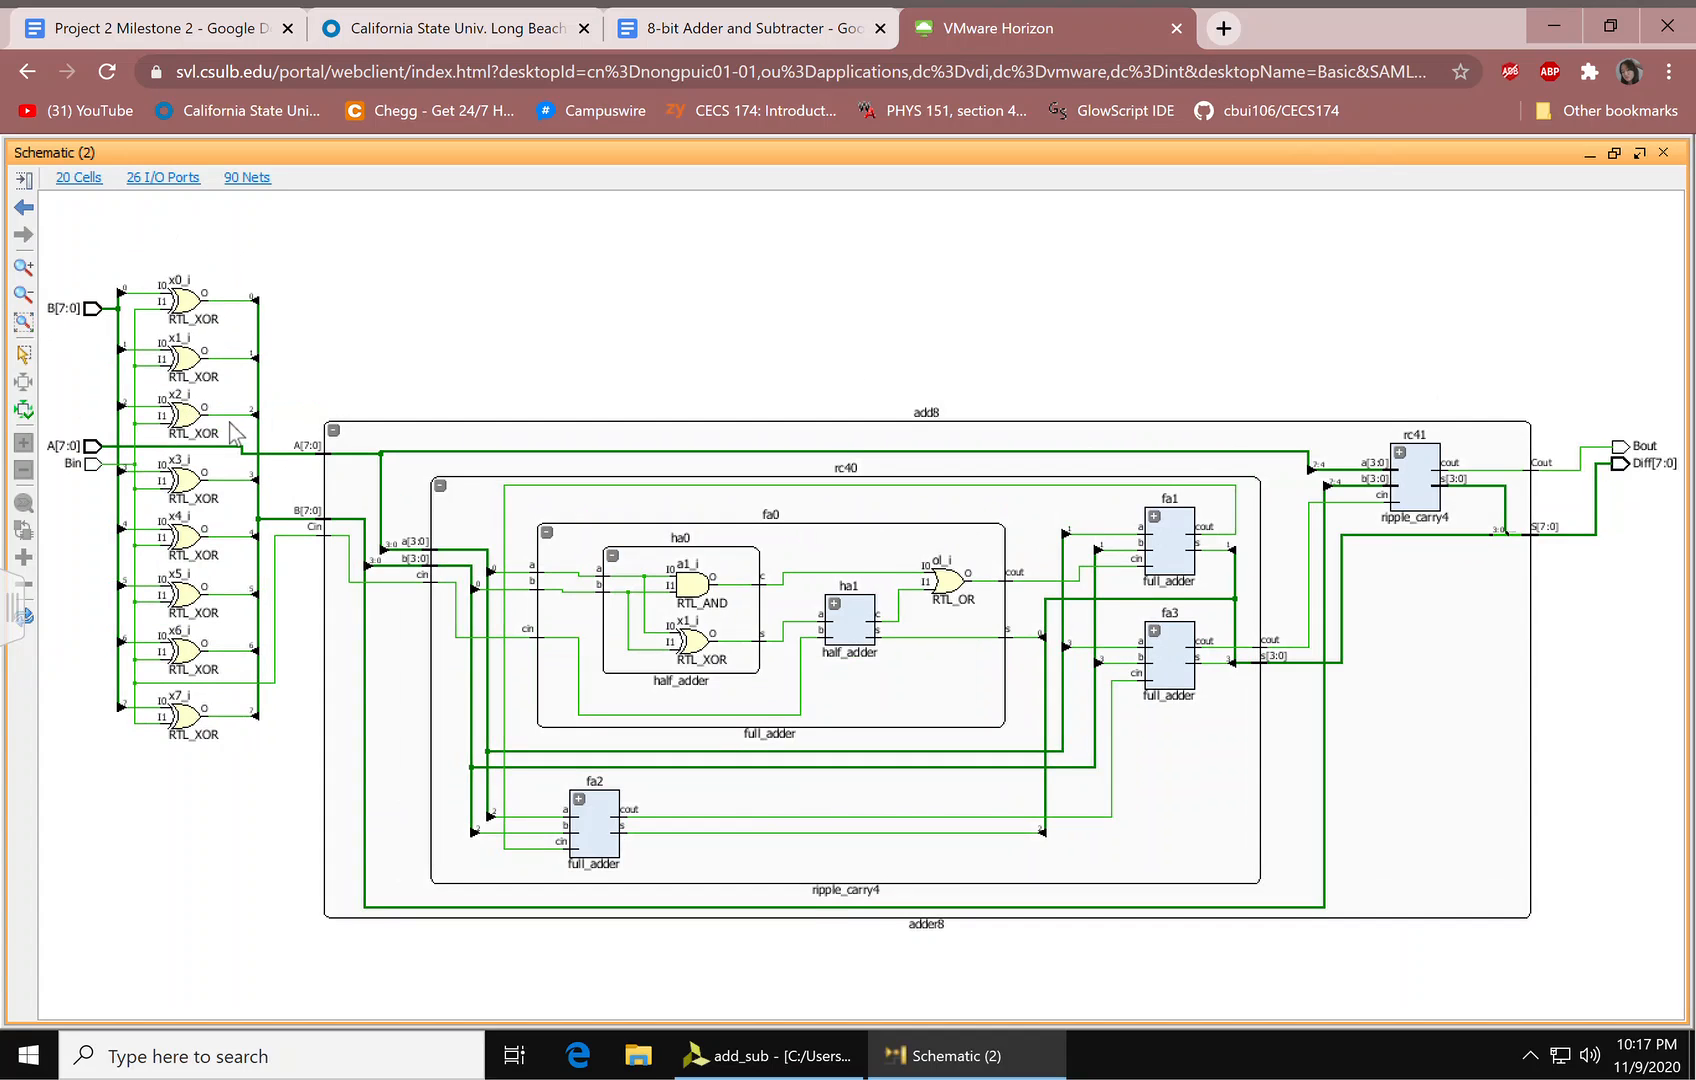
pyautogui.moveTo(708, 413)
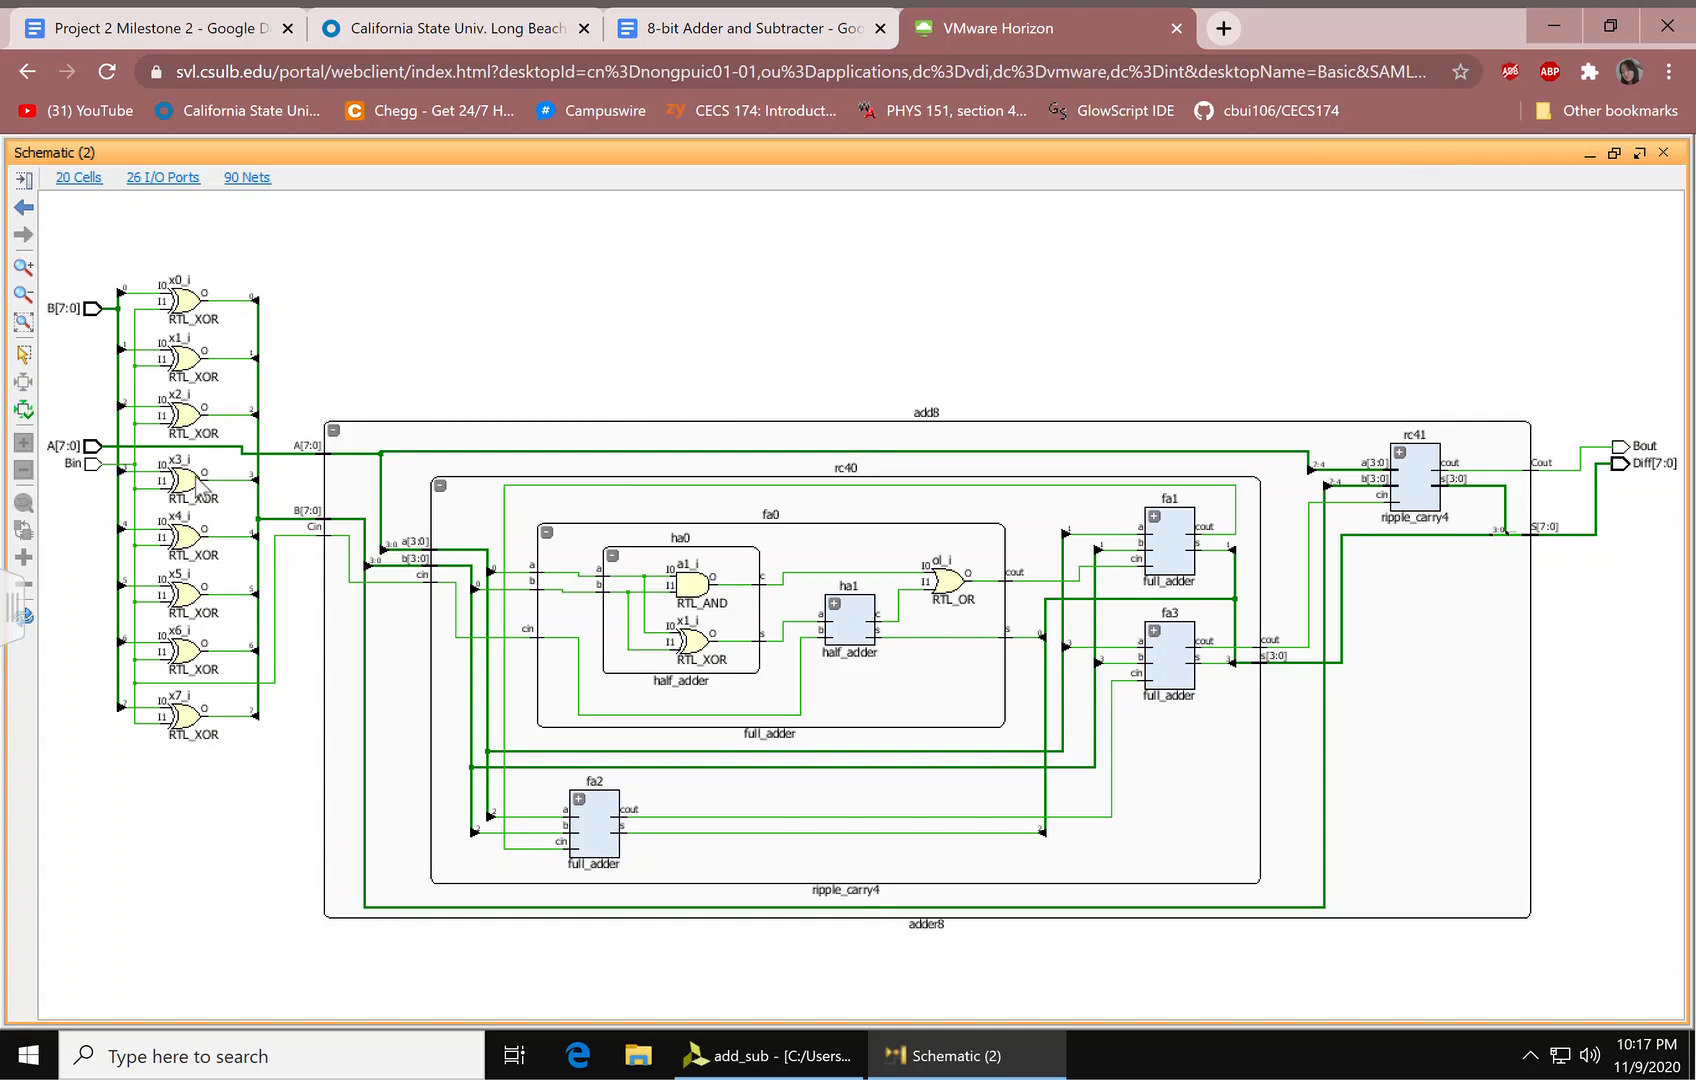
pyautogui.moveTo(227, 866)
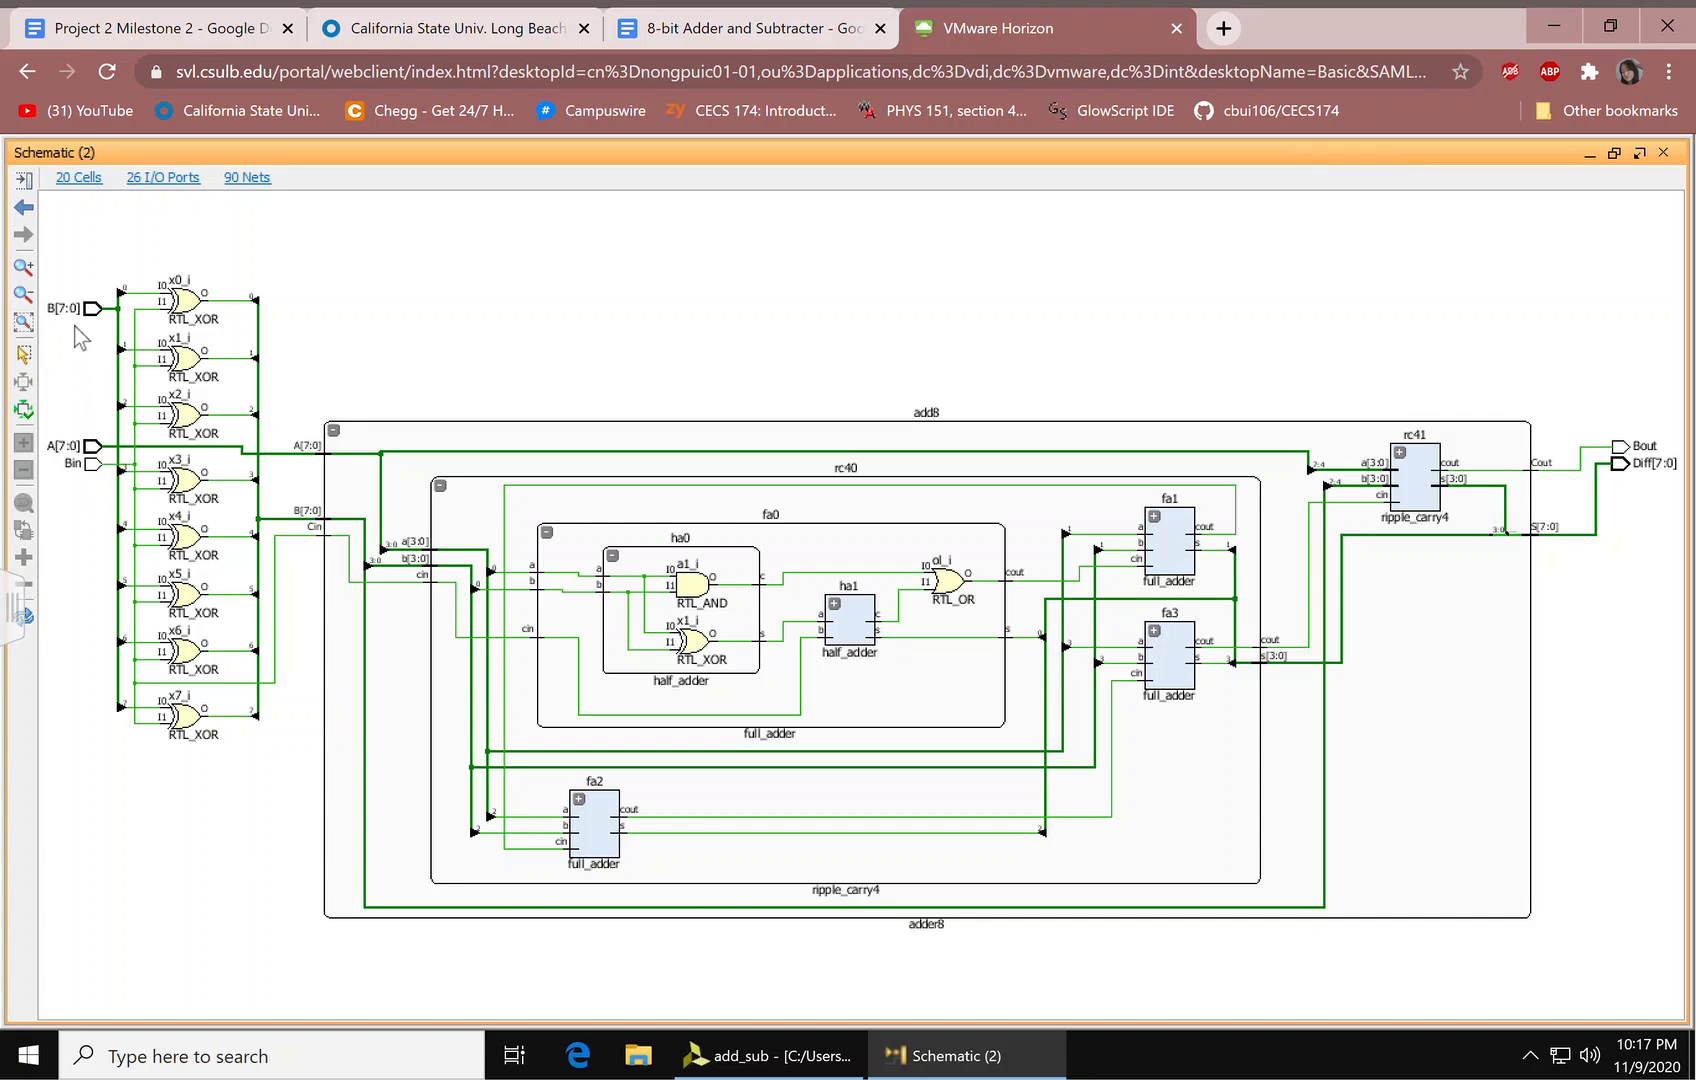
pyautogui.moveTo(92, 499)
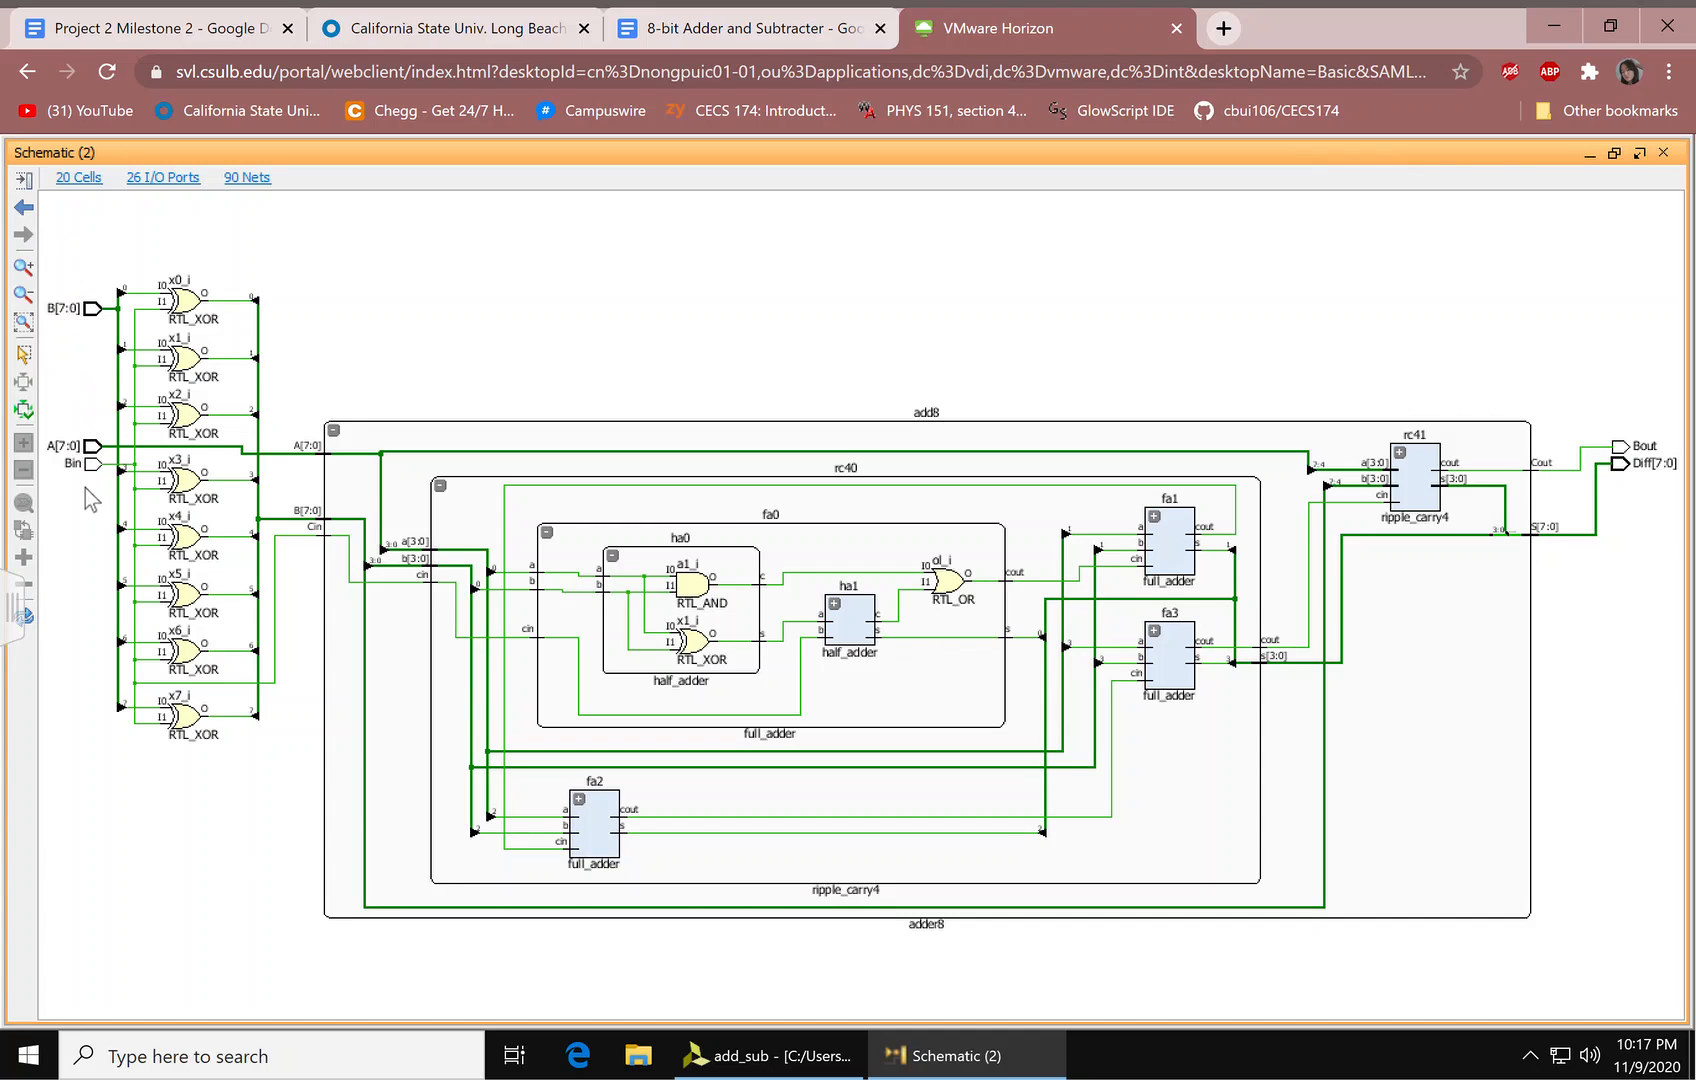
pyautogui.moveTo(268, 300)
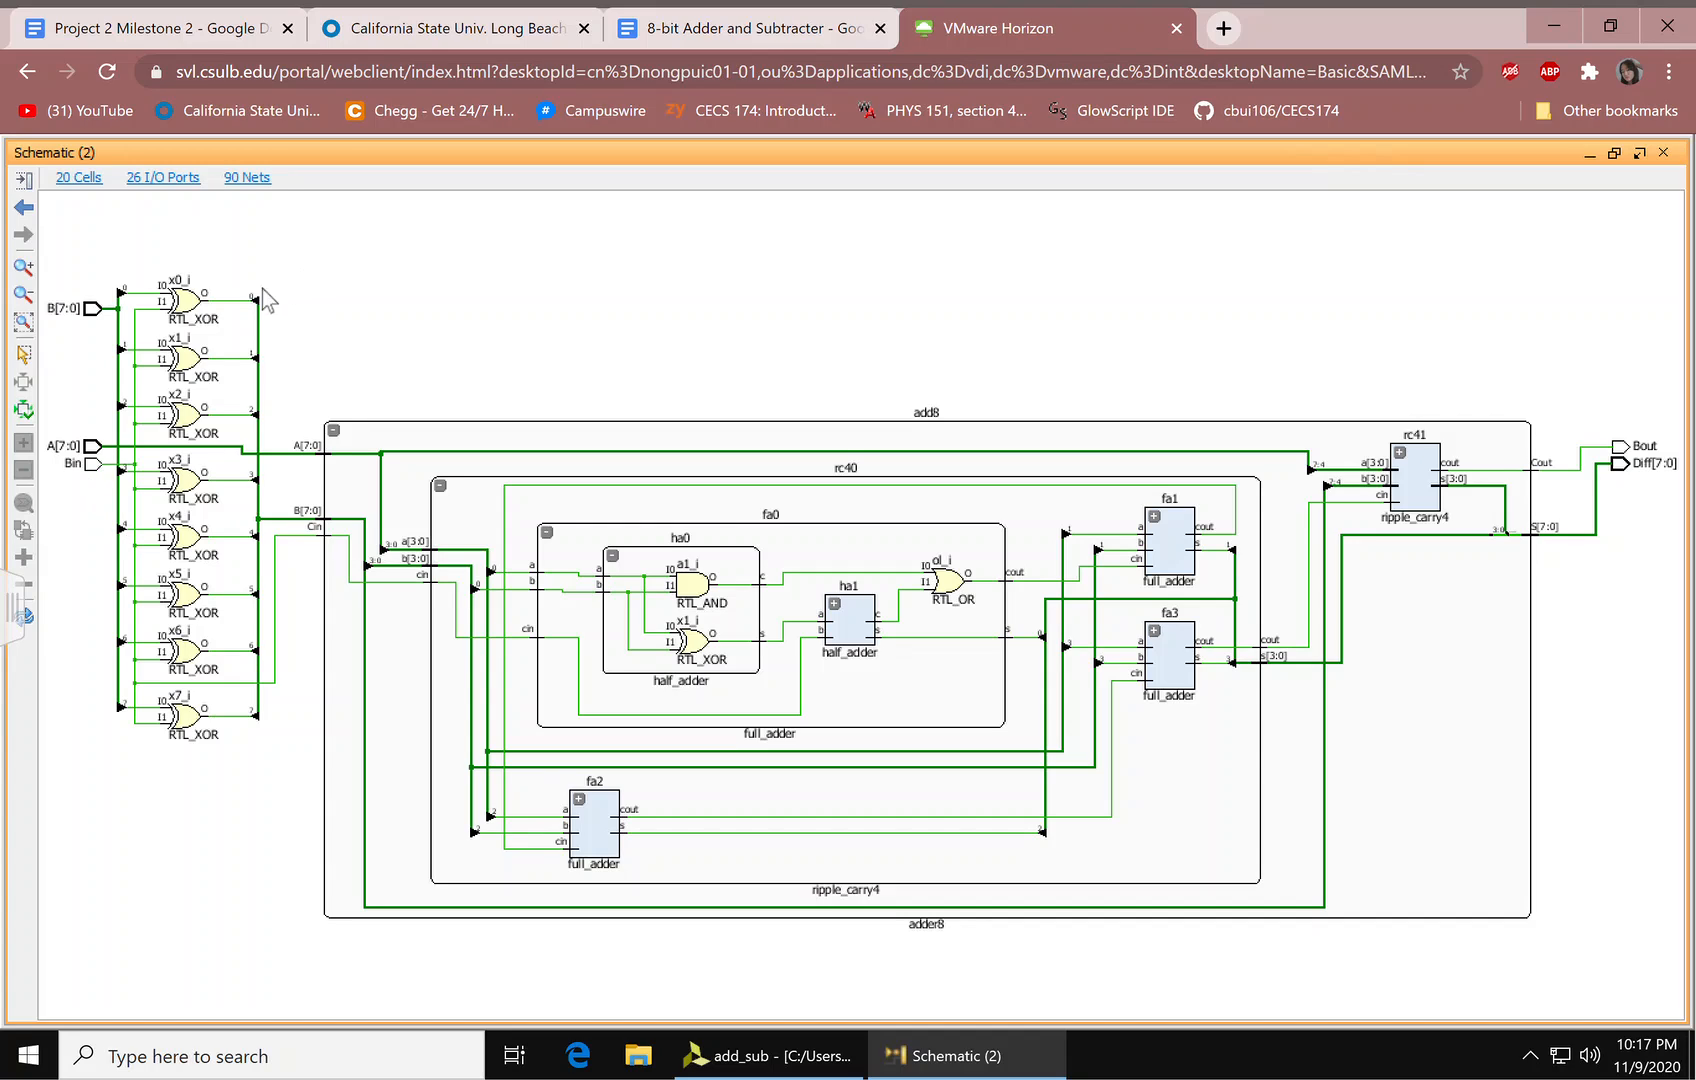
pyautogui.moveTo(251, 660)
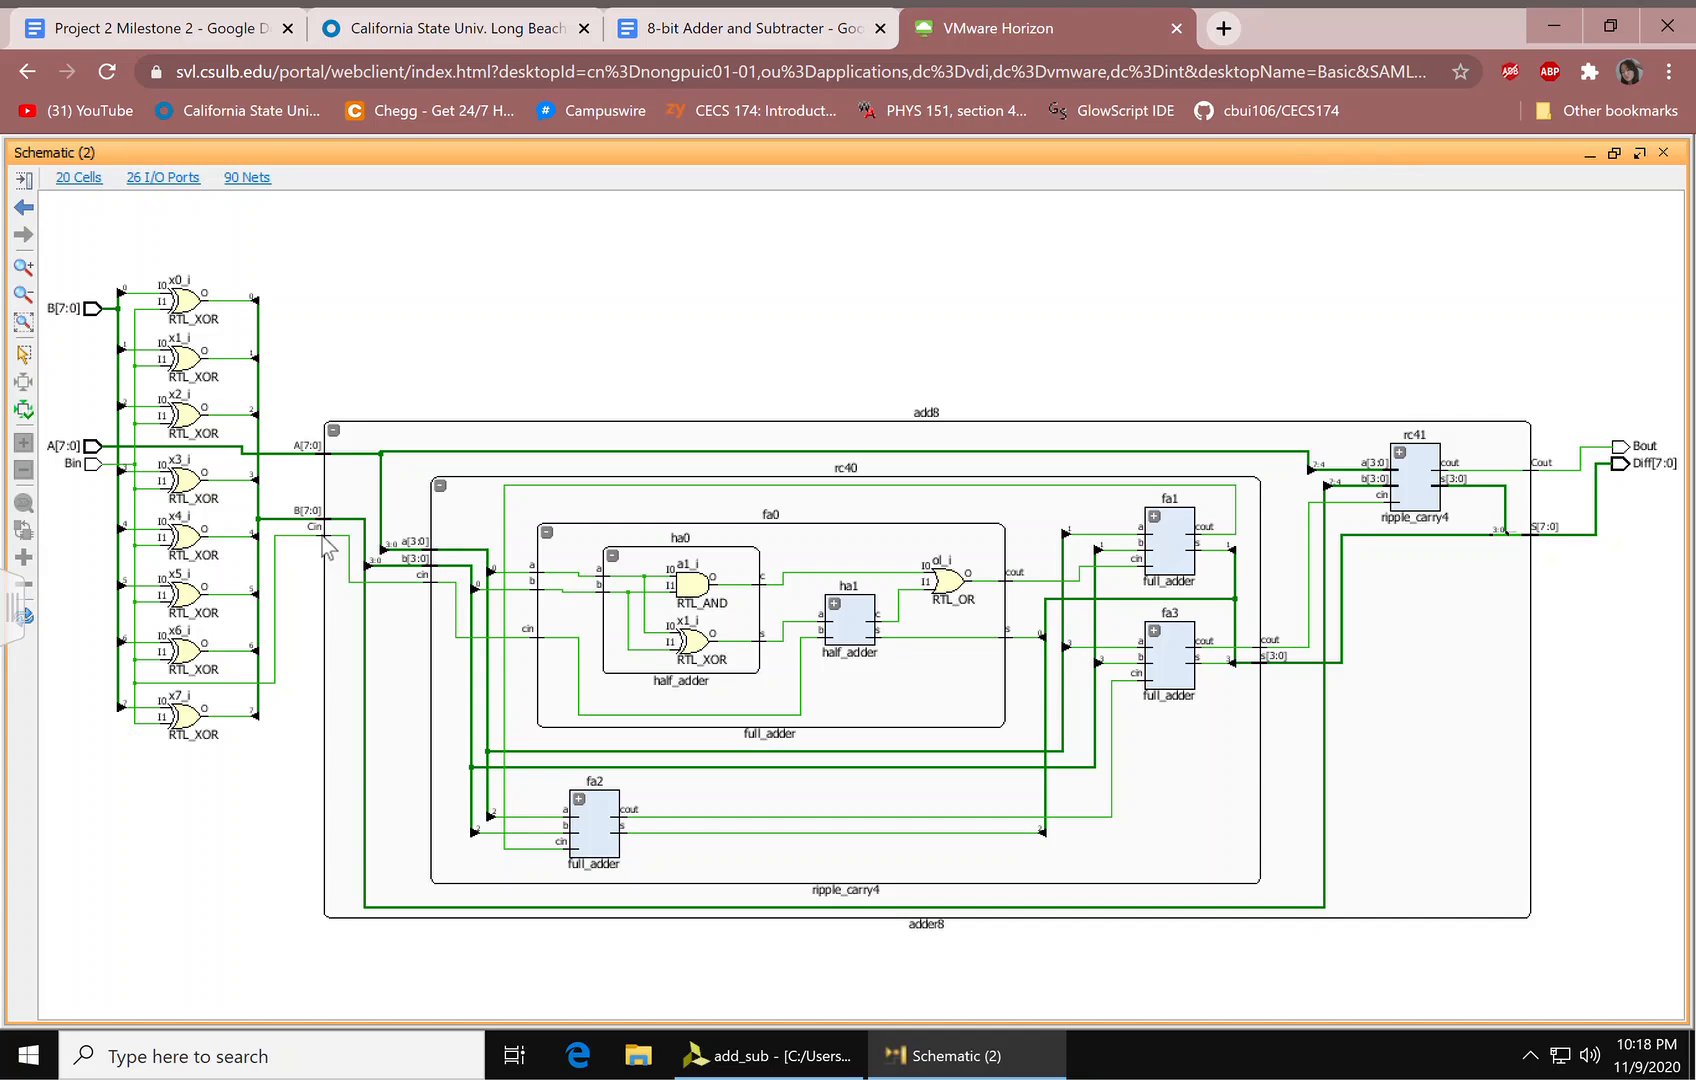
pyautogui.moveTo(327, 541)
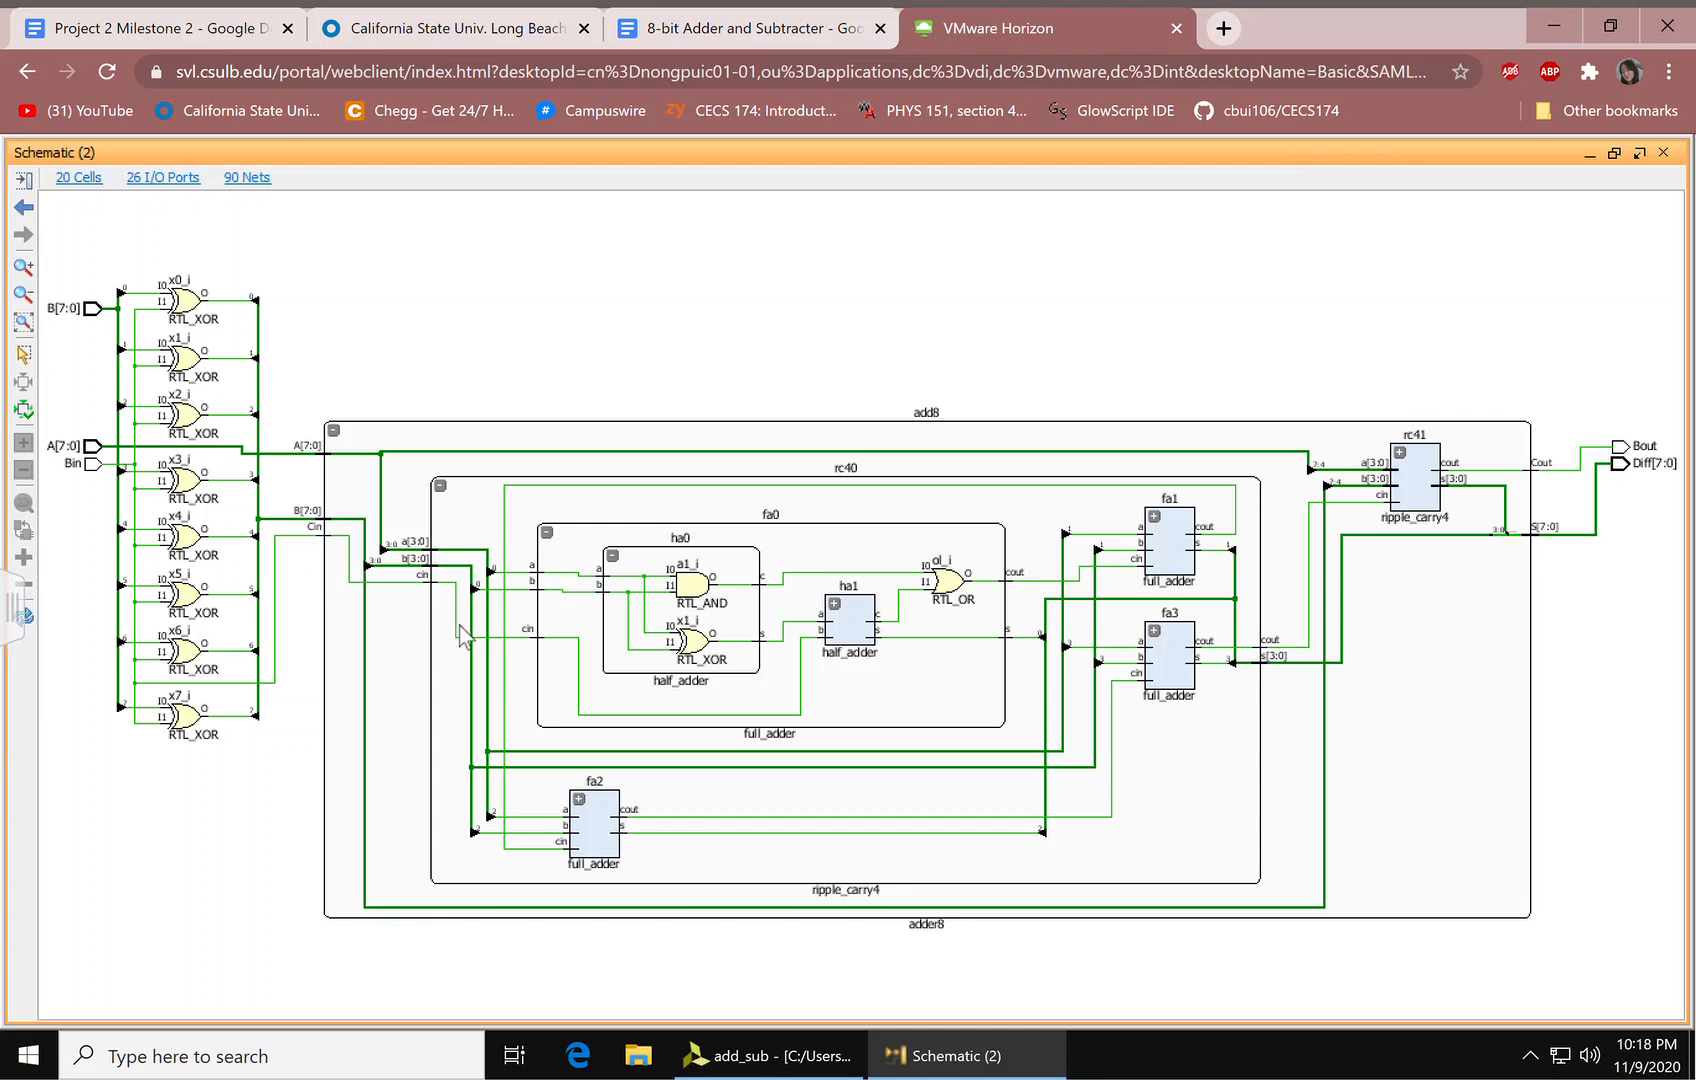
pyautogui.moveTo(939, 431)
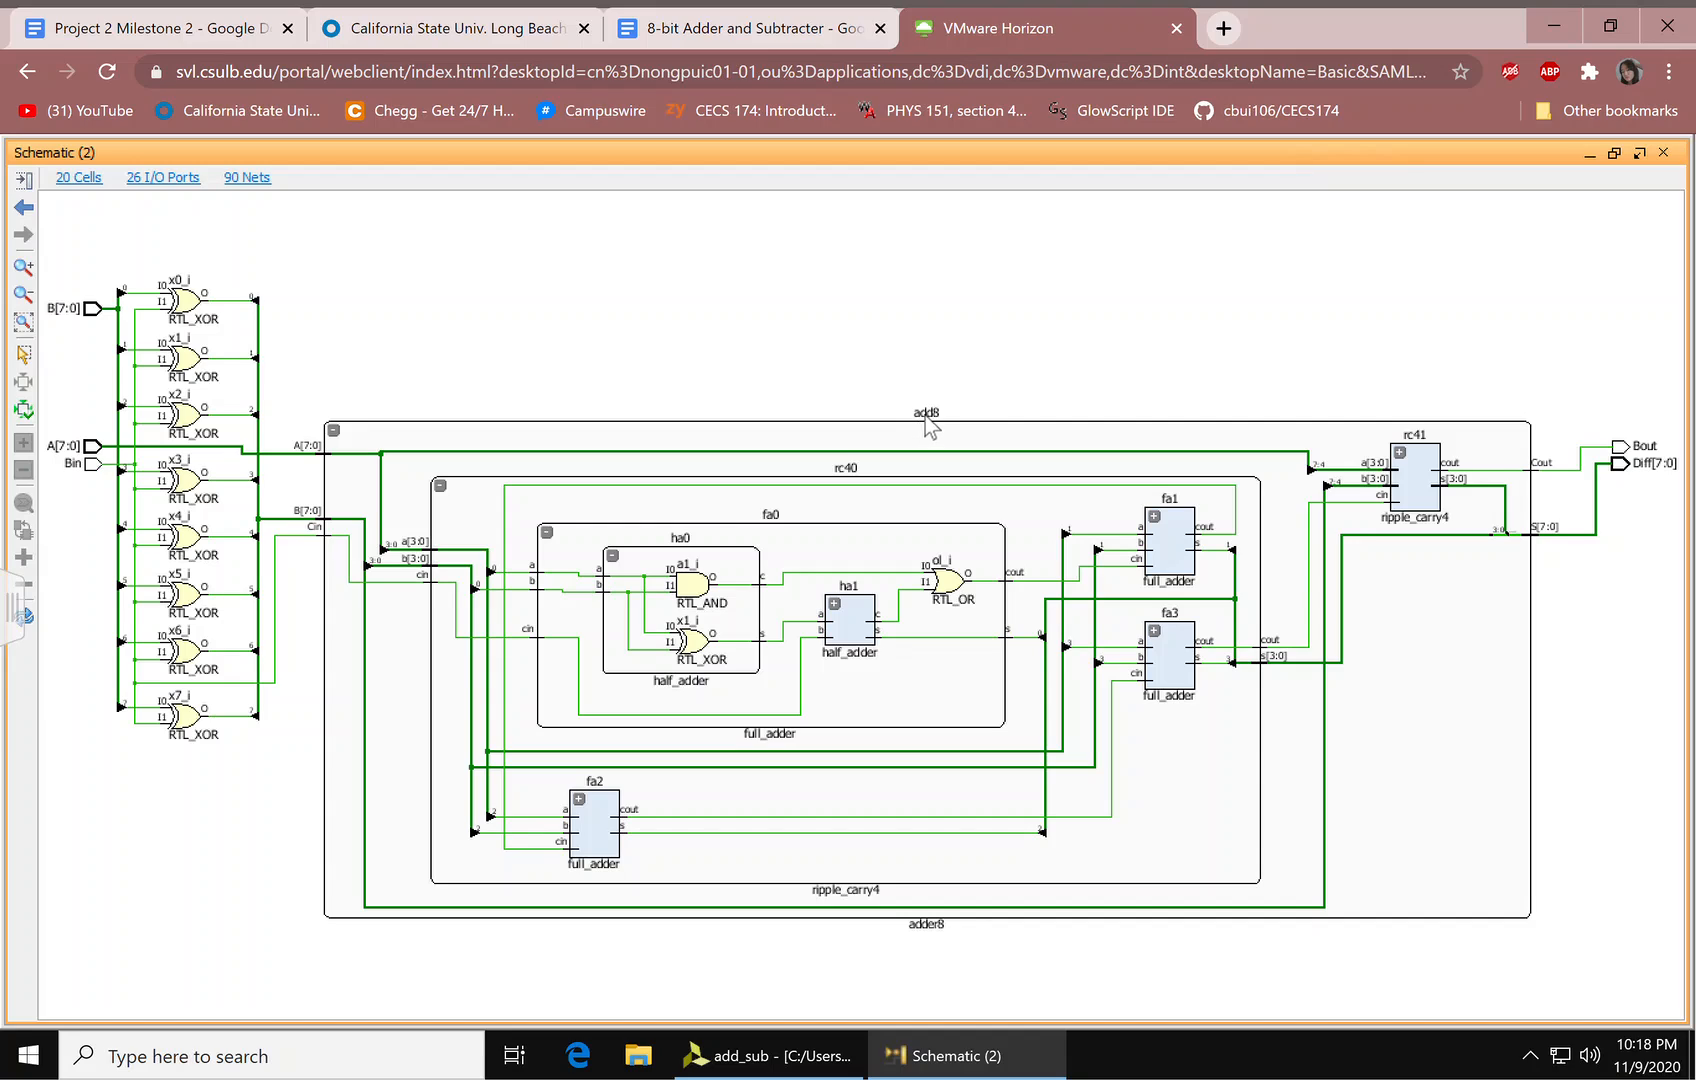
pyautogui.moveTo(909, 425)
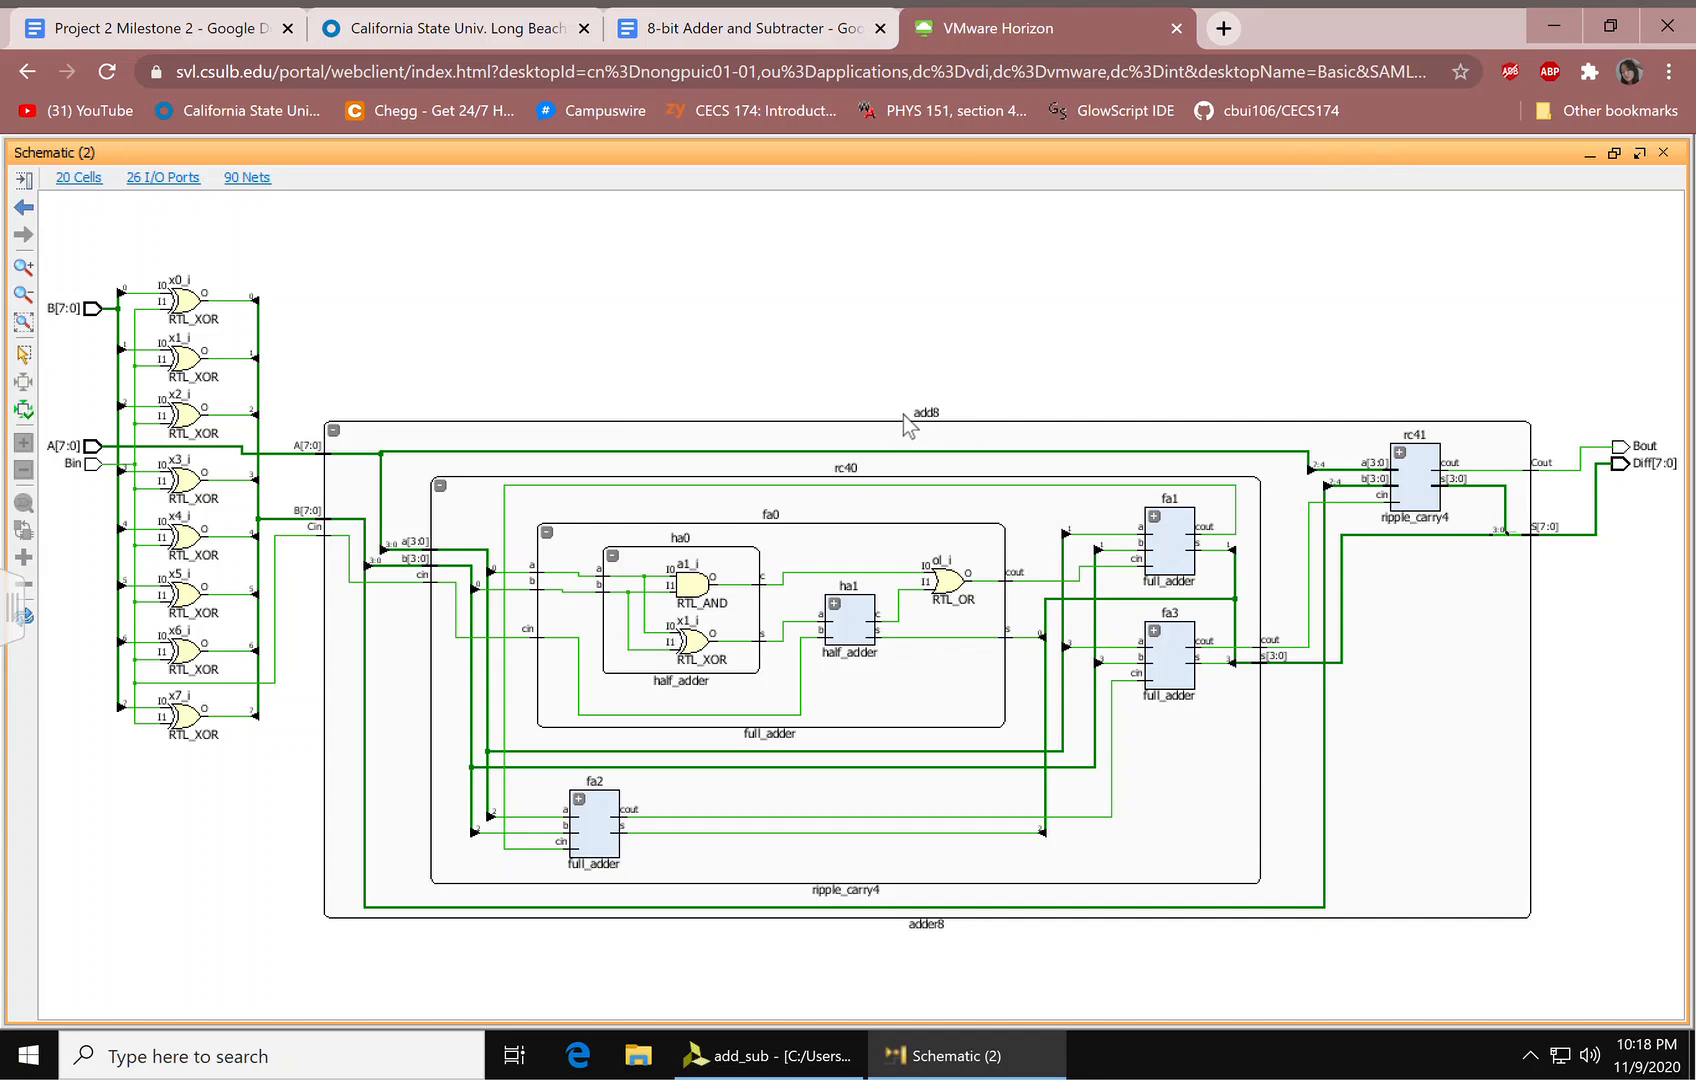
pyautogui.moveTo(856, 486)
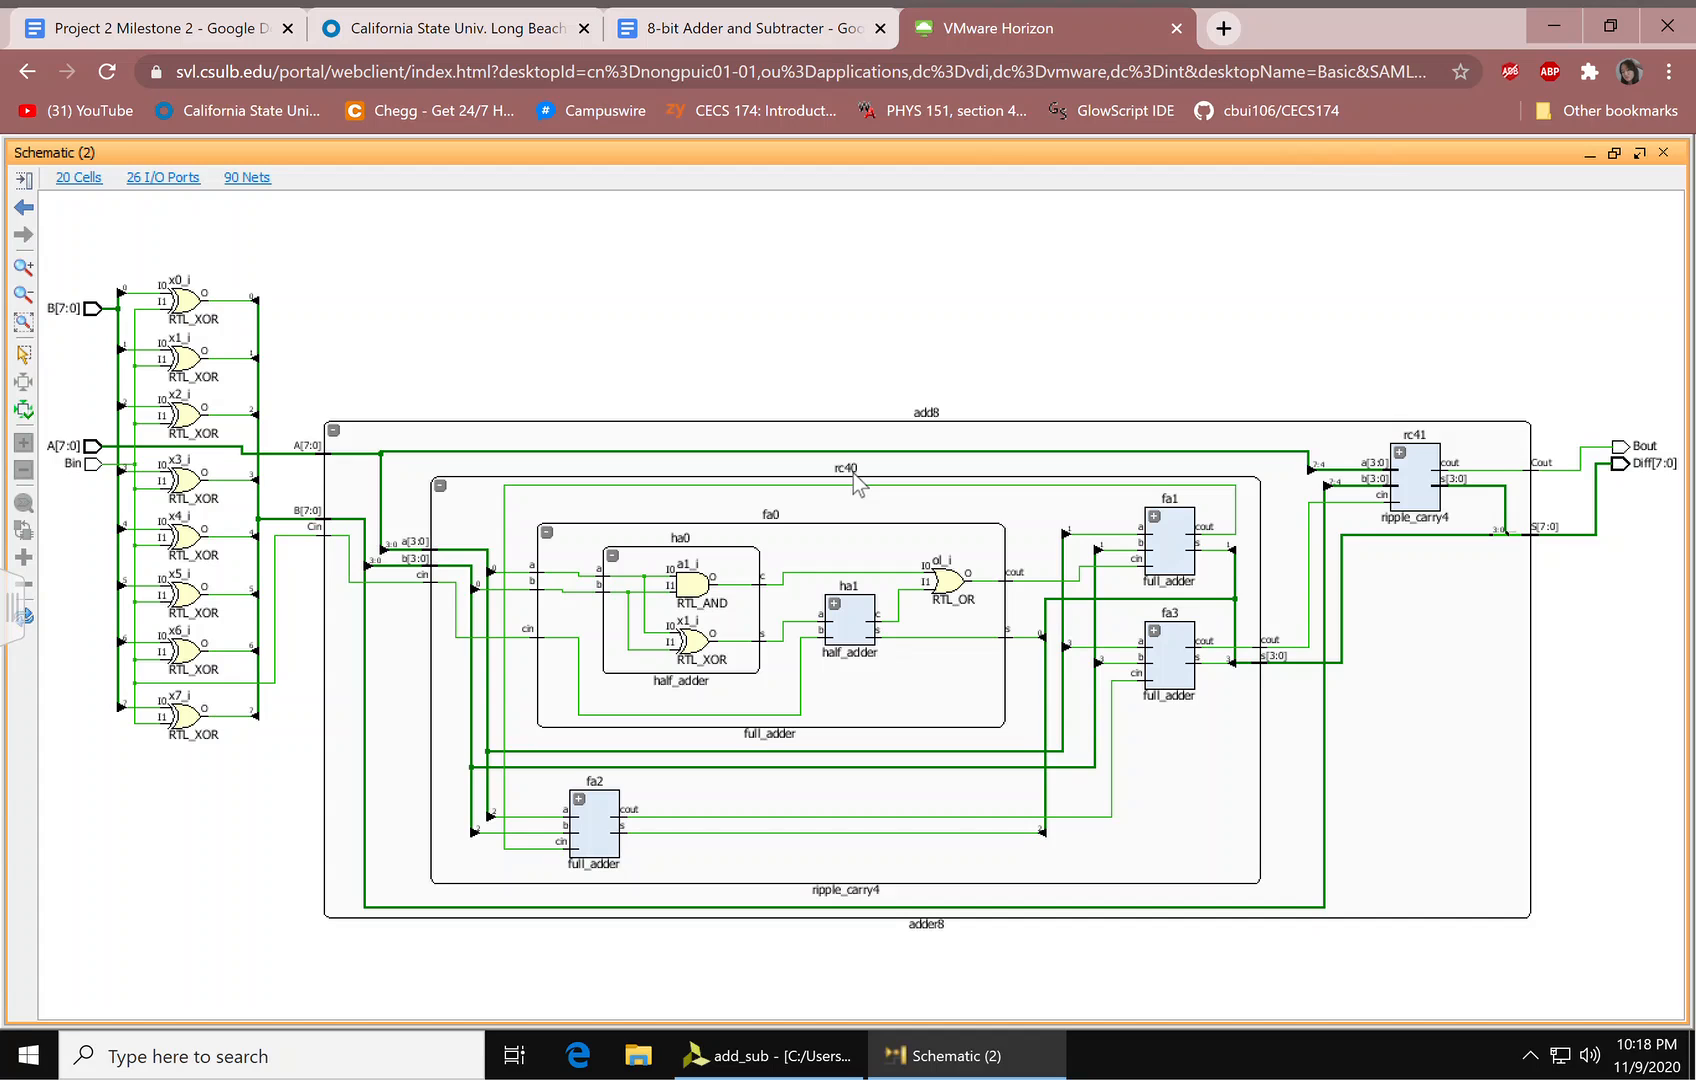
pyautogui.click(767, 1055)
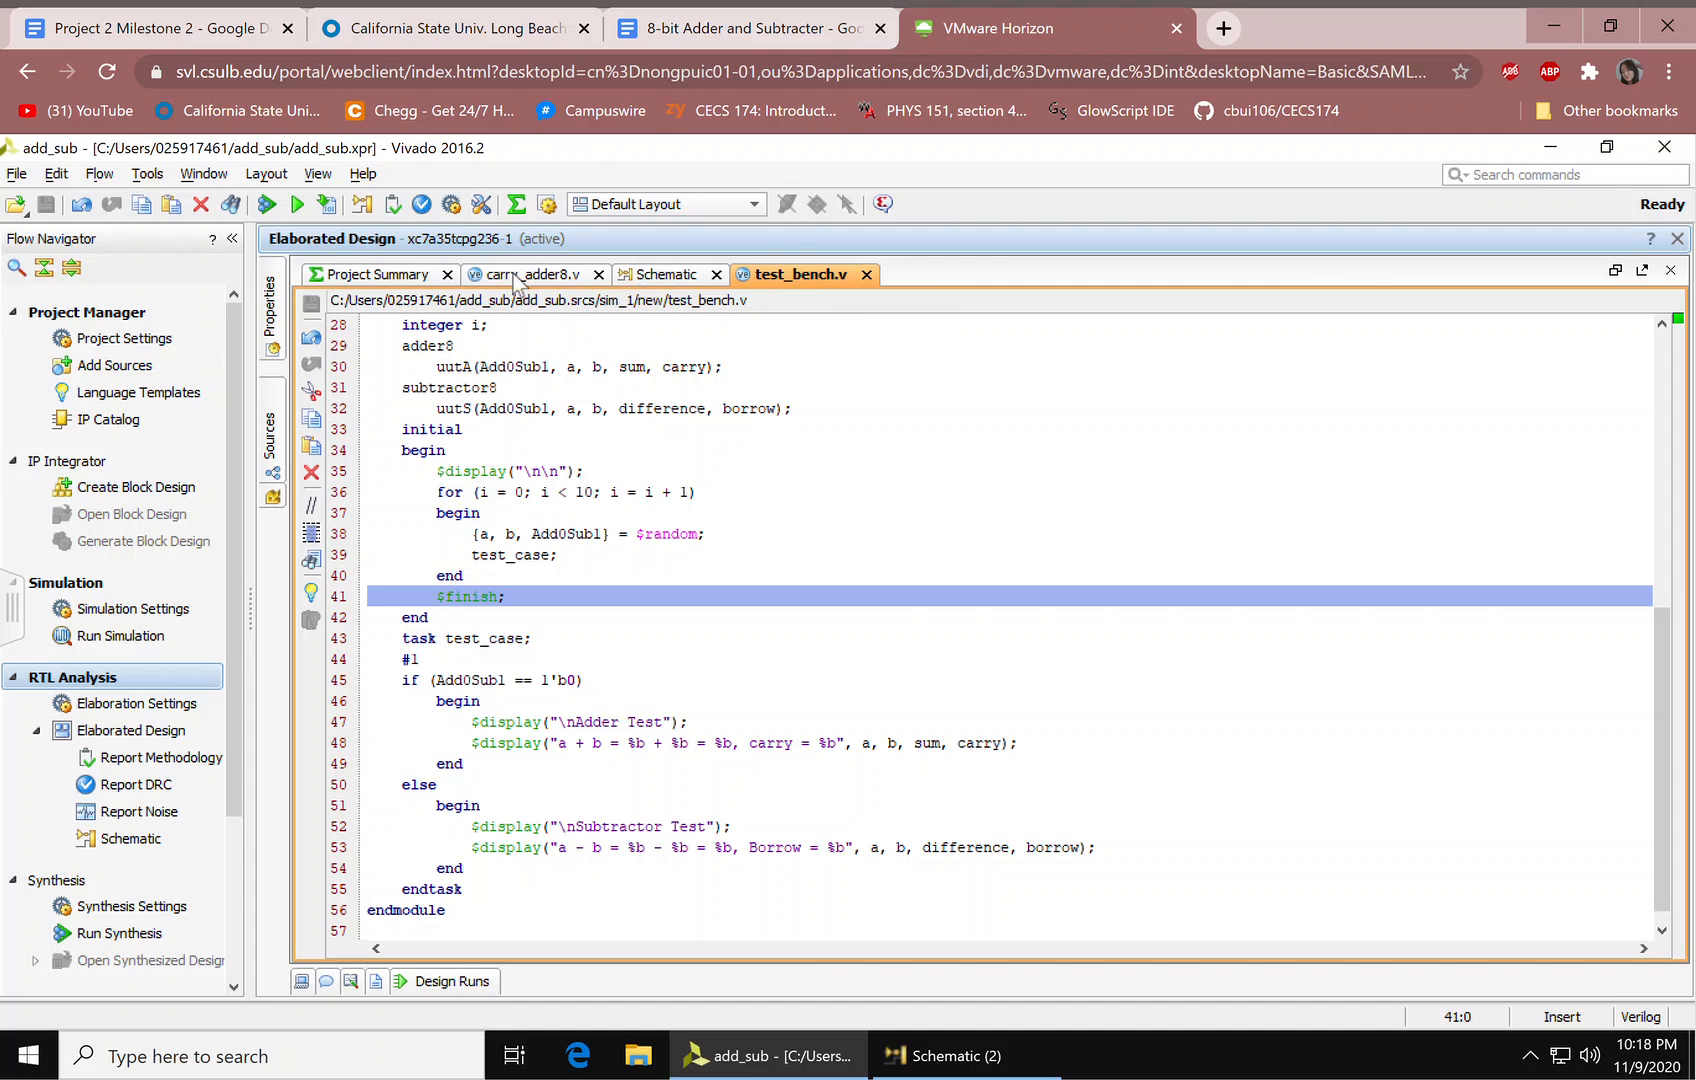
# Step: Scroll carry_adder8.v from half_adder down to the subtractor8 module
pyautogui.click(538, 274)
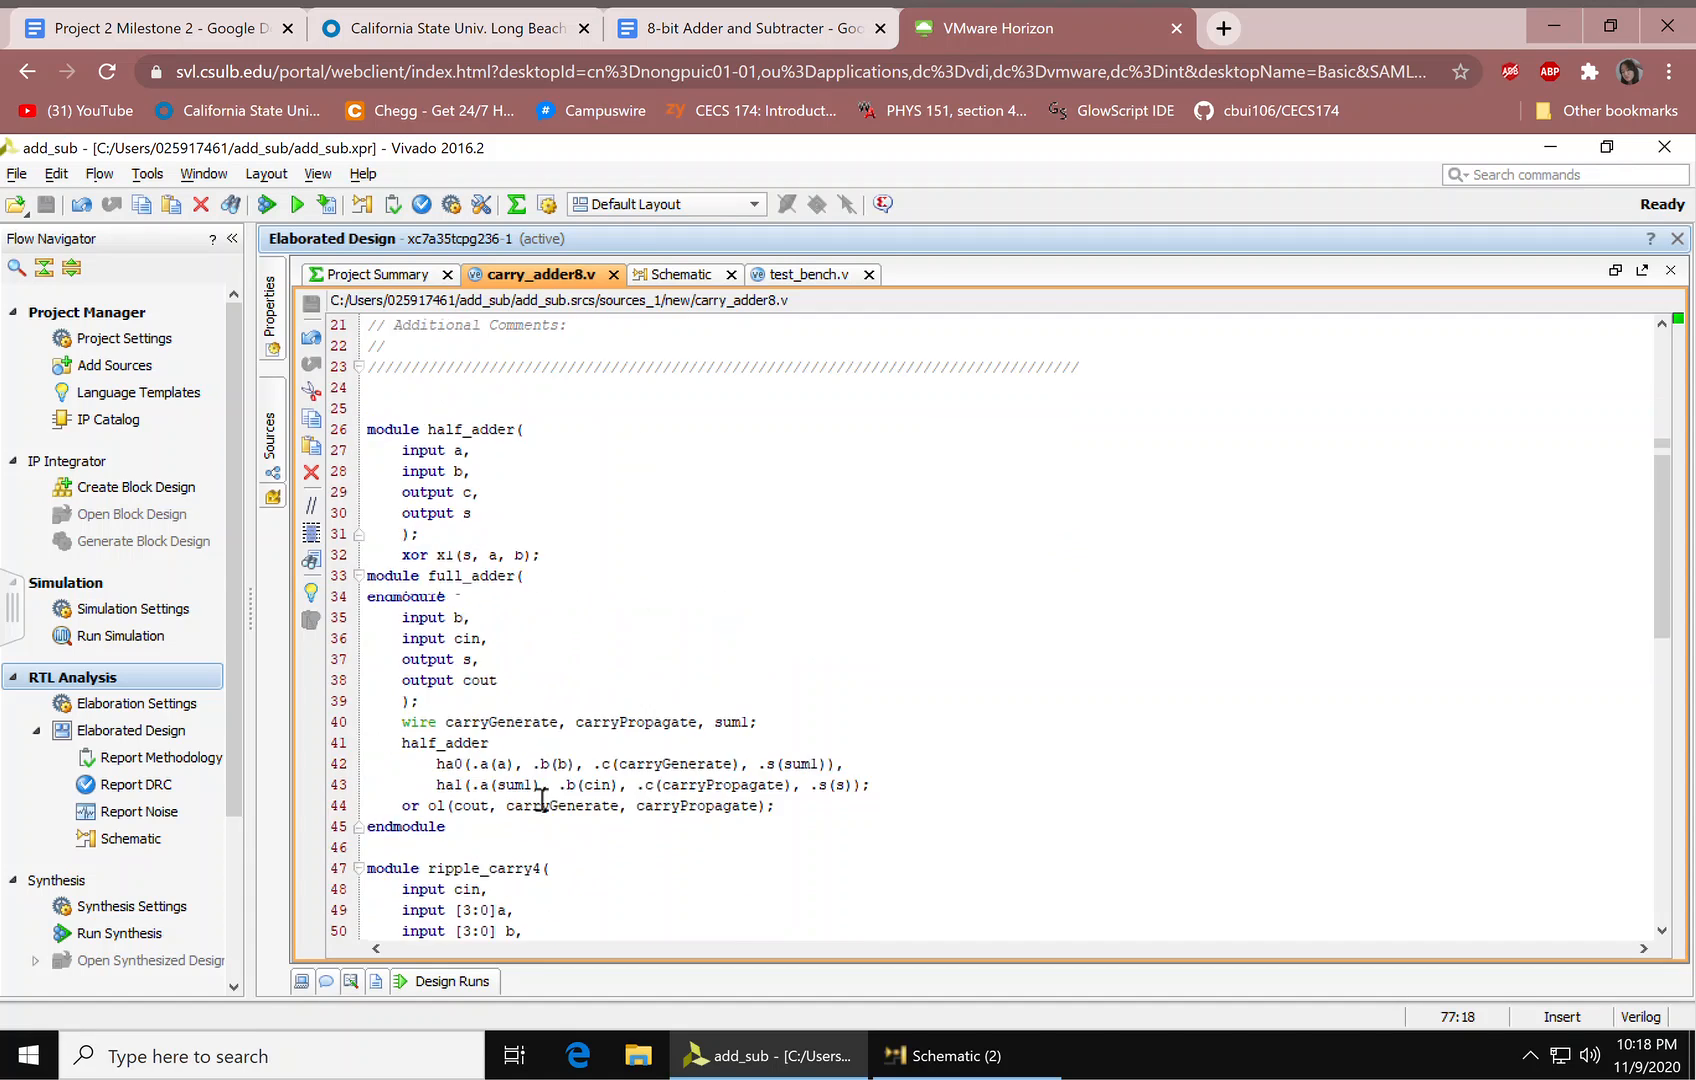
pyautogui.scroll(-3)
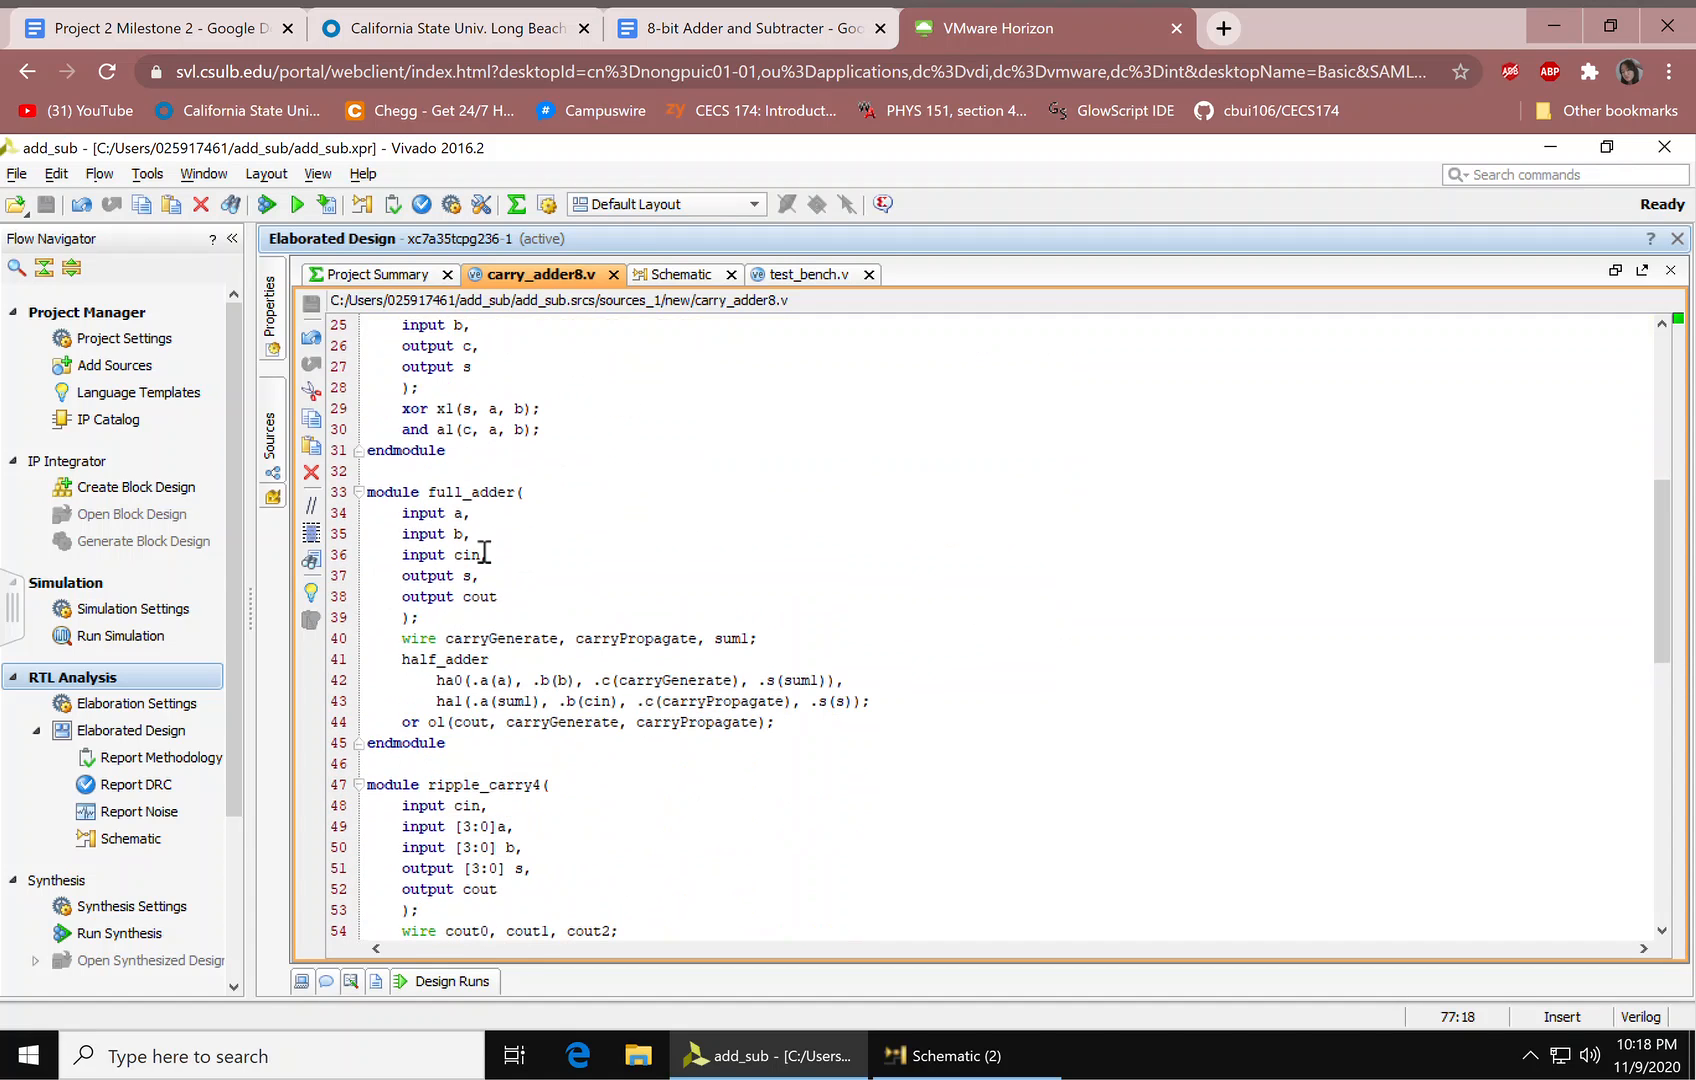
pyautogui.scroll(-3)
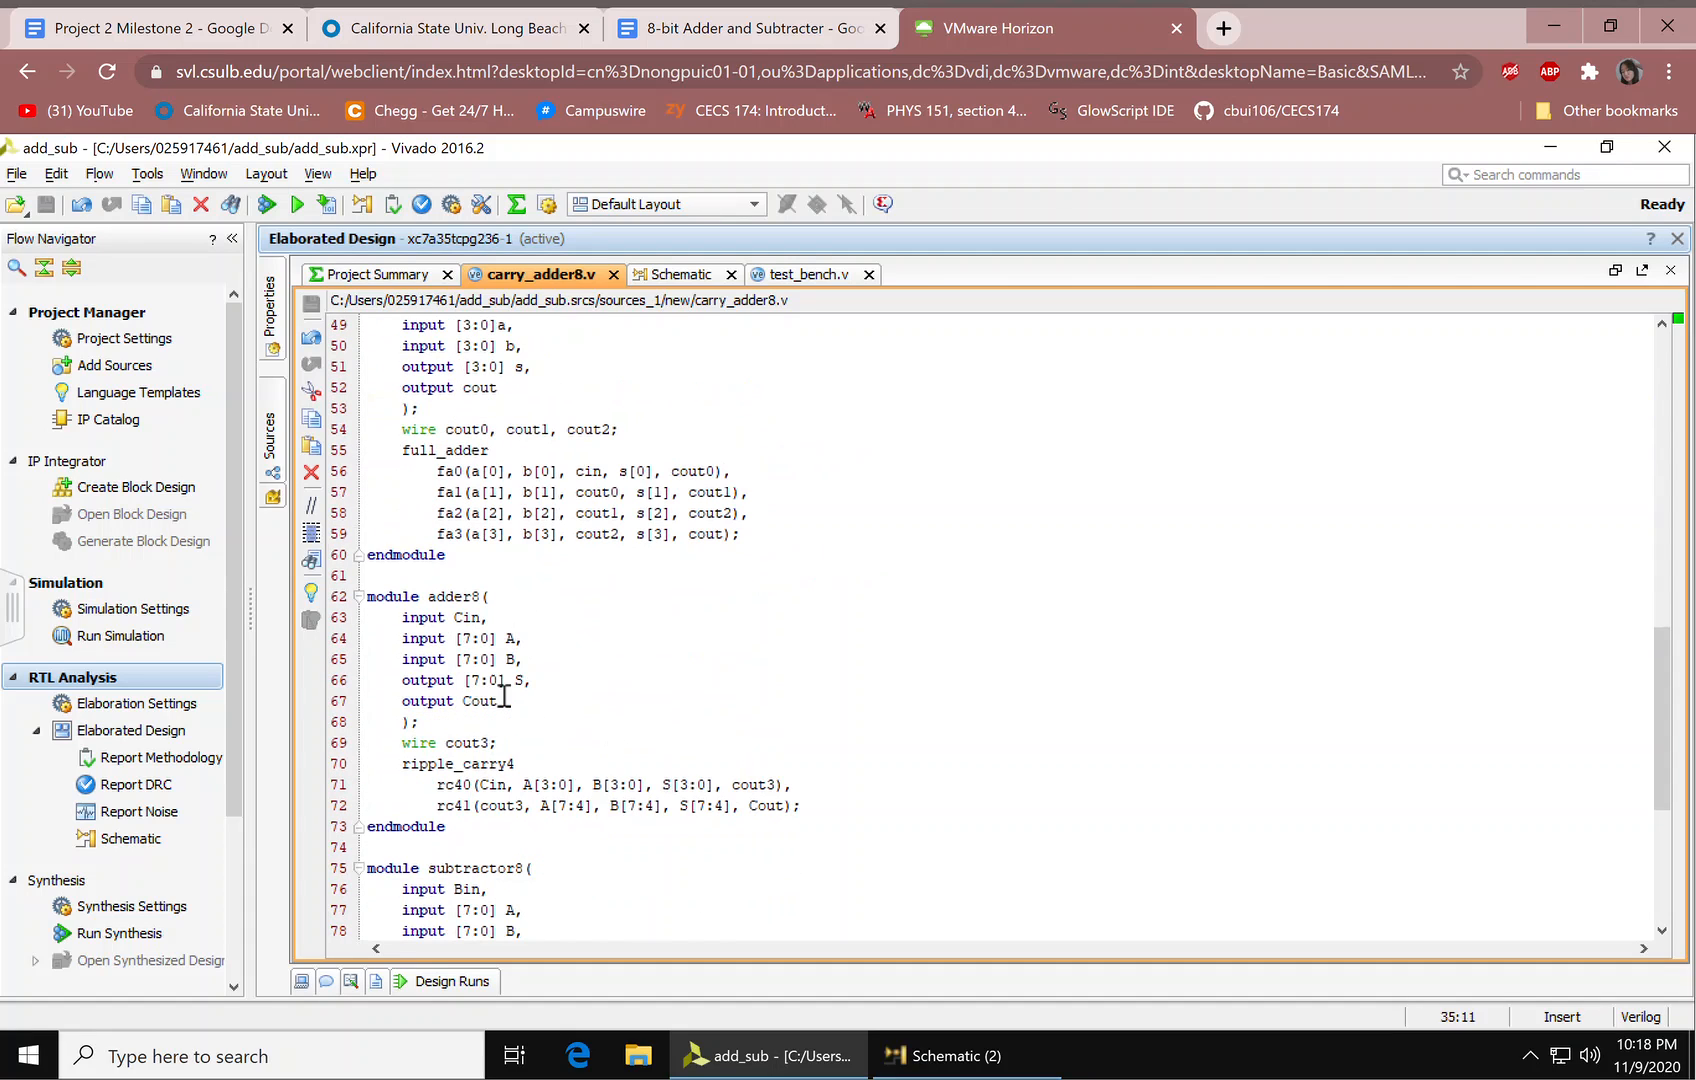
pyautogui.scroll(-3)
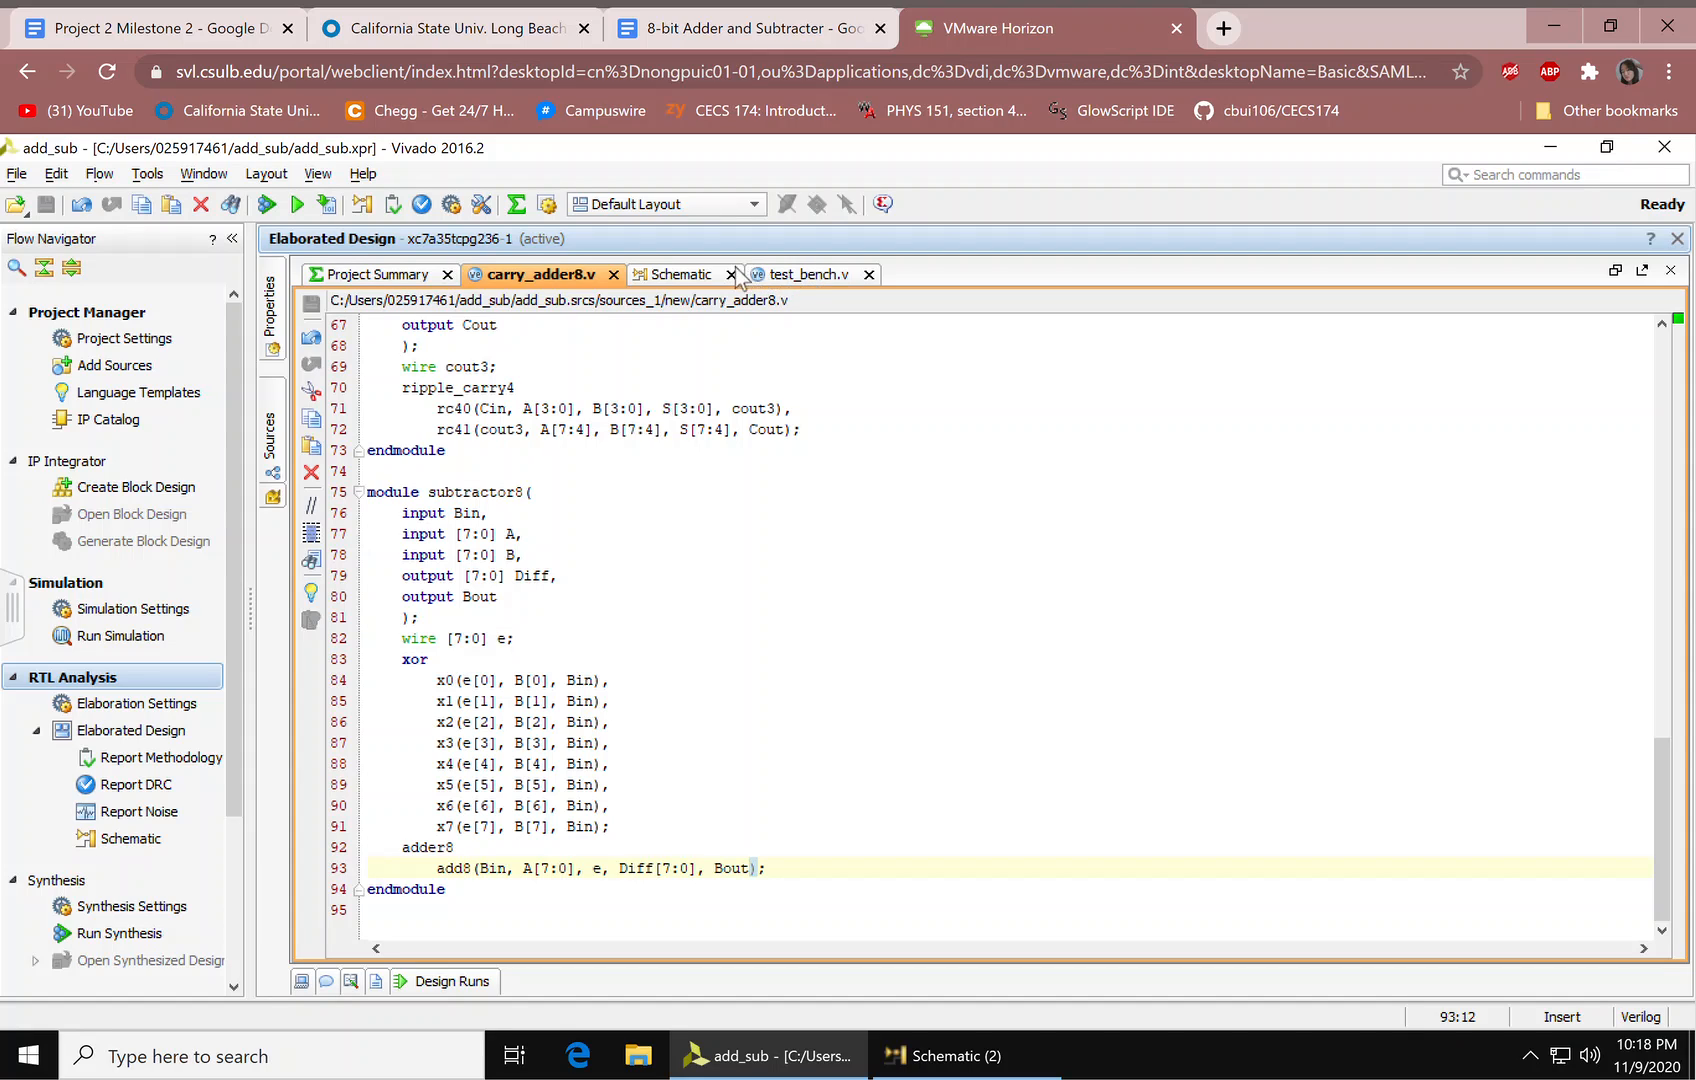
# Step: Review the elaborated schematic again, then return to carry_adder8.v at subtractor8
pyautogui.click(678, 274)
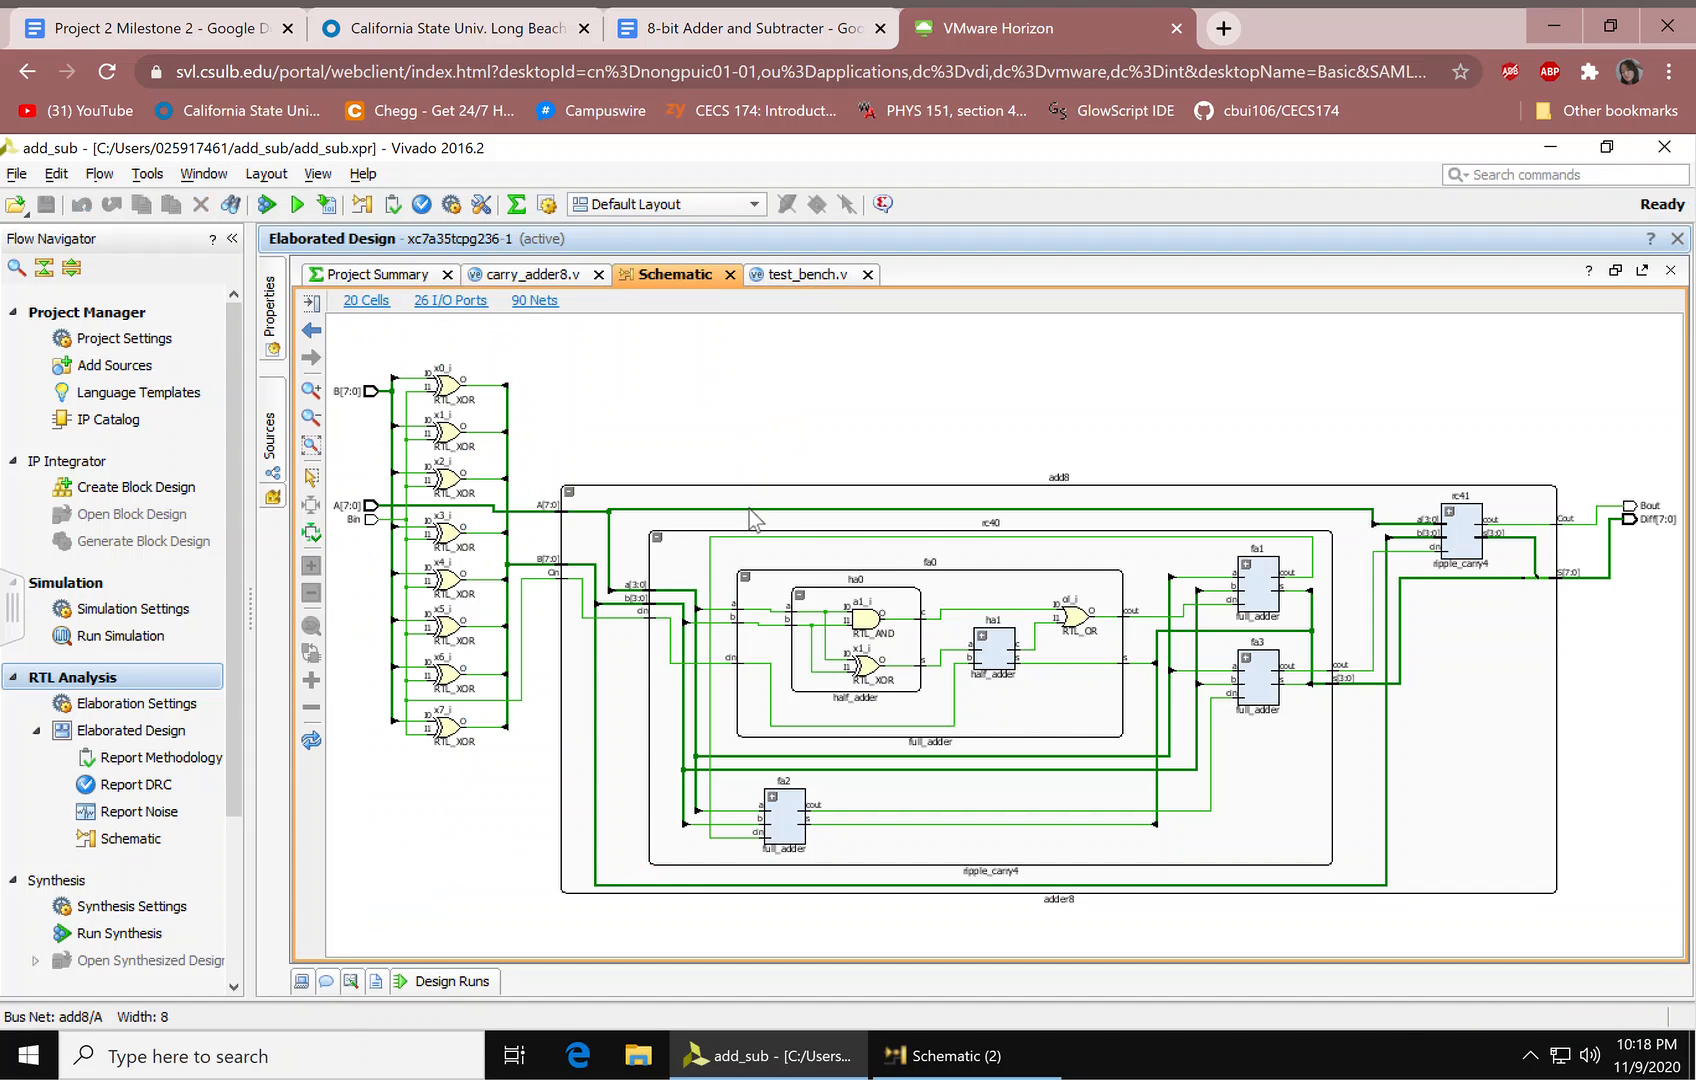
pyautogui.moveTo(1066, 470)
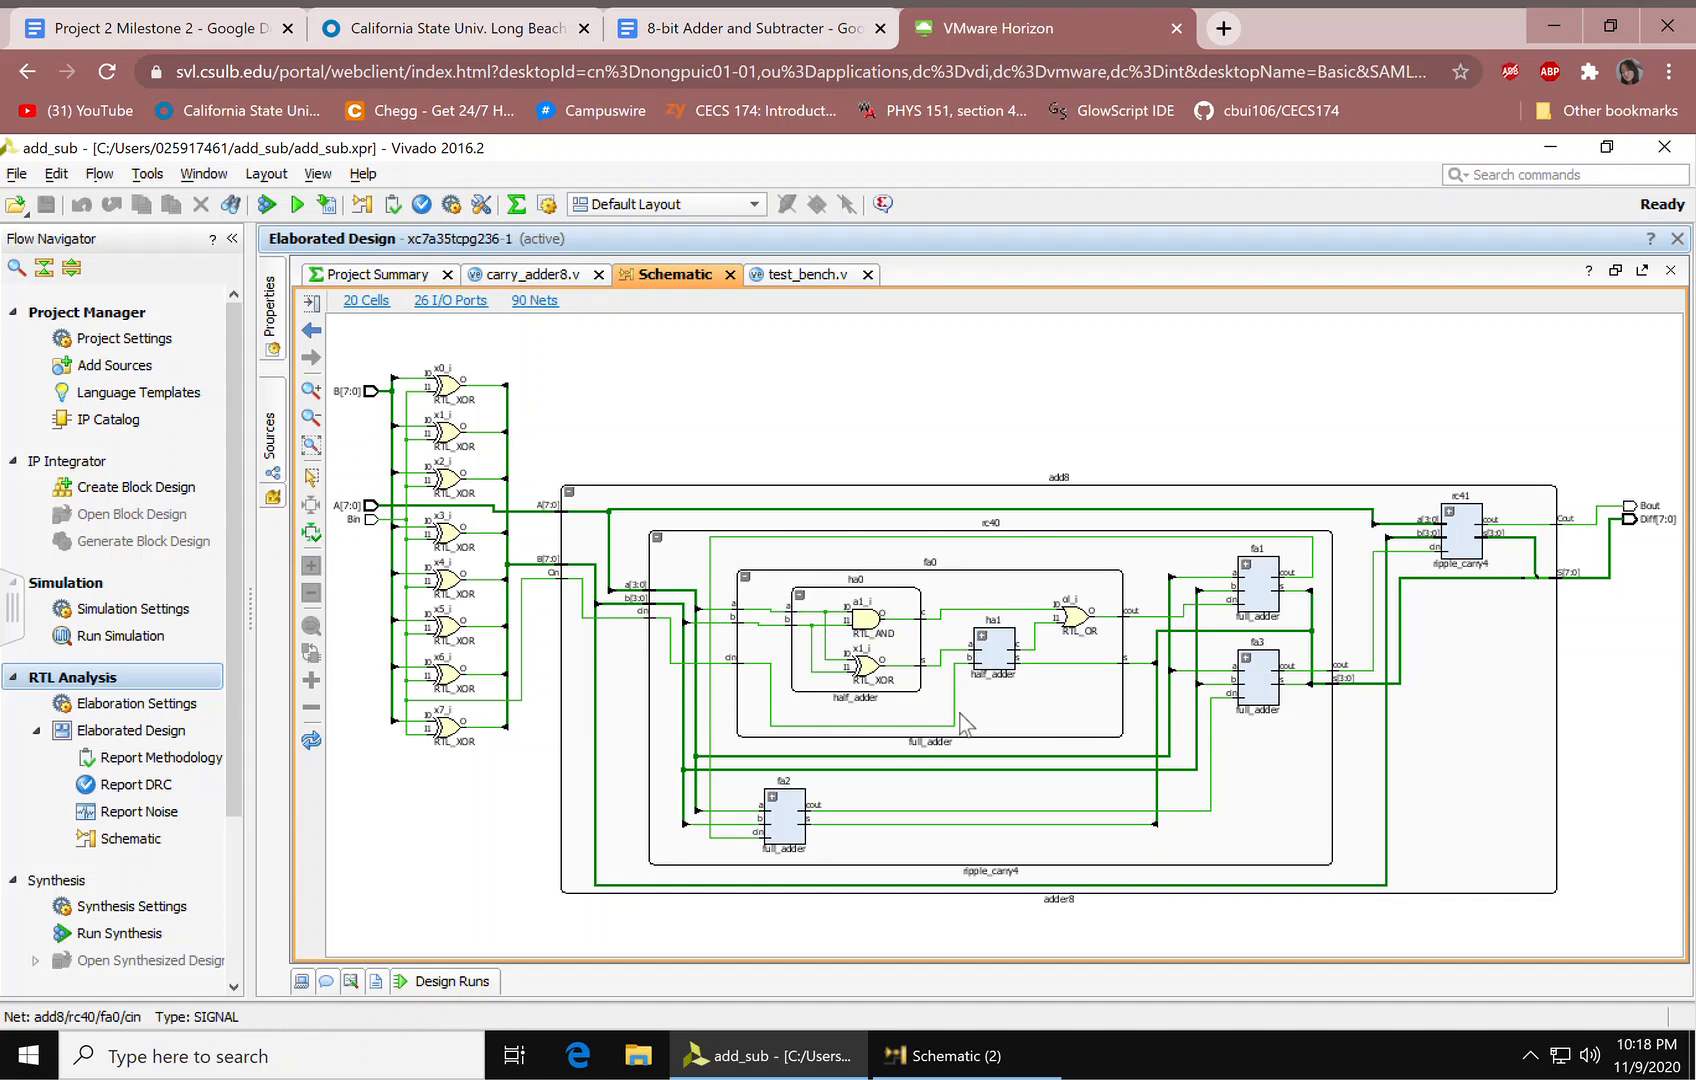
pyautogui.moveTo(1255, 722)
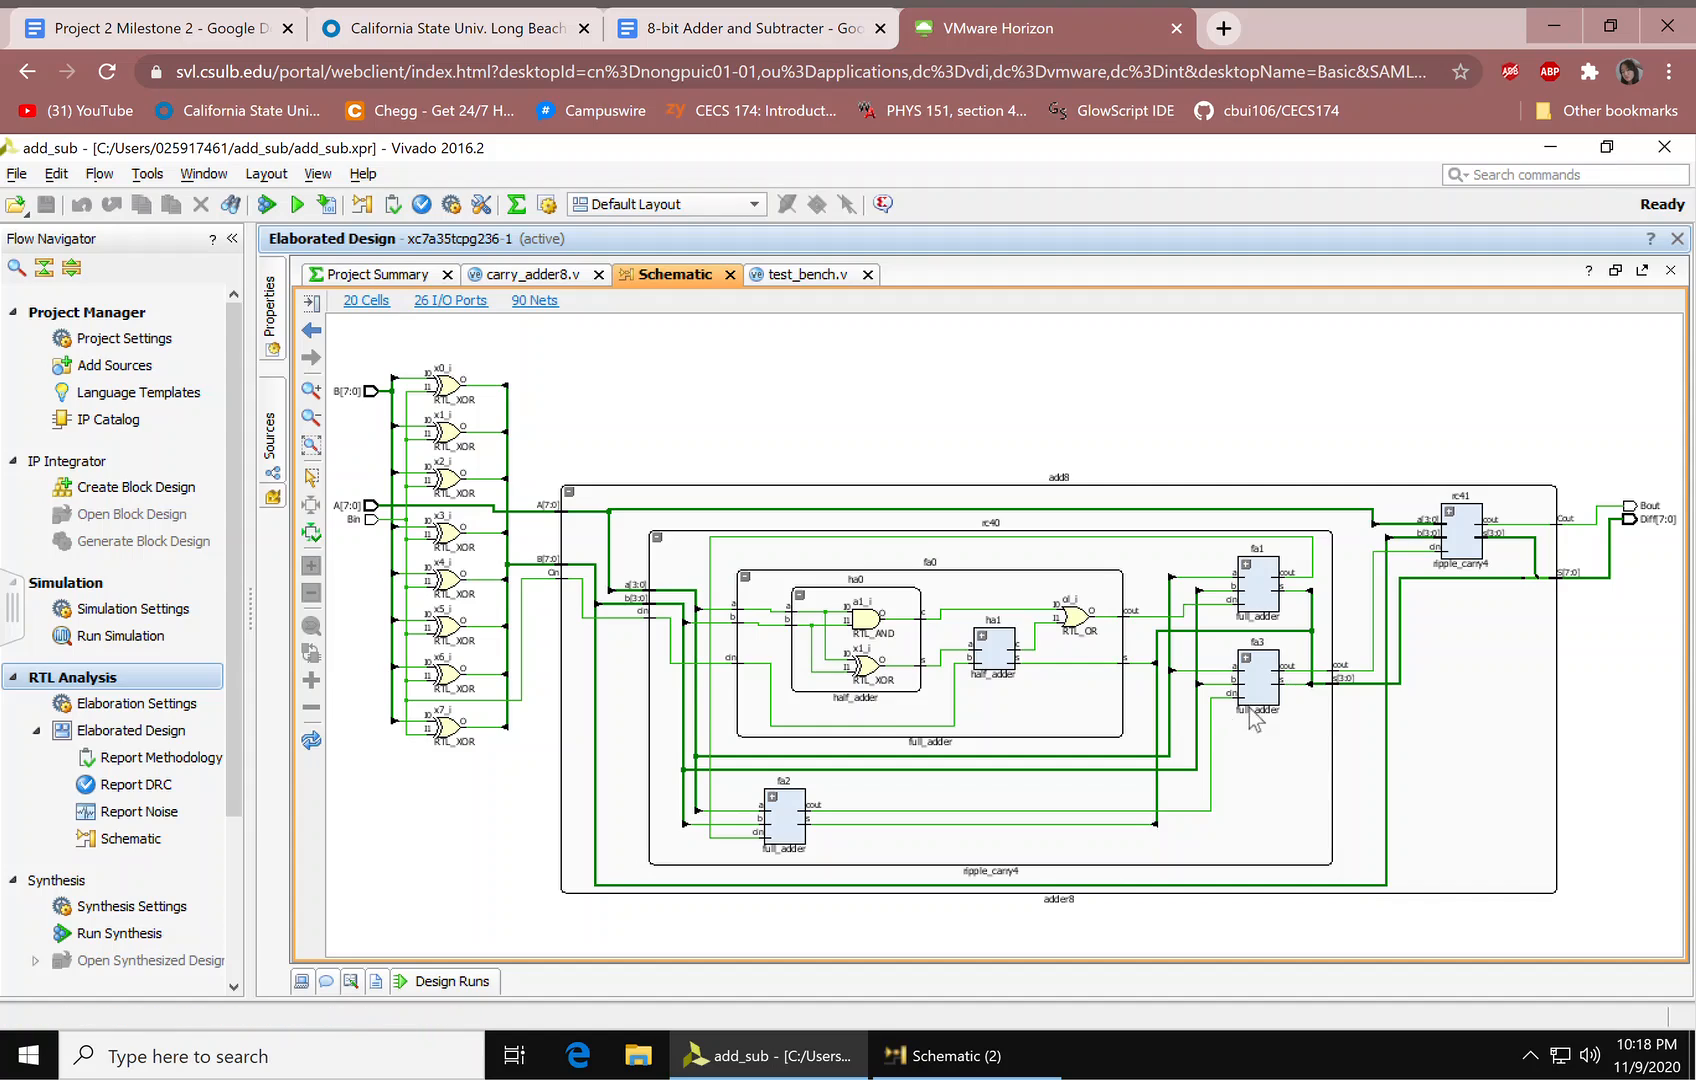
pyautogui.moveTo(887, 763)
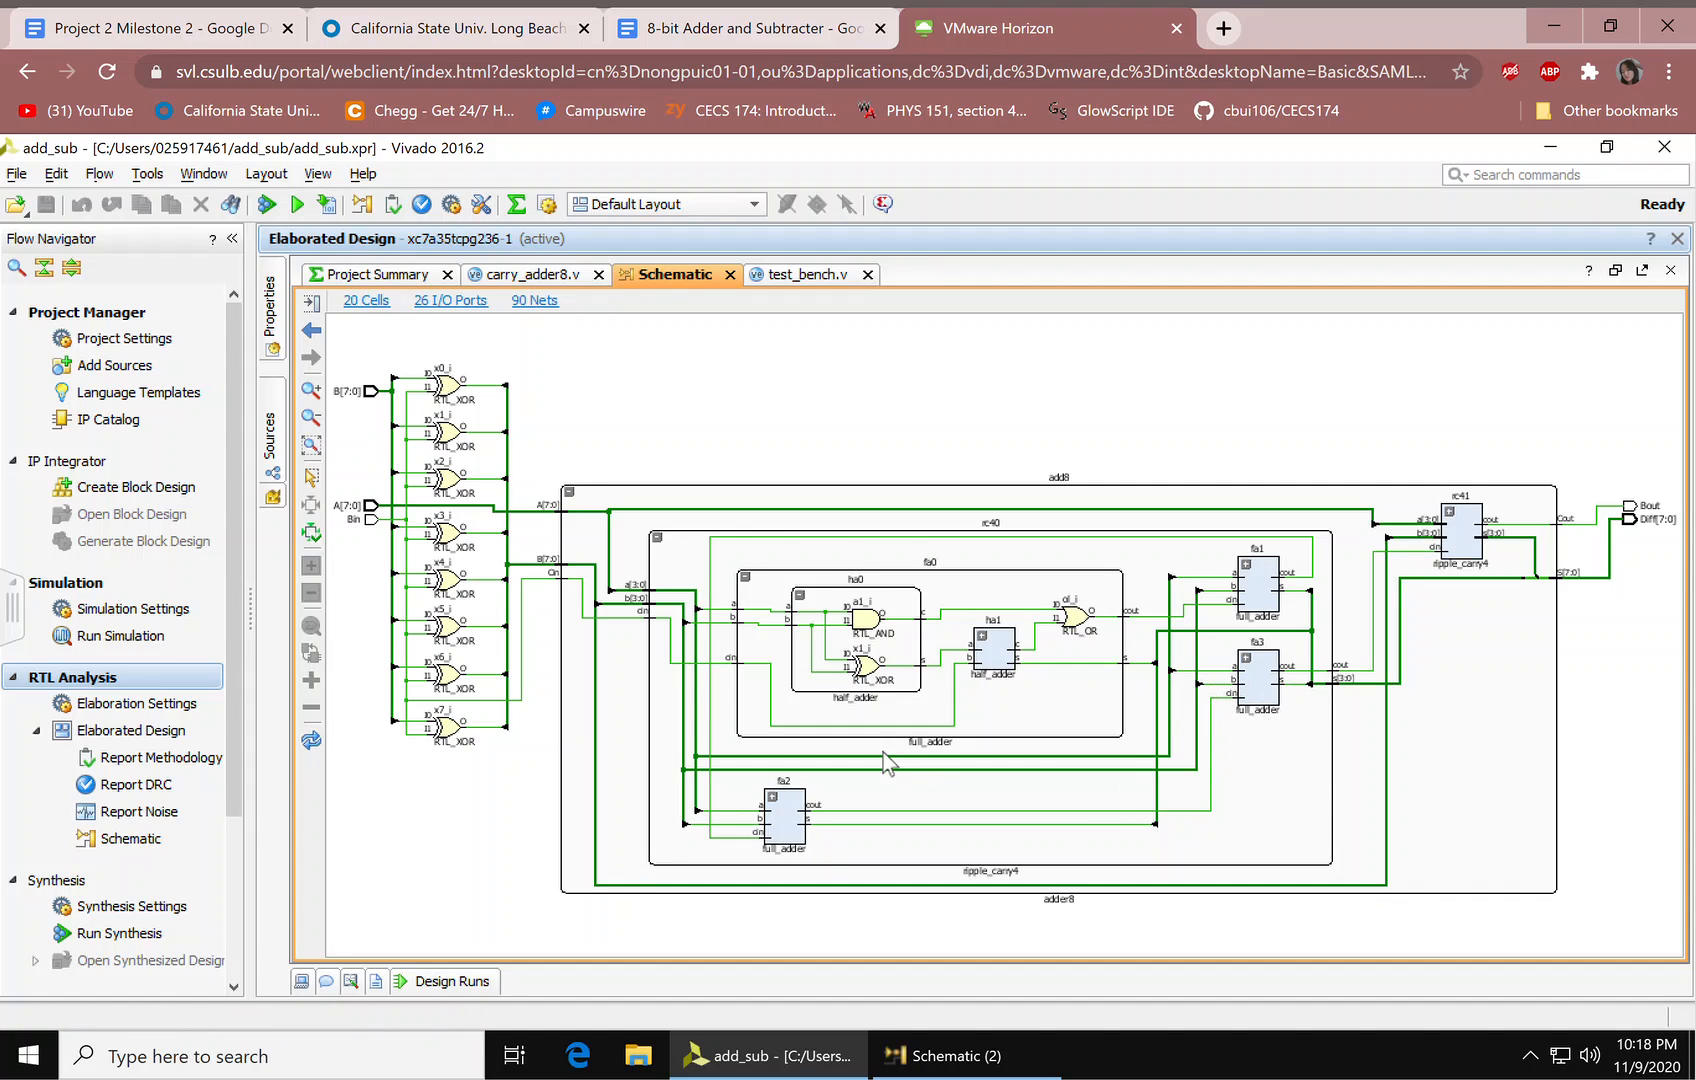
pyautogui.moveTo(960, 690)
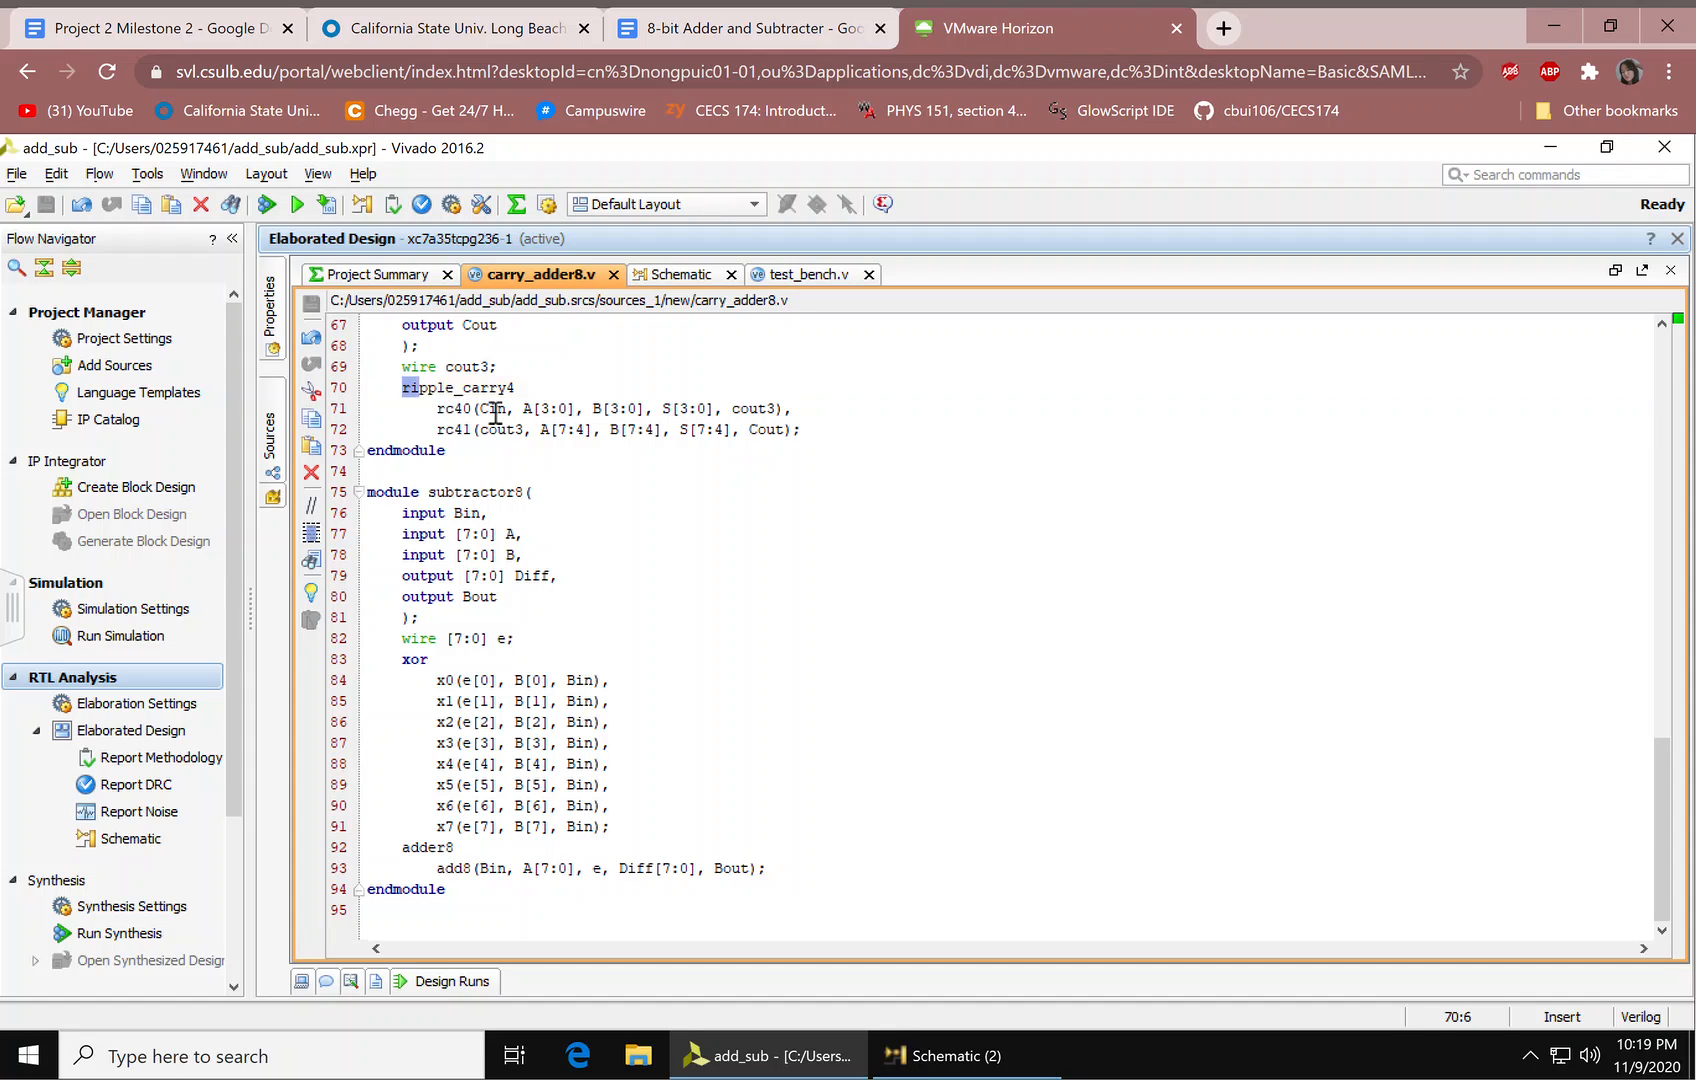
pyautogui.click(800, 274)
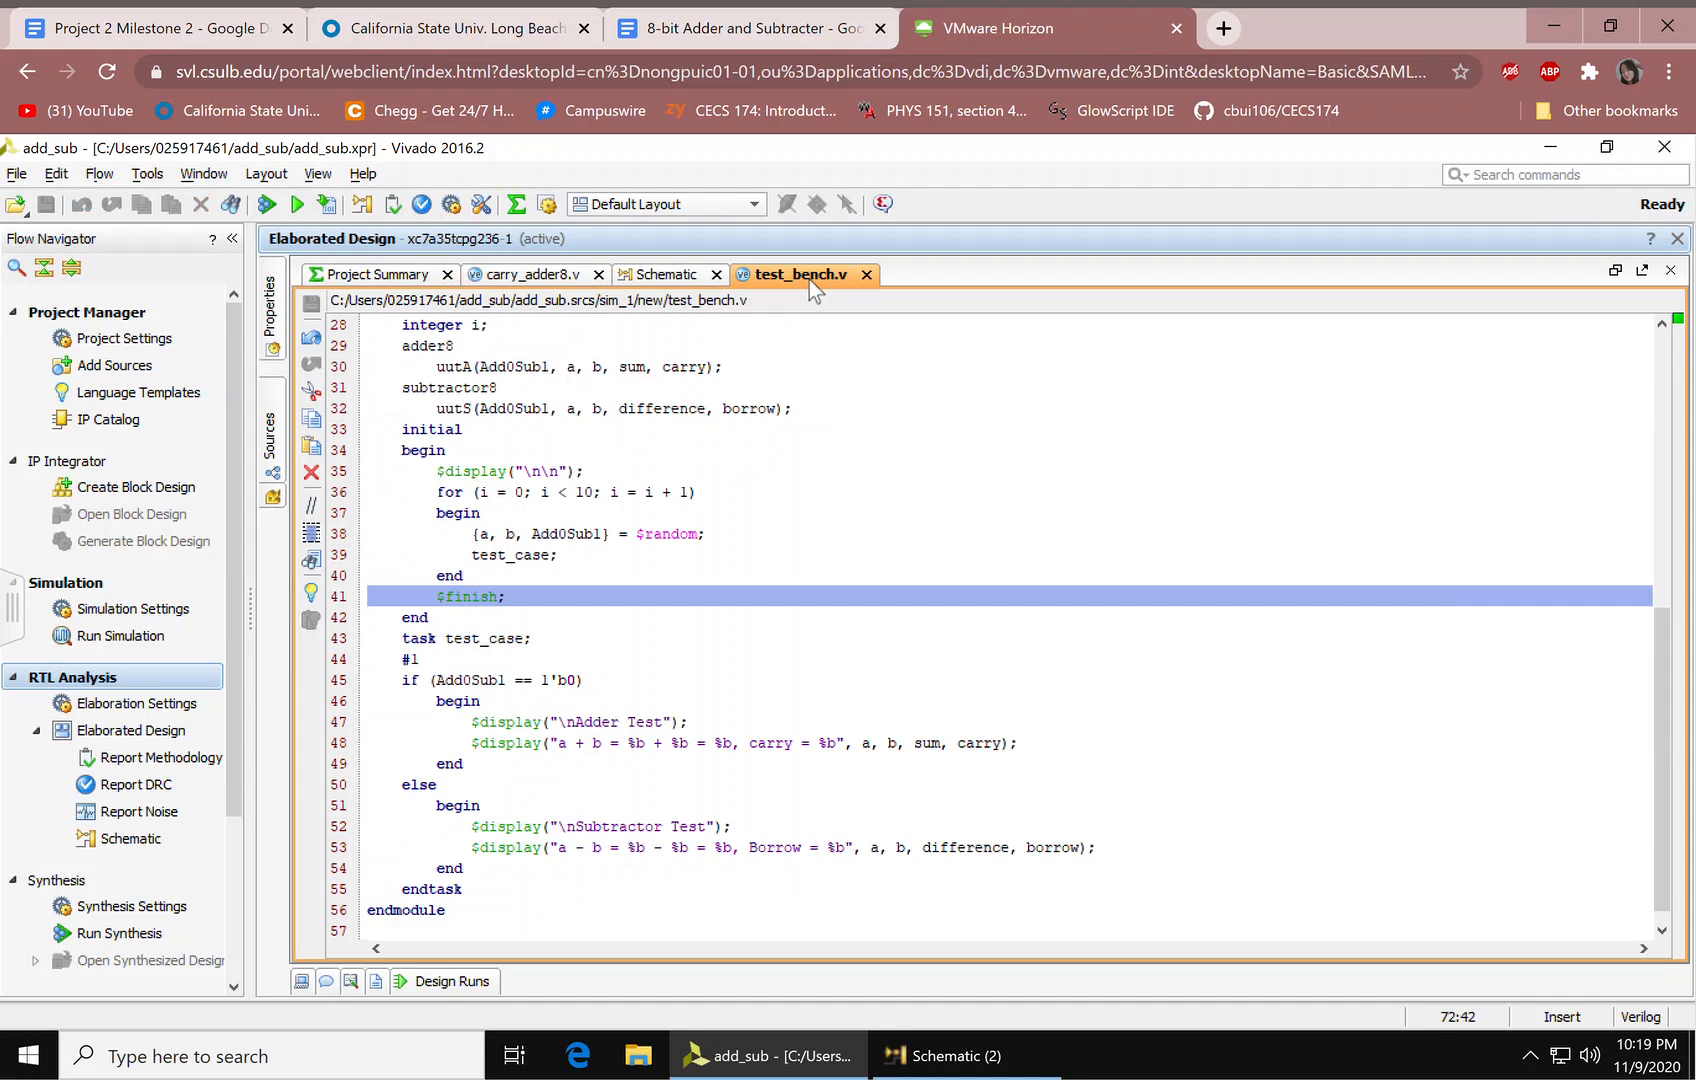
pyautogui.click(667, 274)
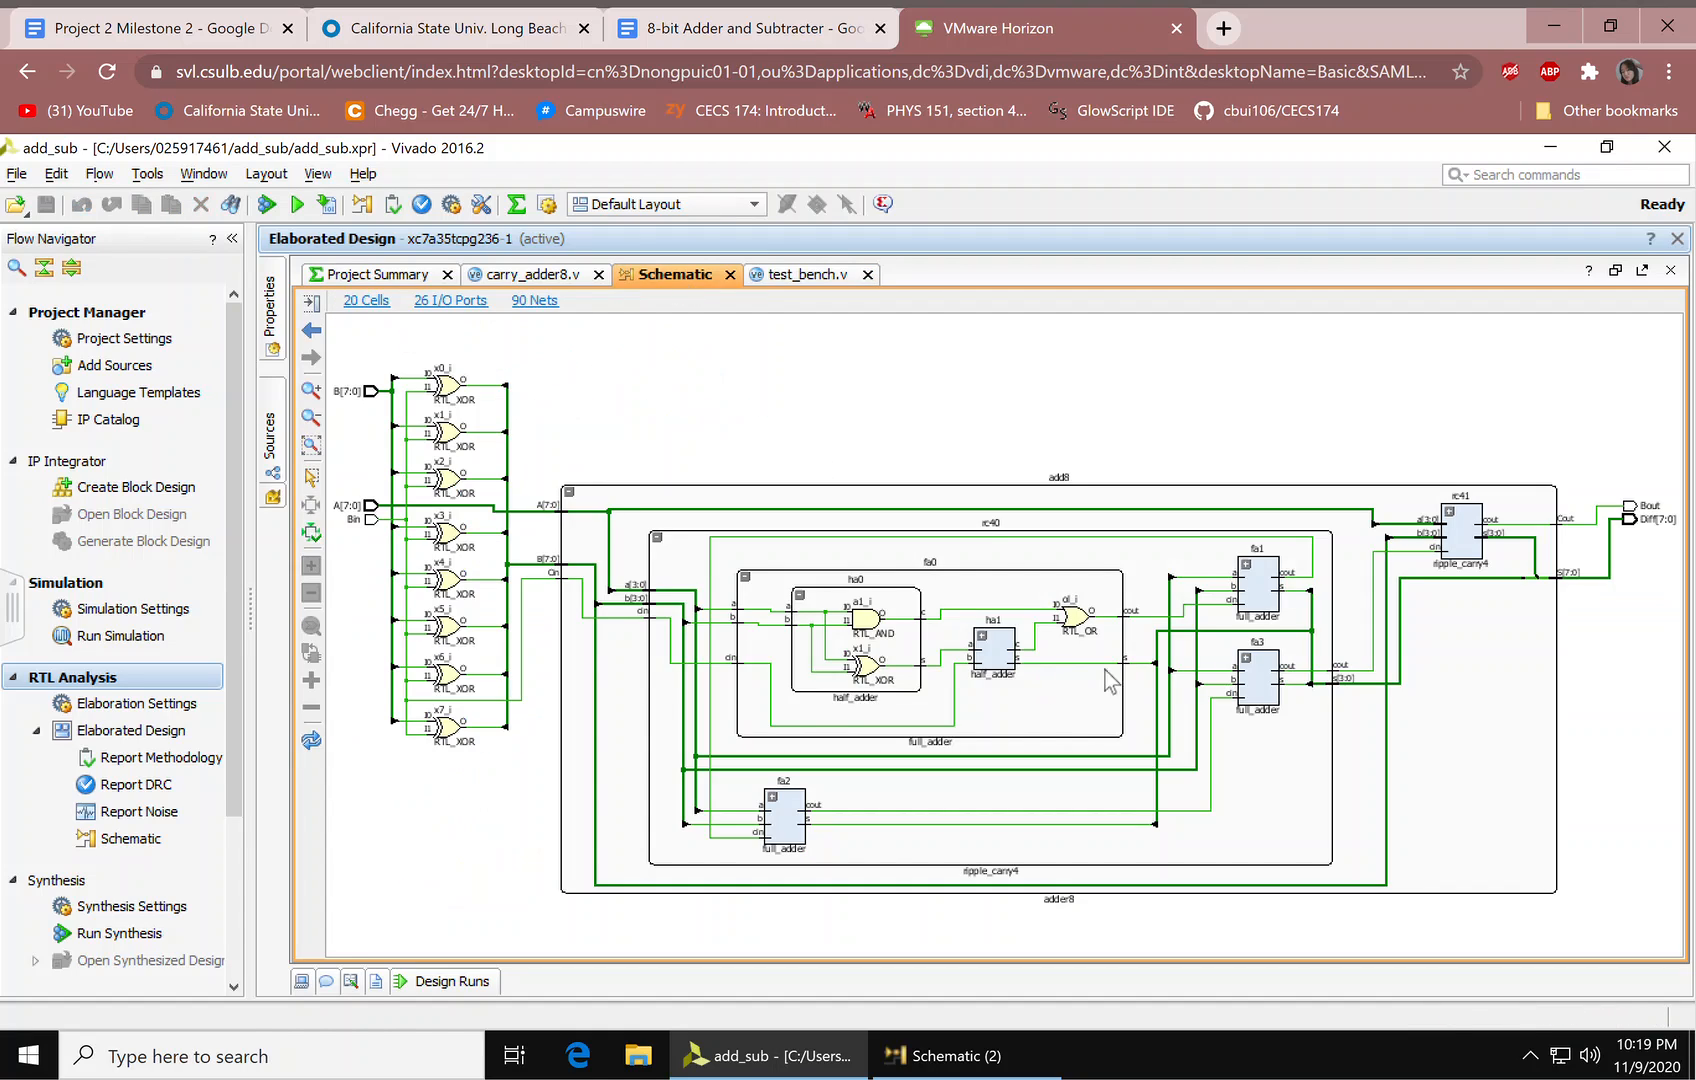
pyautogui.click(782, 817)
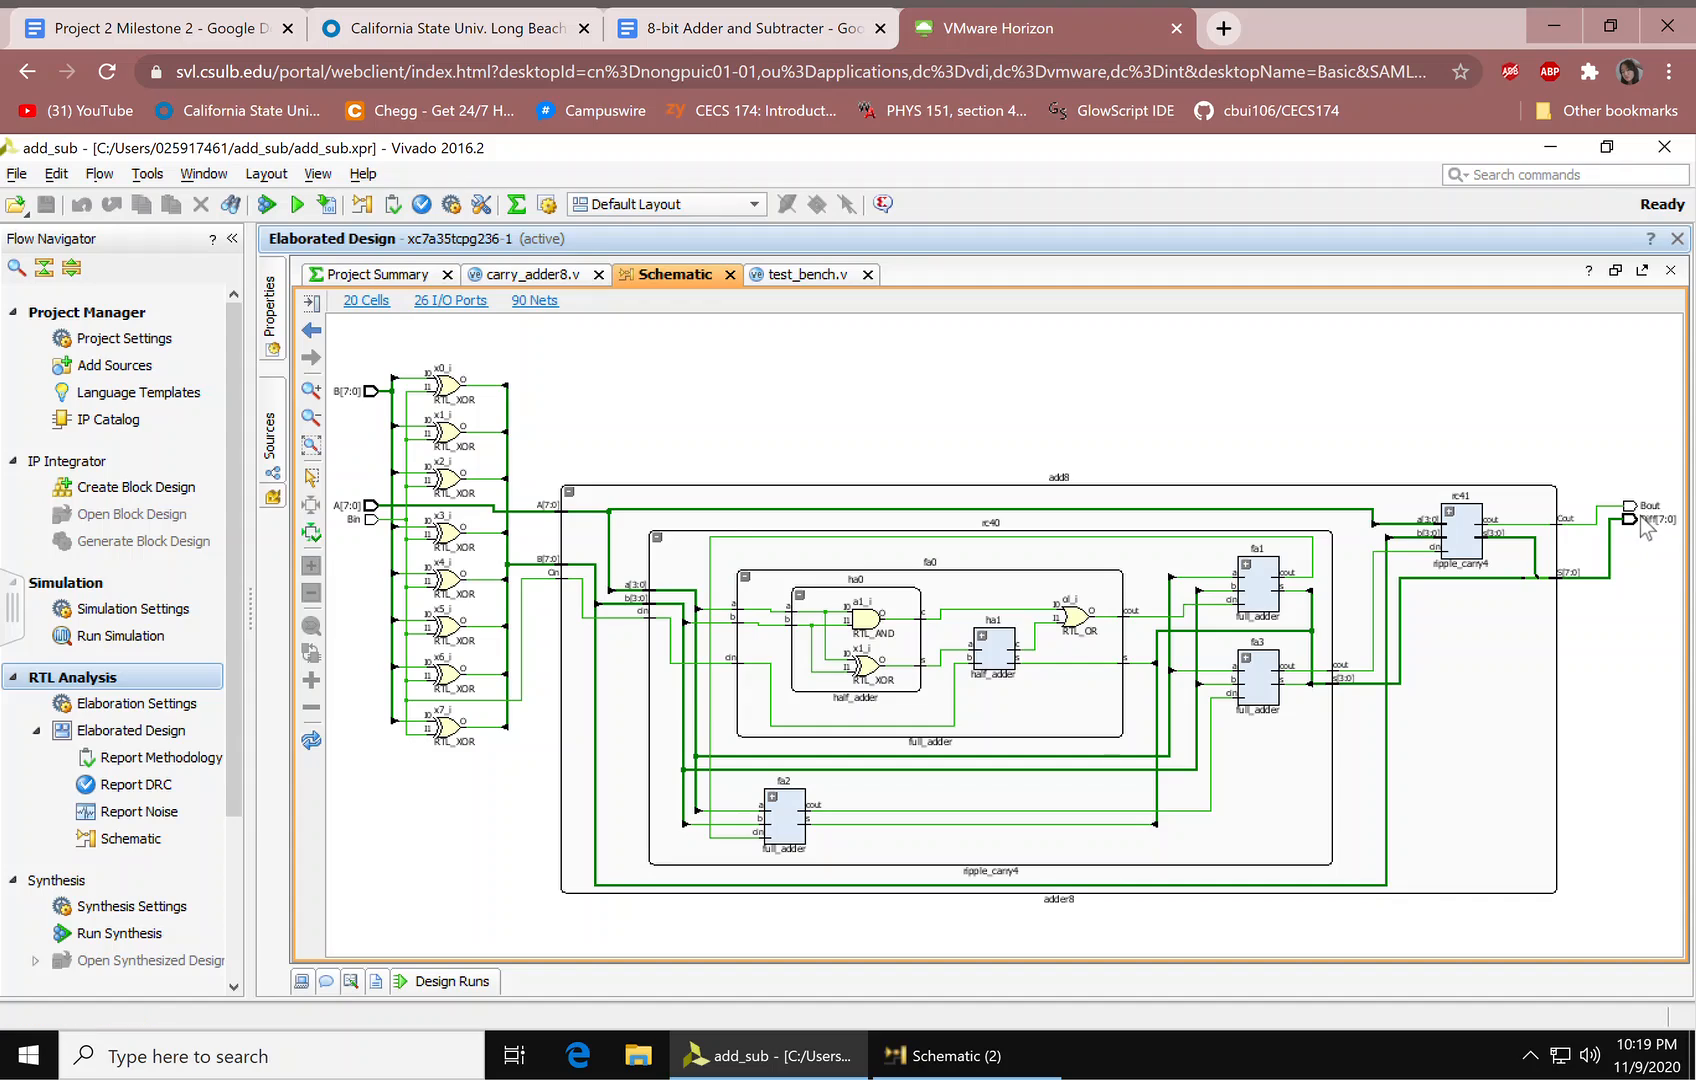
pyautogui.moveTo(1674, 539)
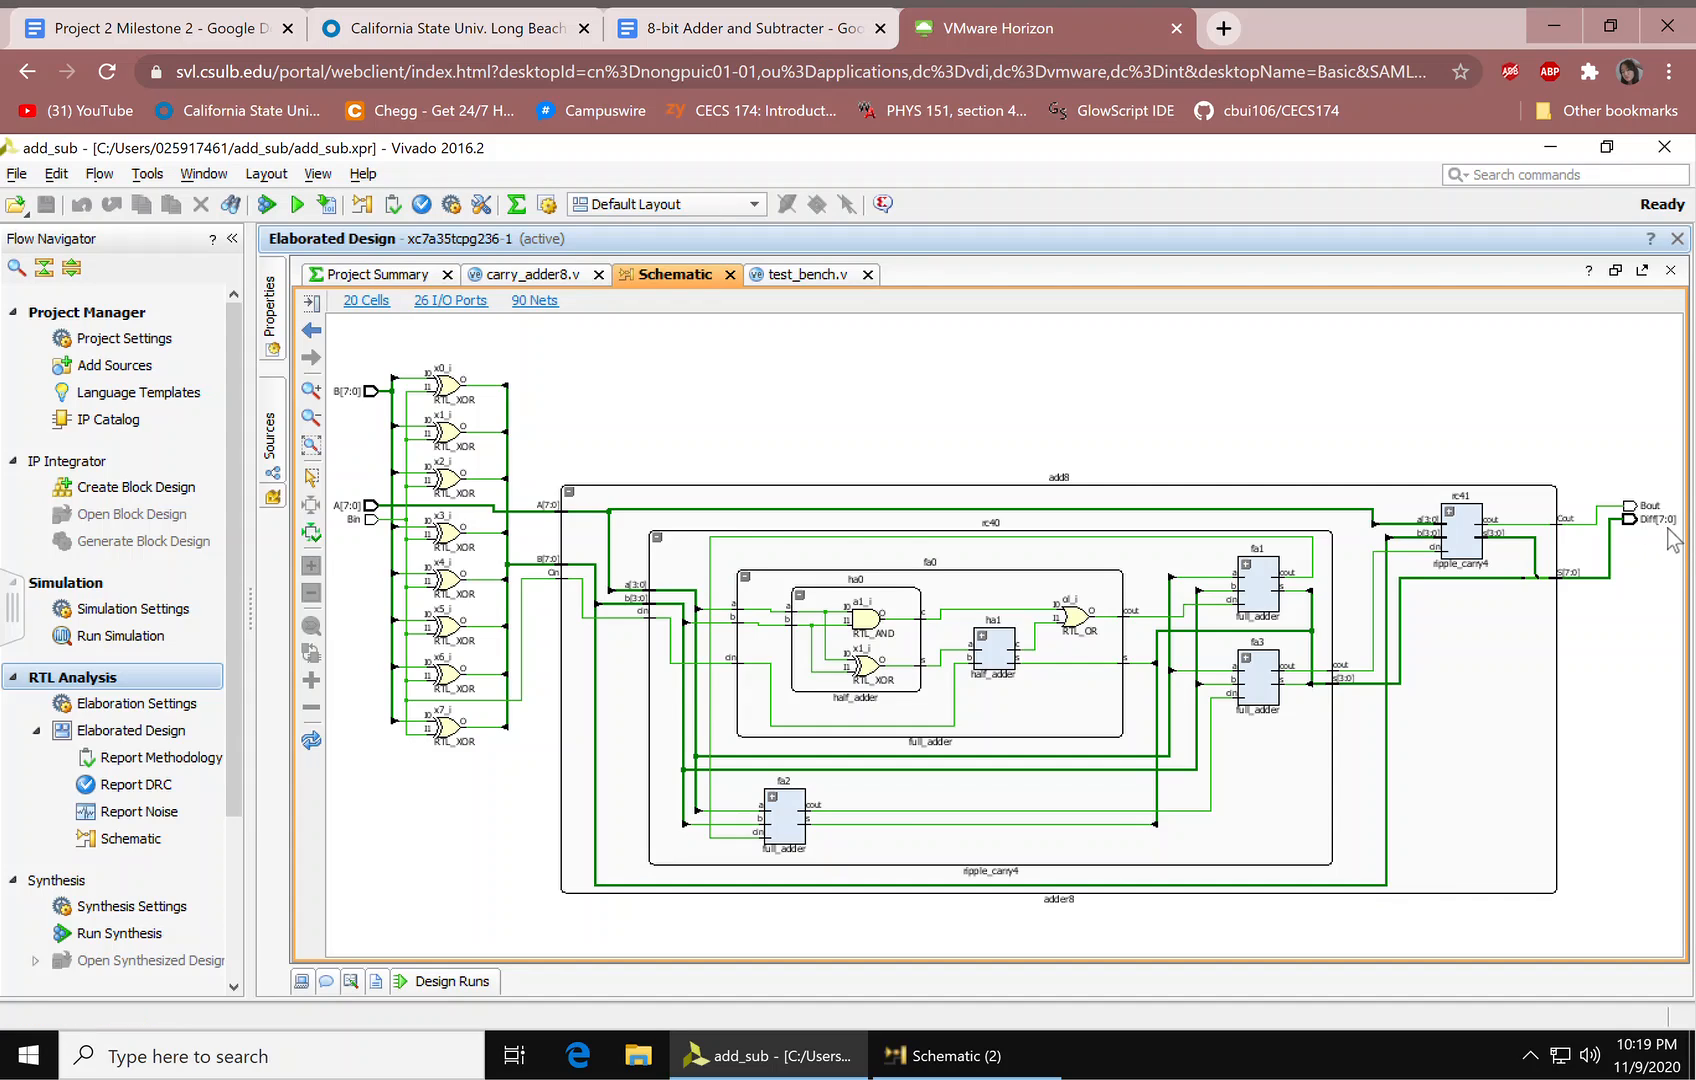
pyautogui.moveTo(1524, 579)
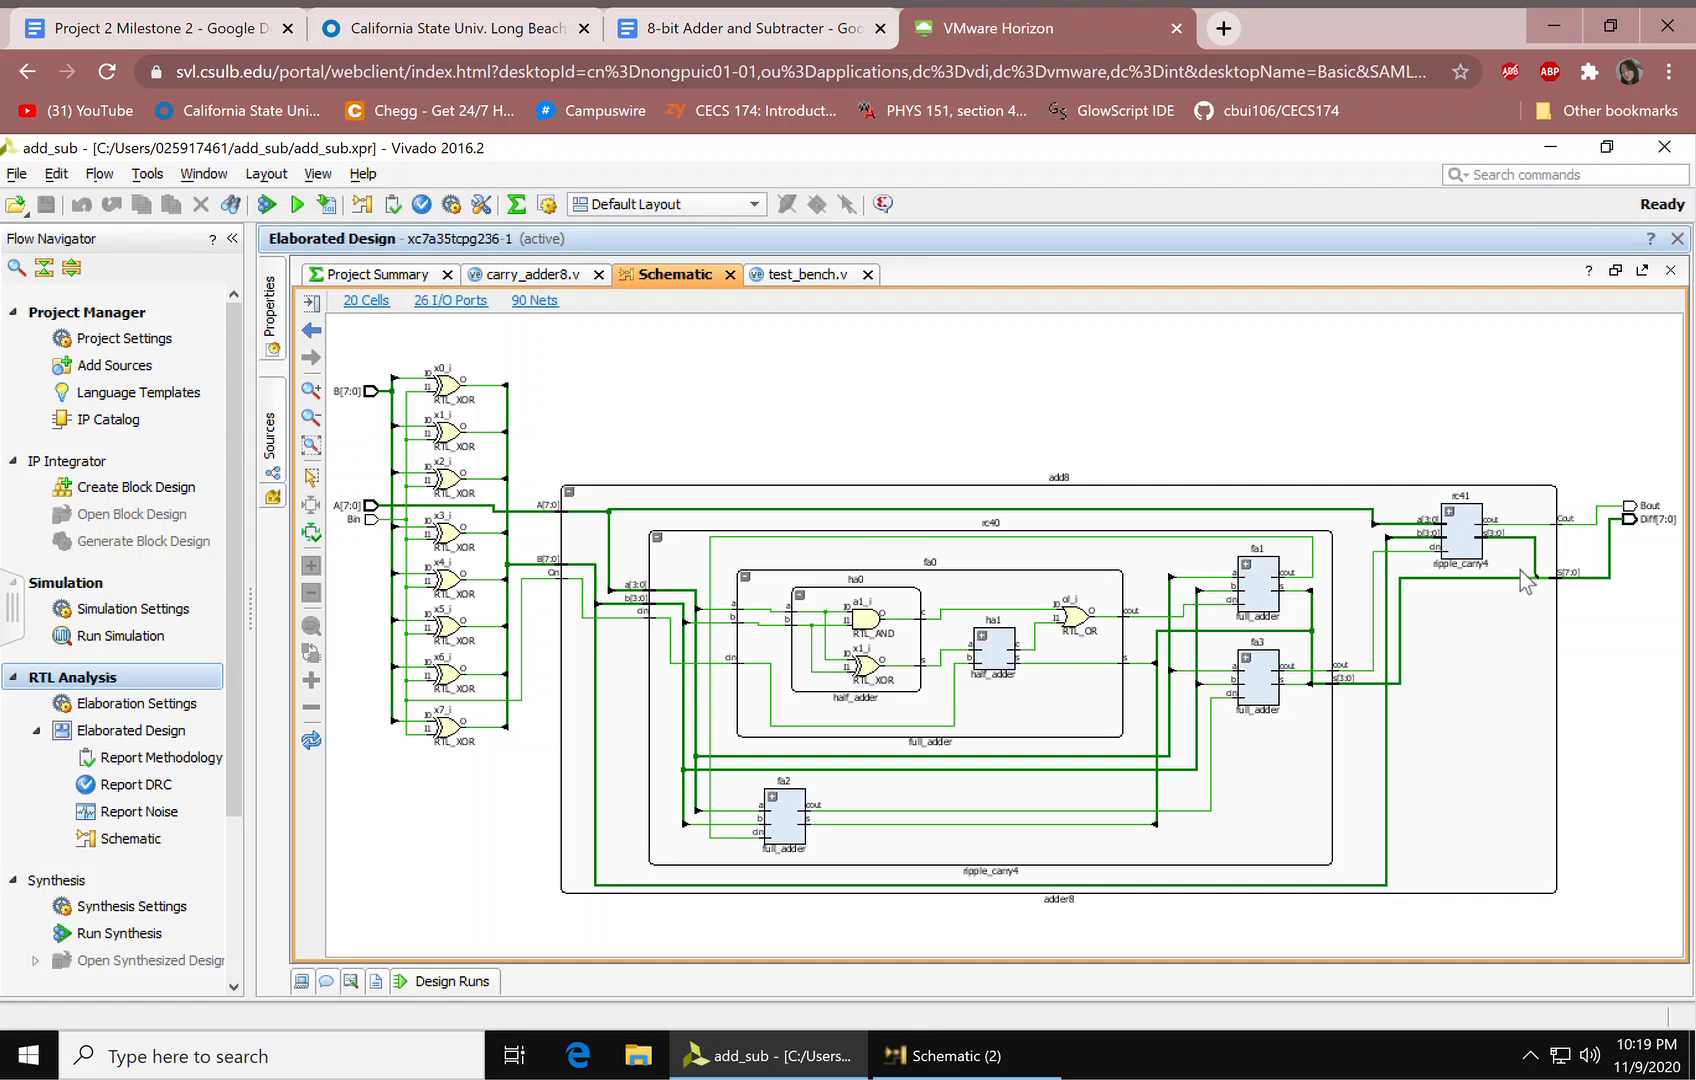
pyautogui.moveTo(1552, 582)
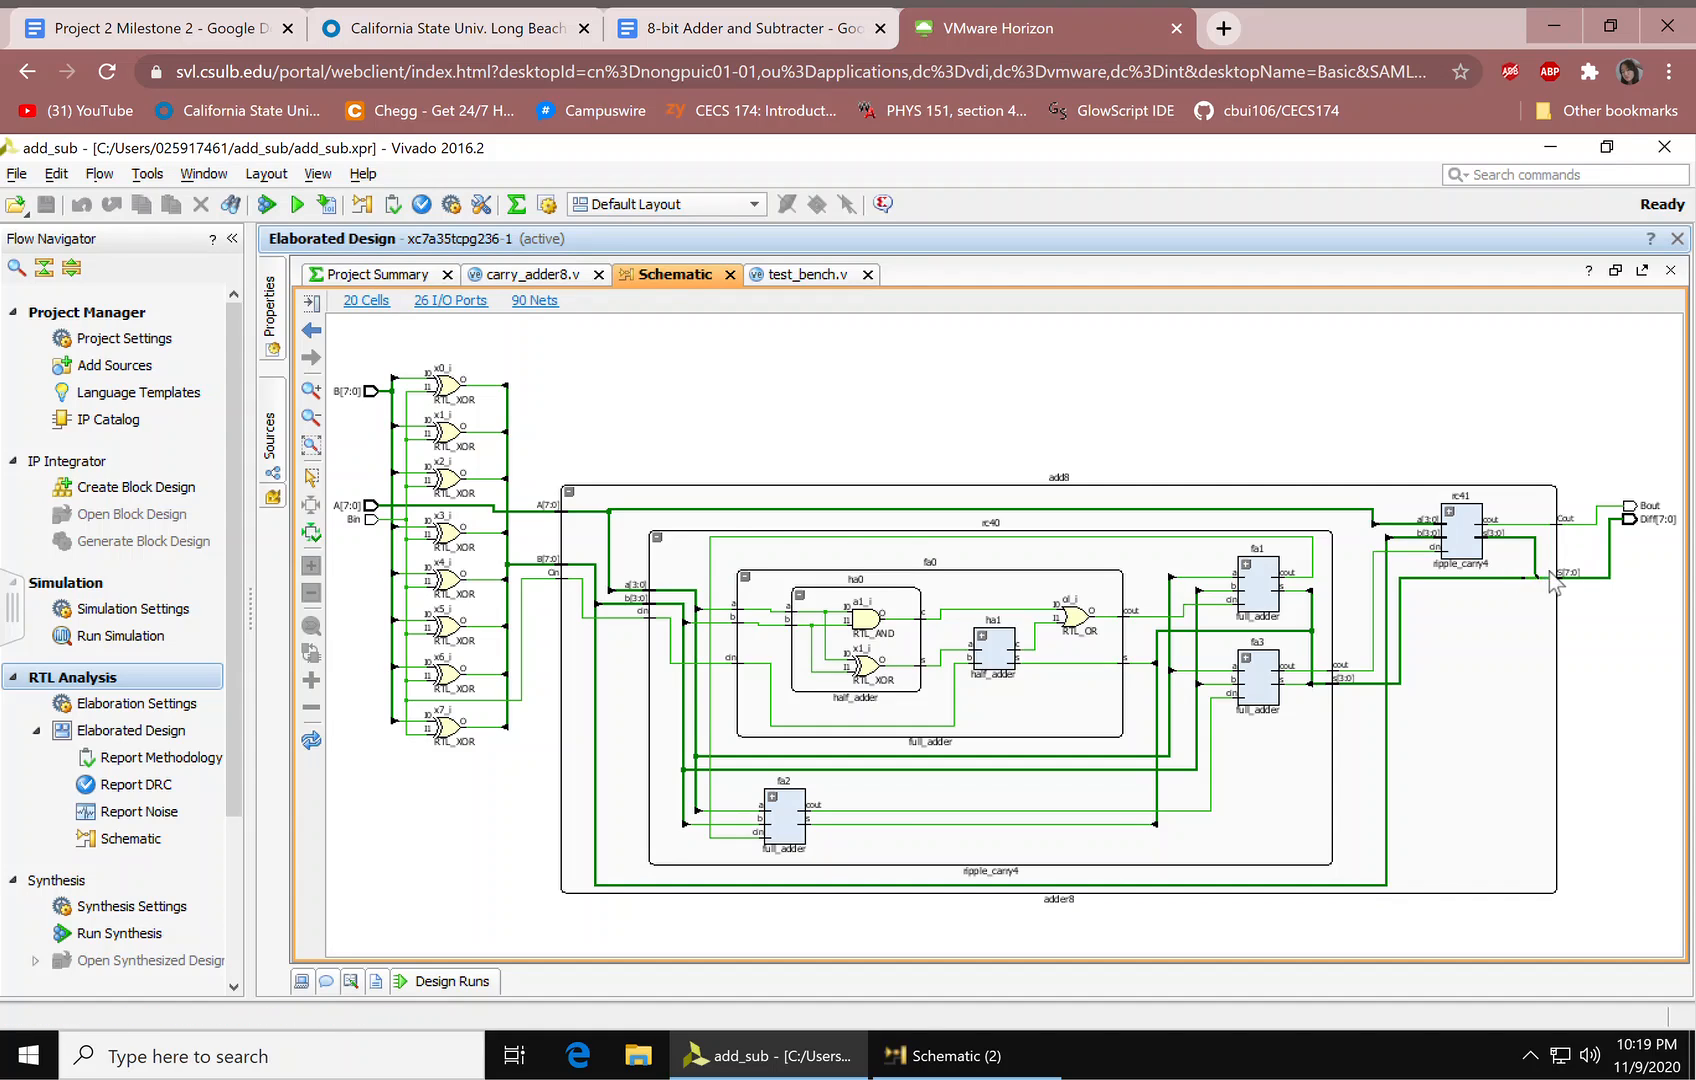
pyautogui.moveTo(1581, 587)
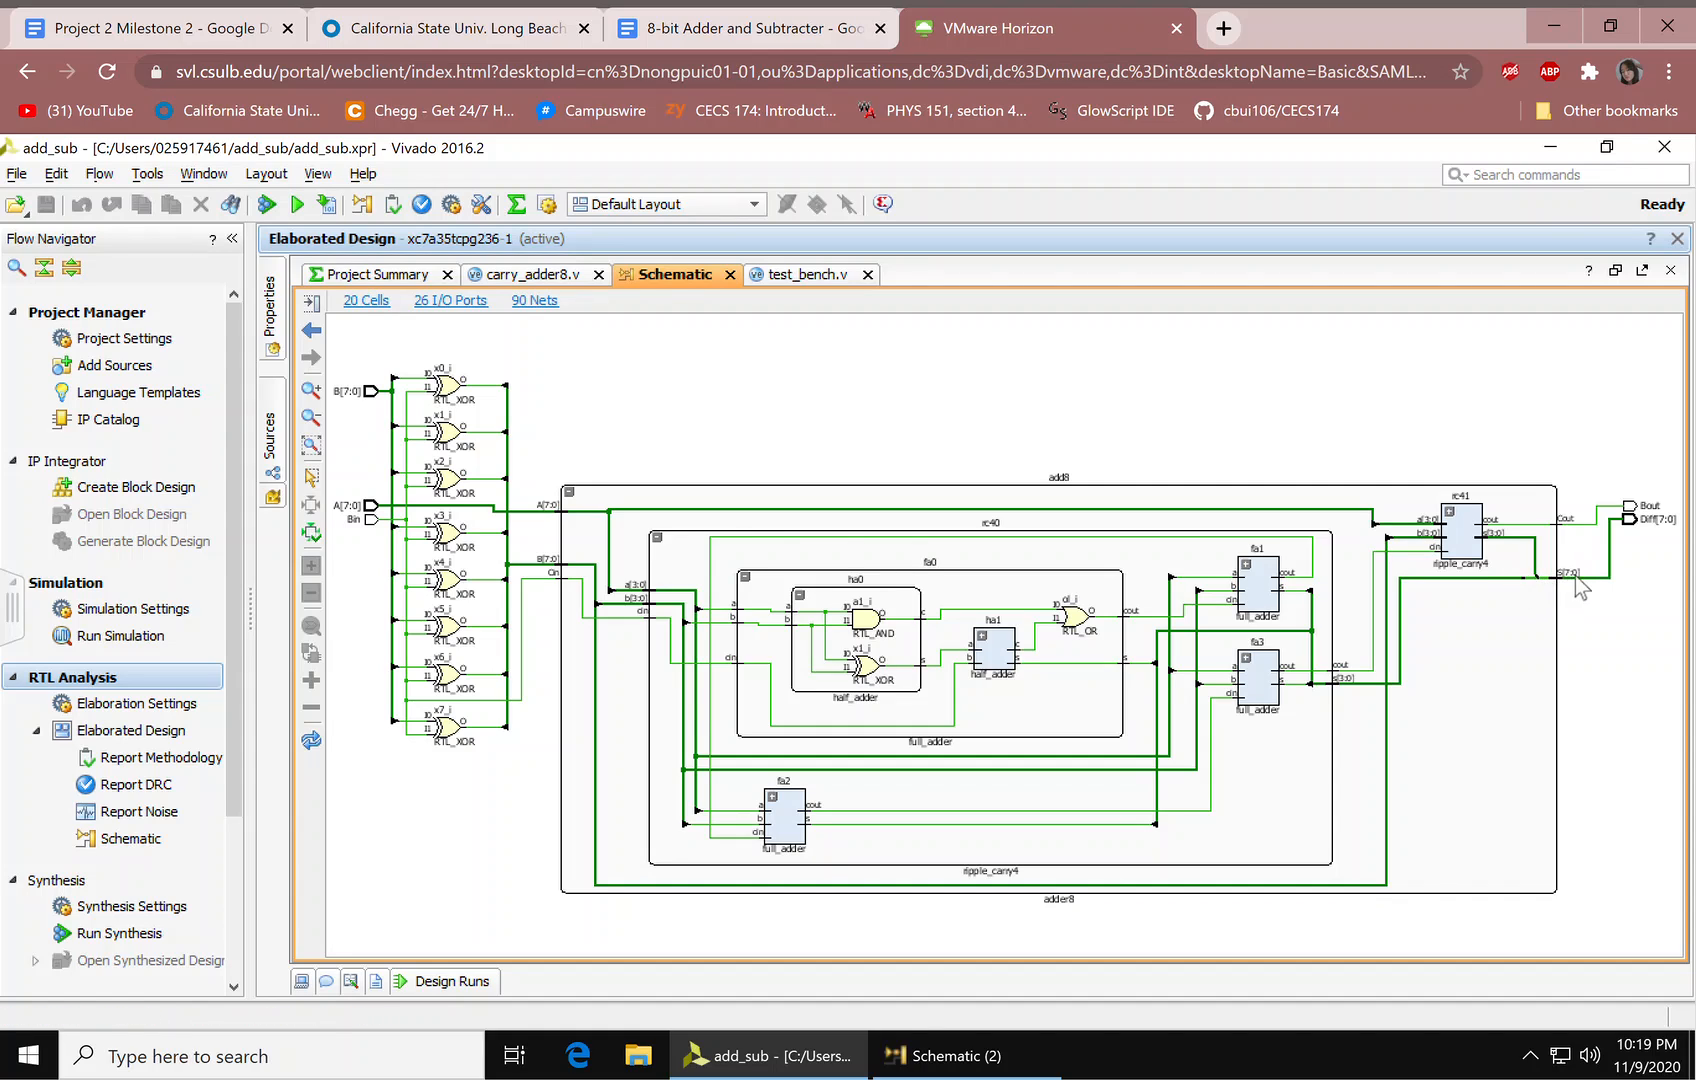
pyautogui.moveTo(1565, 596)
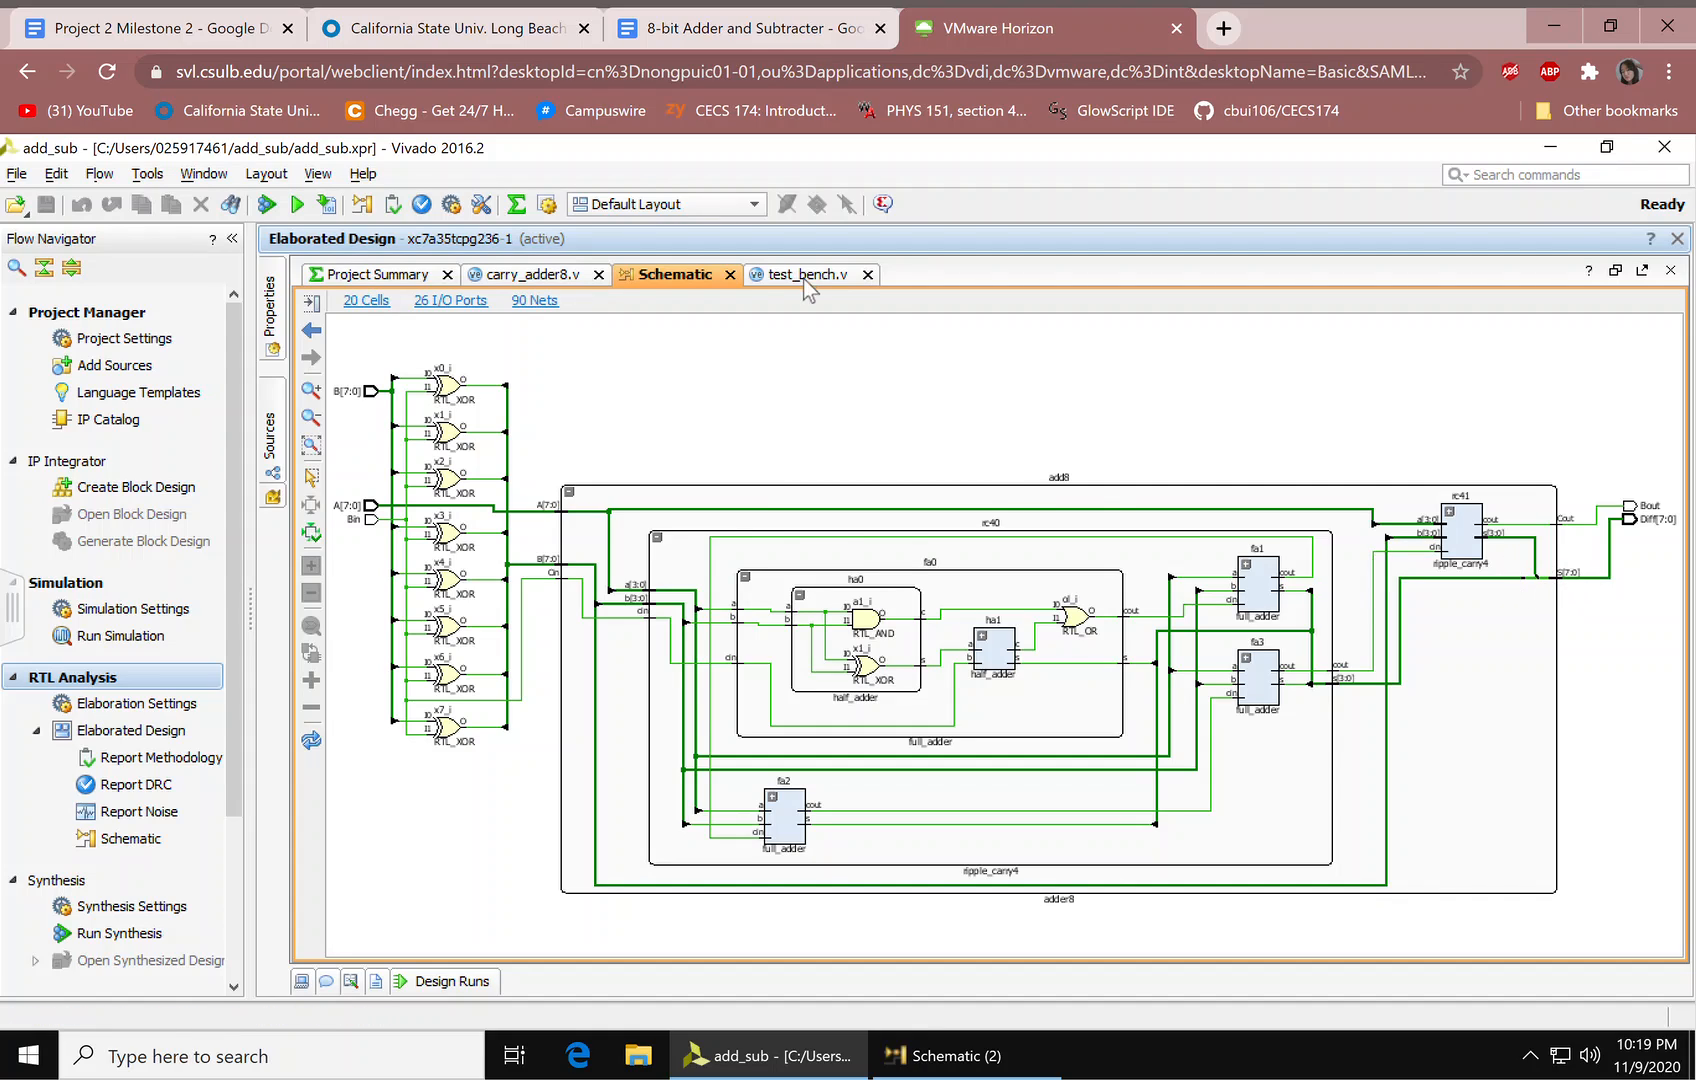
pyautogui.click(534, 274)
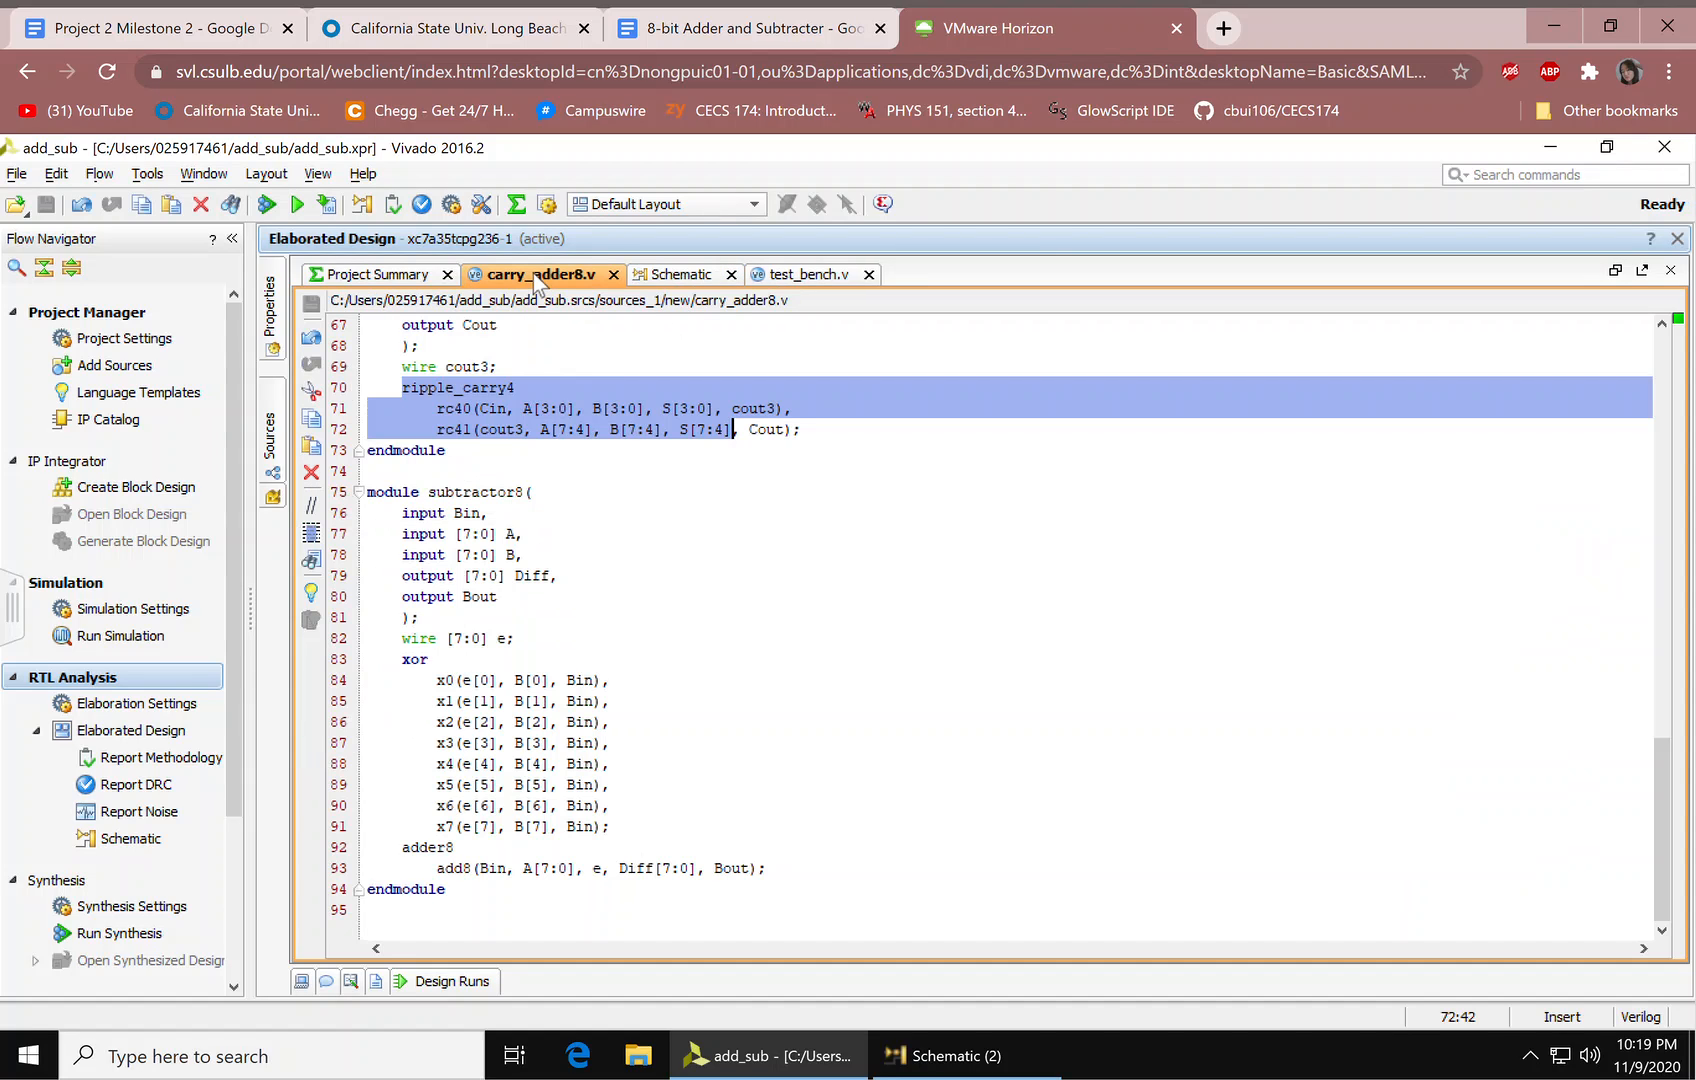
pyautogui.moveTo(811, 276)
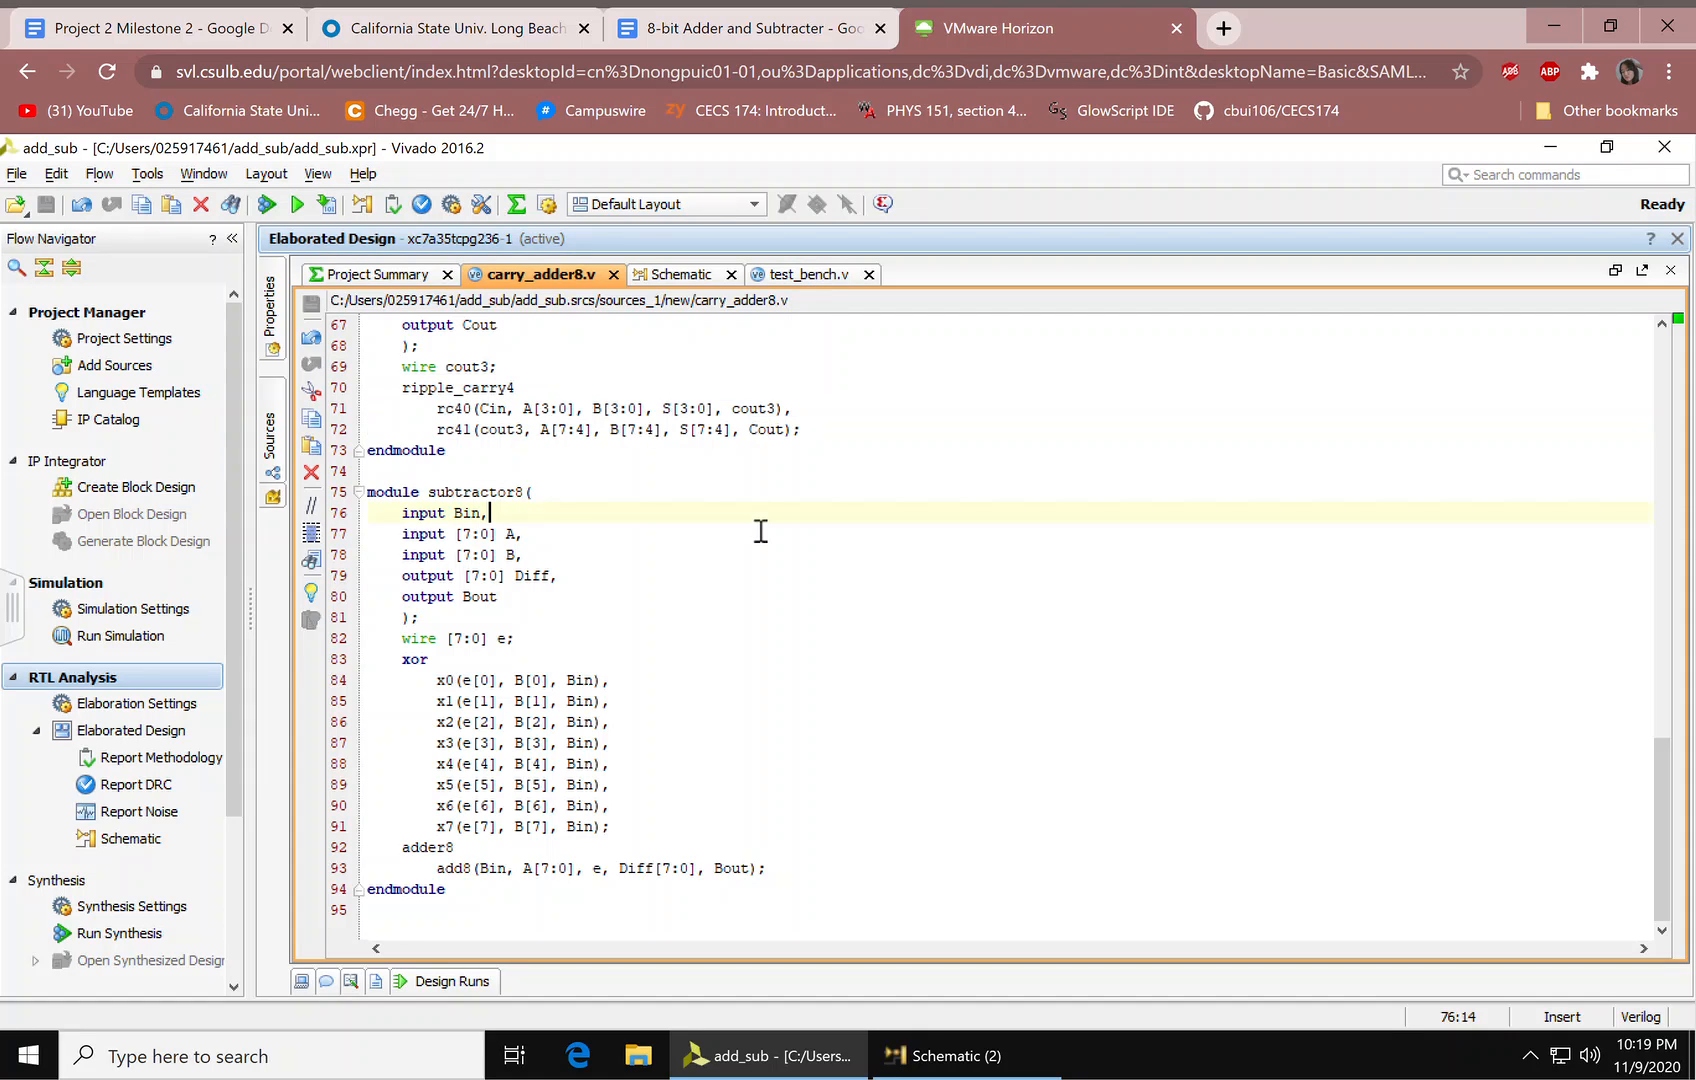
pyautogui.moveTo(564, 504)
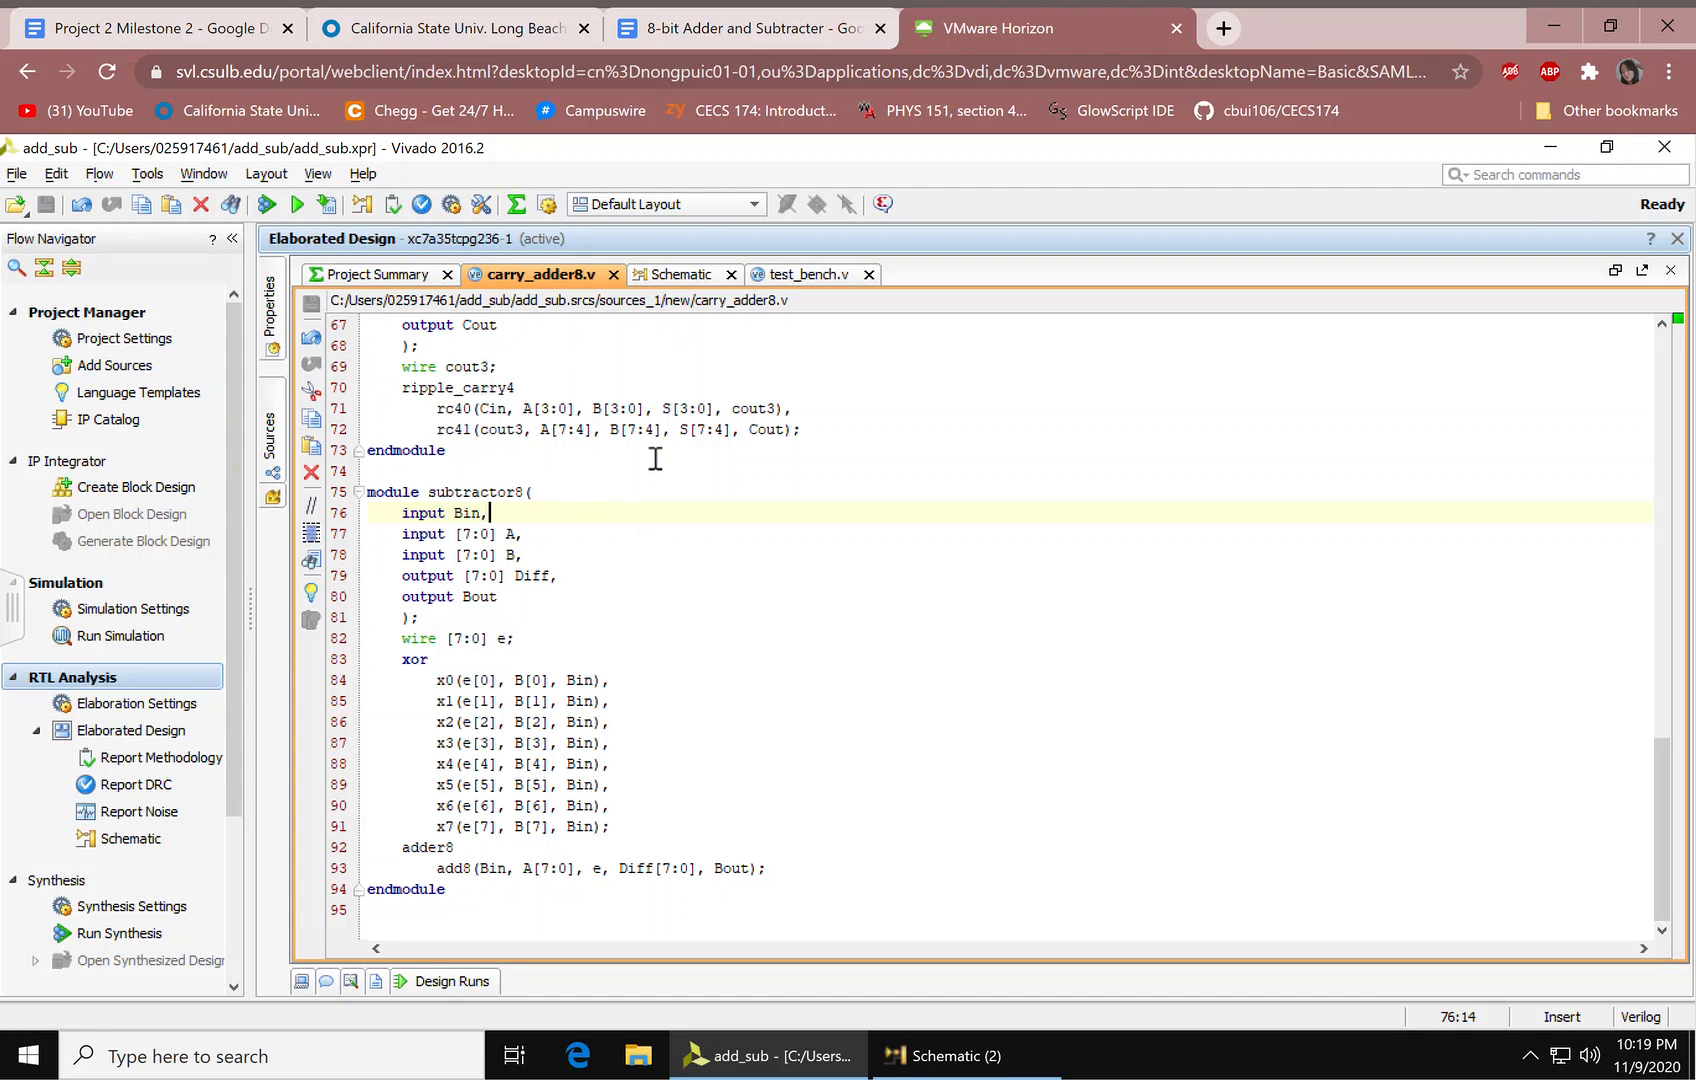
pyautogui.moveTo(814, 290)
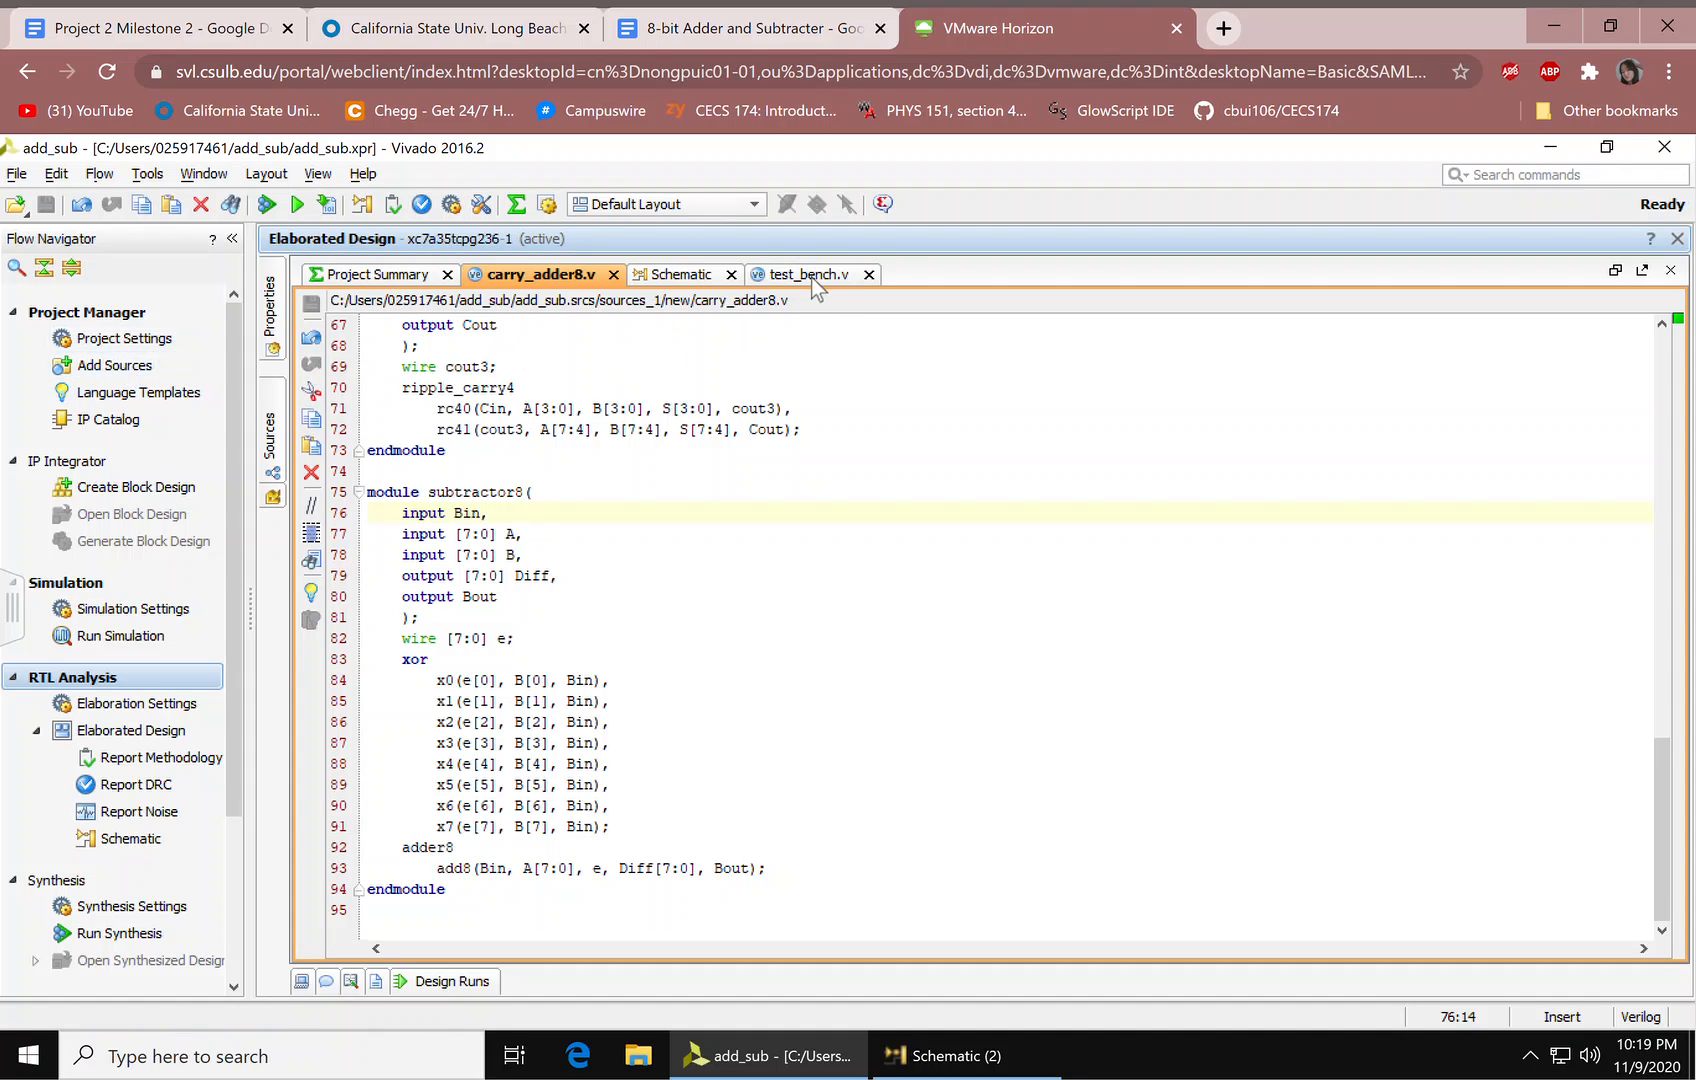
# Step: In test_bench.v, select the adder8 uutA and subtractor8 instantiations and their signals
pyautogui.click(804, 274)
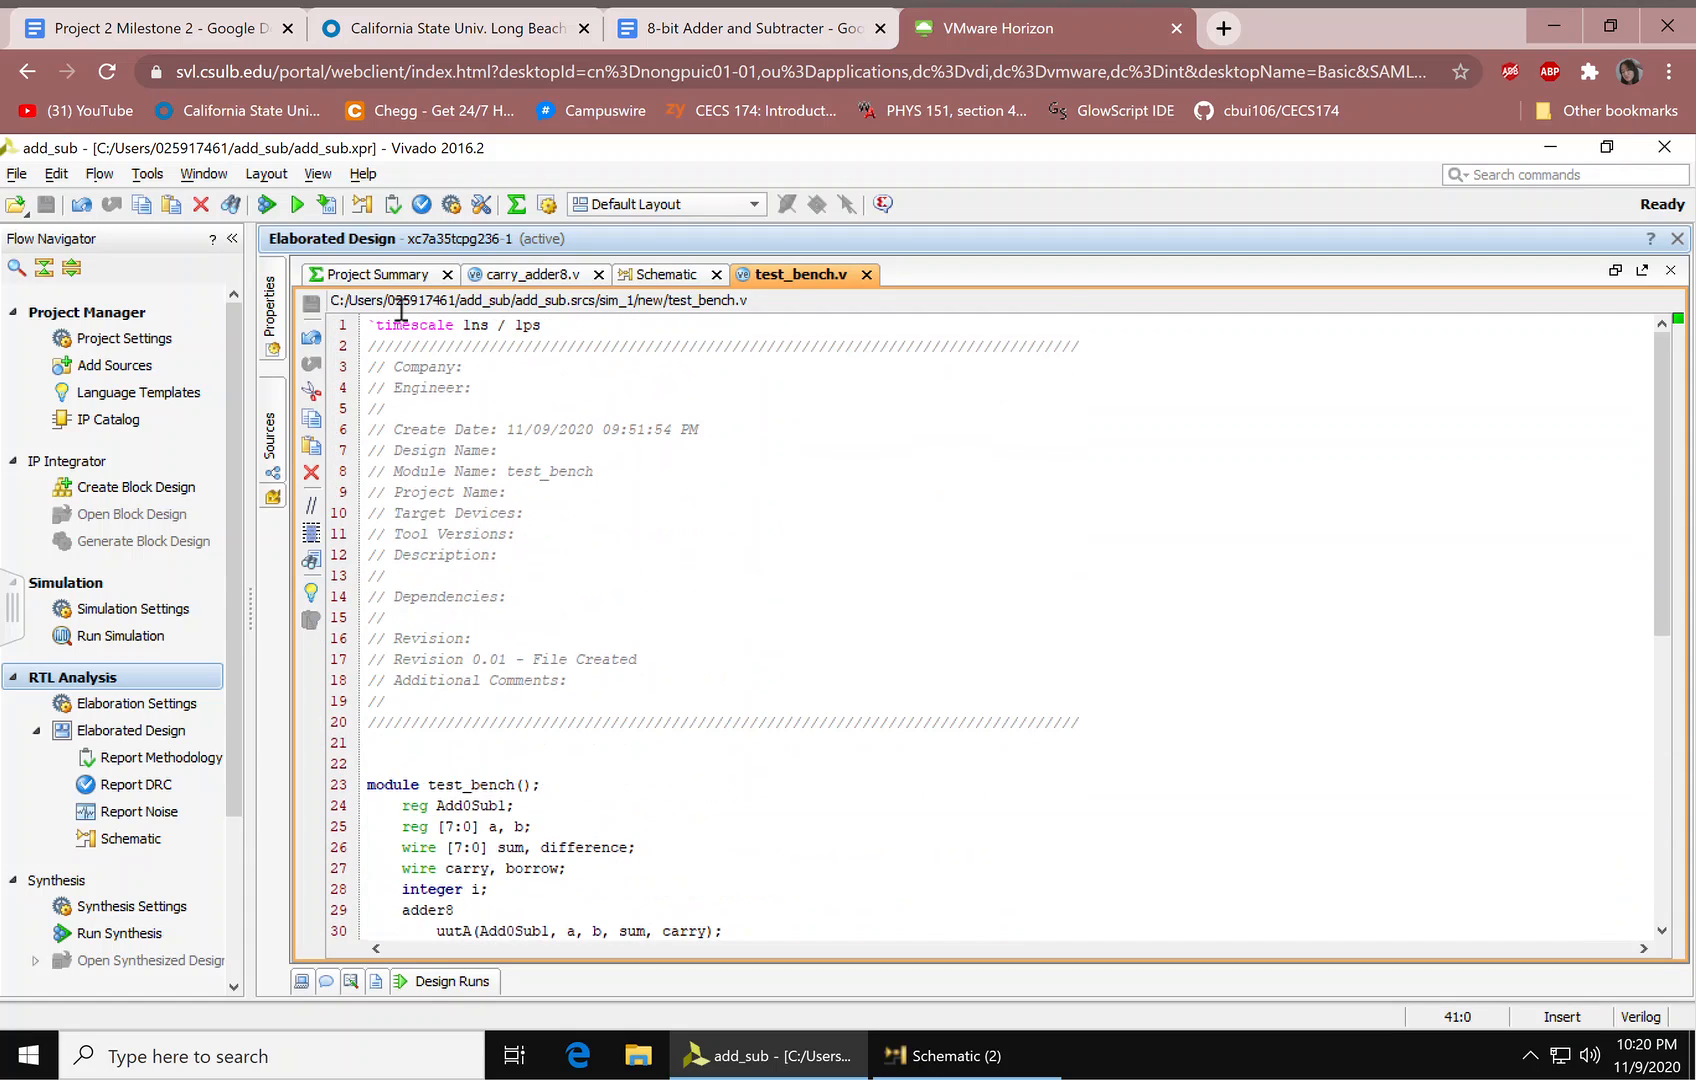
pyautogui.moveTo(739, 693)
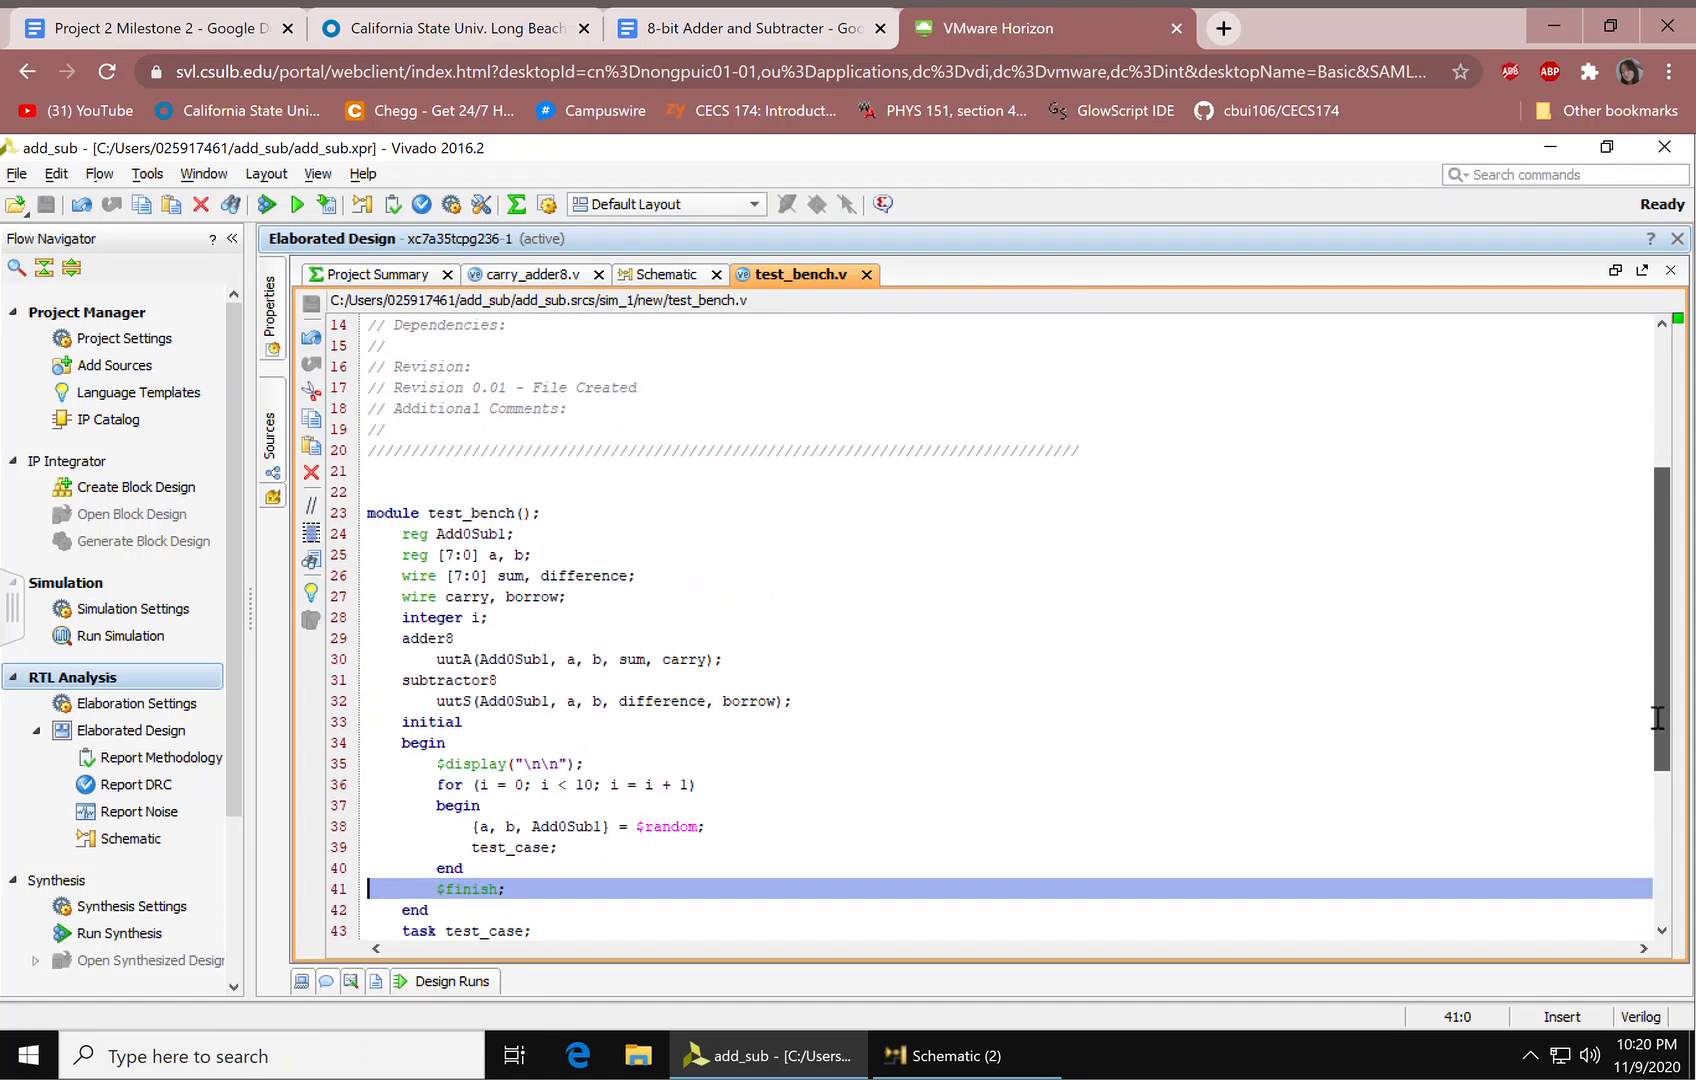
pyautogui.scroll(-3)
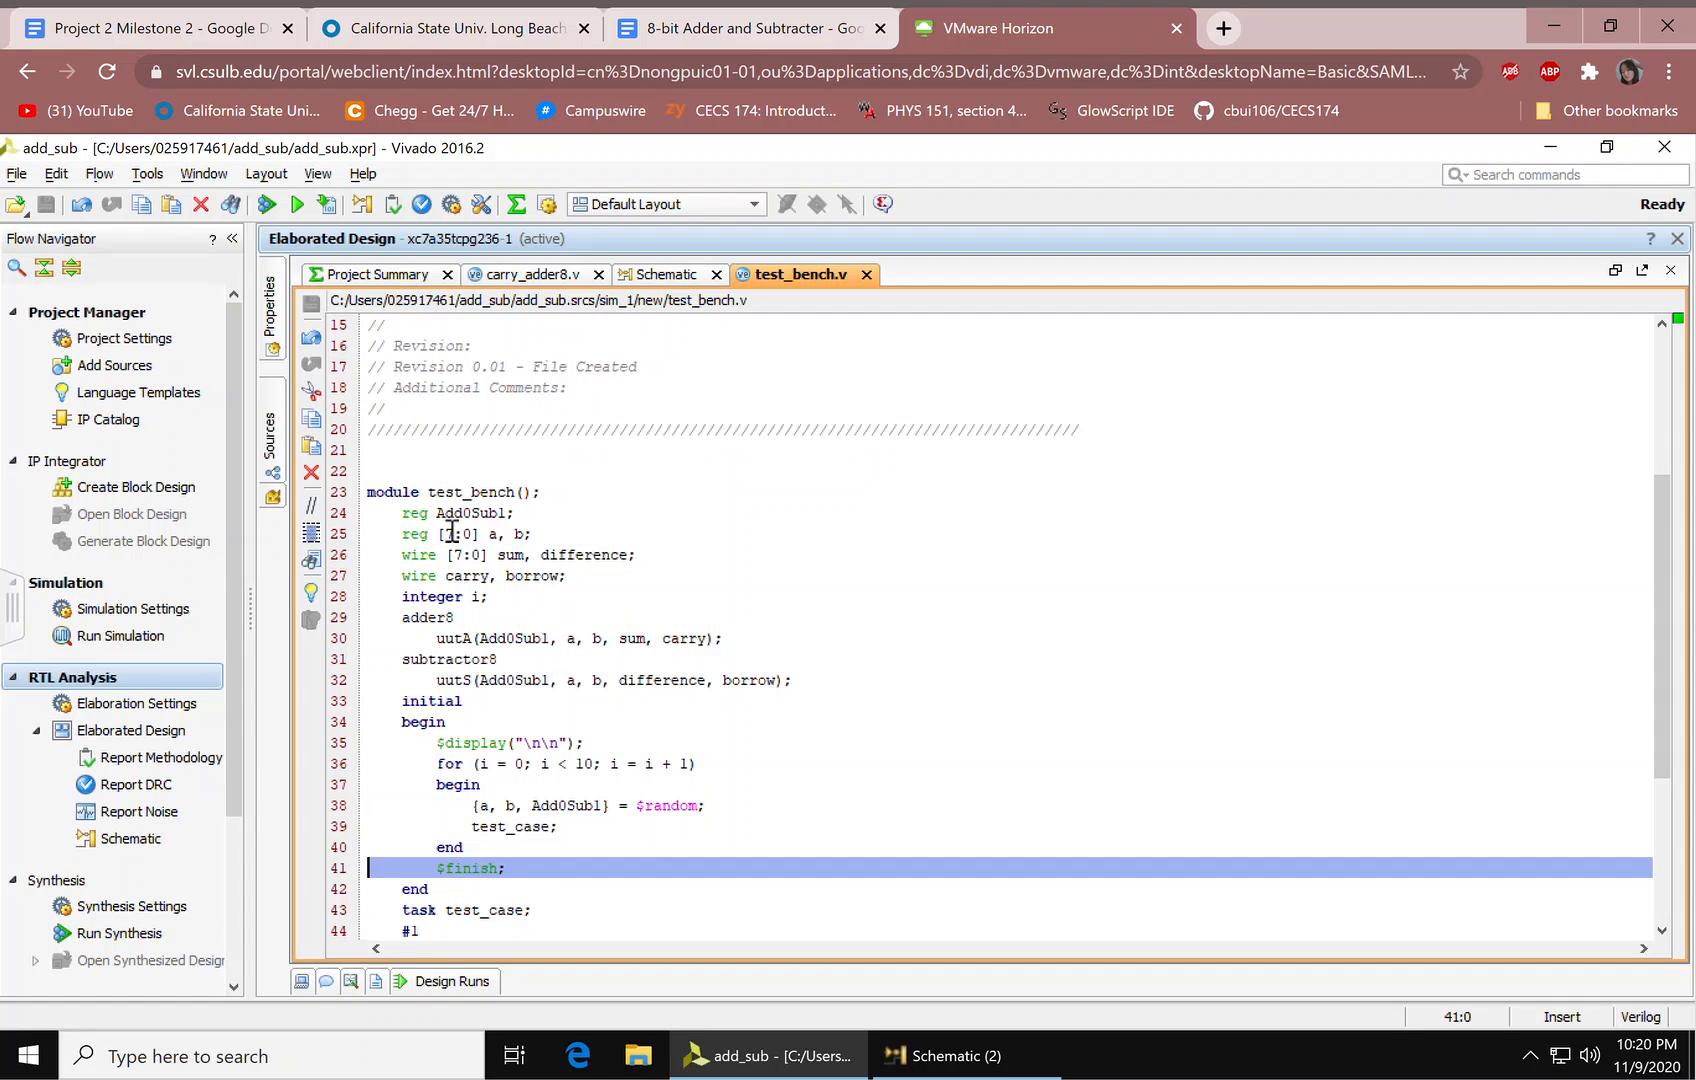
pyautogui.click(441, 555)
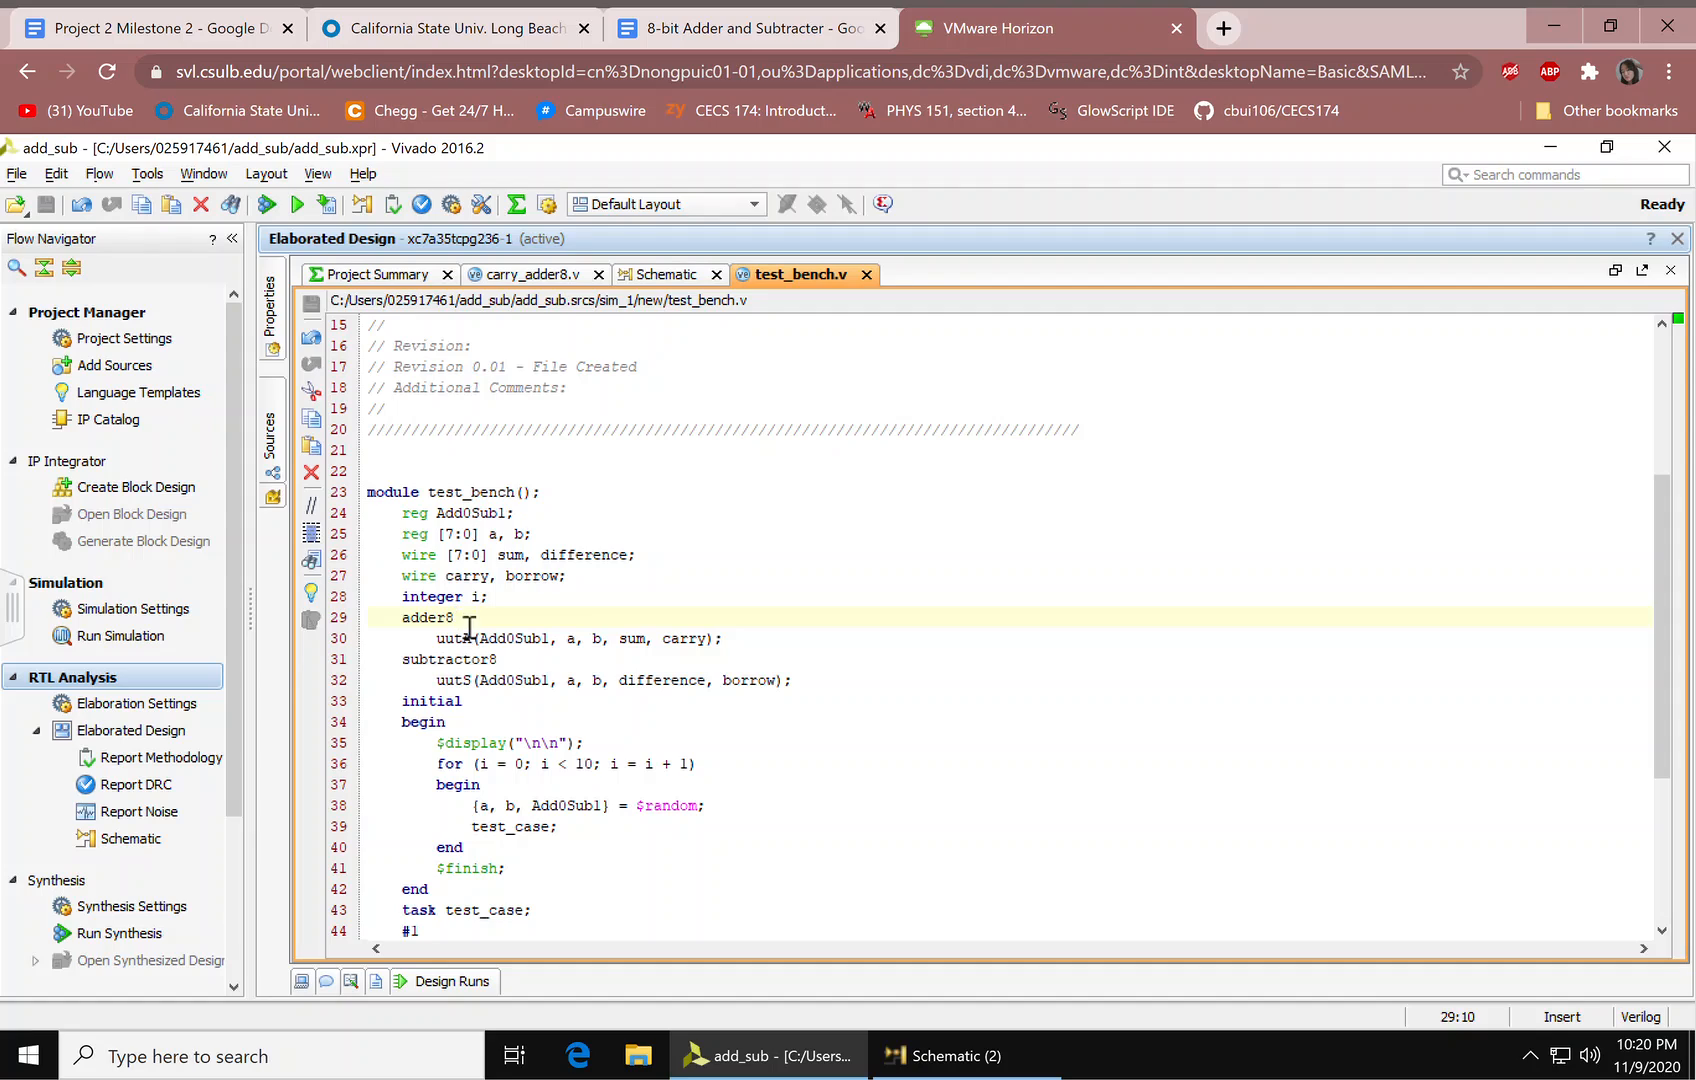
pyautogui.doubleClick(425, 617)
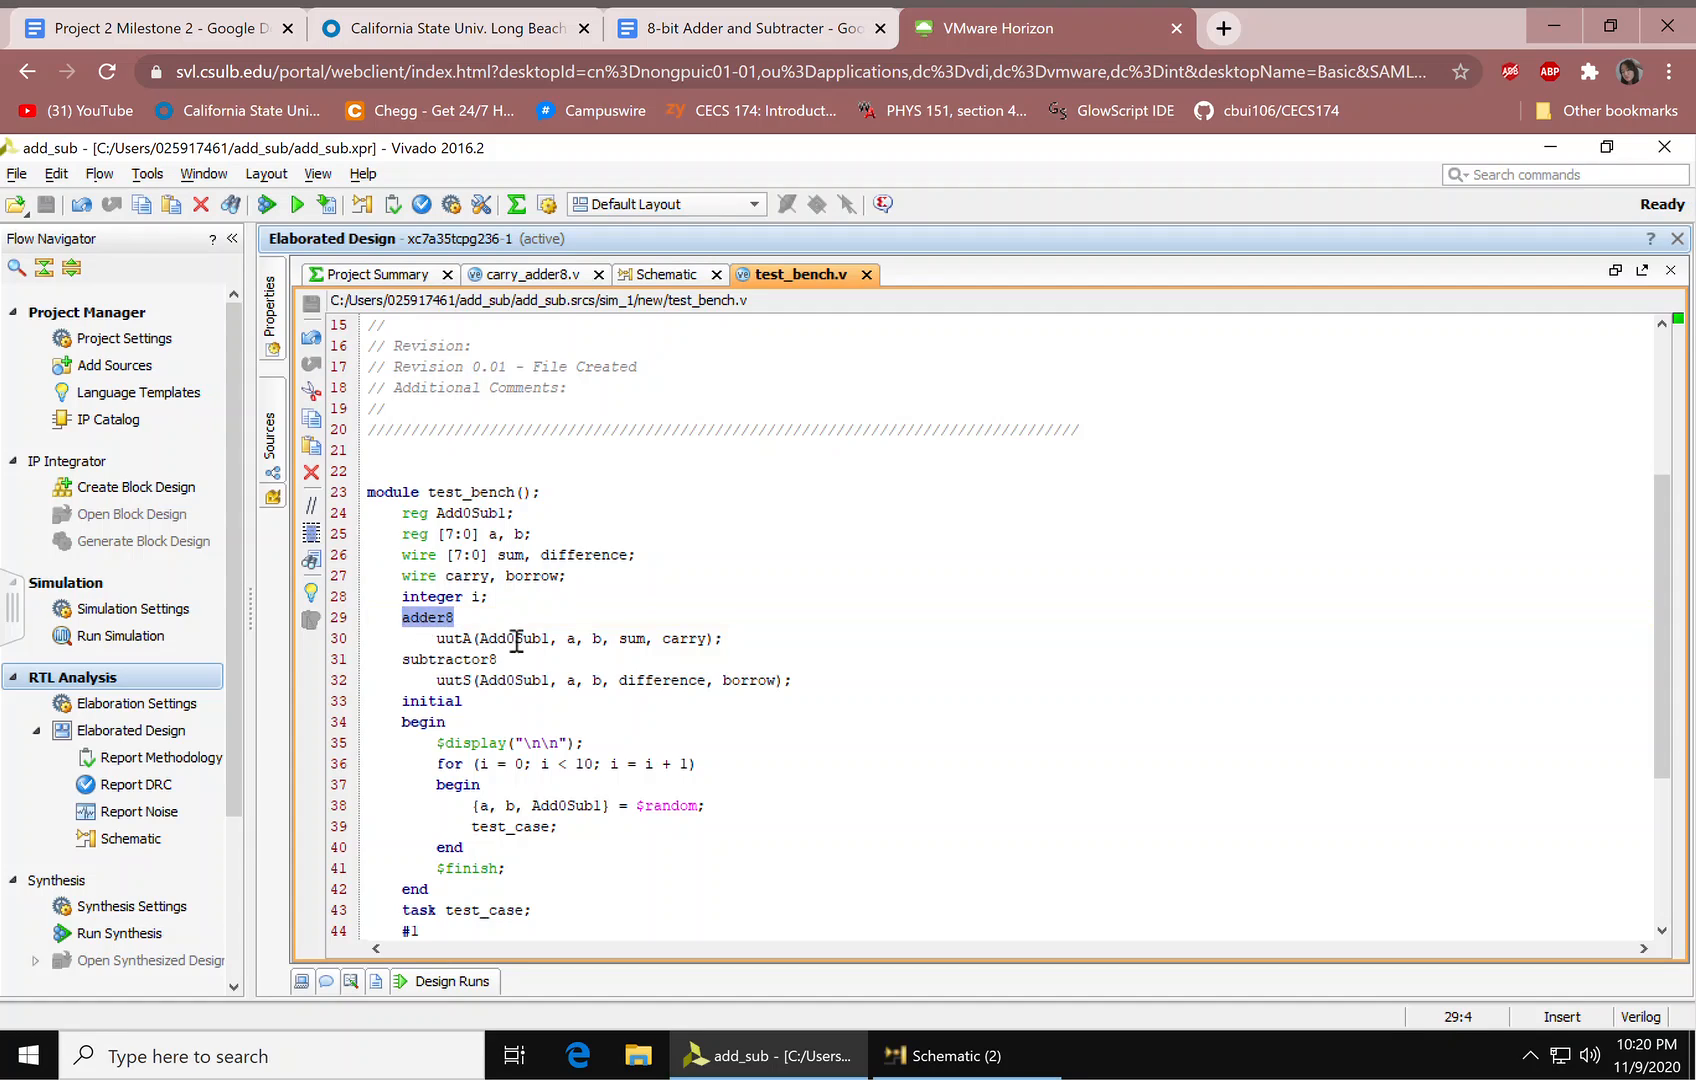
pyautogui.click(476, 638)
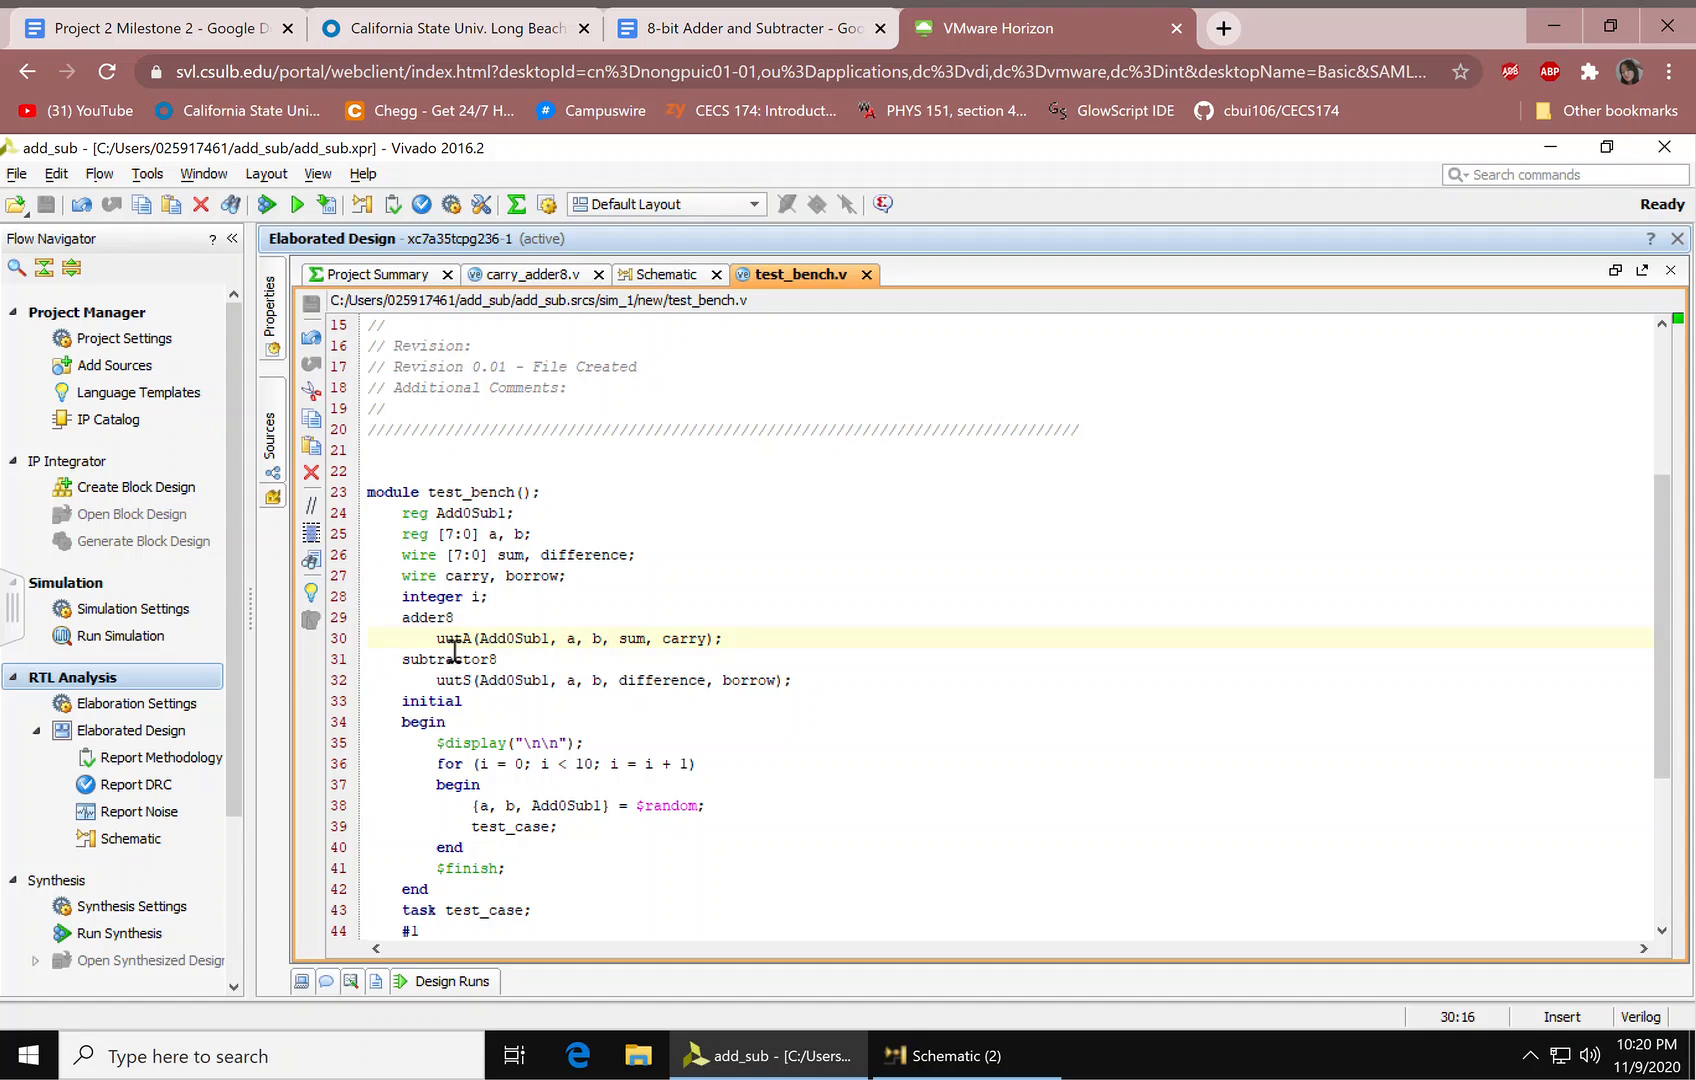
pyautogui.moveTo(481, 638); pyautogui.dragTo(723, 638)
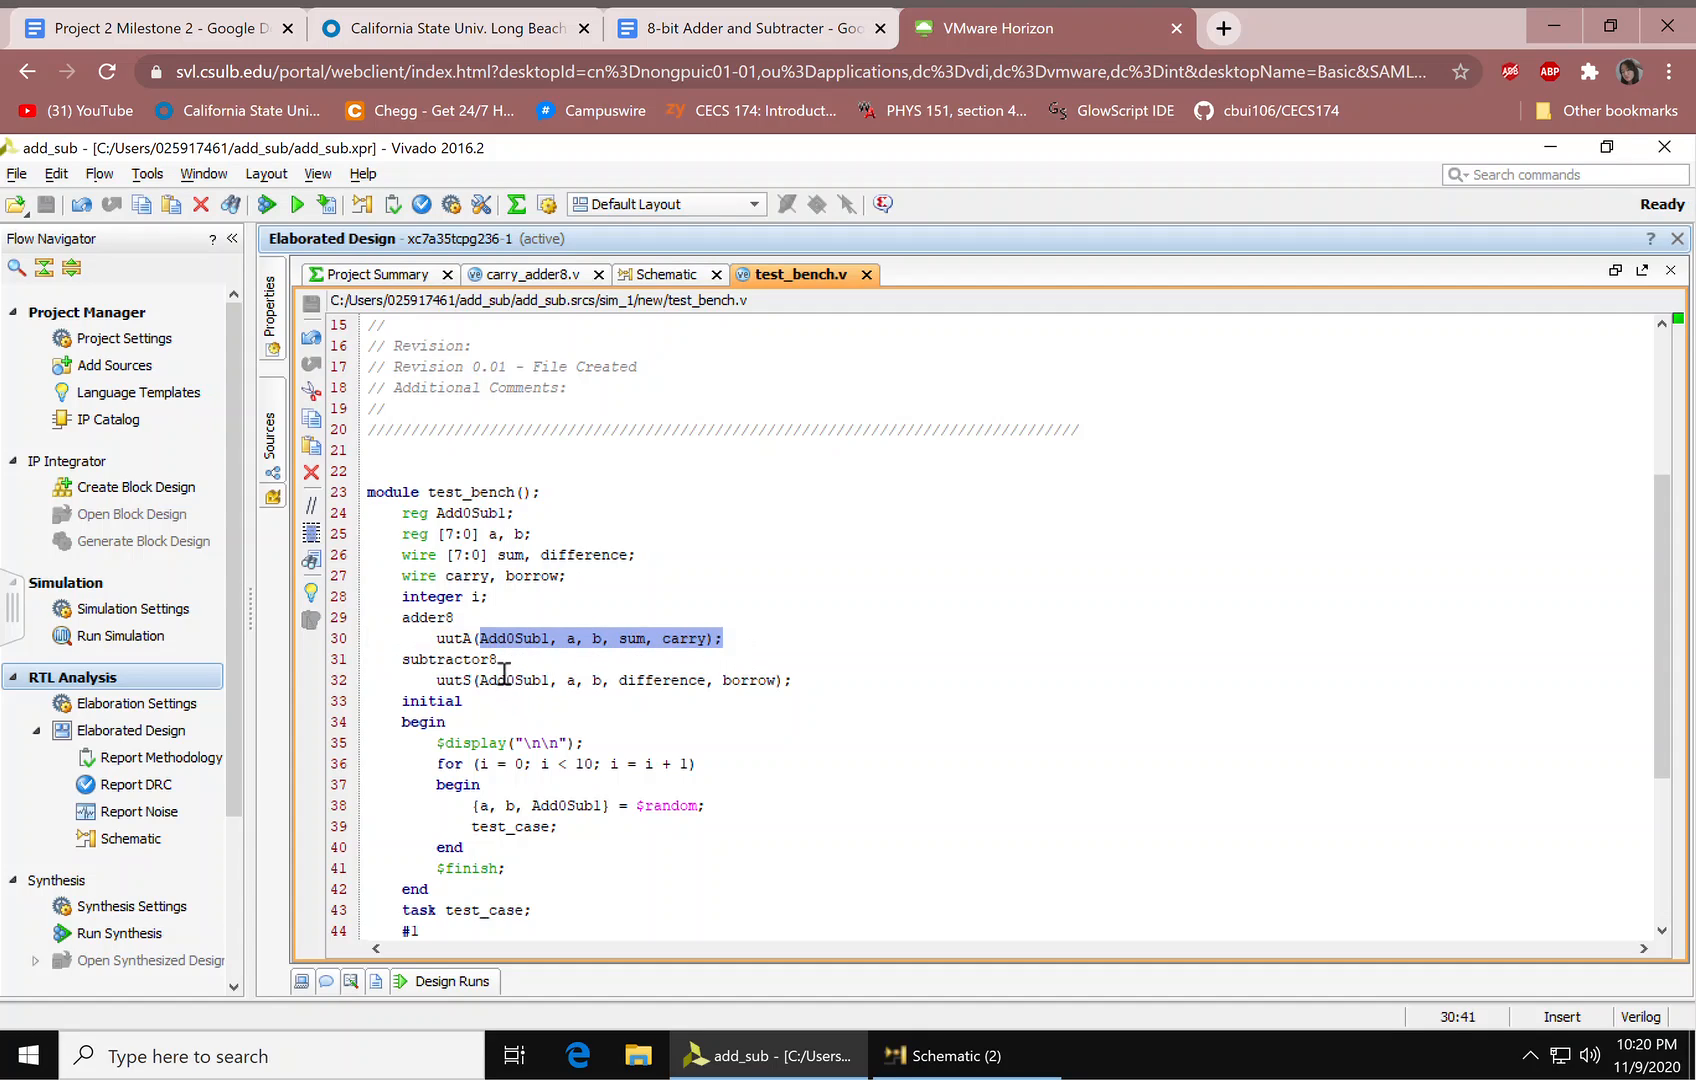
pyautogui.doubleClick(447, 659)
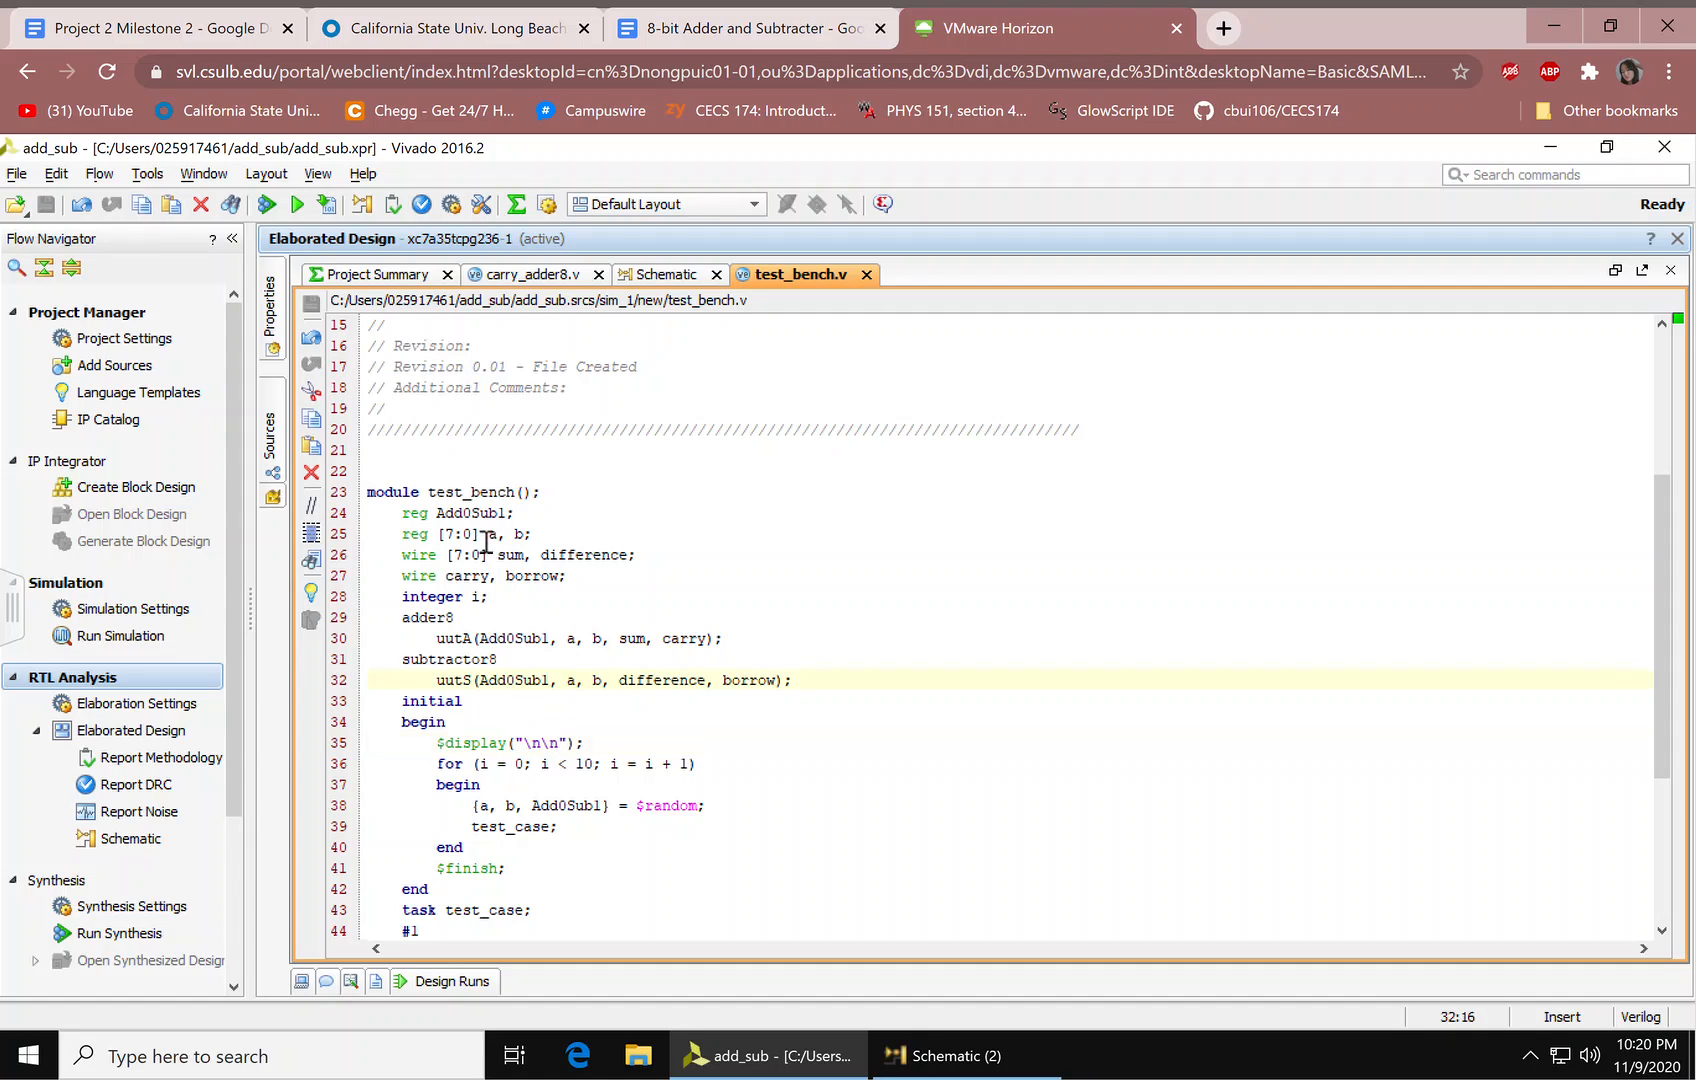
pyautogui.moveTo(482, 713)
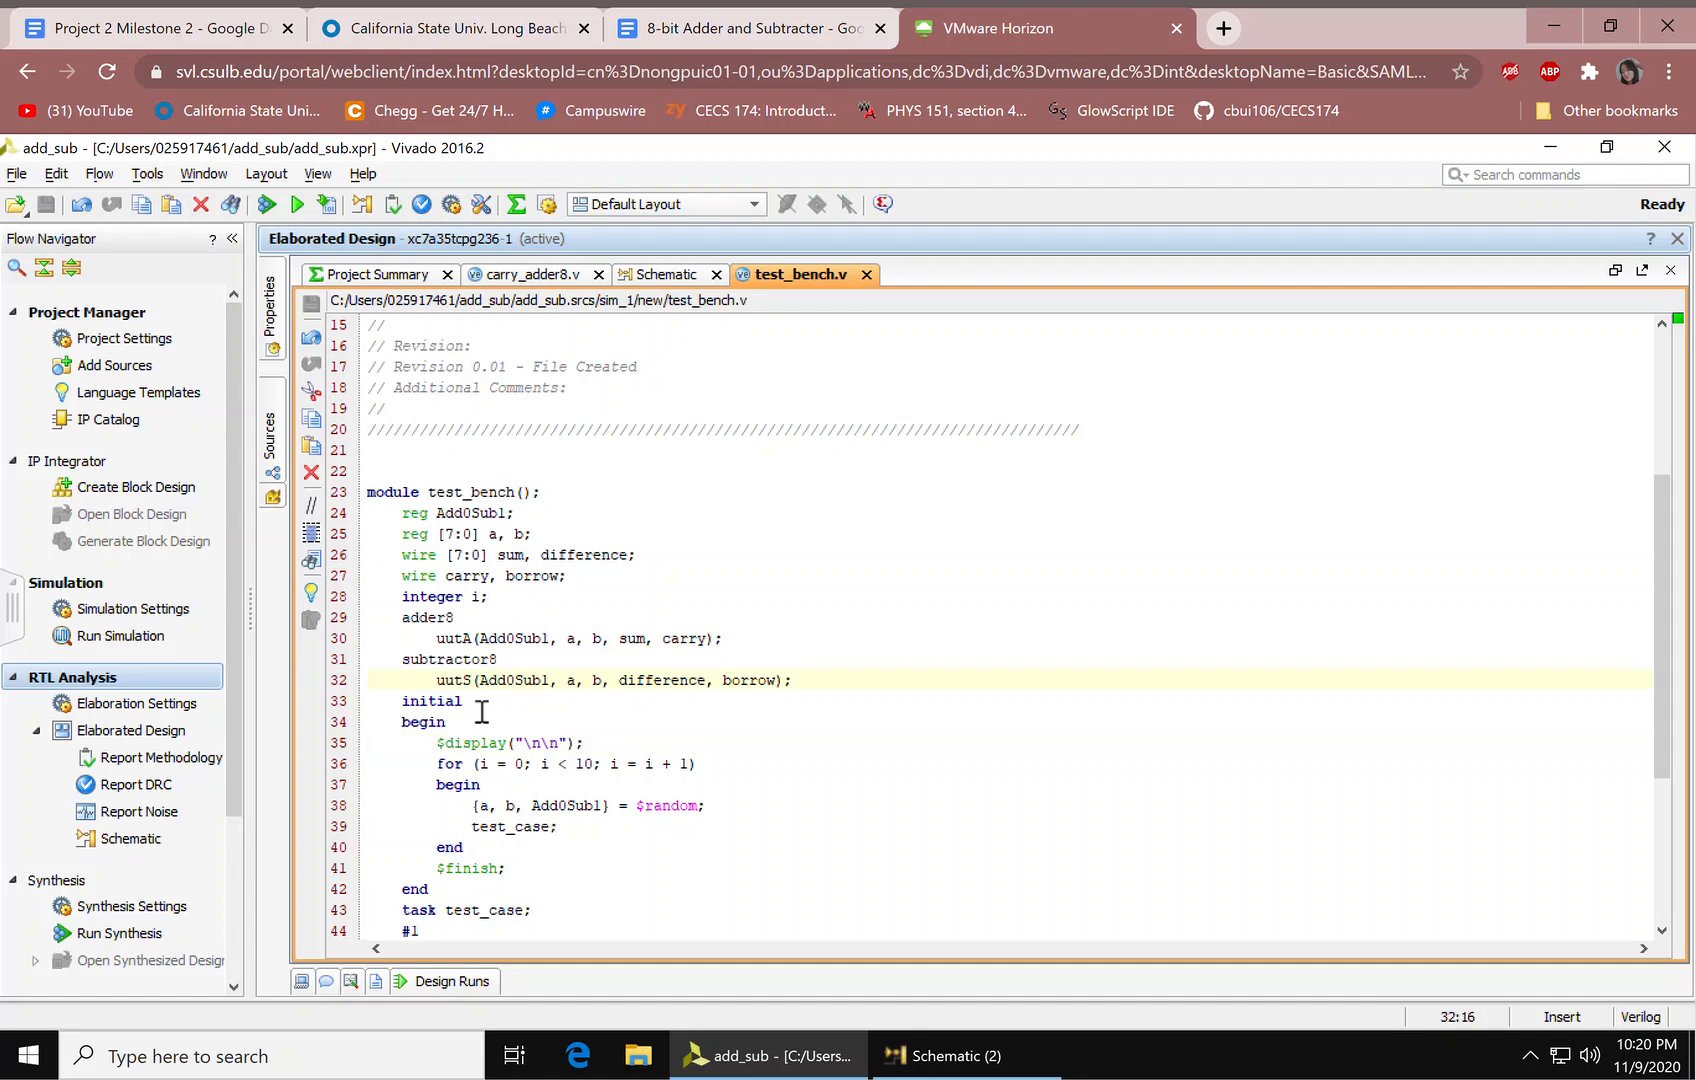
pyautogui.click(463, 700)
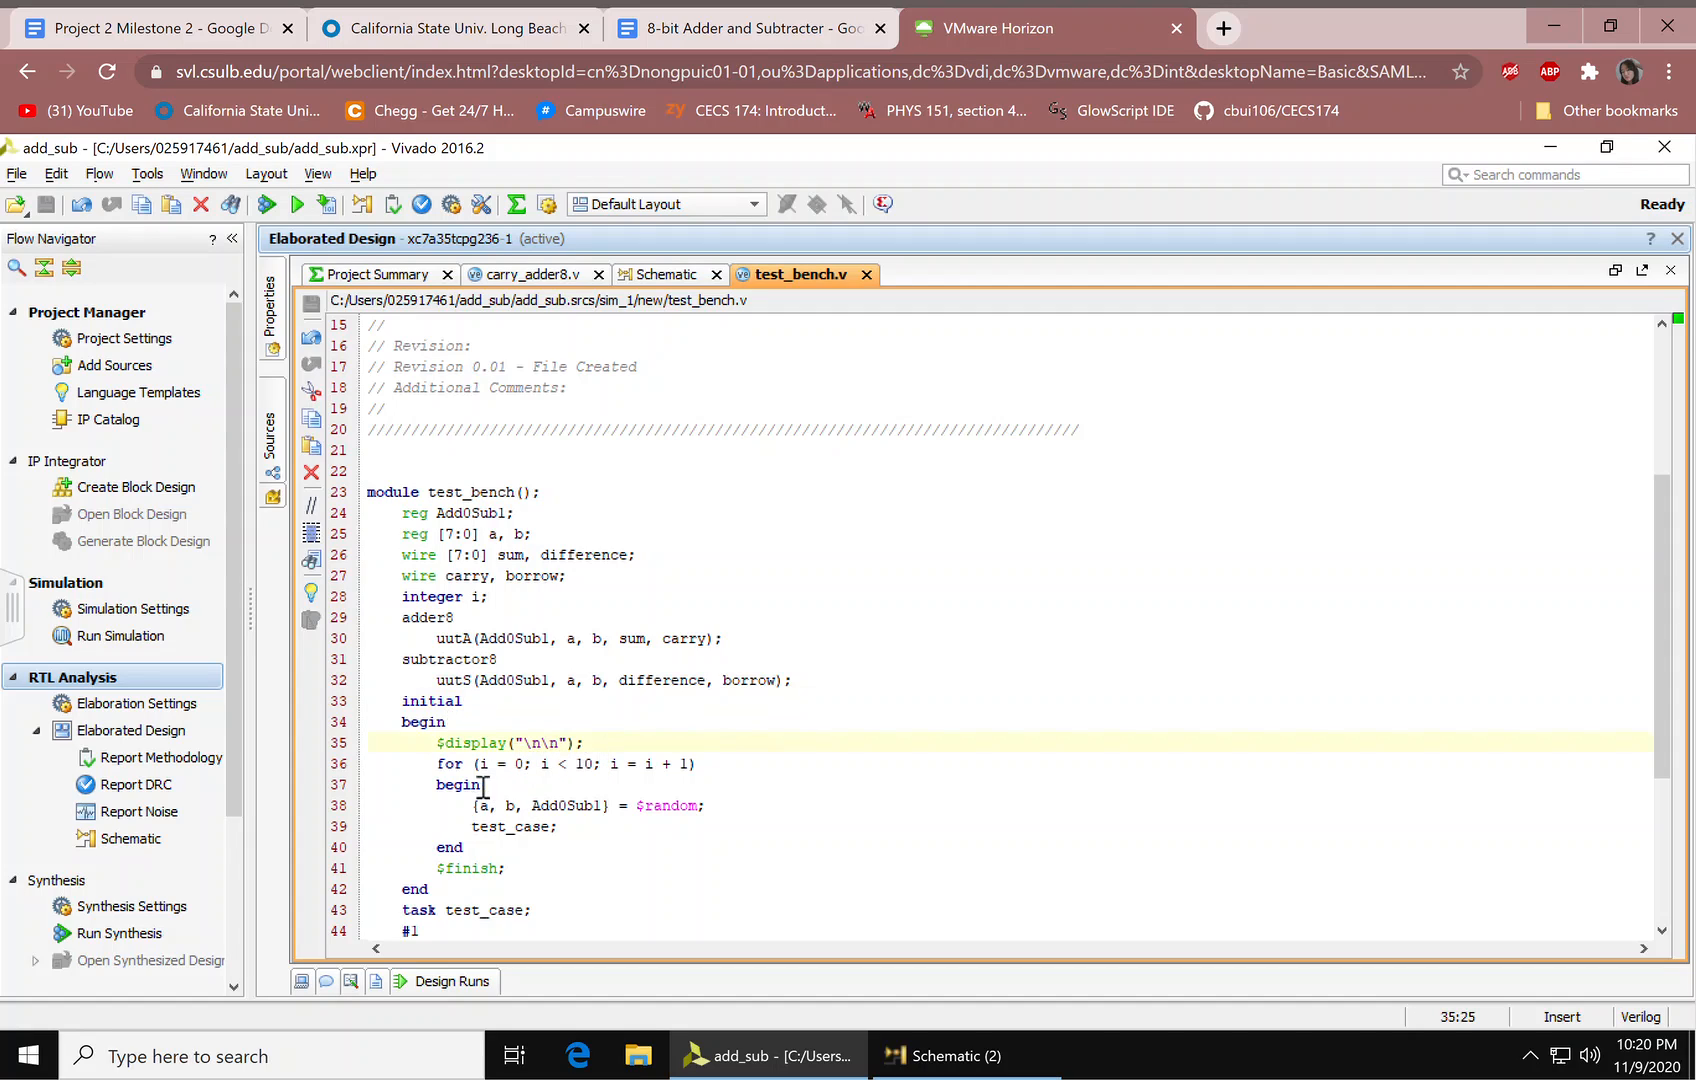
pyautogui.scroll(-3)
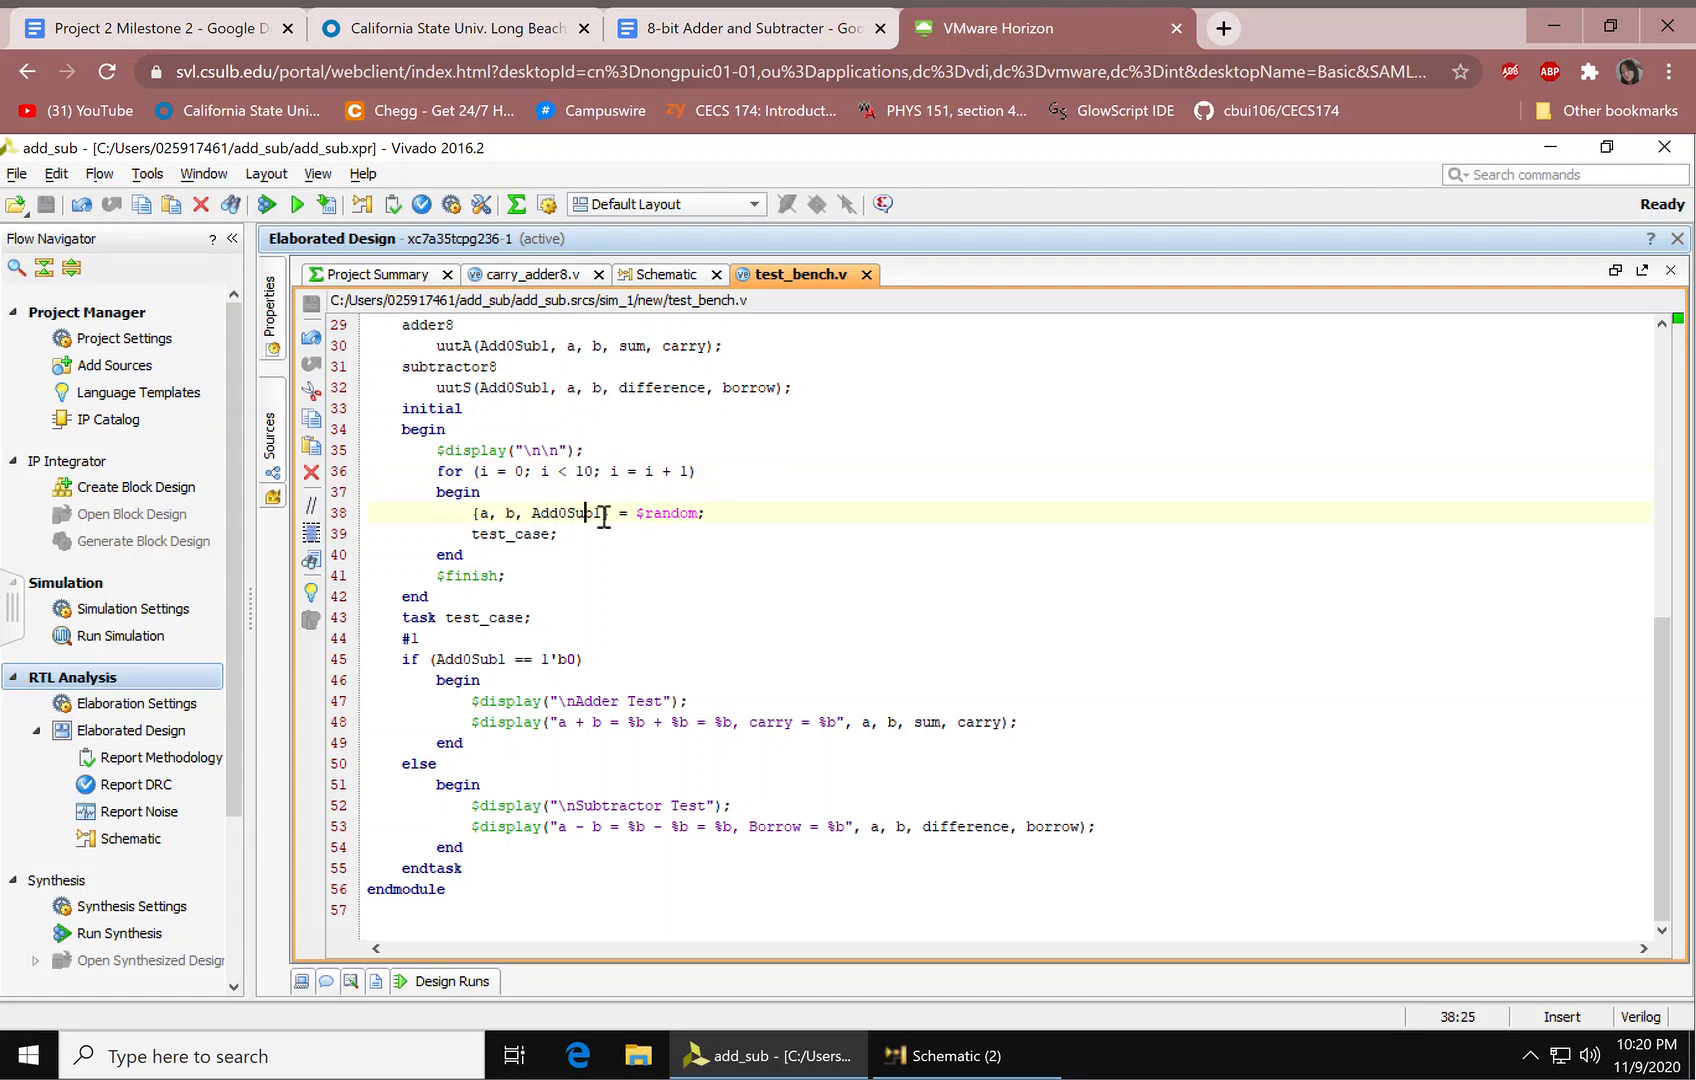
pyautogui.click(462, 492)
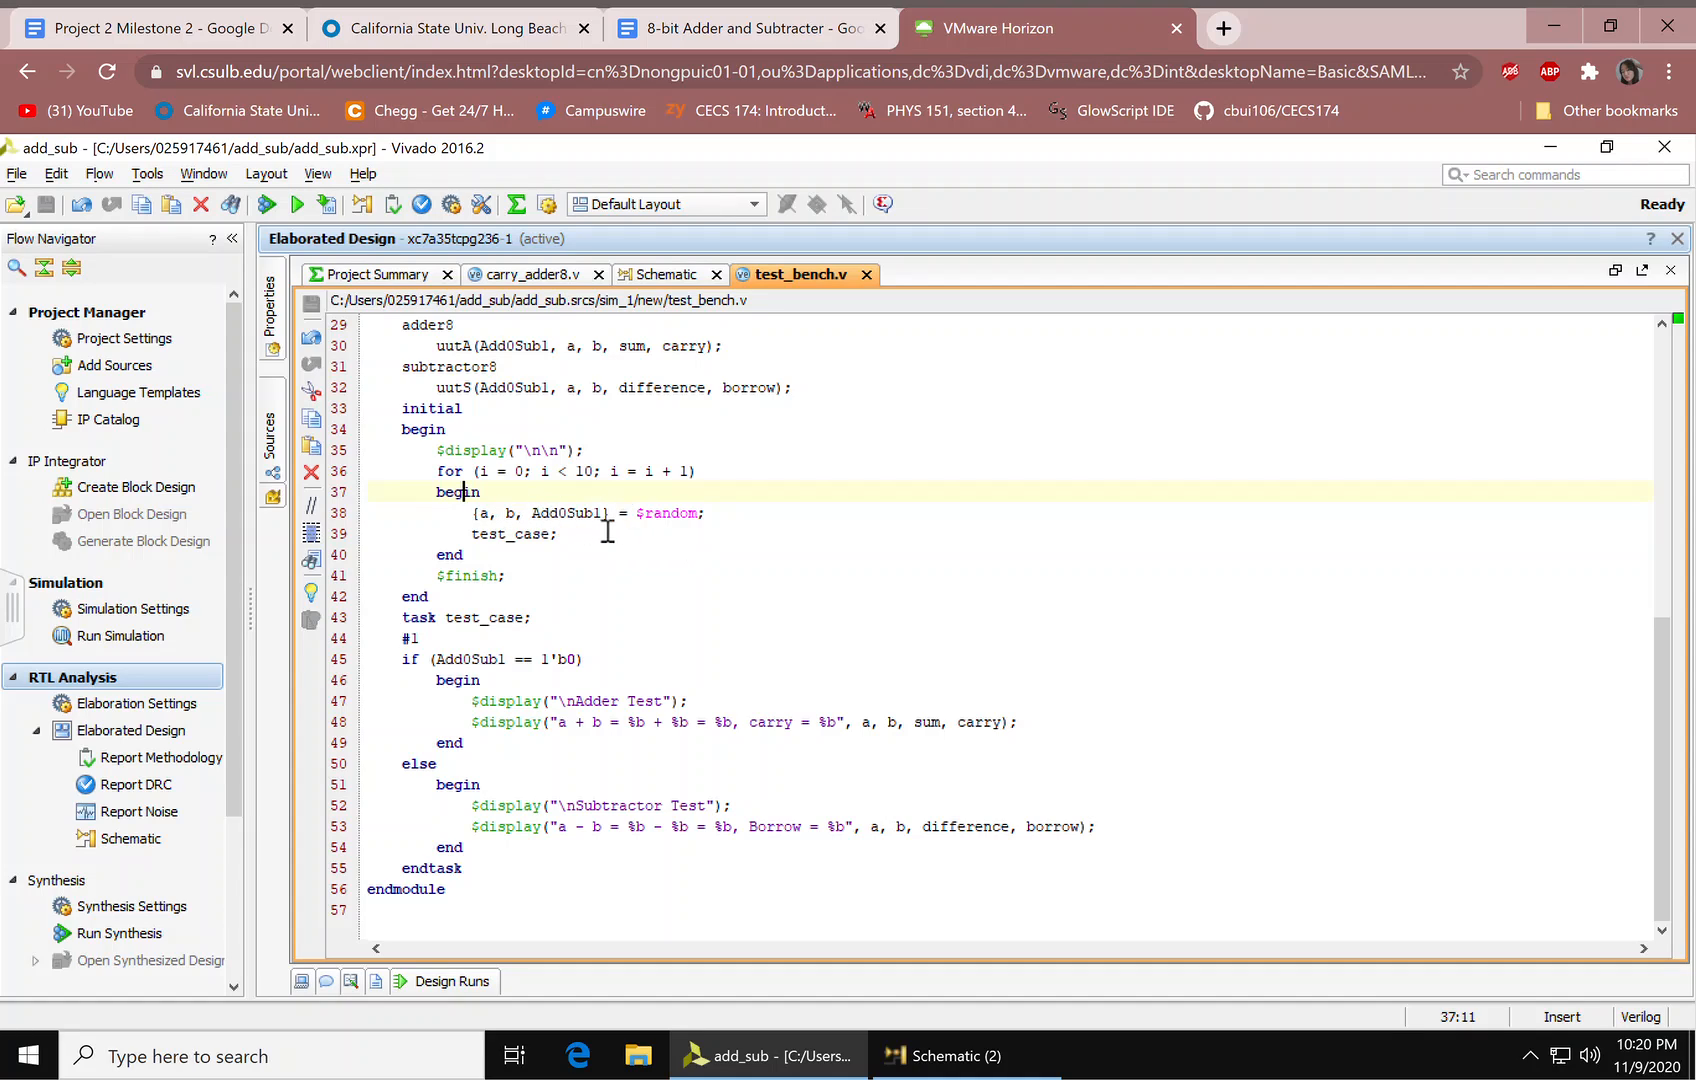
pyautogui.doubleClick(671, 513)
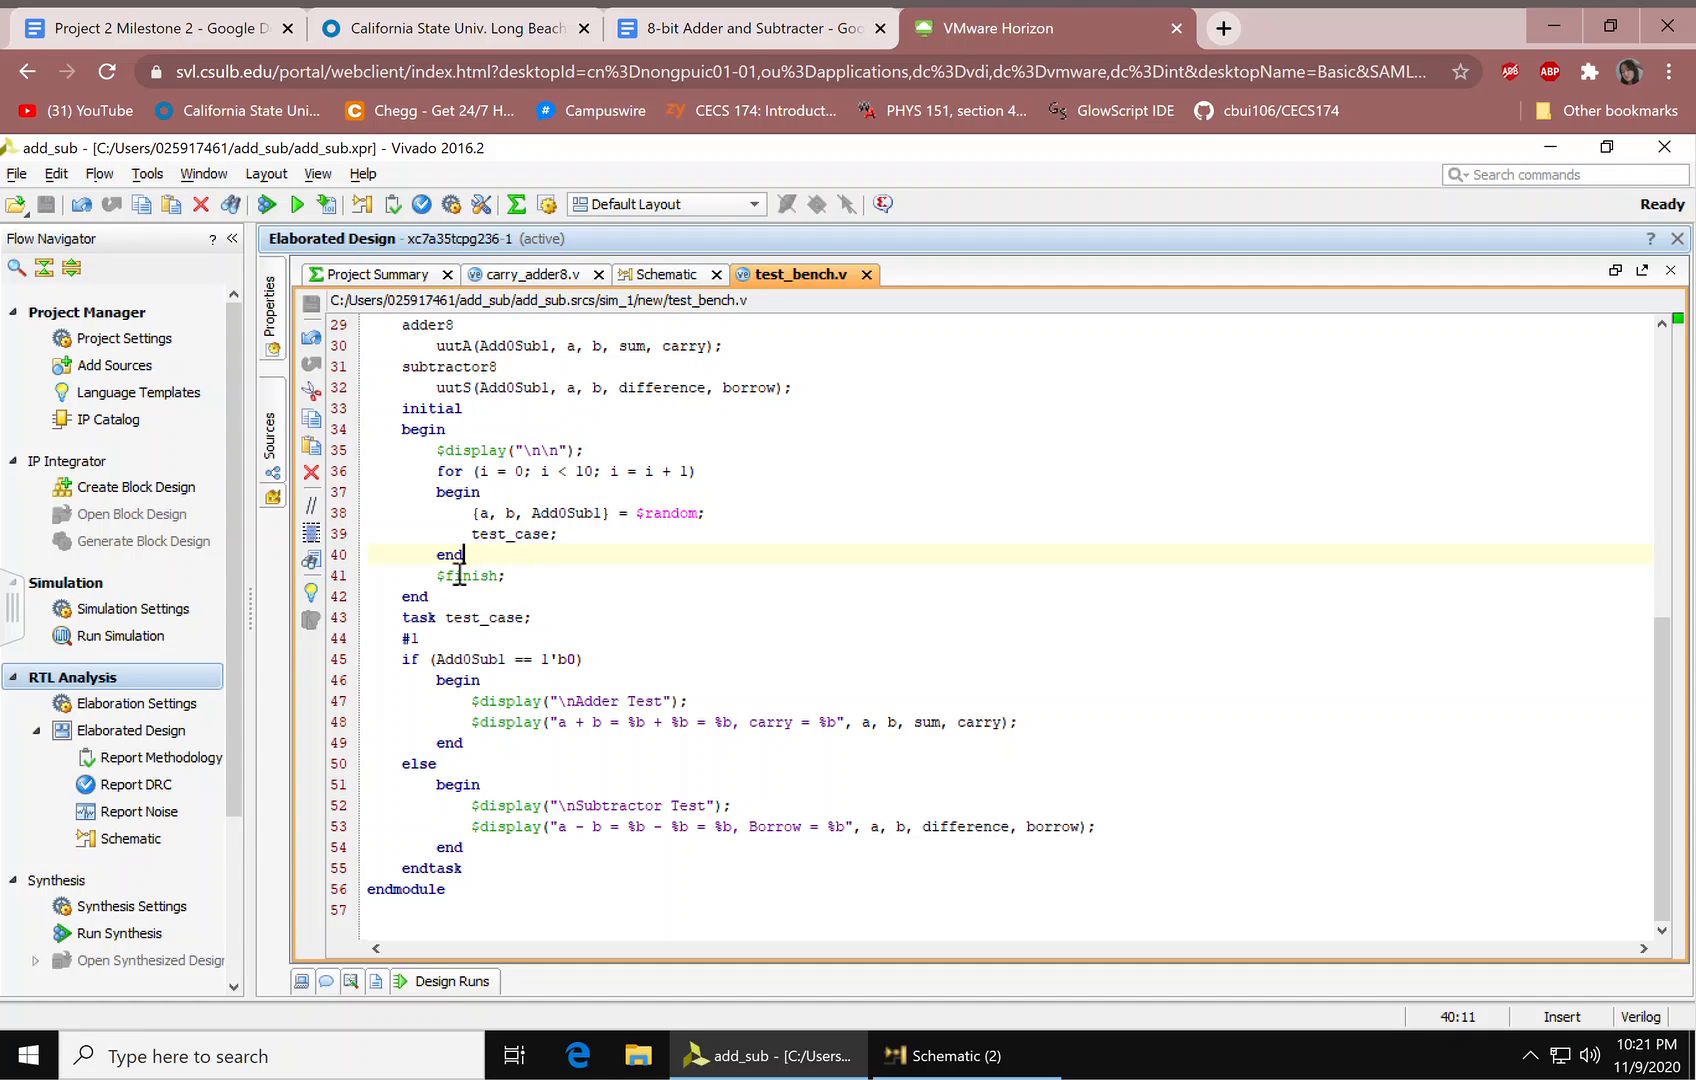
pyautogui.moveTo(541, 636)
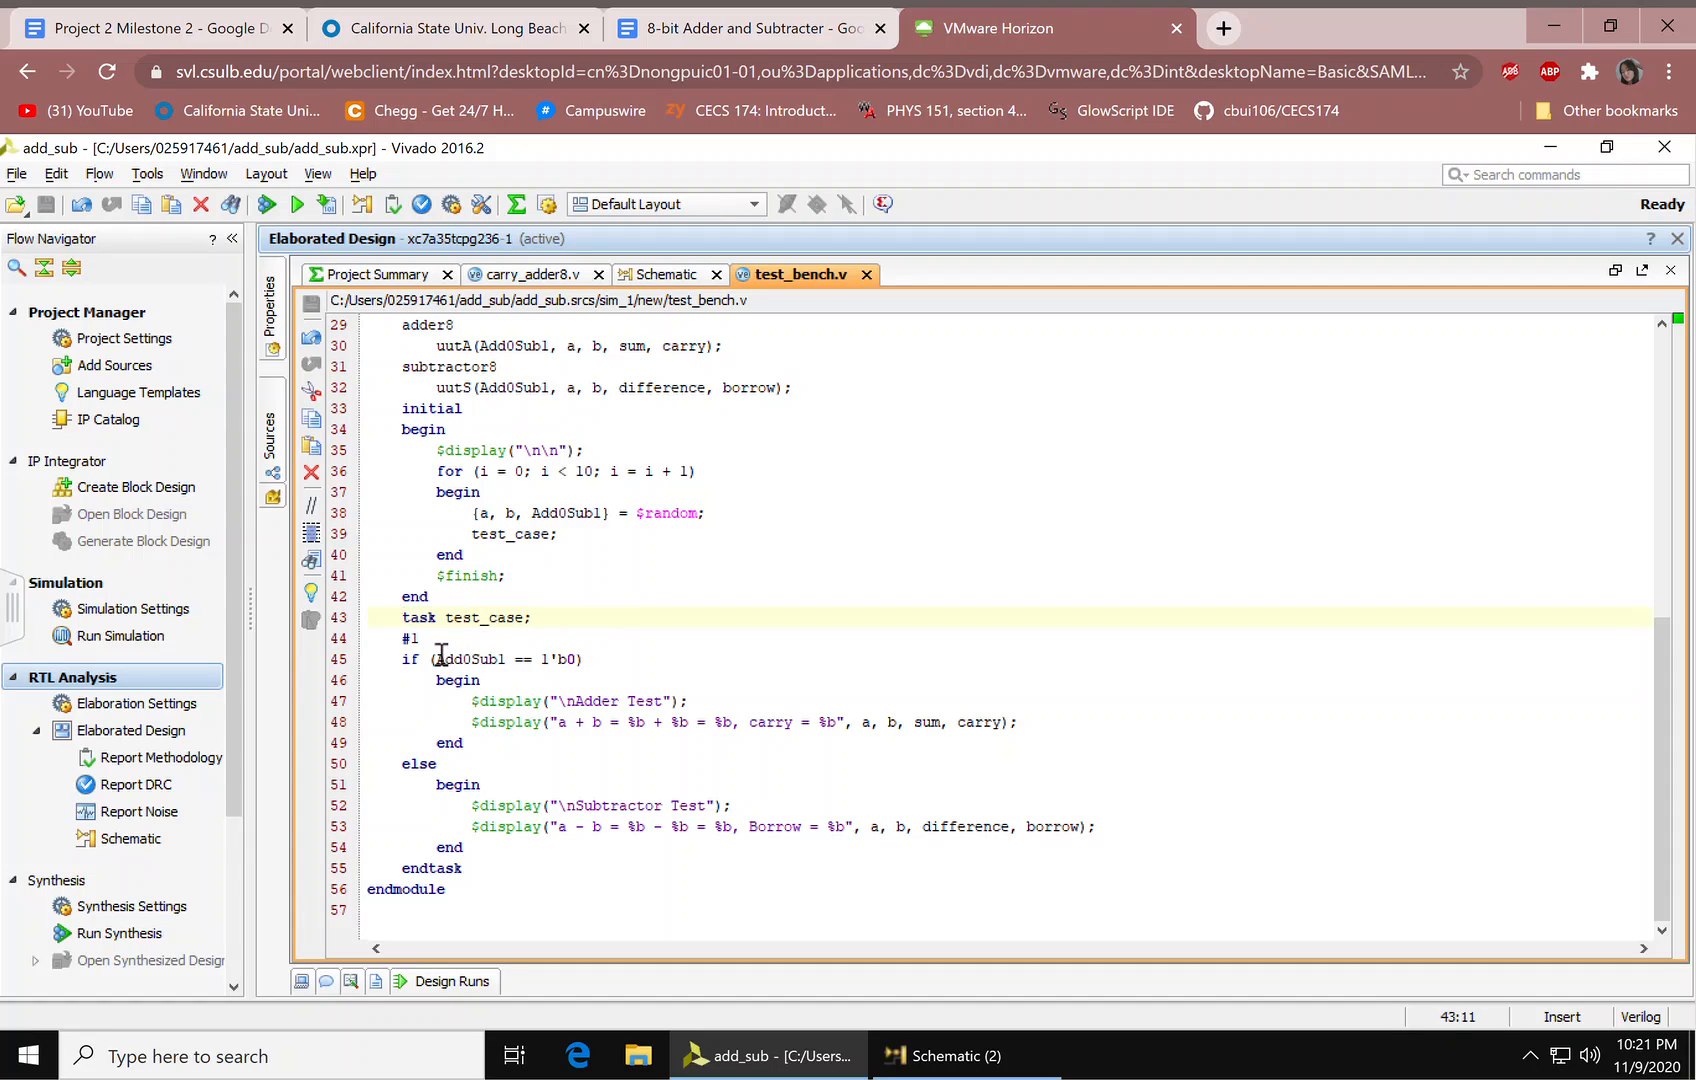
pyautogui.click(409, 637)
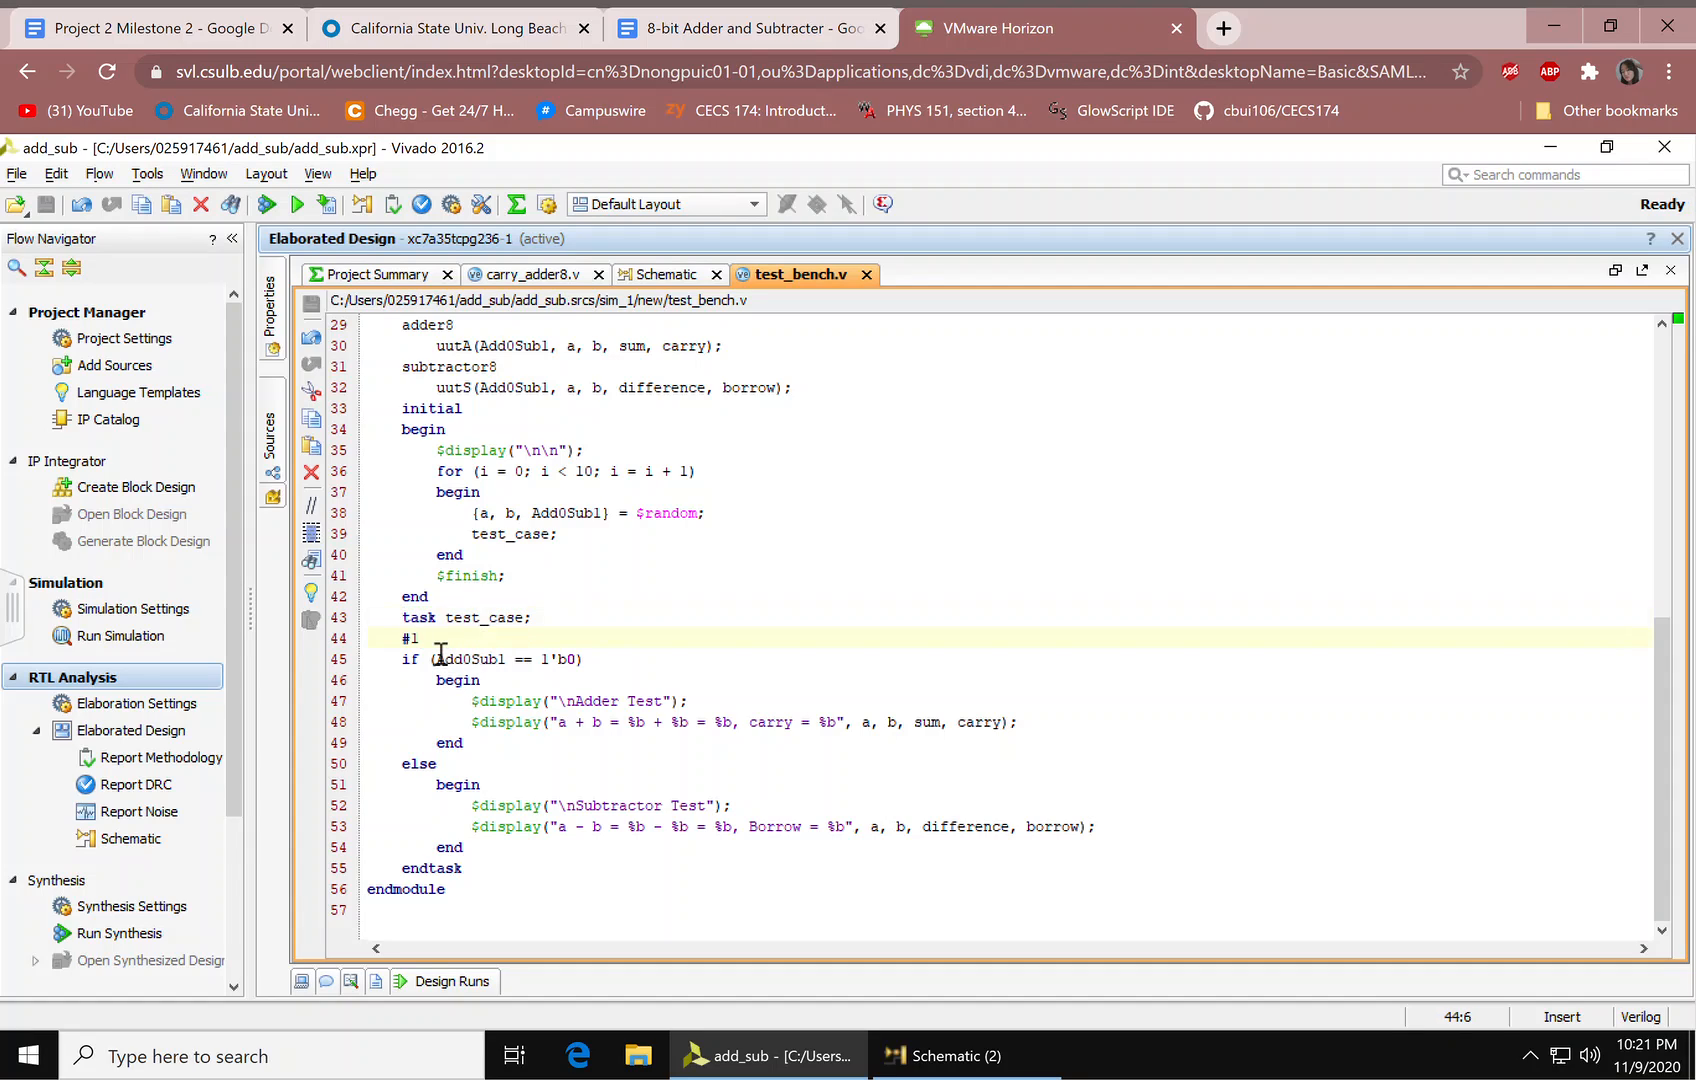
pyautogui.click(466, 680)
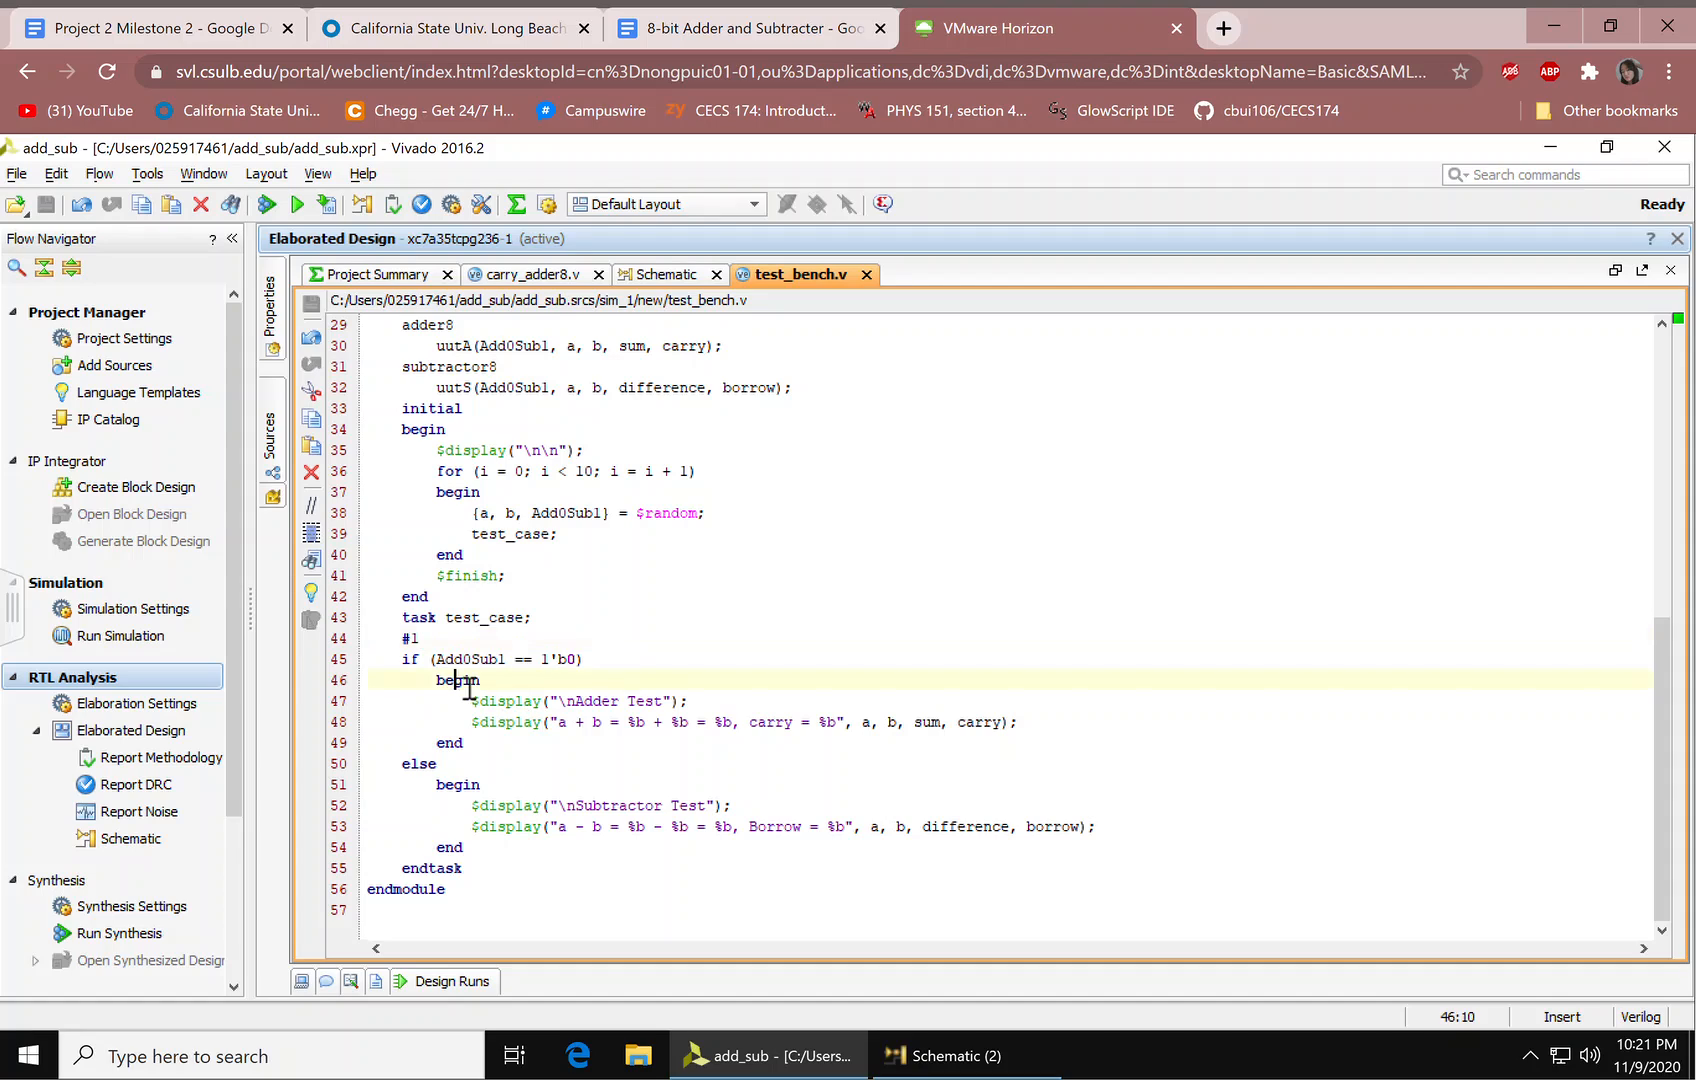
pyautogui.moveTo(406, 659); pyautogui.dragTo(584, 659)
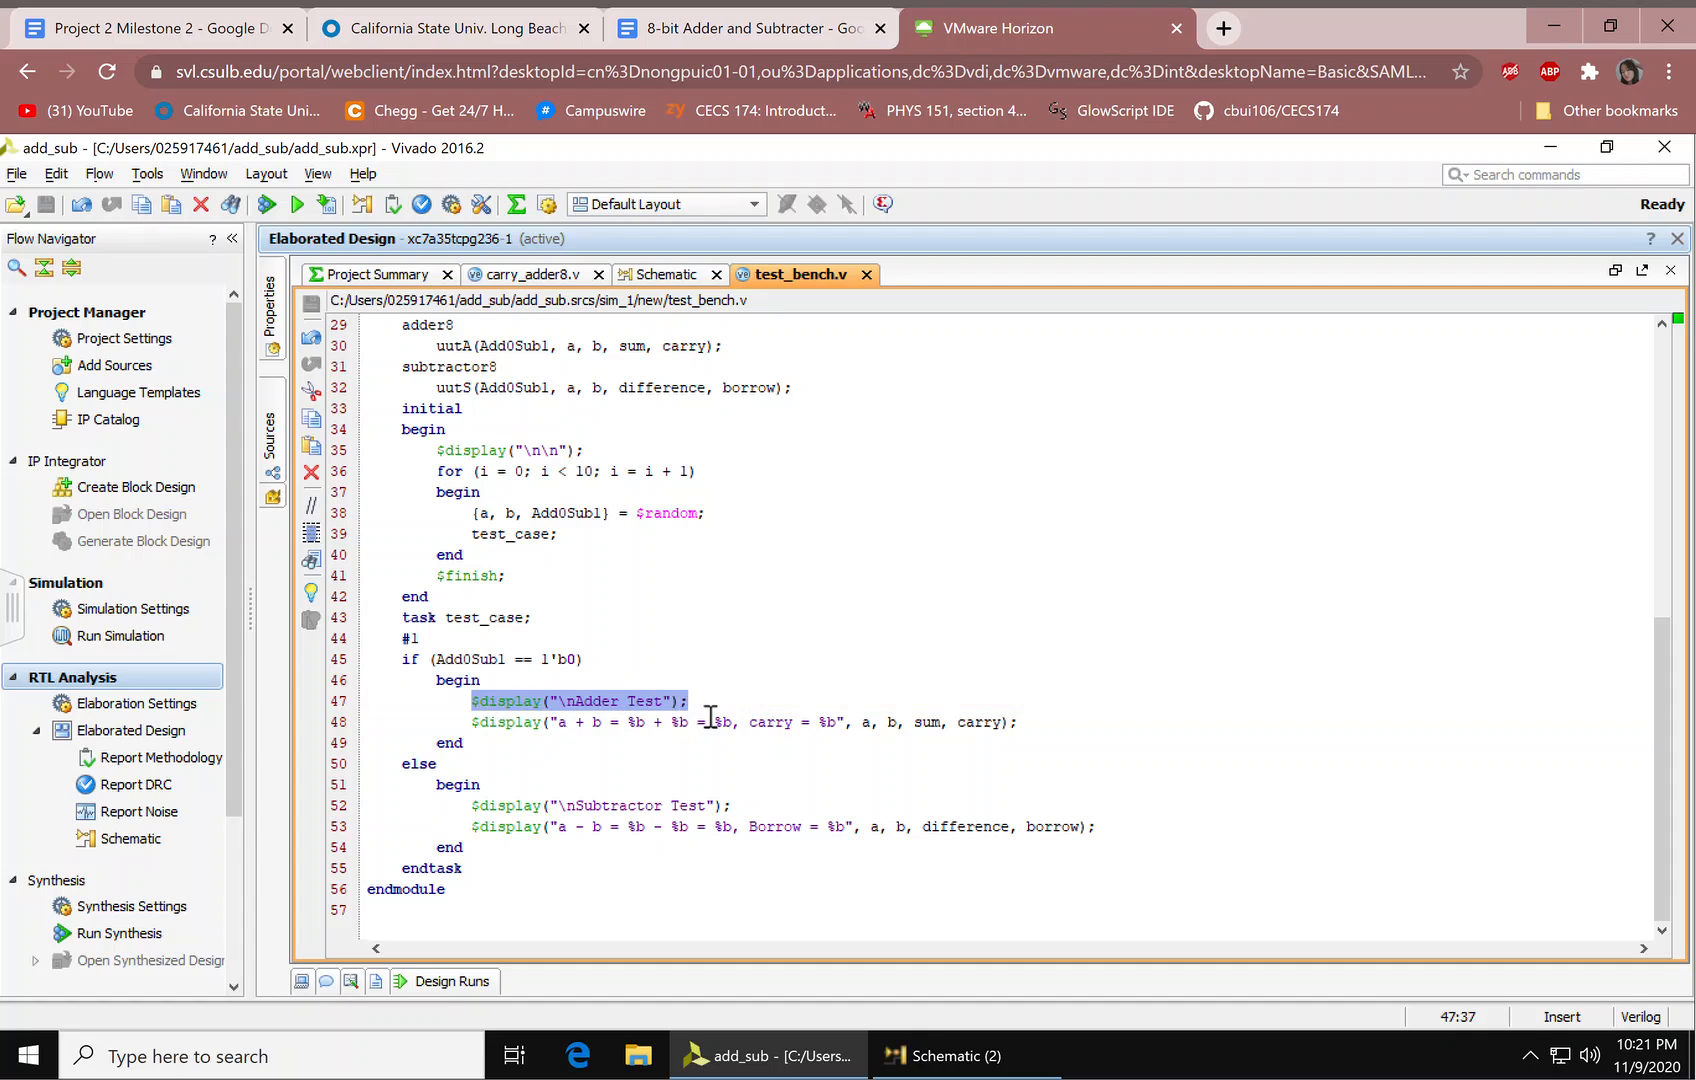
pyautogui.moveTo(700, 777)
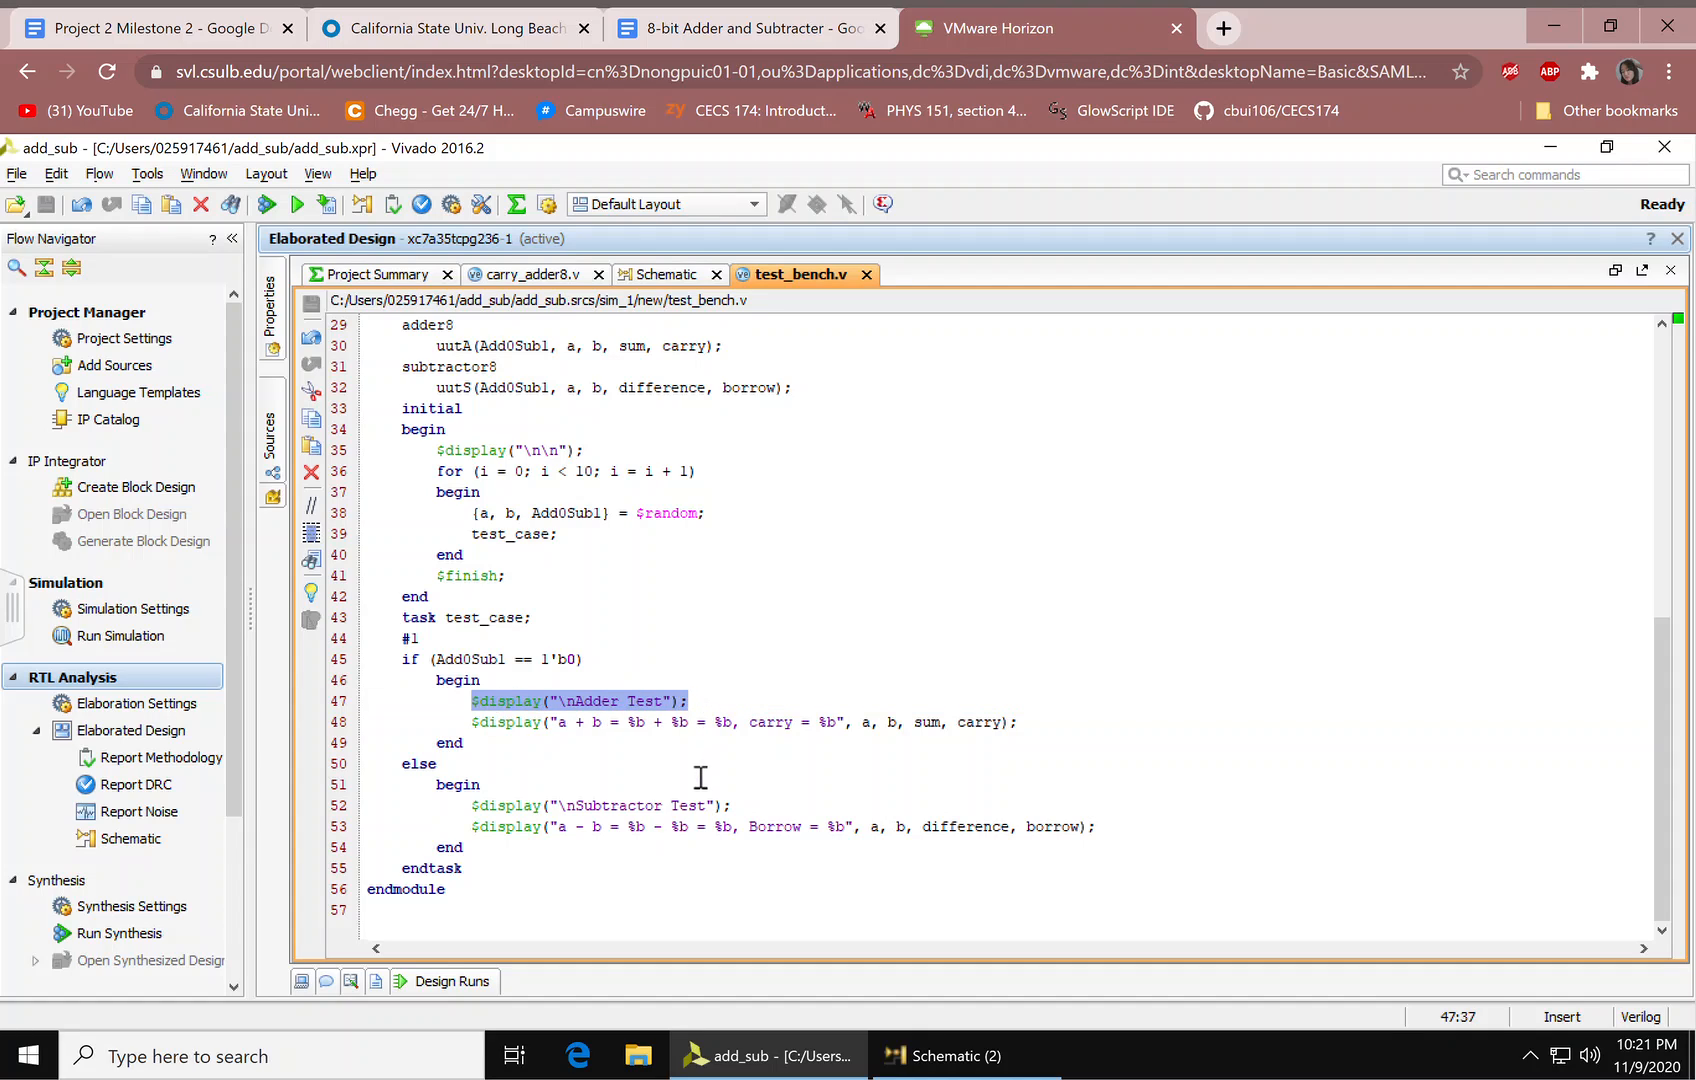
pyautogui.click(420, 763)
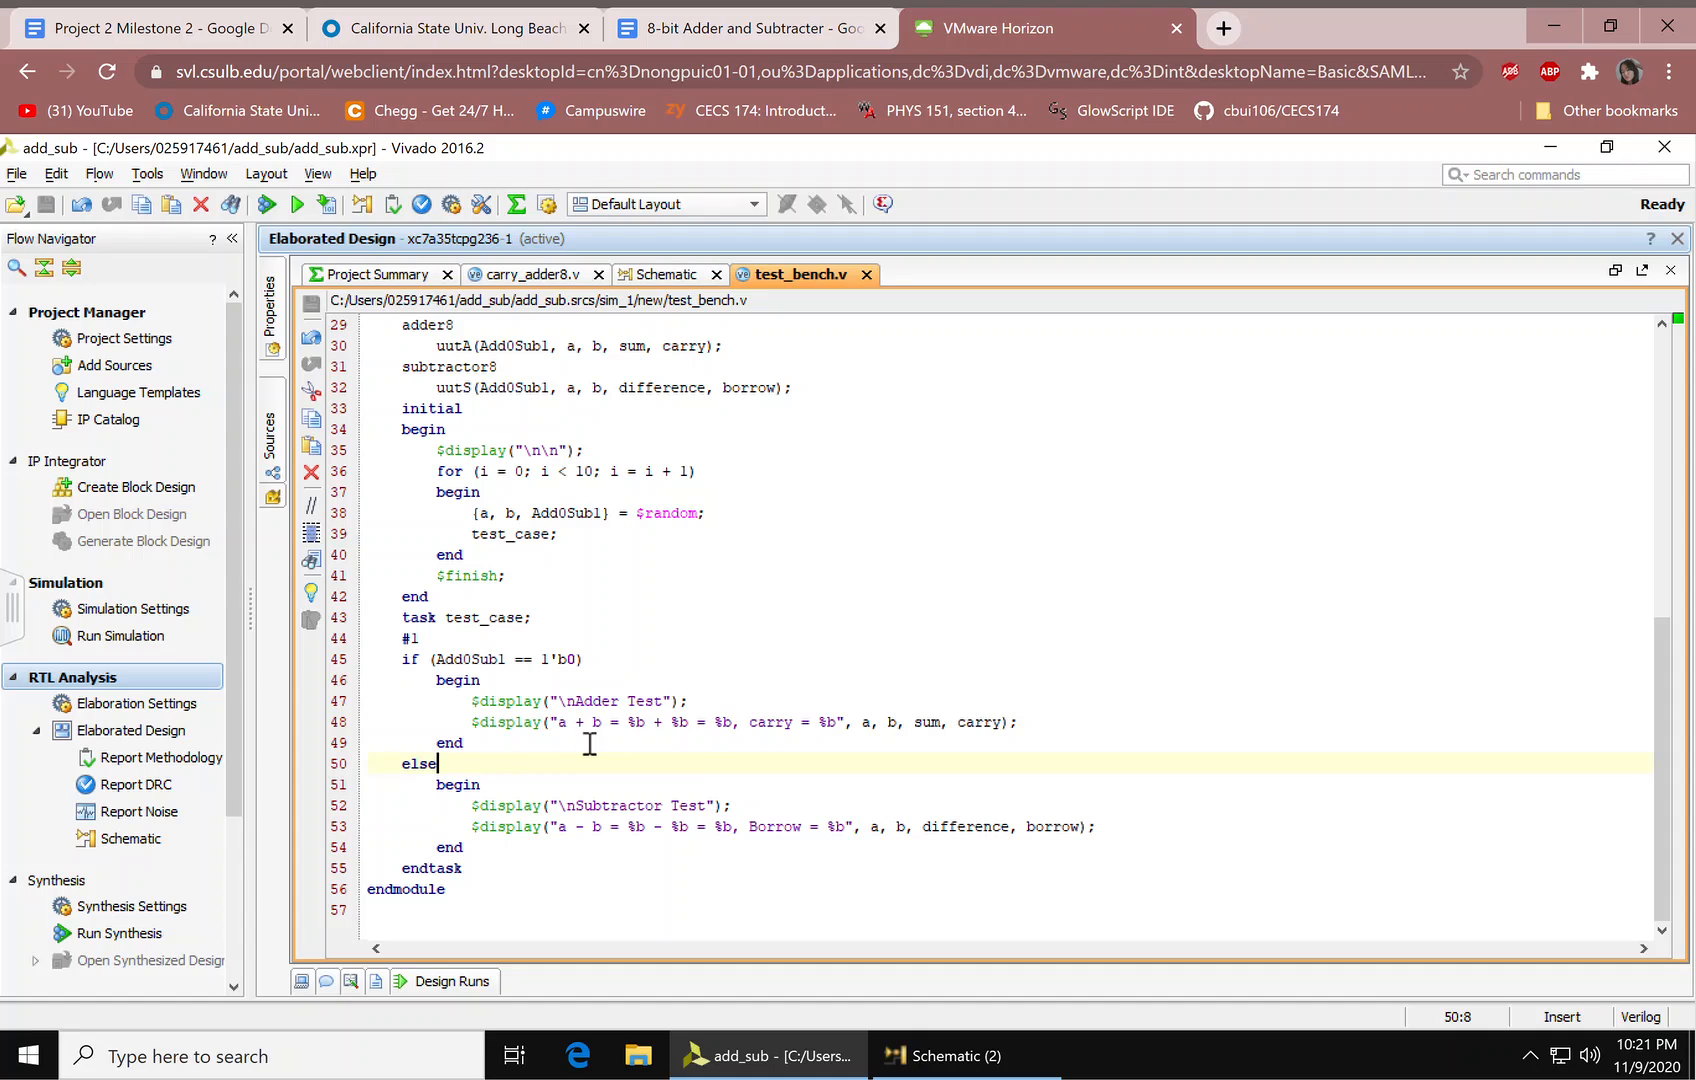
pyautogui.moveTo(558, 722); pyautogui.dragTo(704, 722)
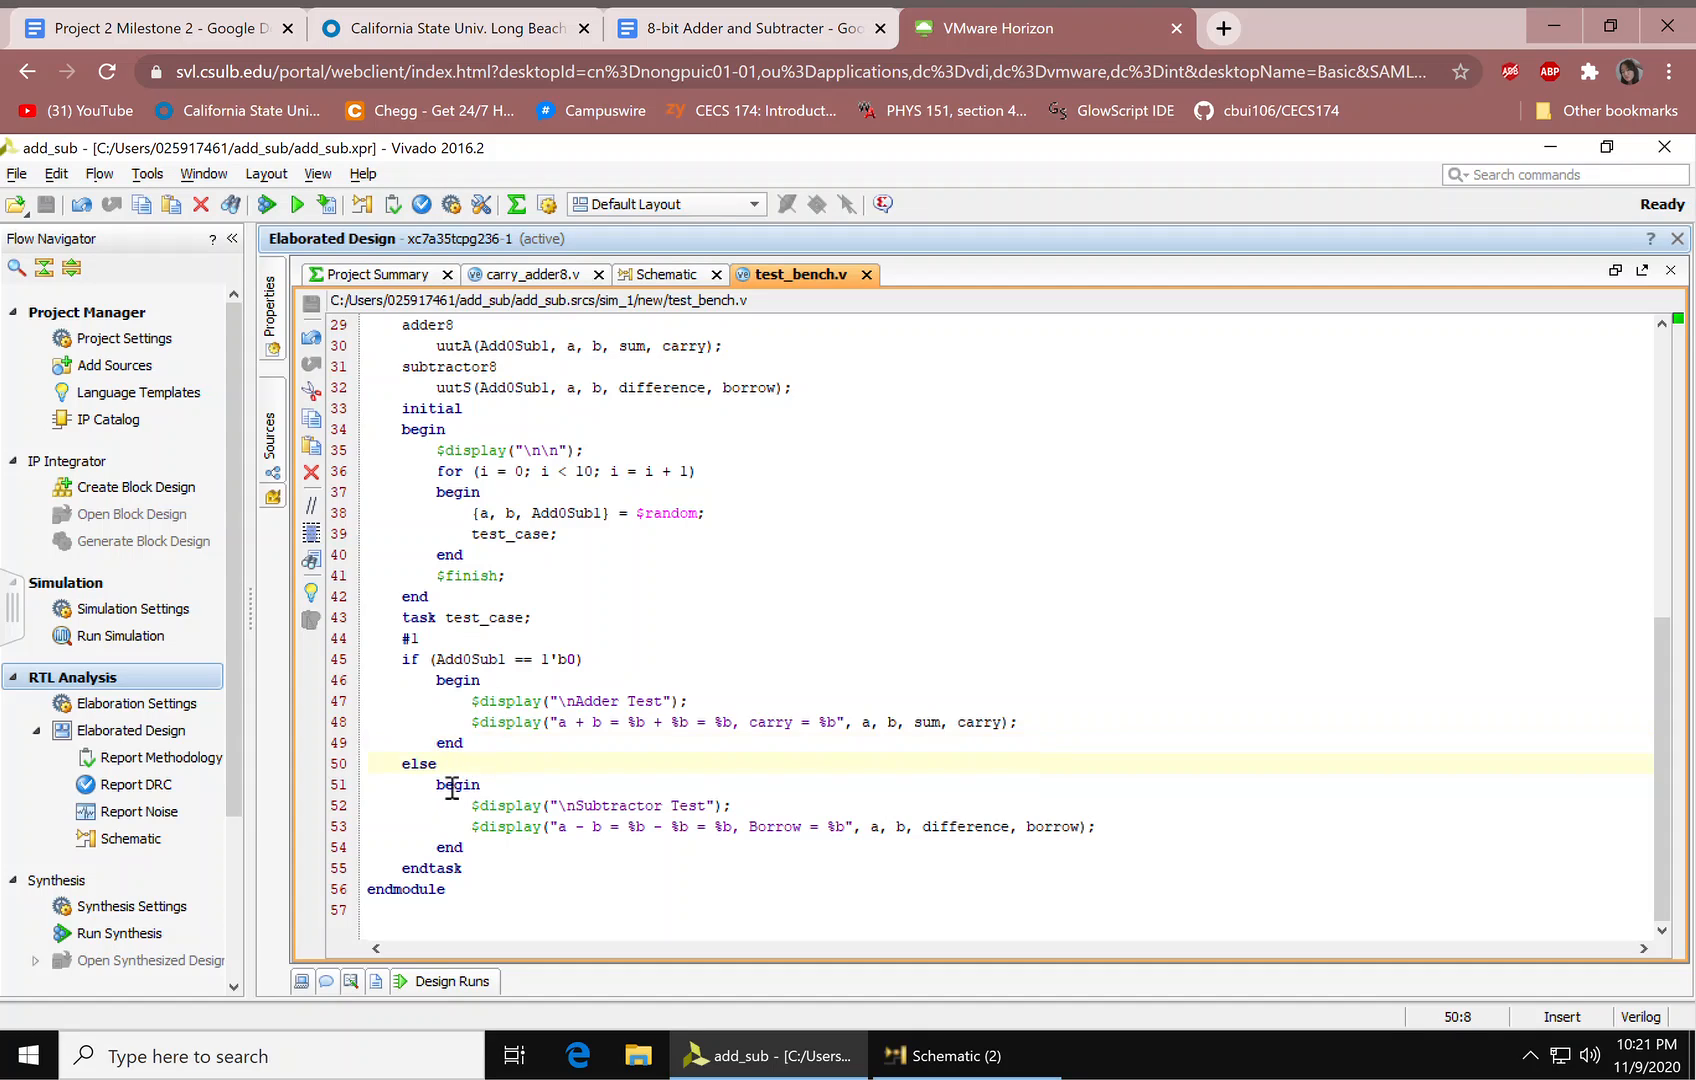
pyautogui.click(488, 805)
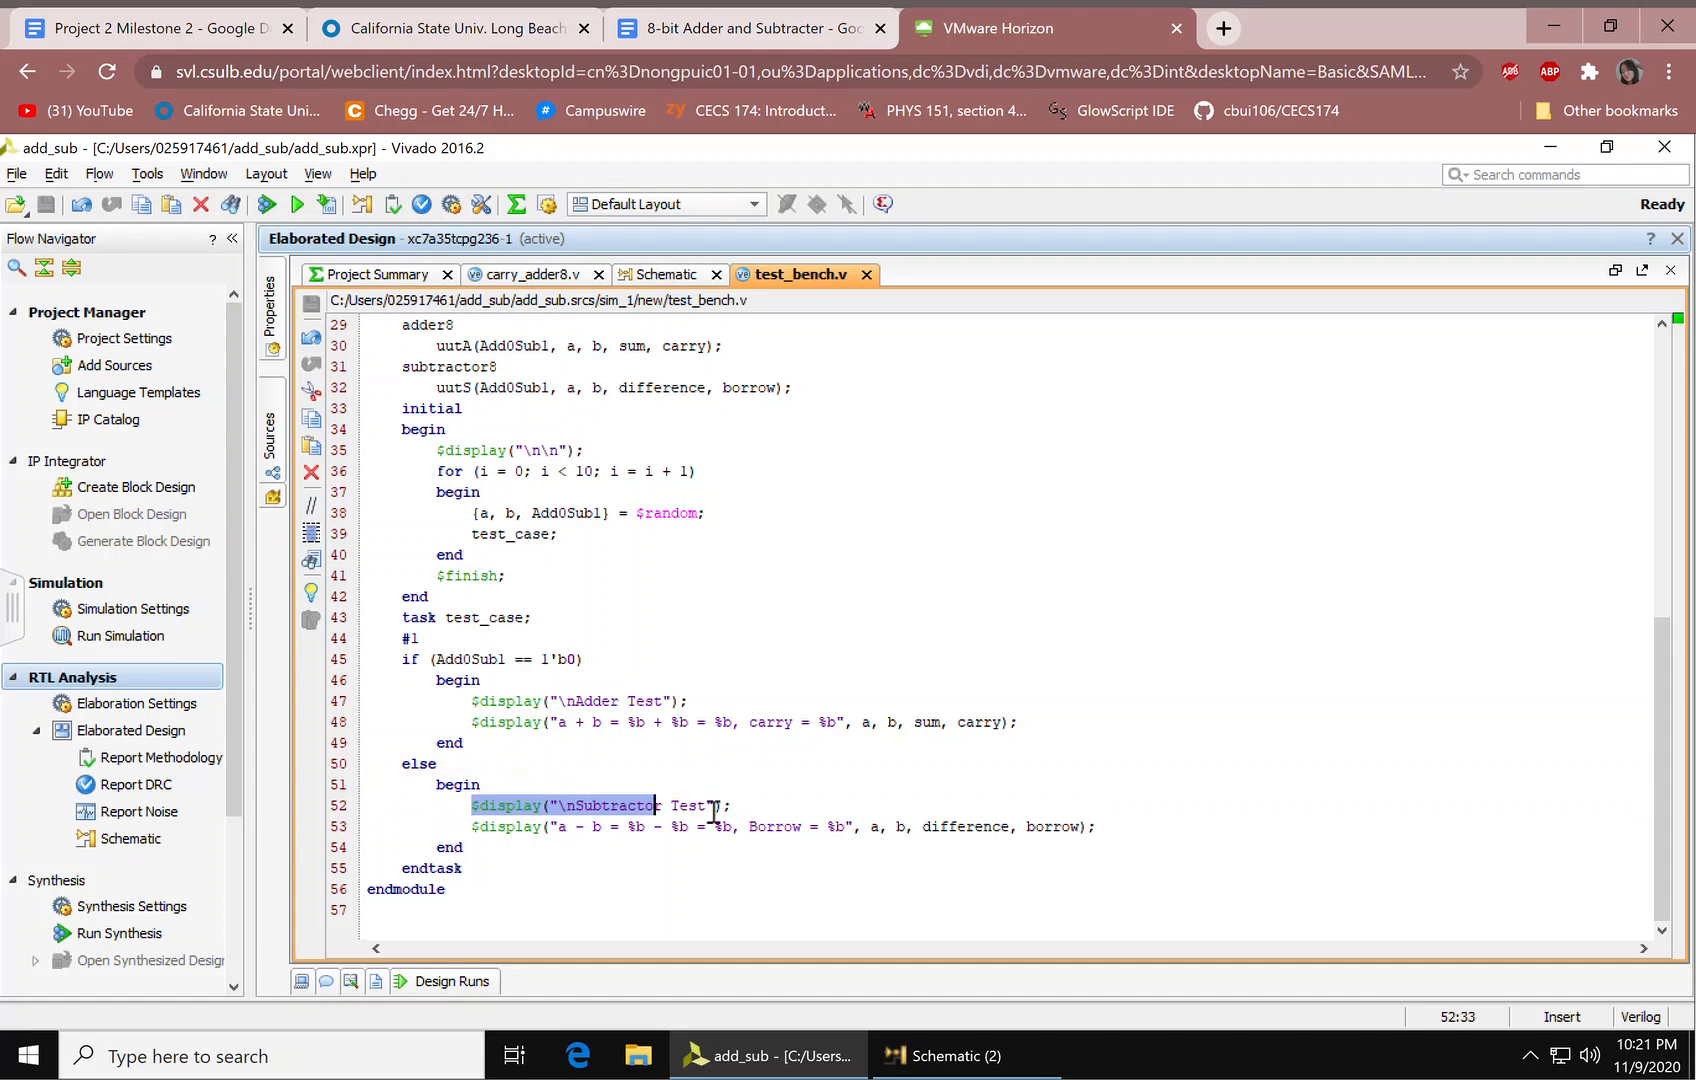
pyautogui.click(473, 826)
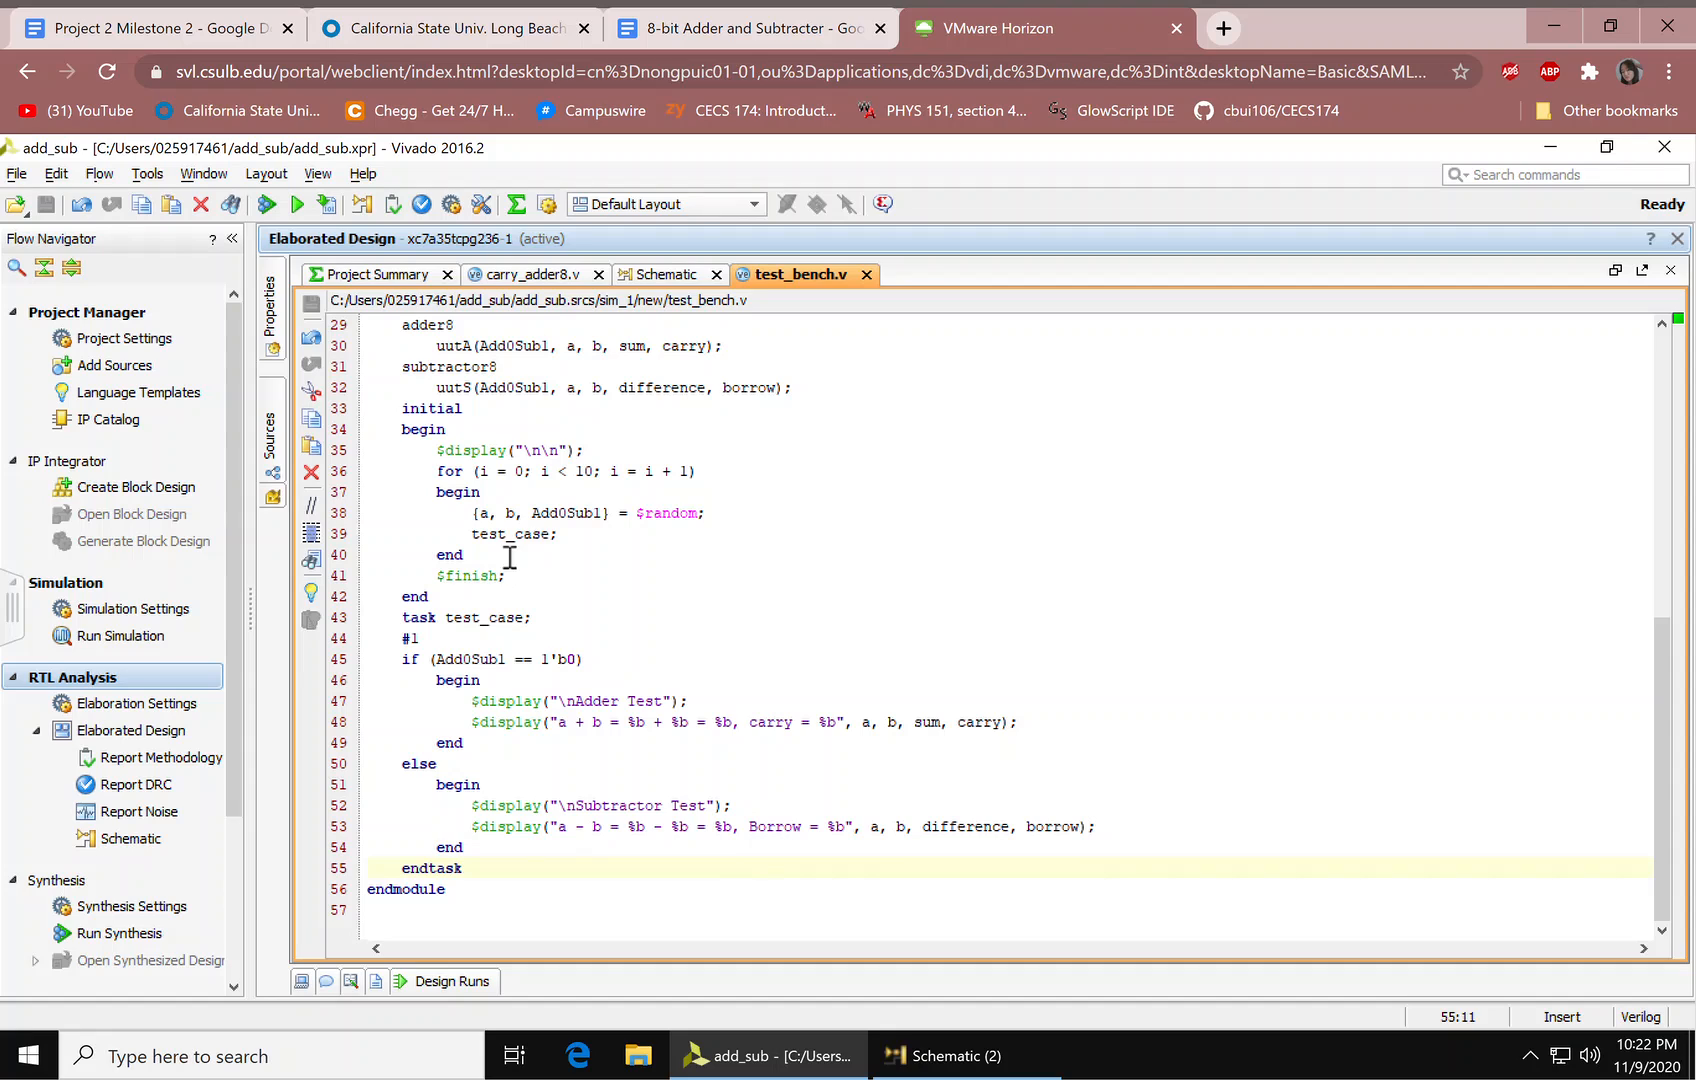
pyautogui.moveTo(738, 880)
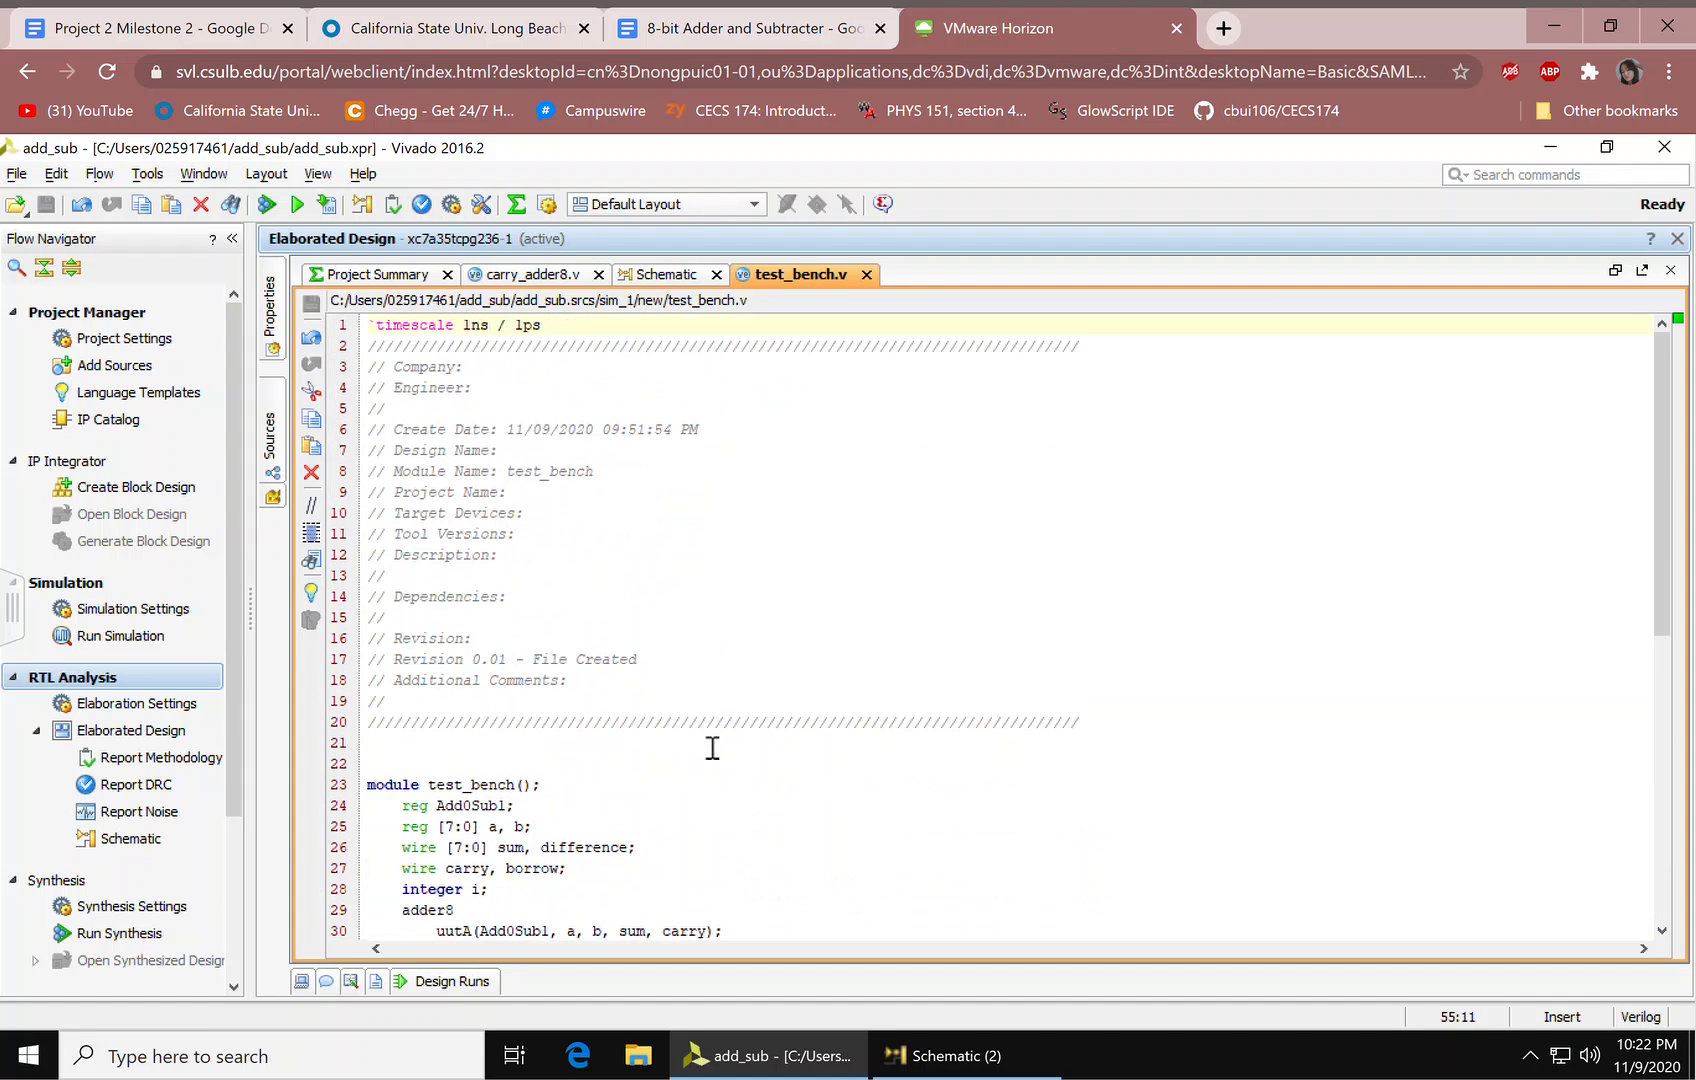
pyautogui.scroll(-3)
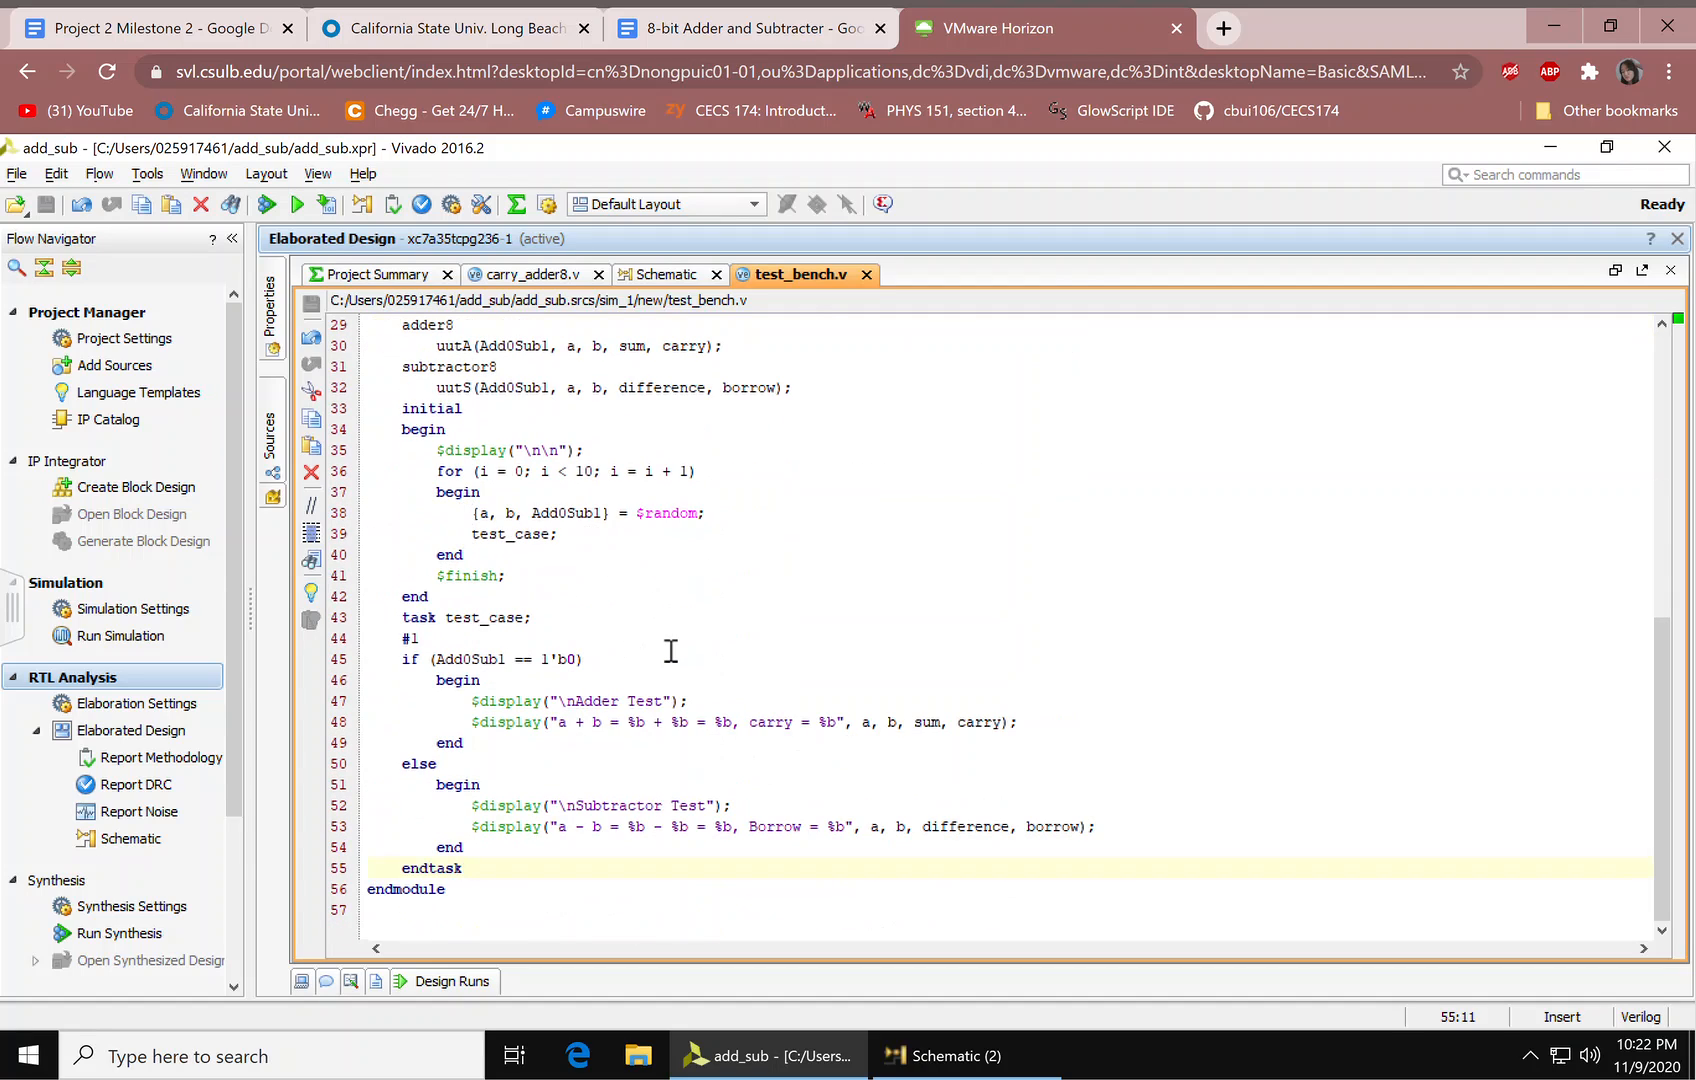
# Step: Run Behavioral Simulation and bring the Untitled 1 waveform window forward
pyautogui.click(120, 635)
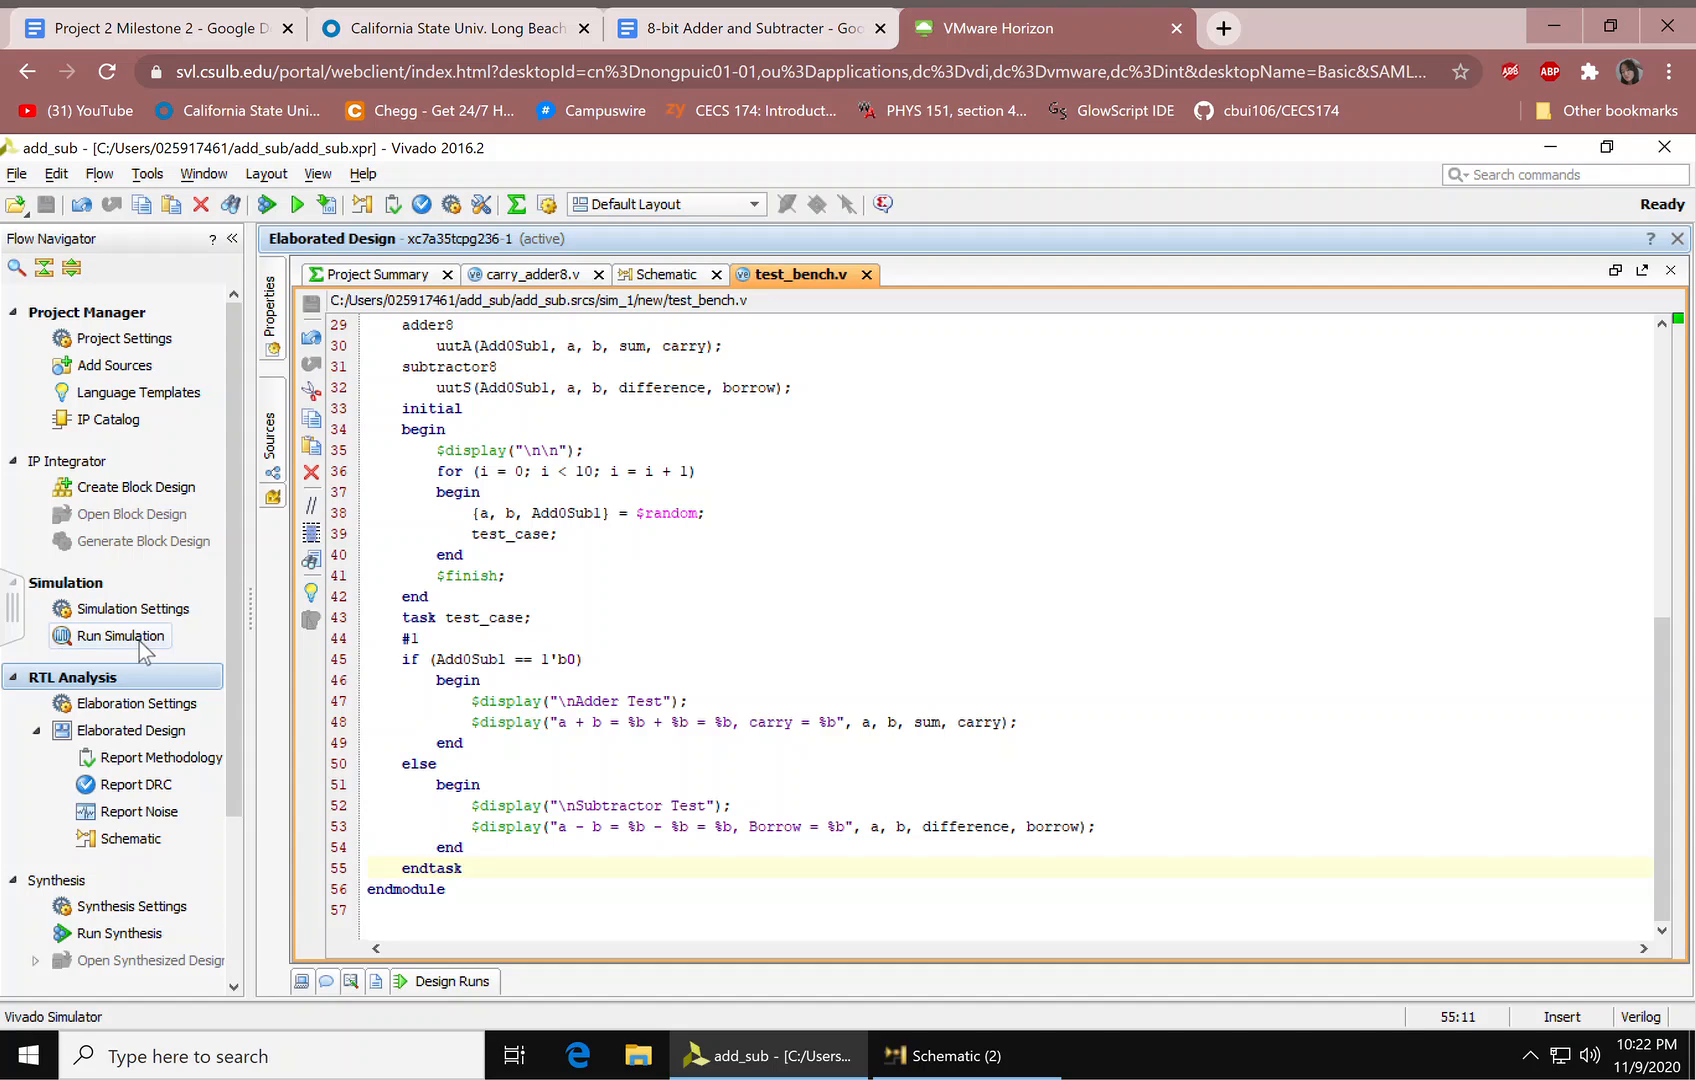
pyautogui.moveTo(62, 646)
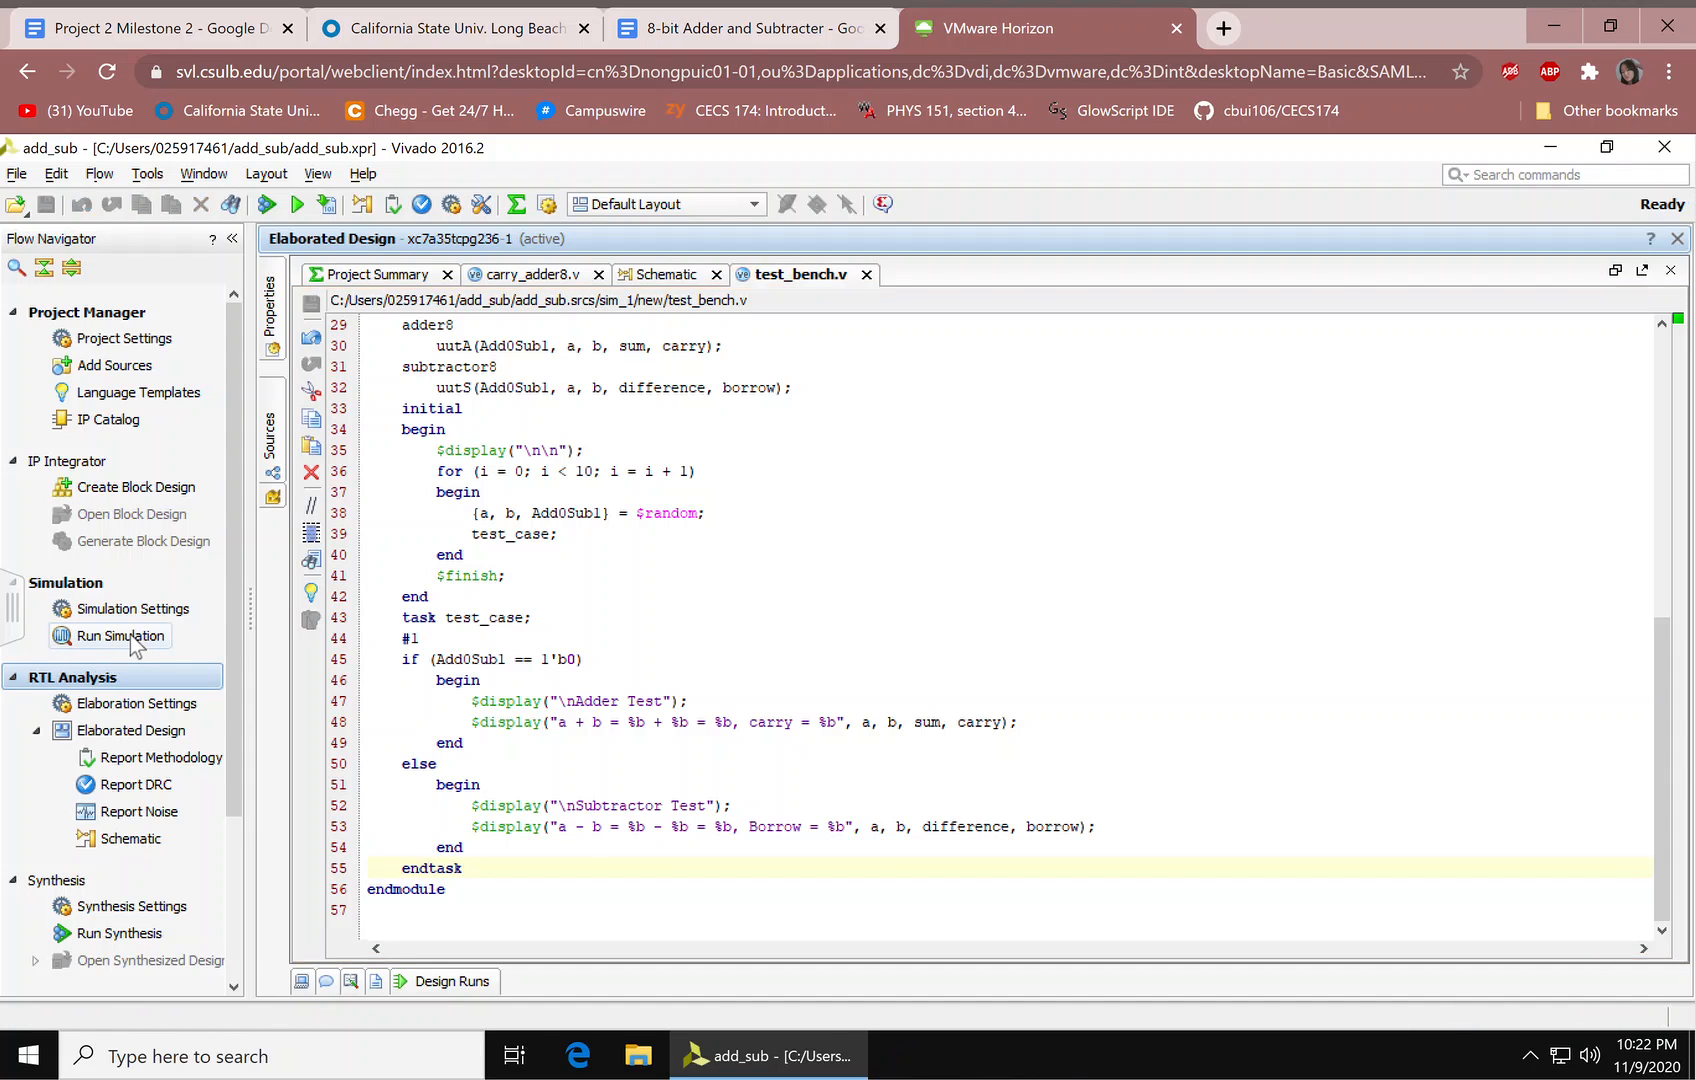
pyautogui.click(121, 635)
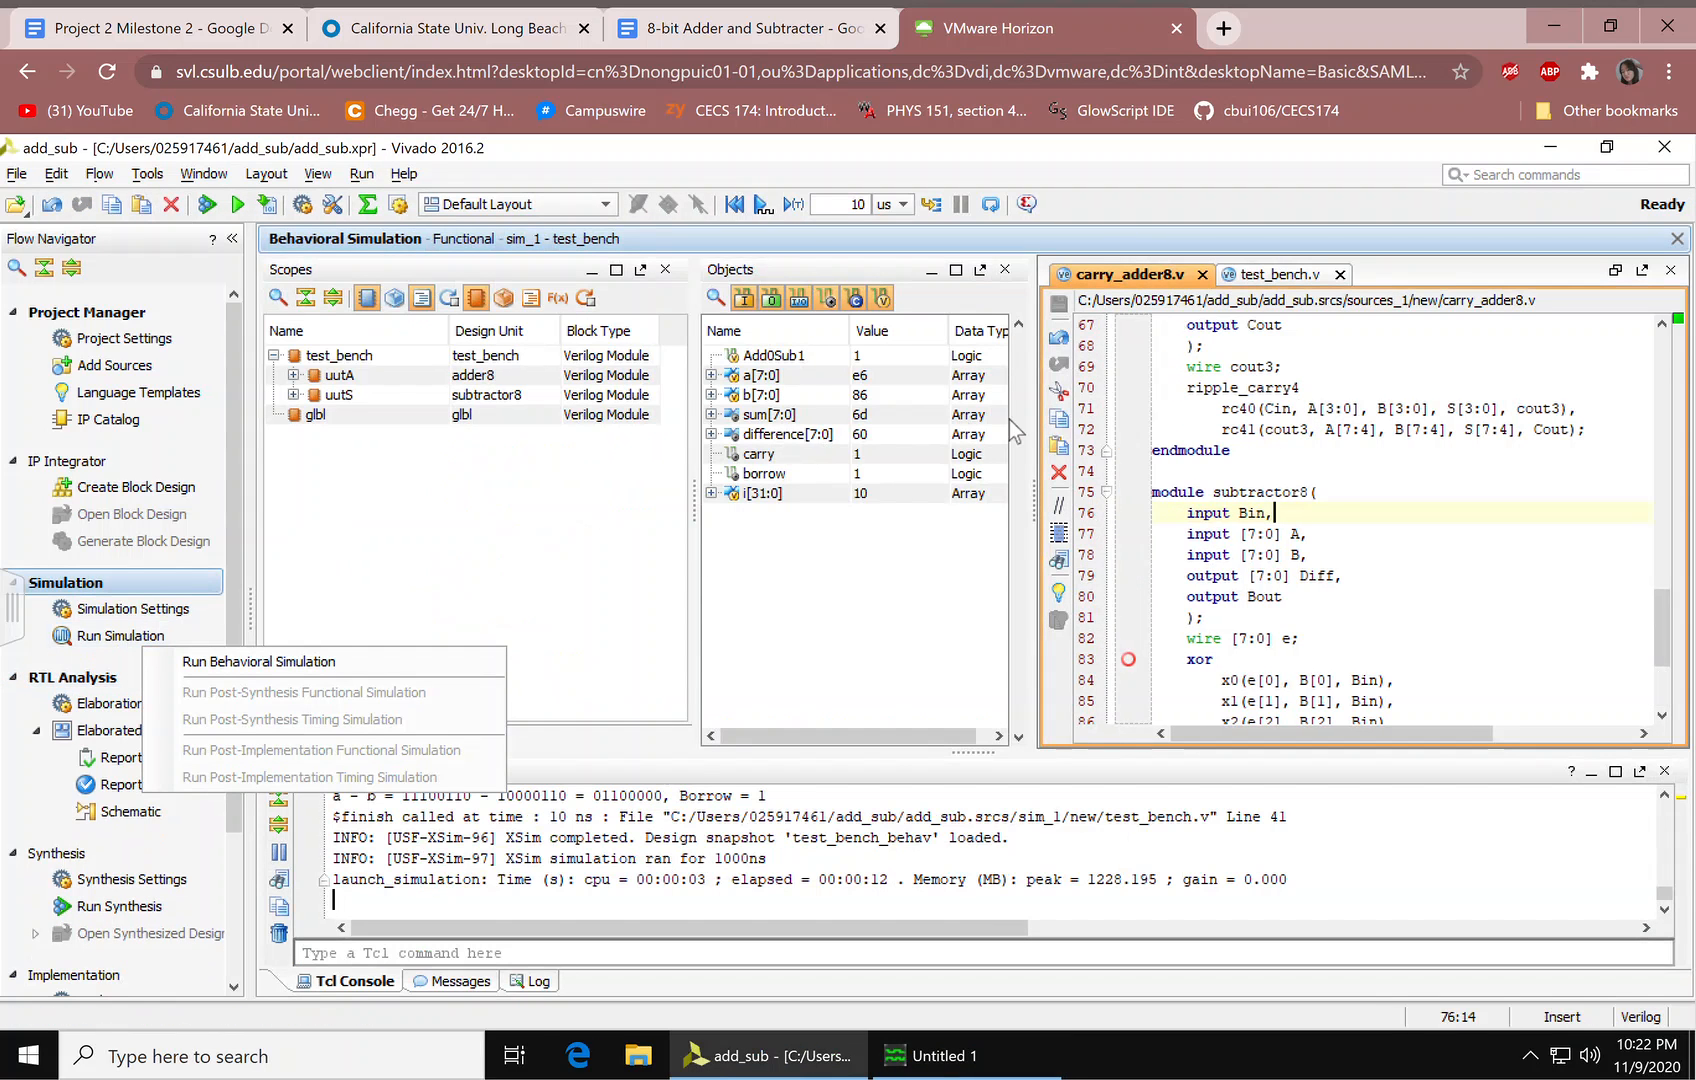
pyautogui.moveTo(955, 707)
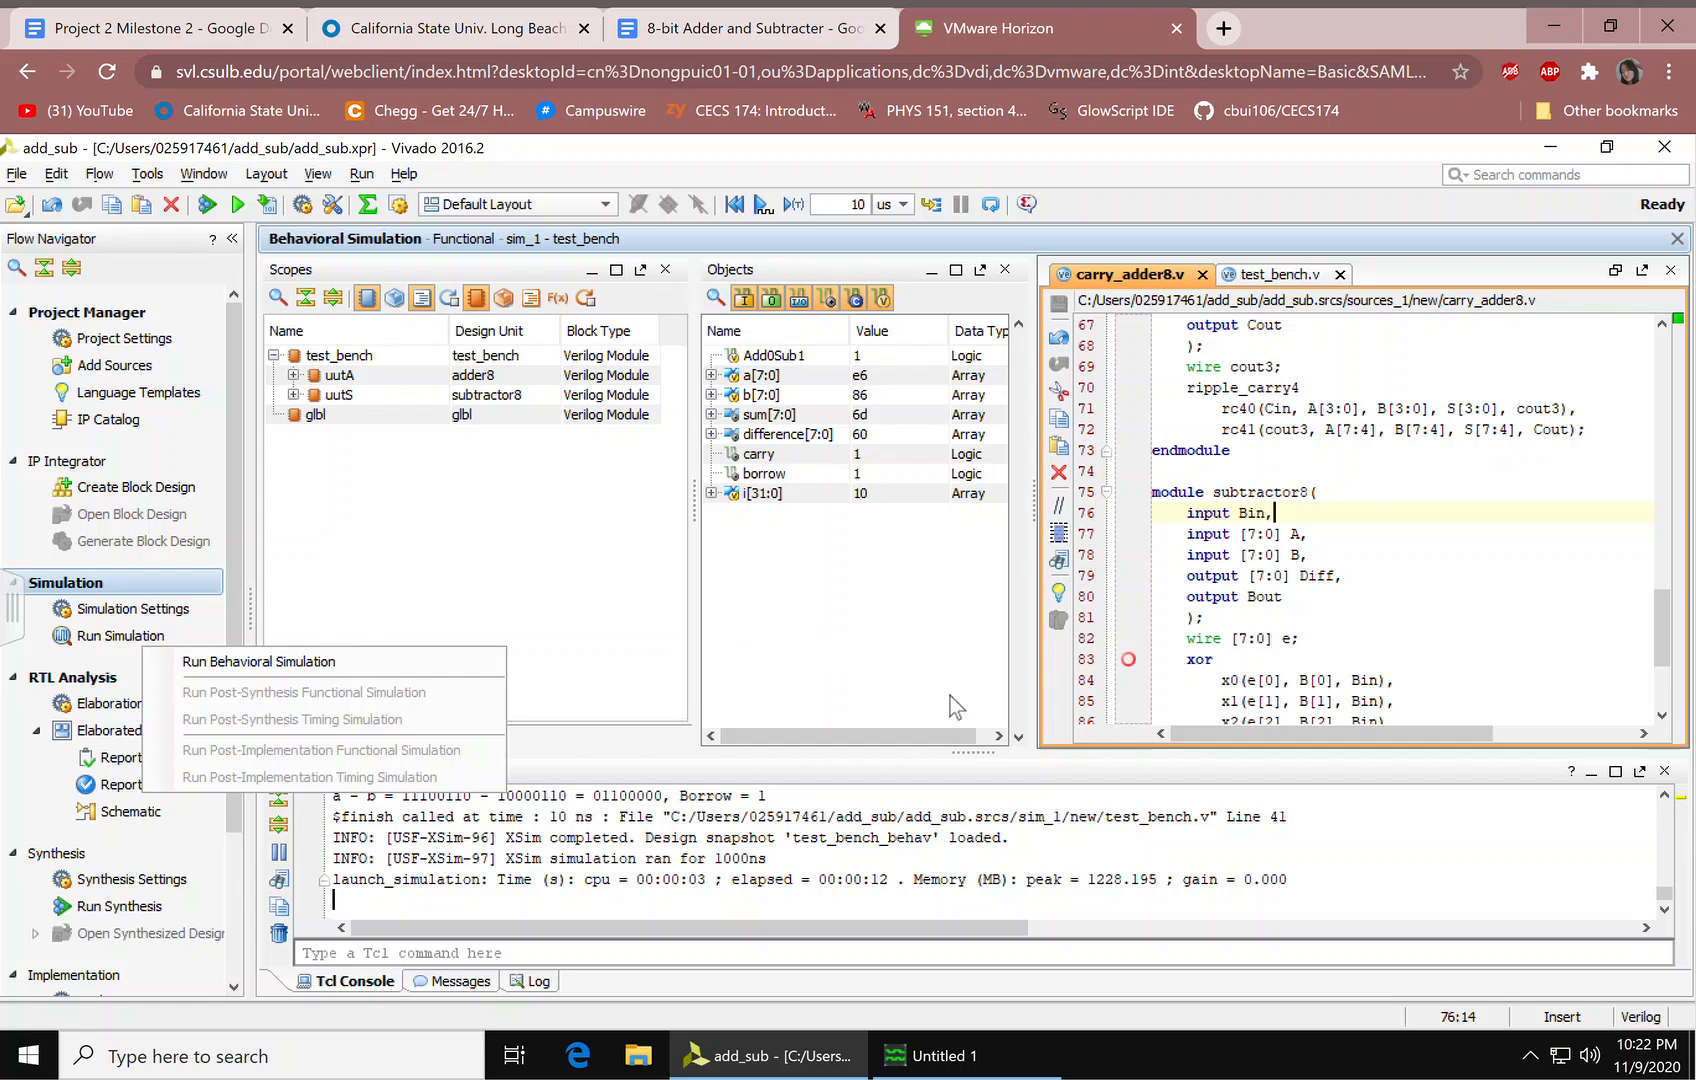
pyautogui.click(960, 1055)
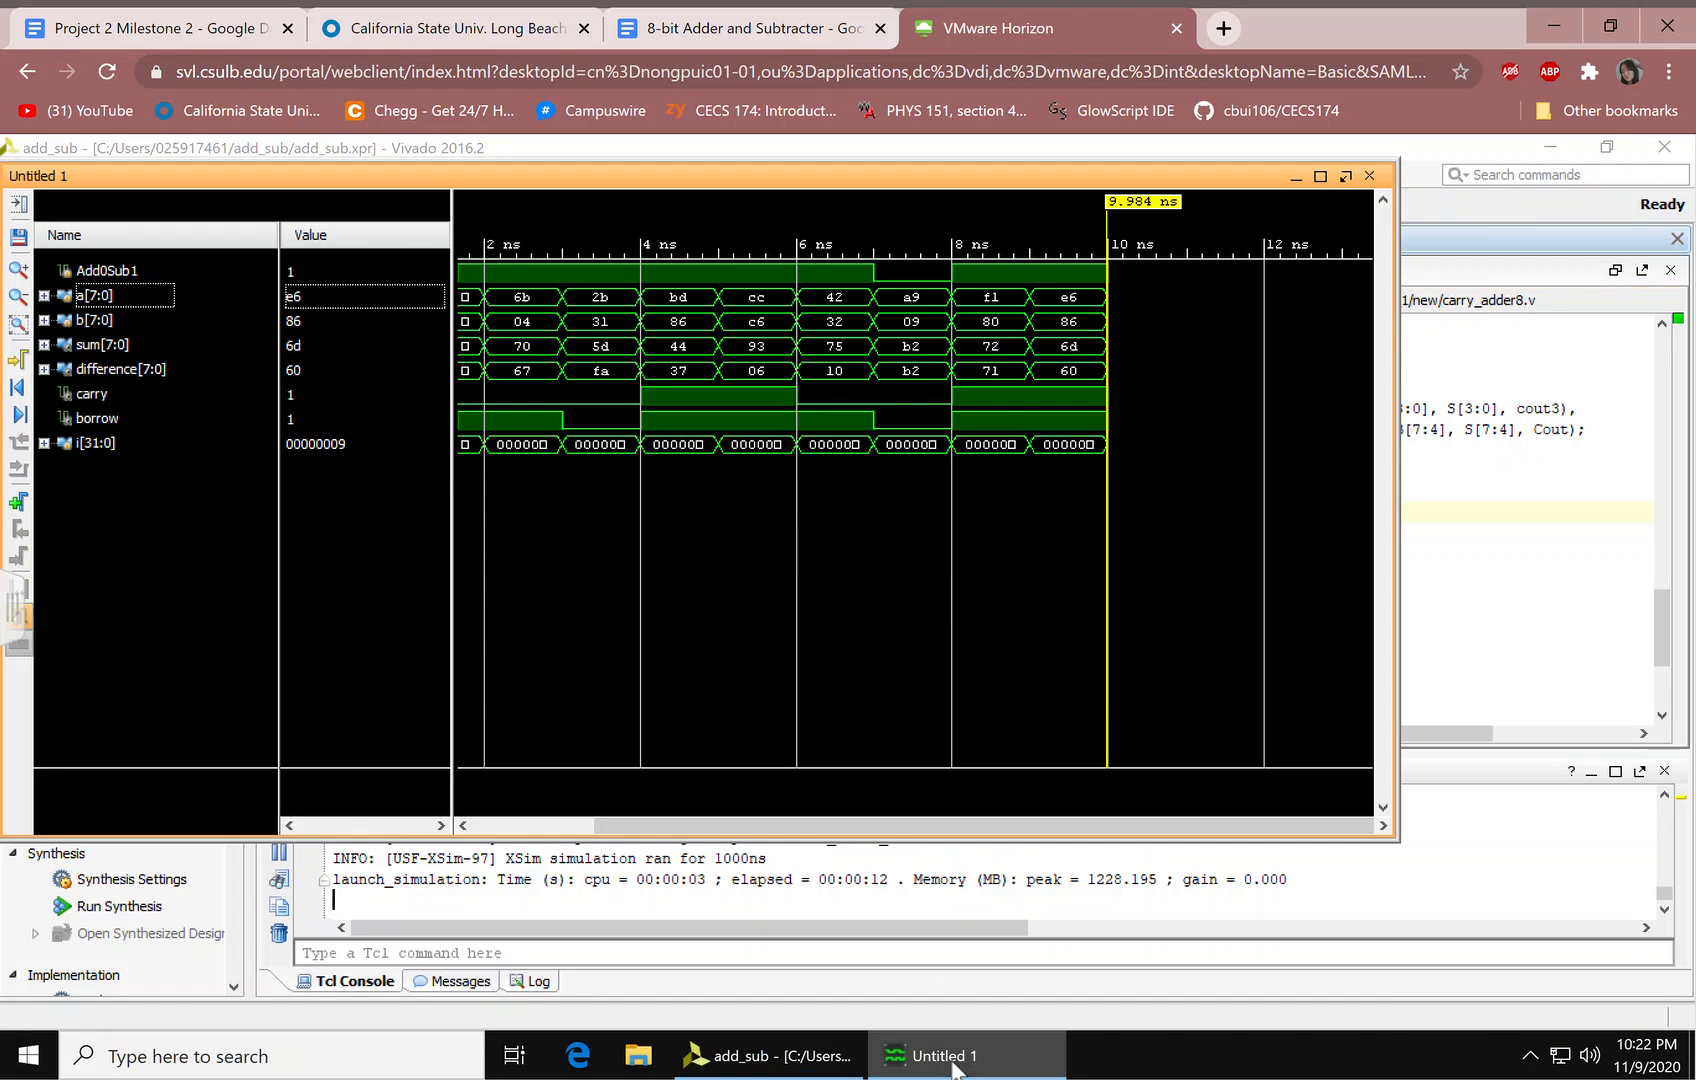
# Step: Maximize the Untitled 1 waveform window to view a, b, sum, difference, carry, borrow
pyautogui.click(1319, 175)
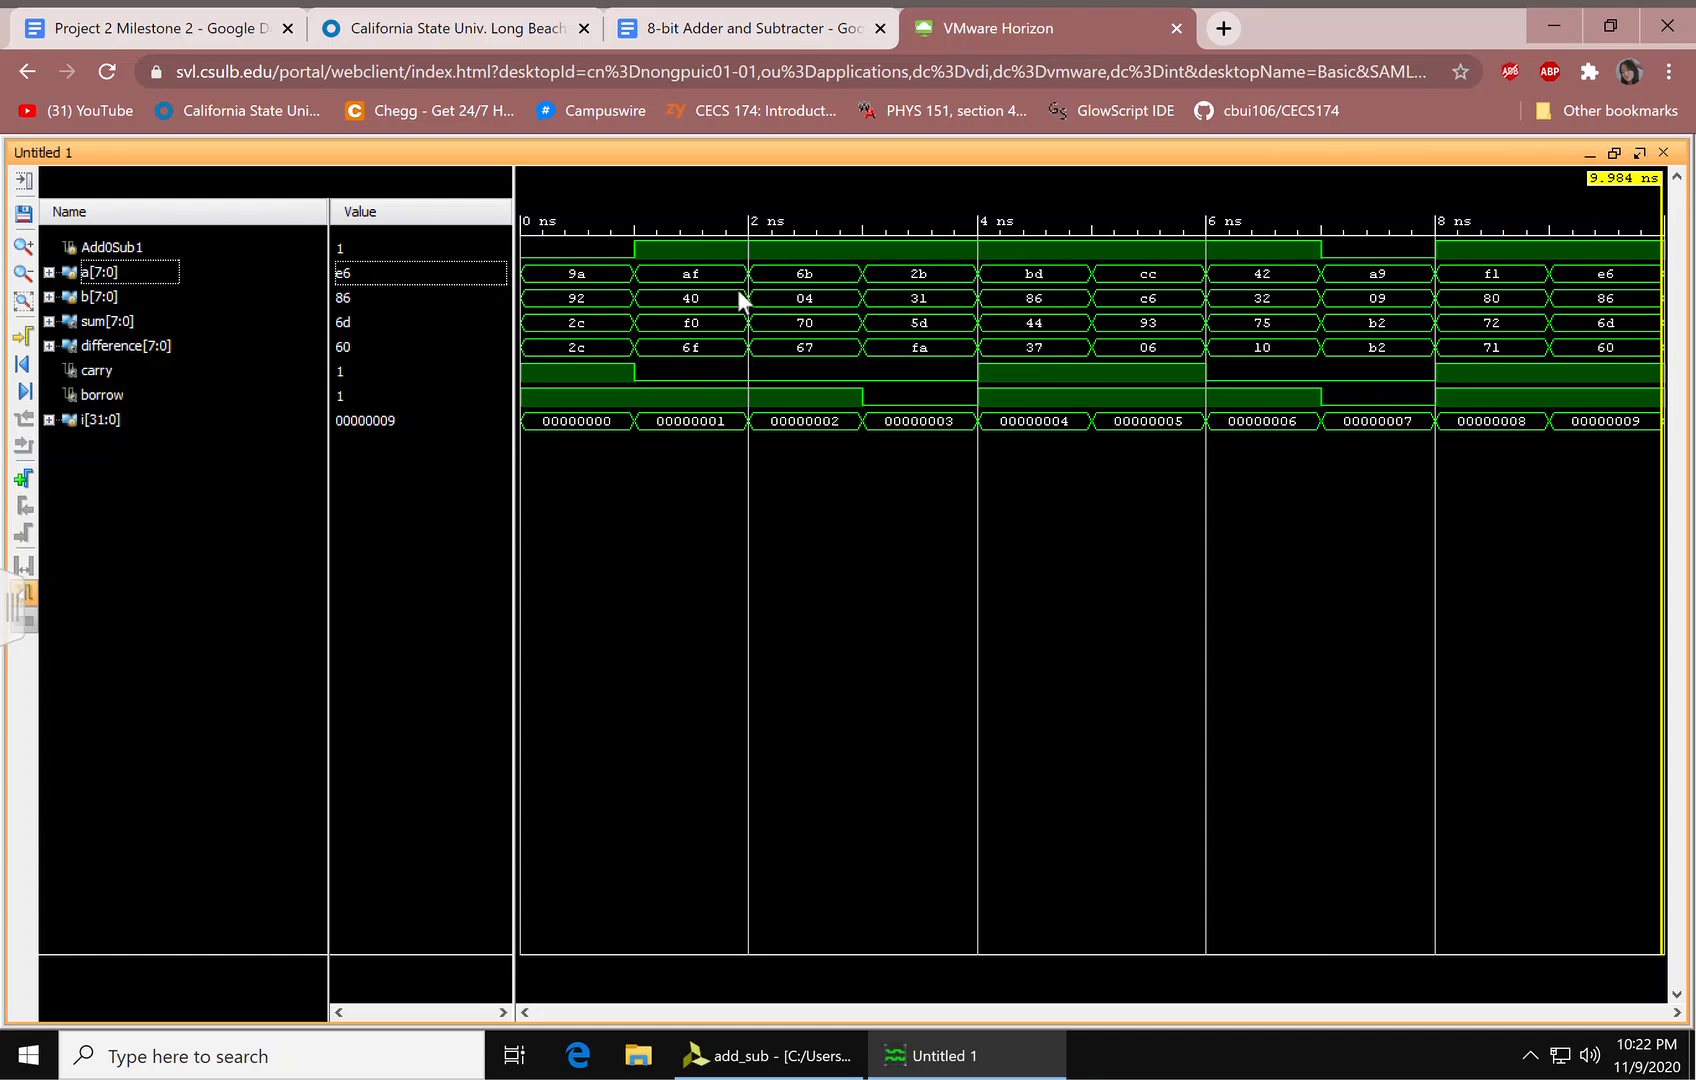
pyautogui.moveTo(606, 295)
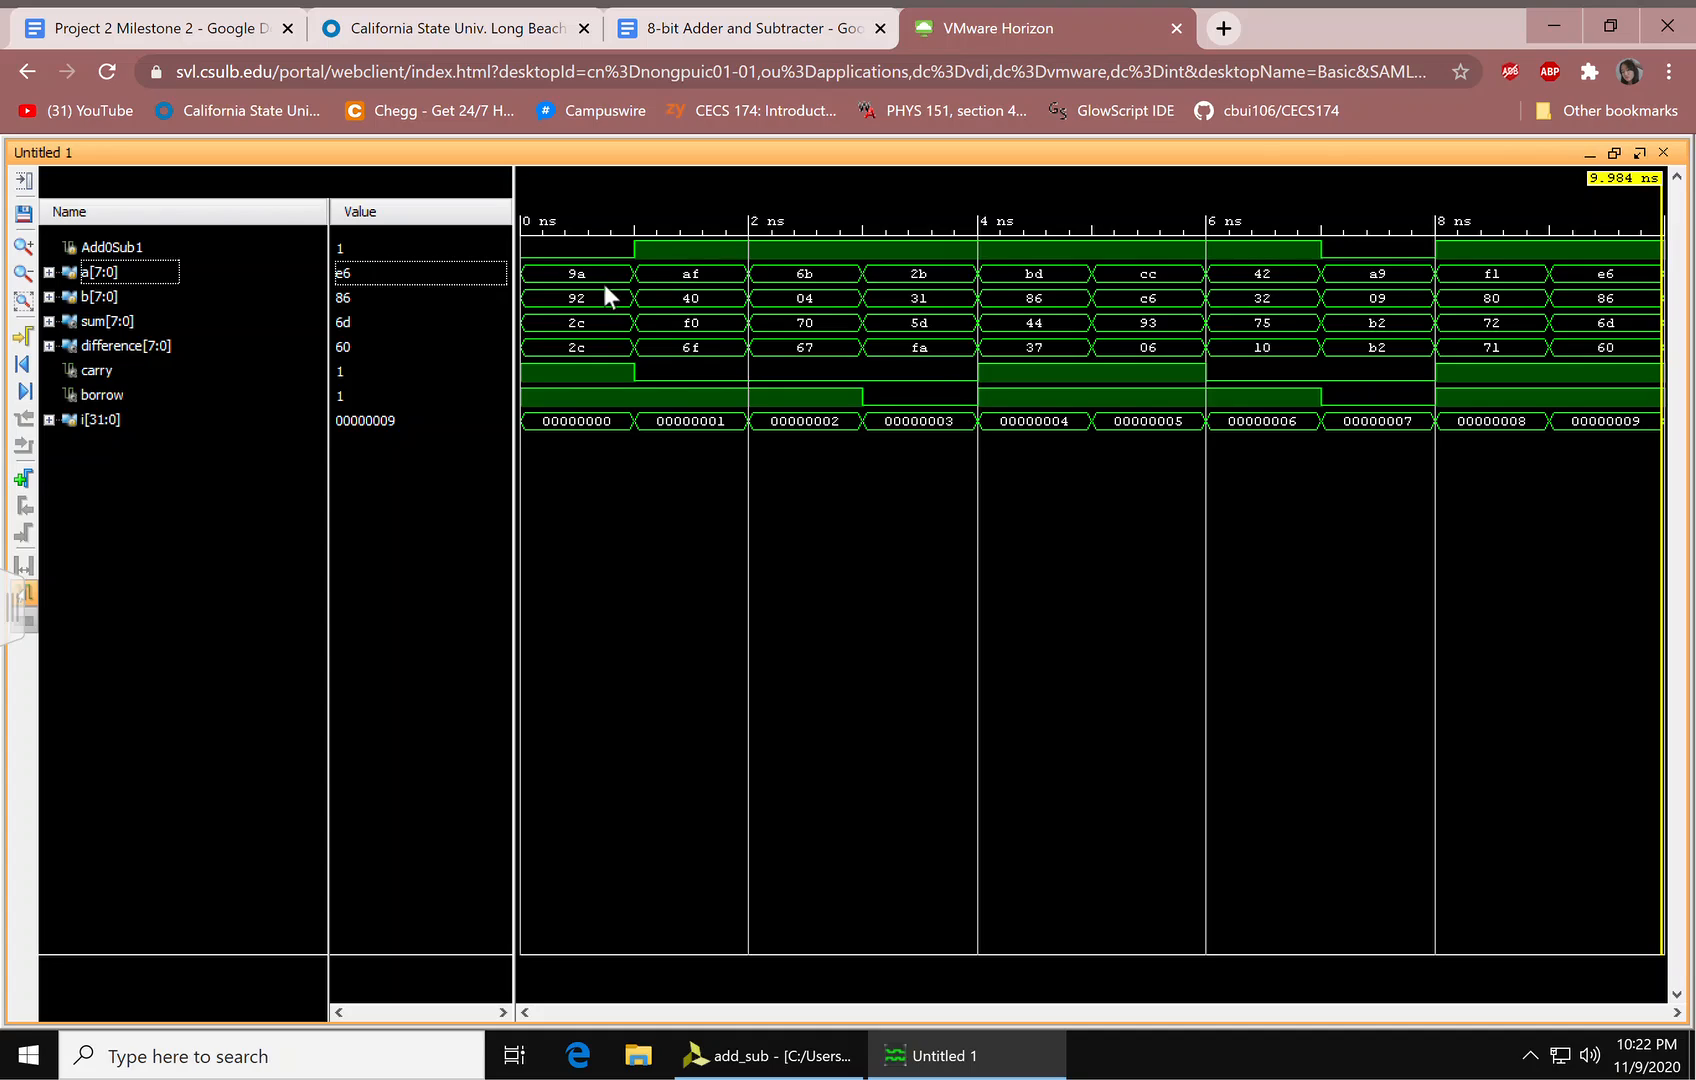
pyautogui.moveTo(599, 293)
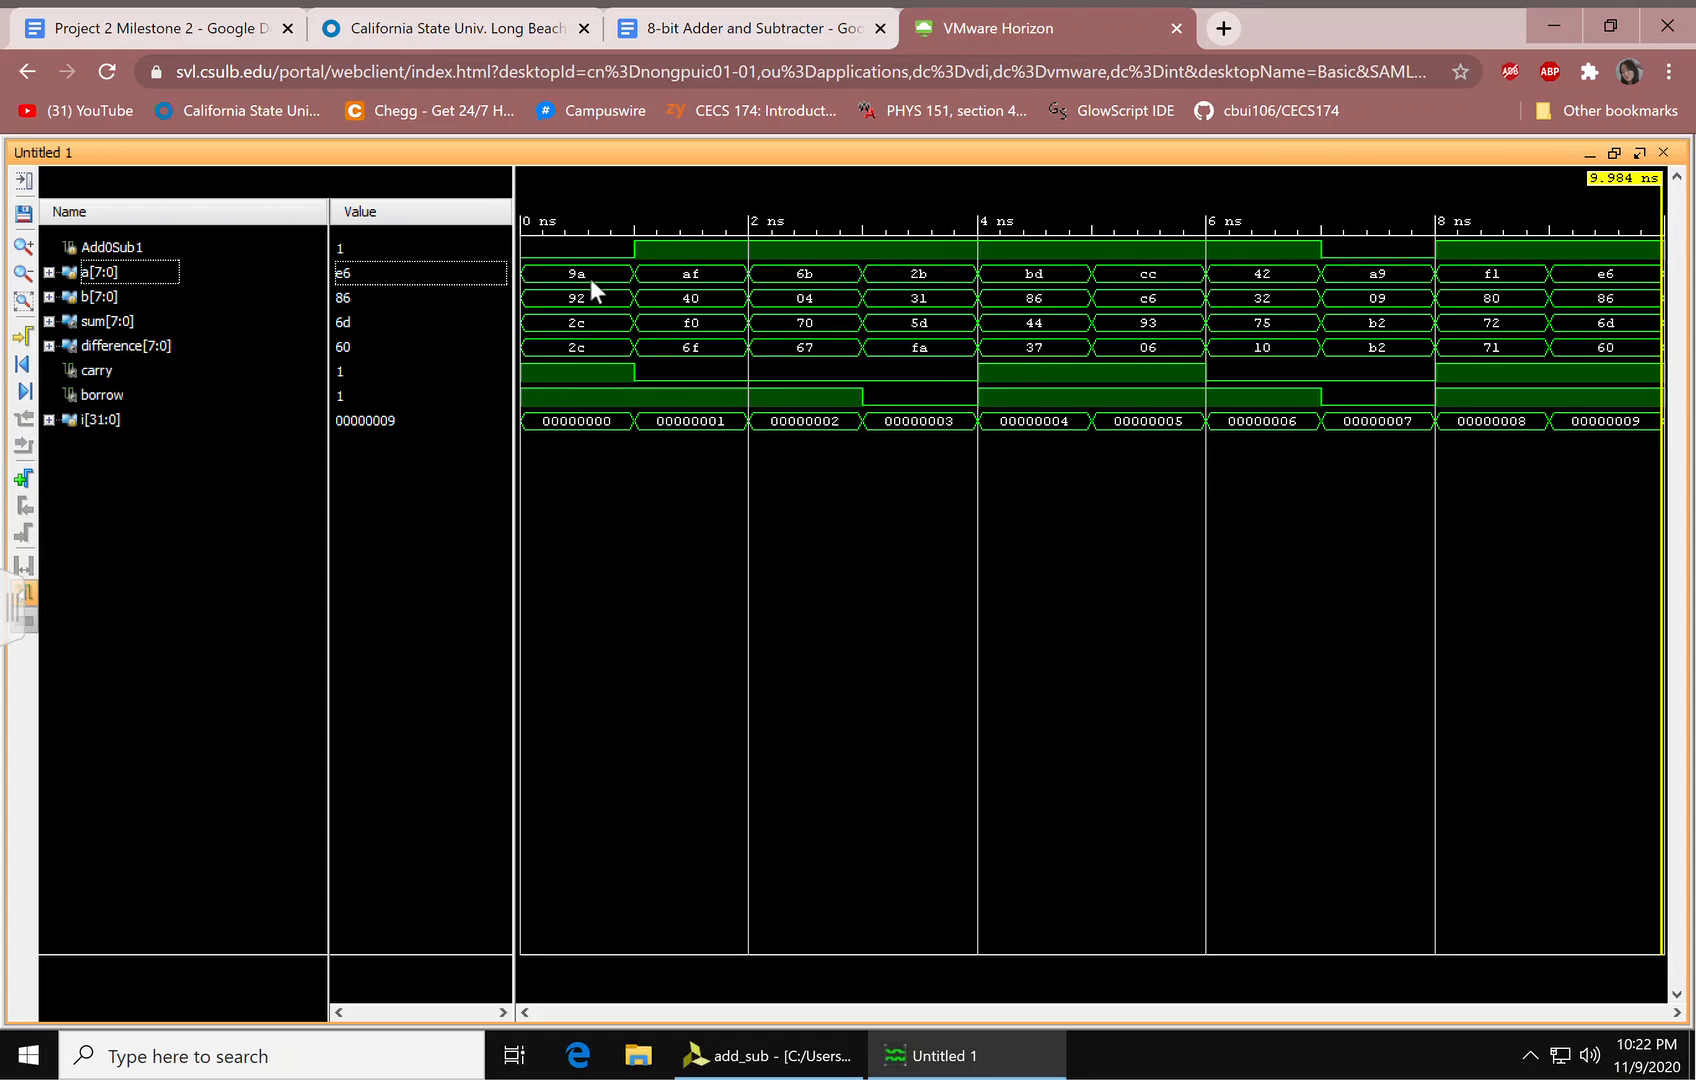
pyautogui.moveTo(593, 320)
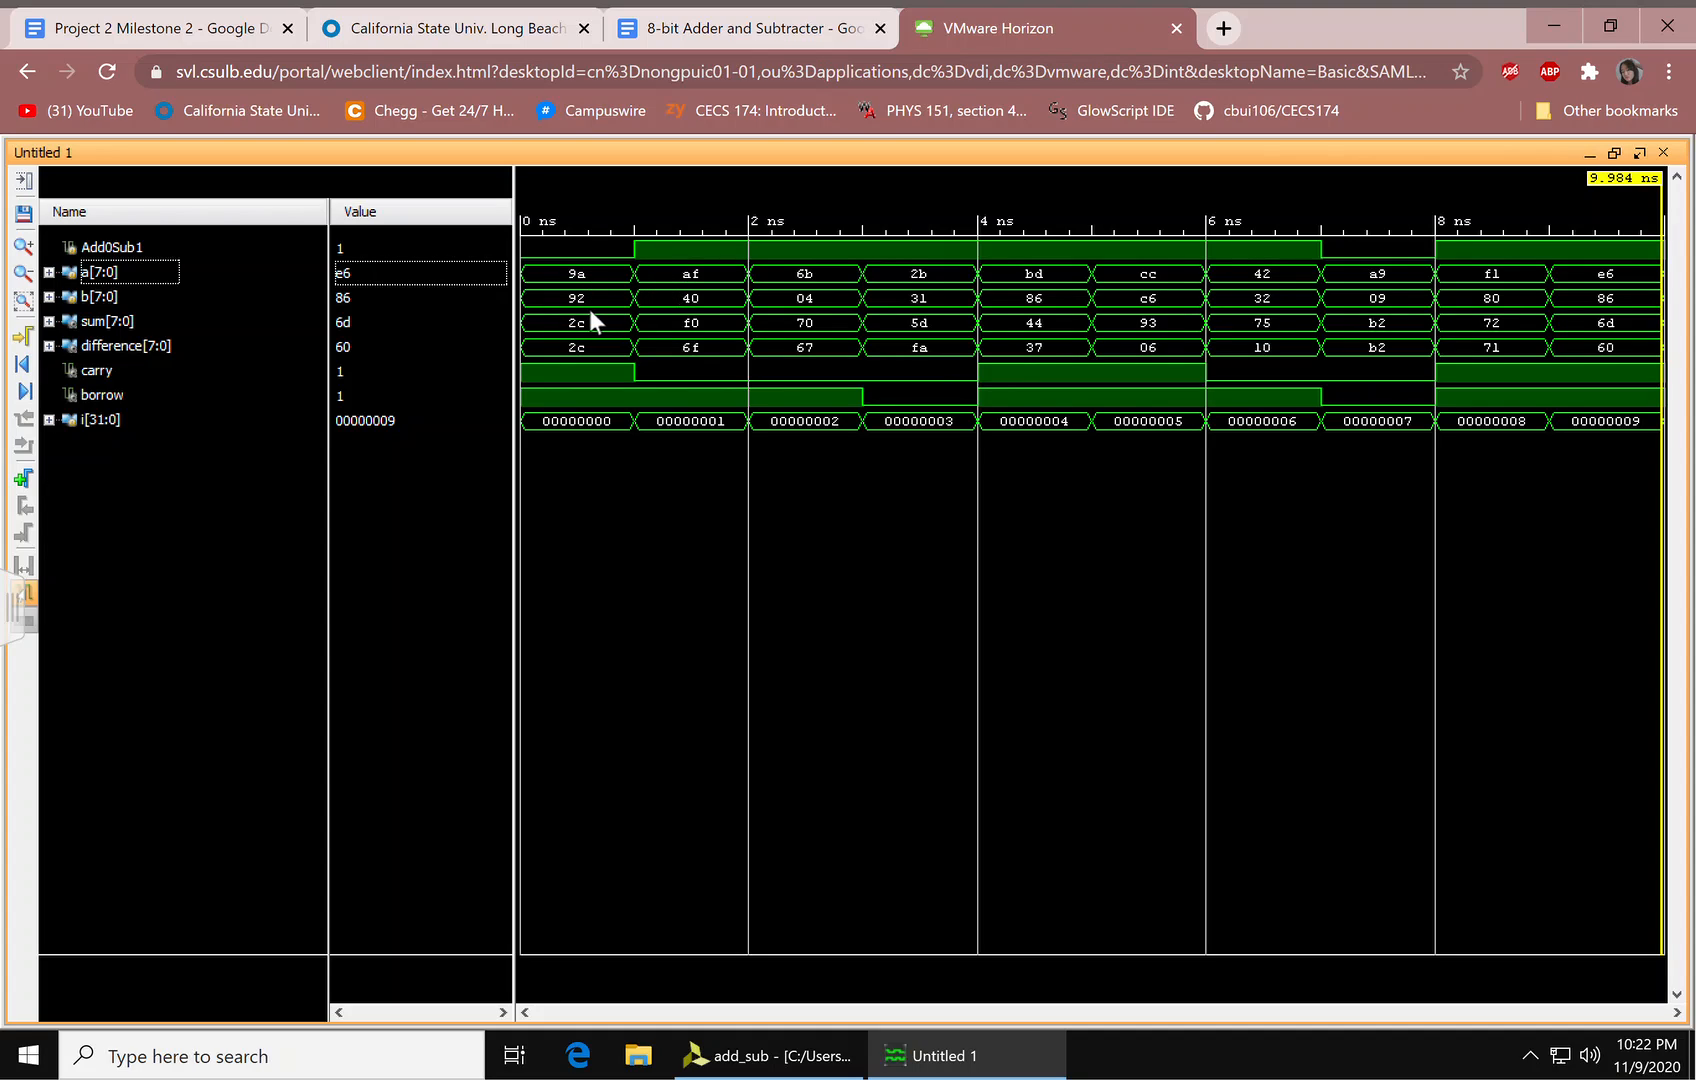
pyautogui.moveTo(644, 420)
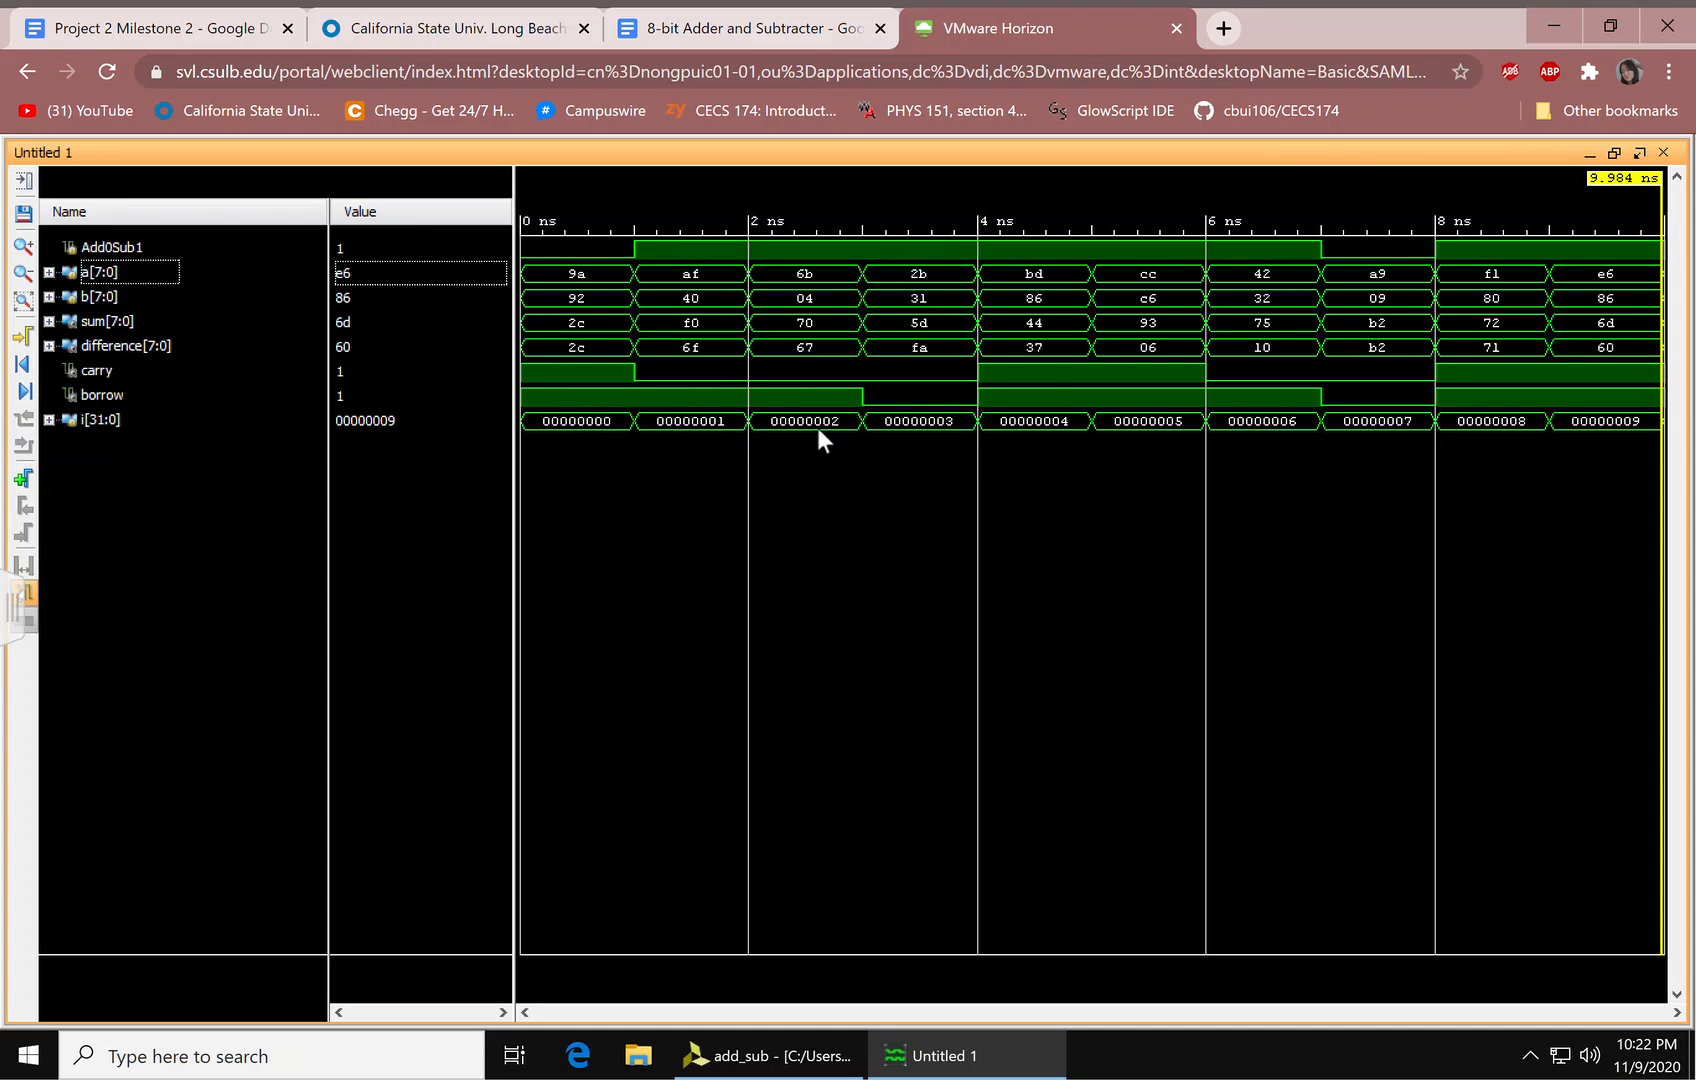
pyautogui.moveTo(546, 227)
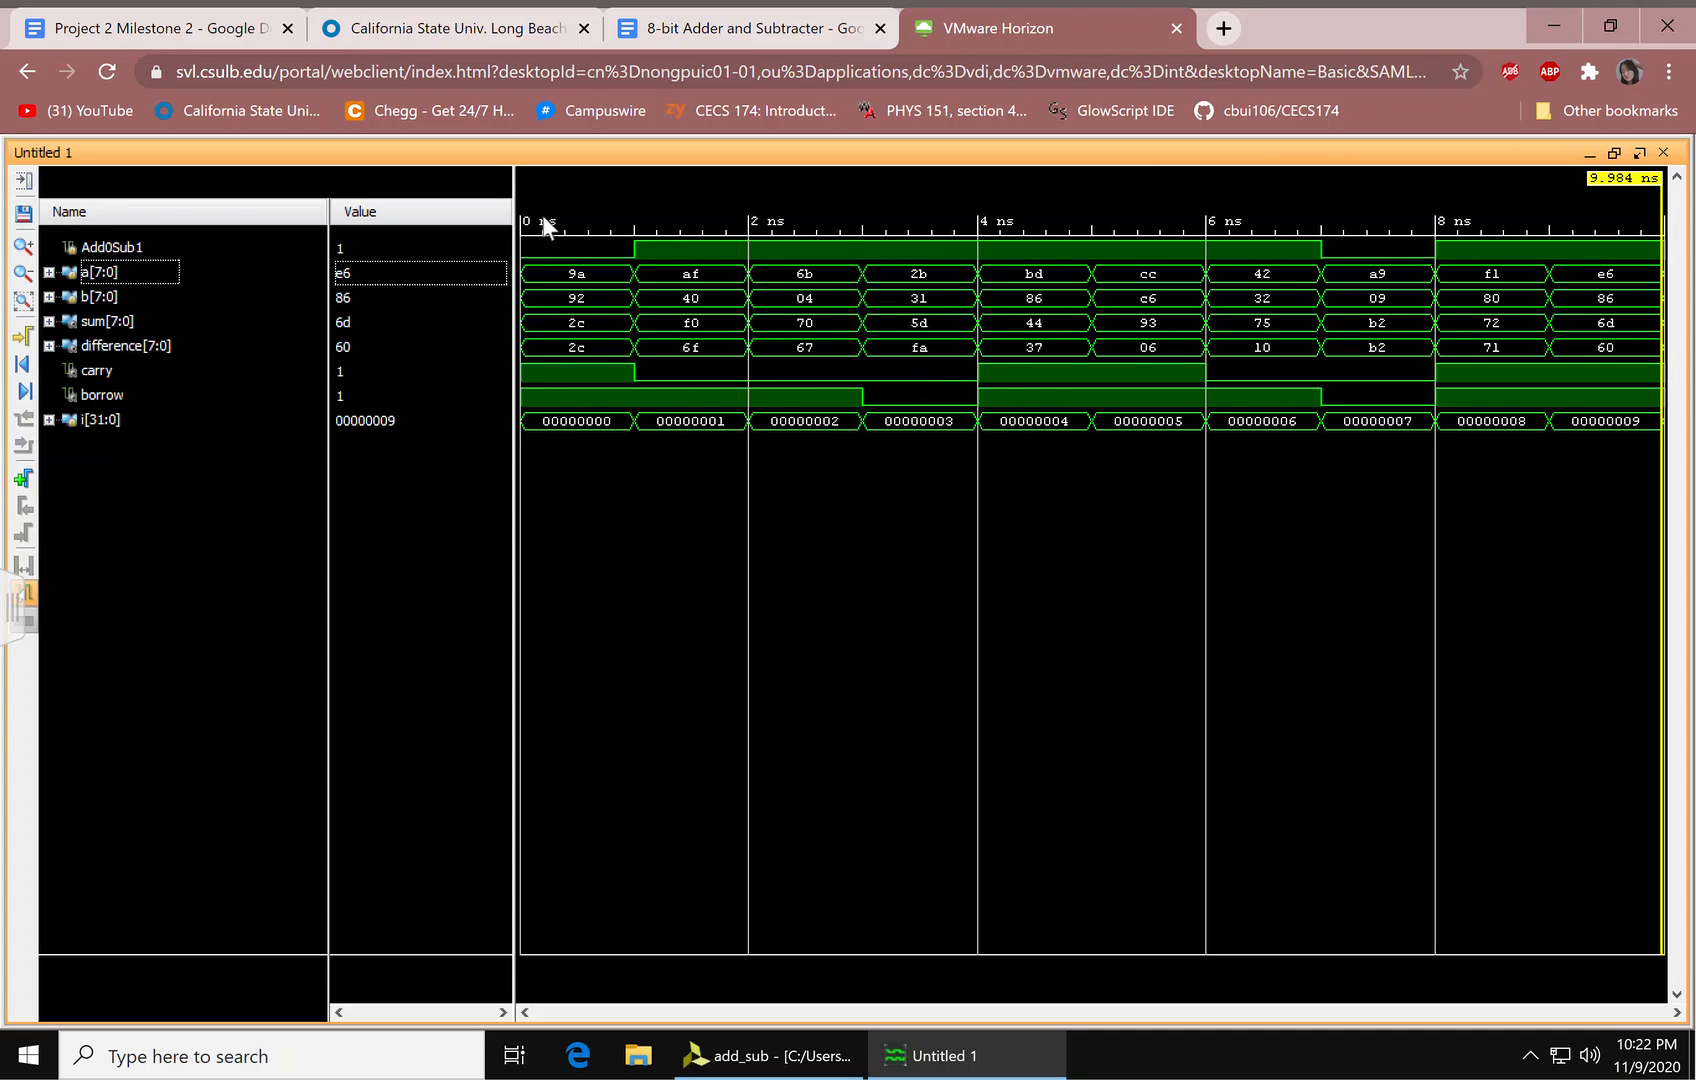
pyautogui.moveTo(389, 263)
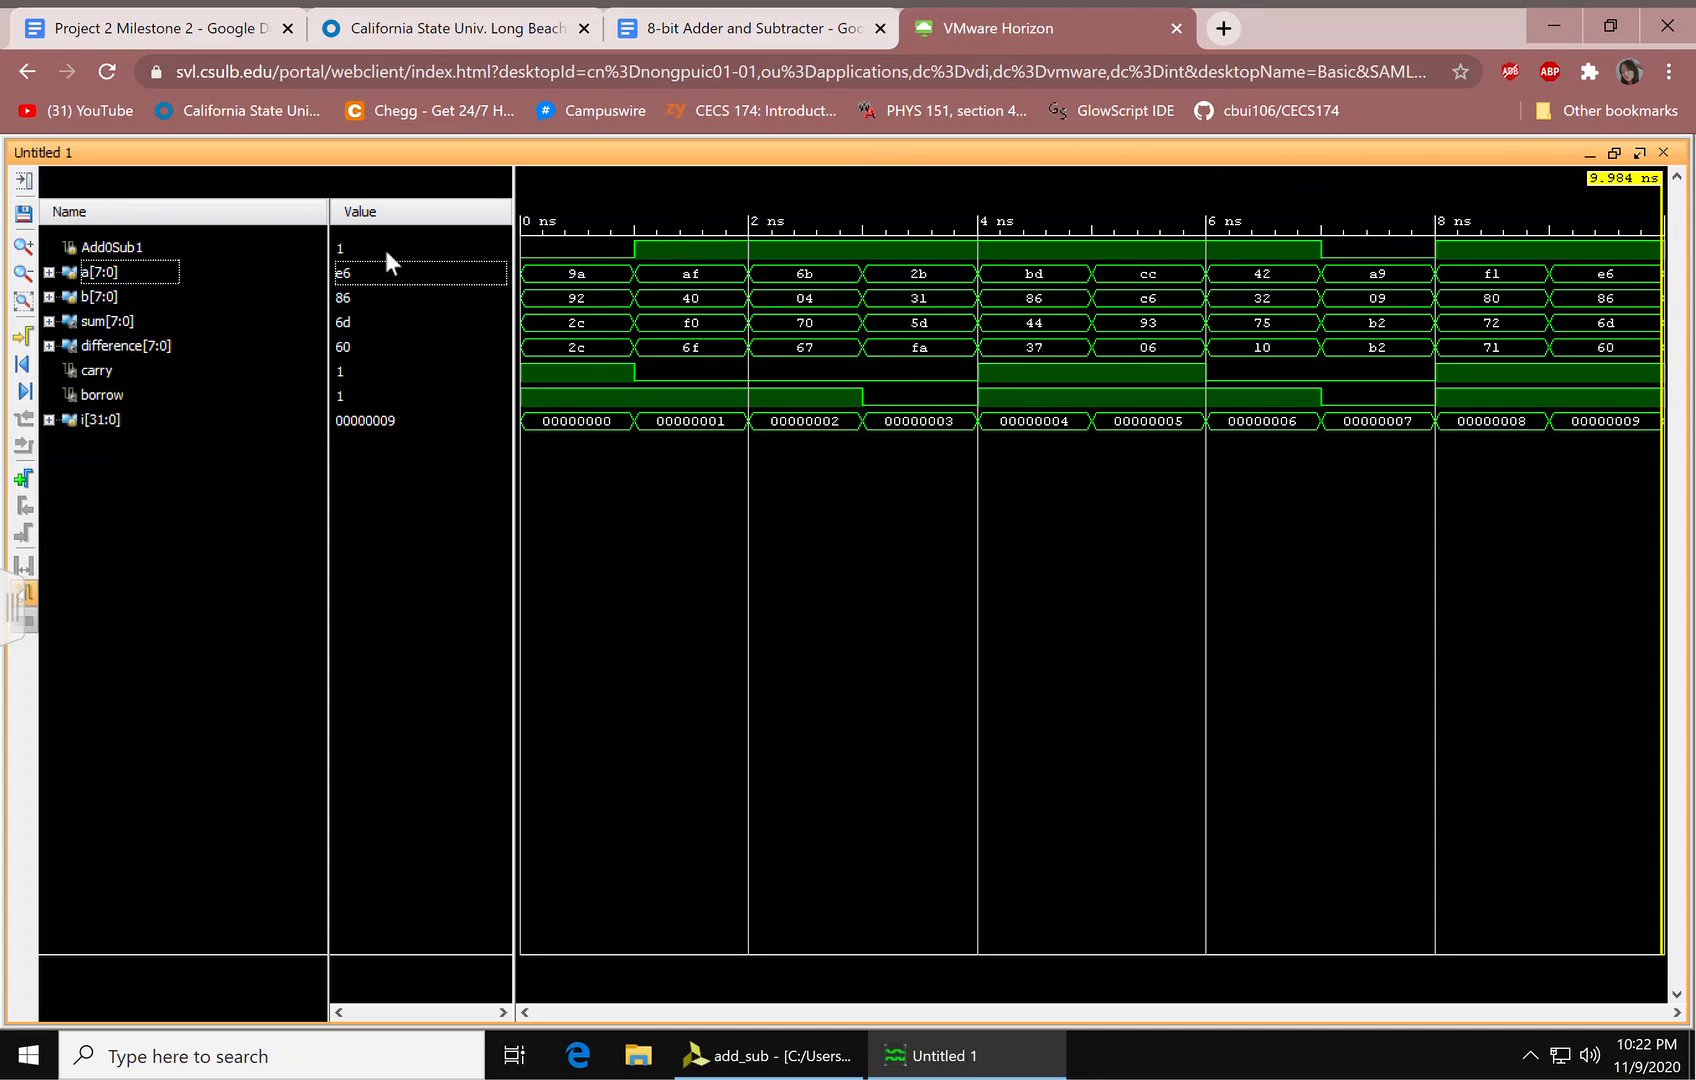
pyautogui.moveTo(76, 308)
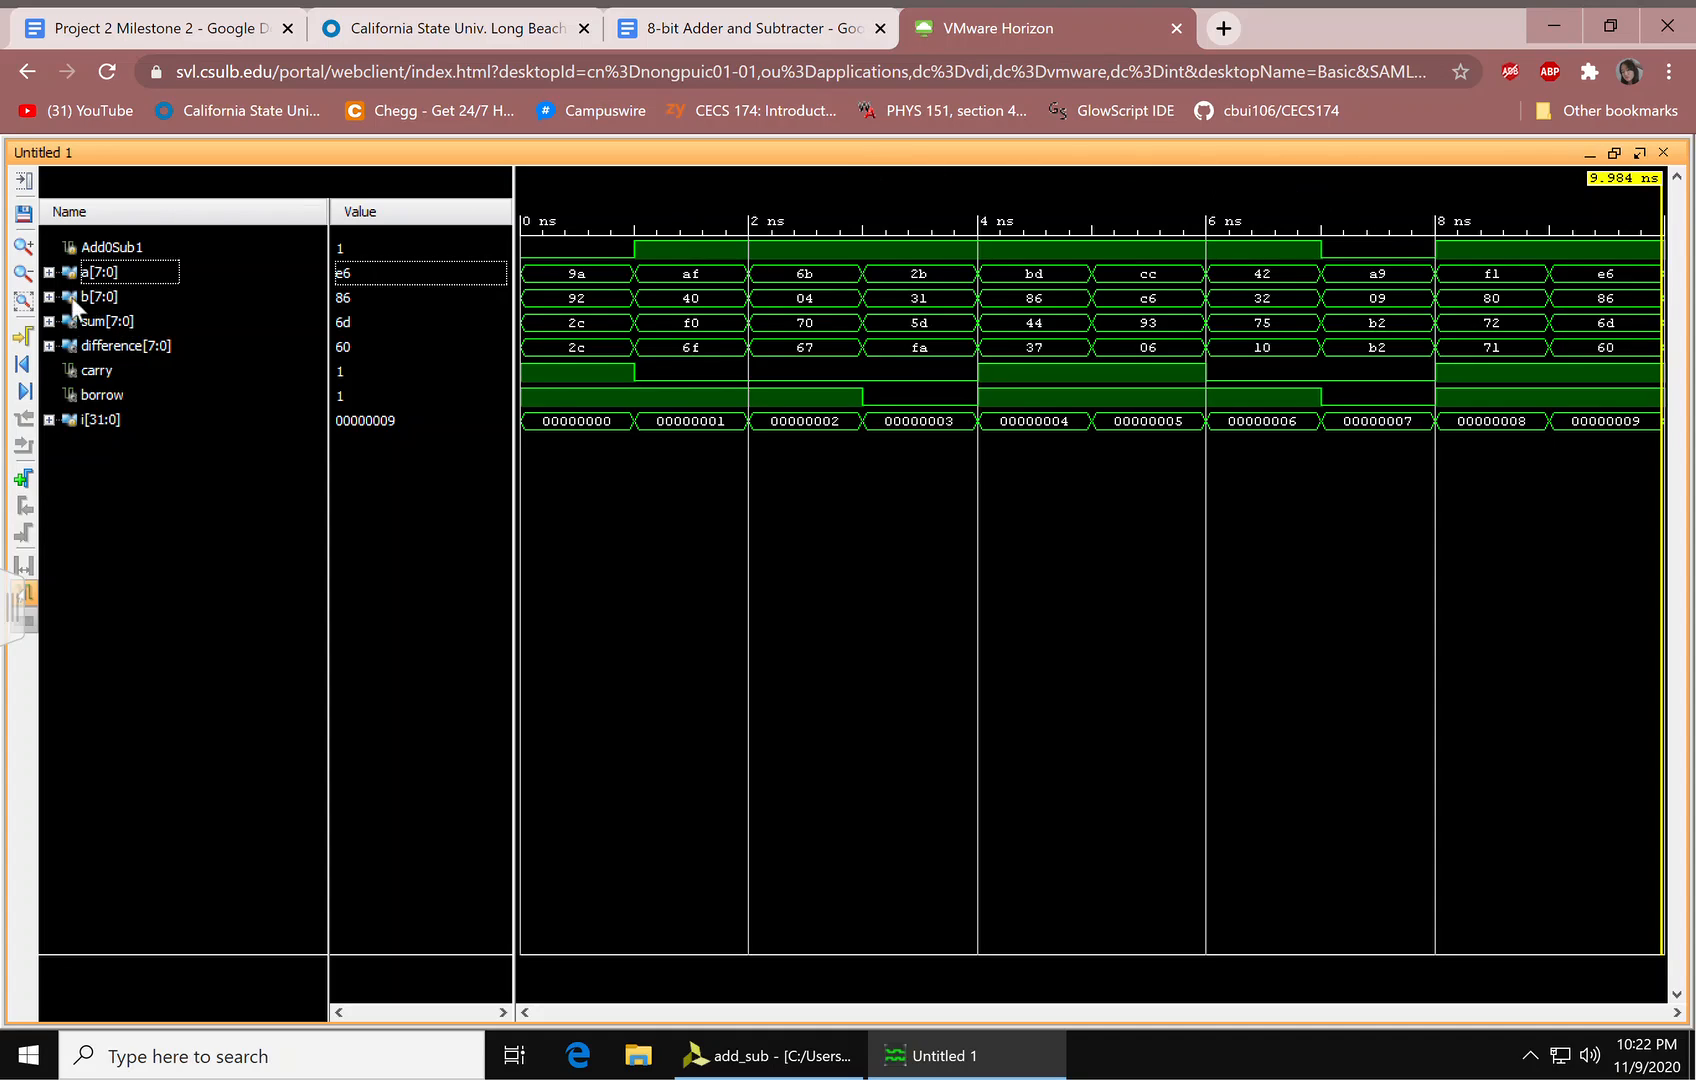
pyautogui.moveTo(159, 354)
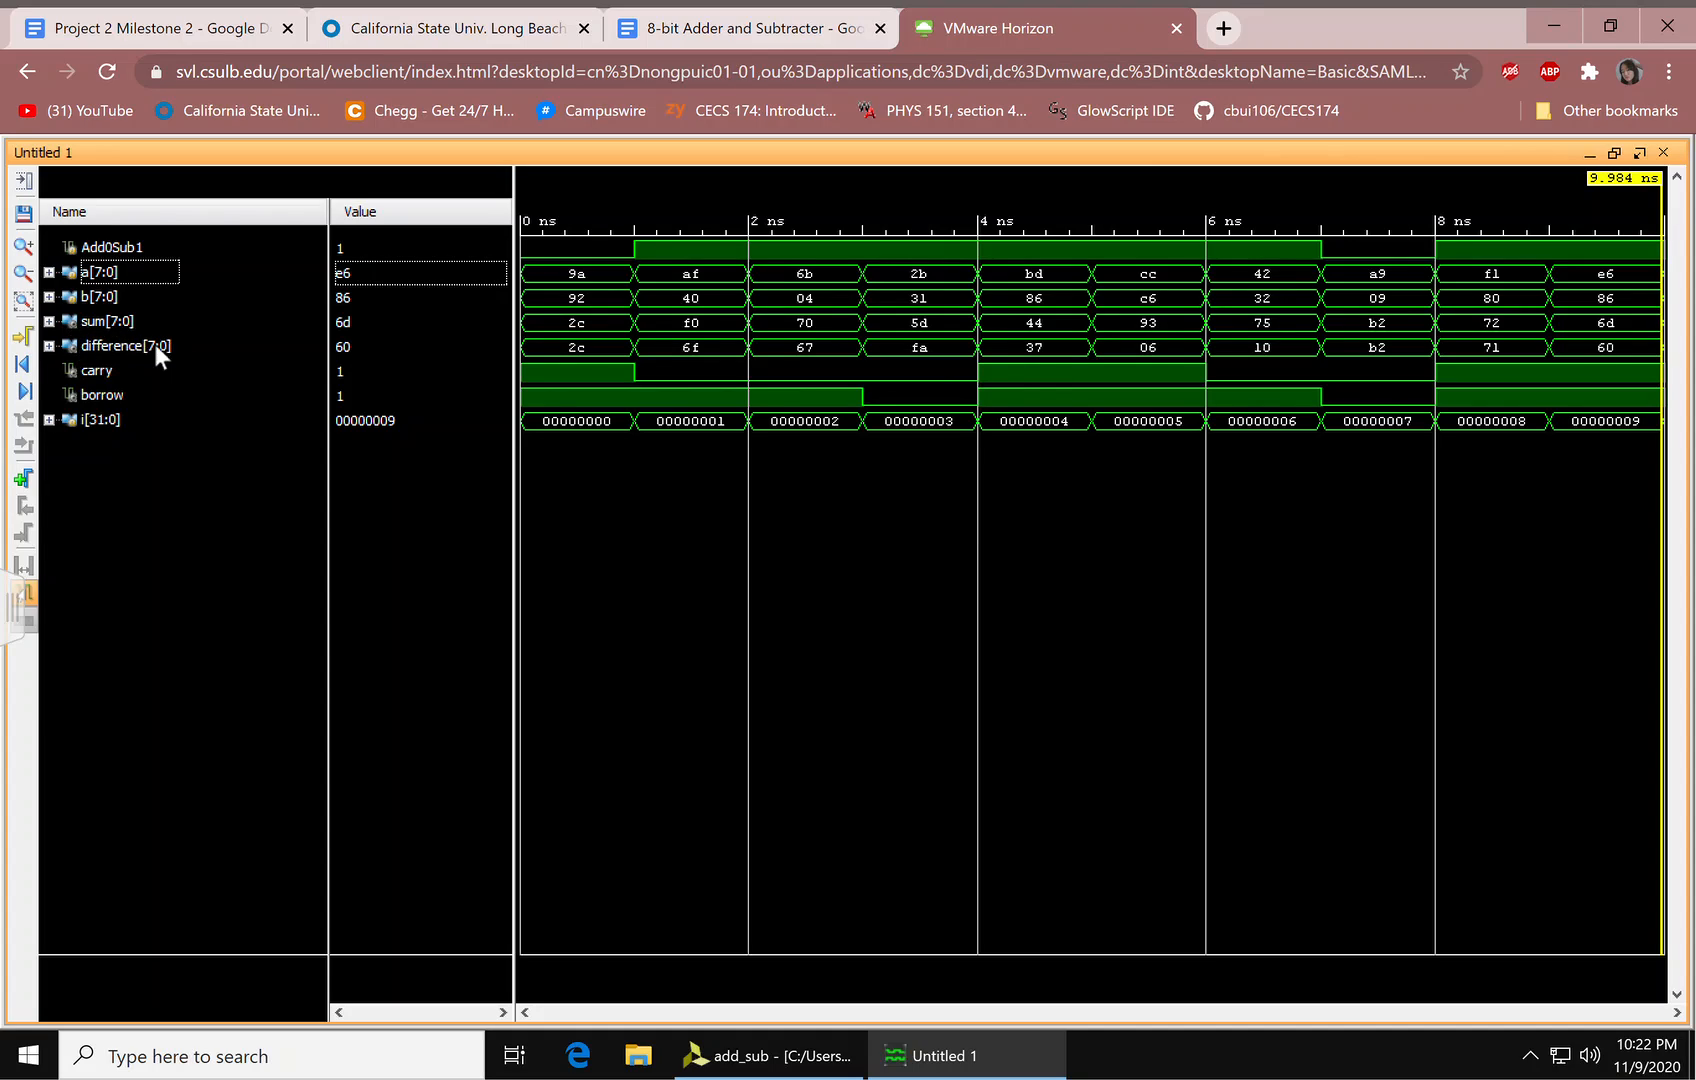
pyautogui.moveTo(92, 438)
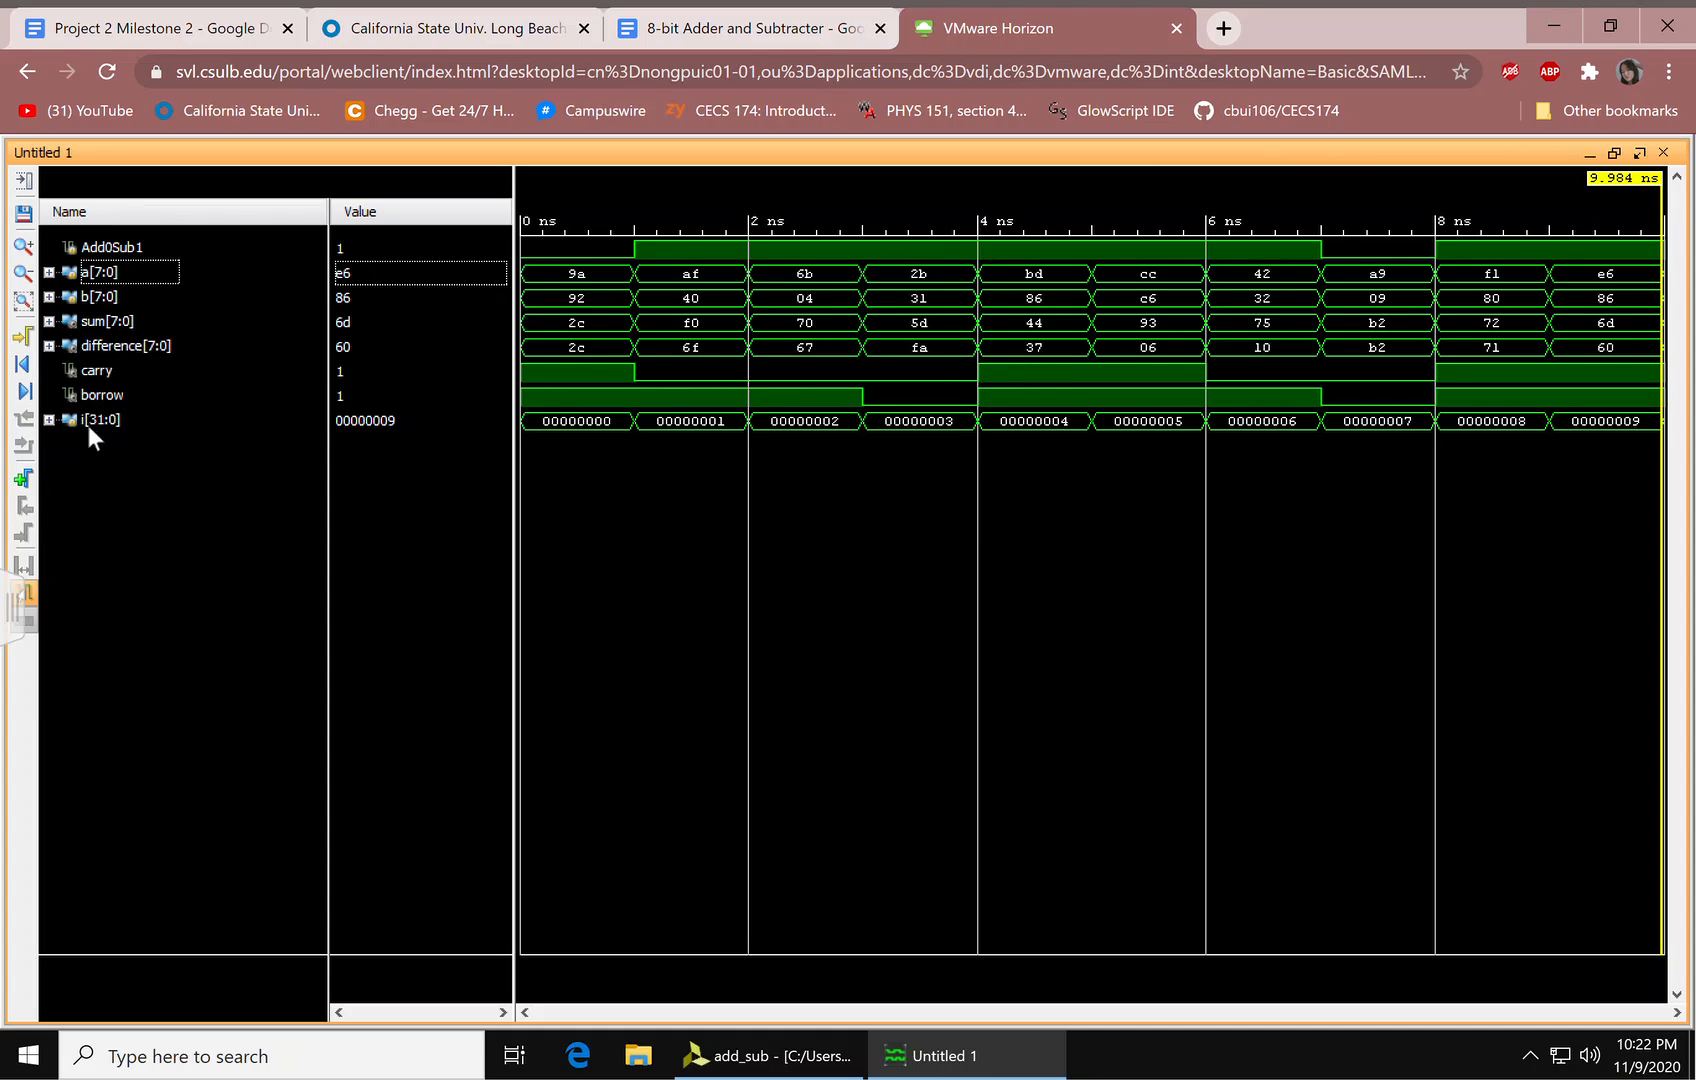
pyautogui.moveTo(1055, 635)
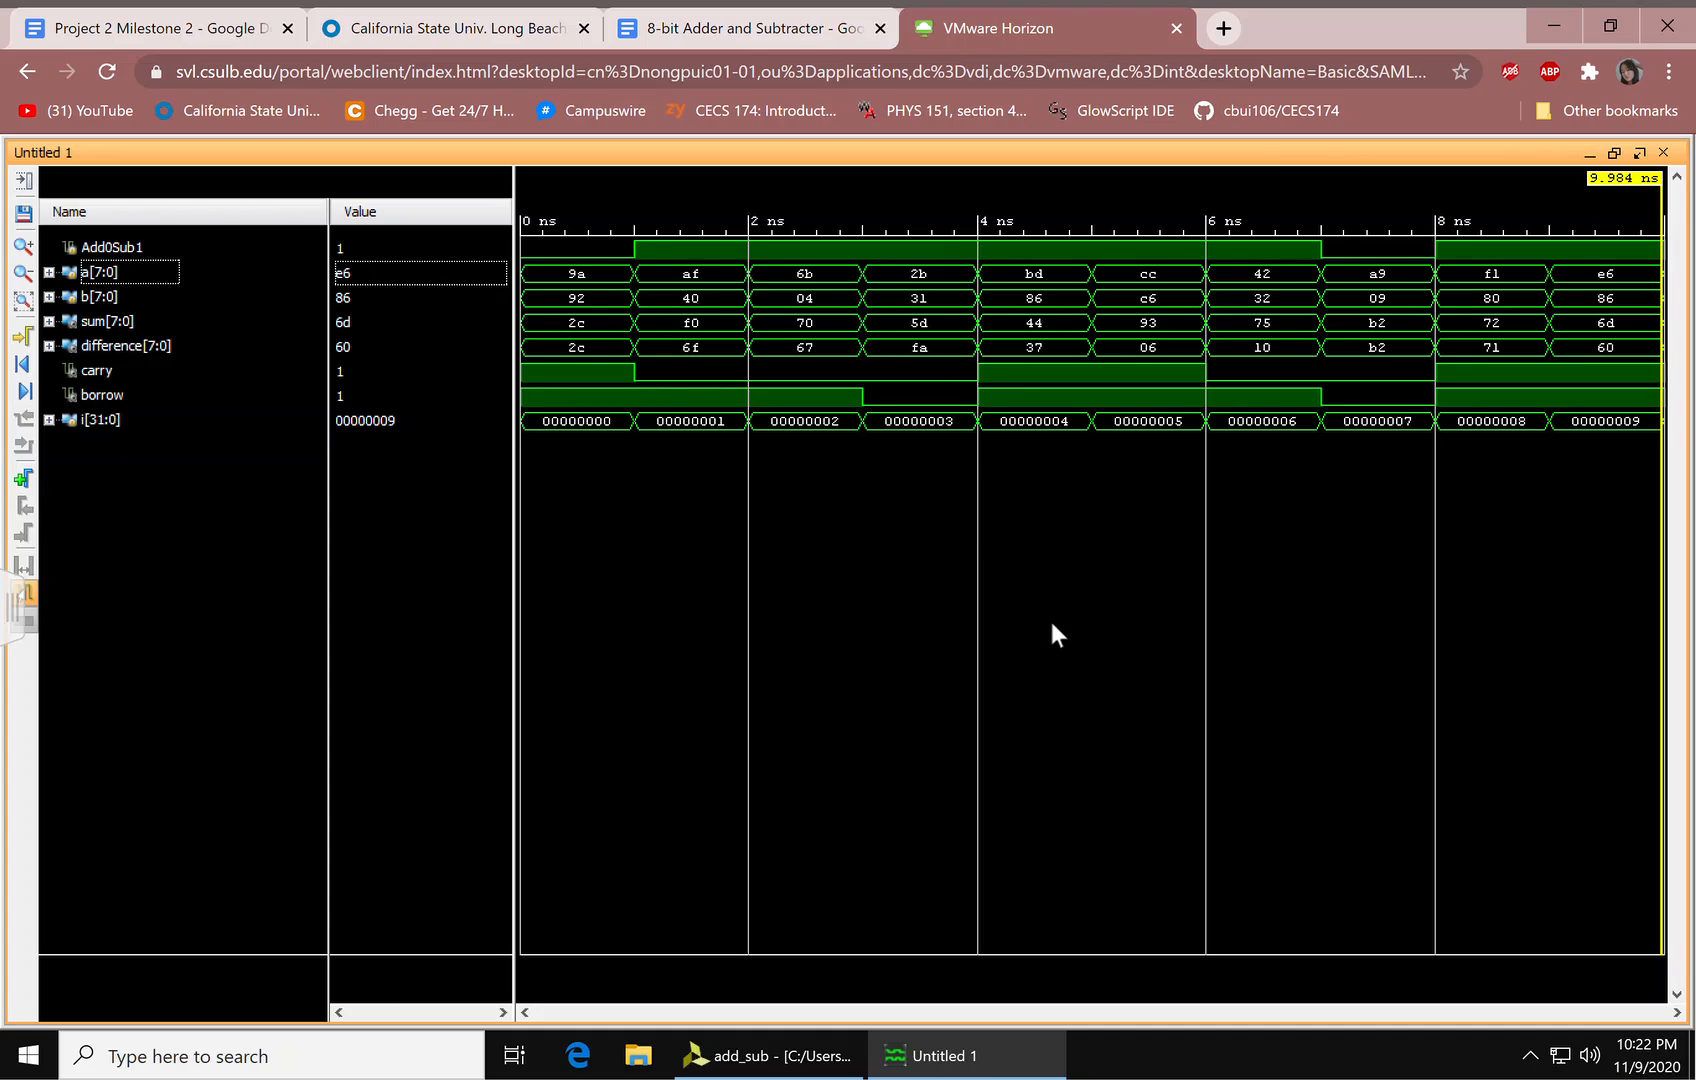